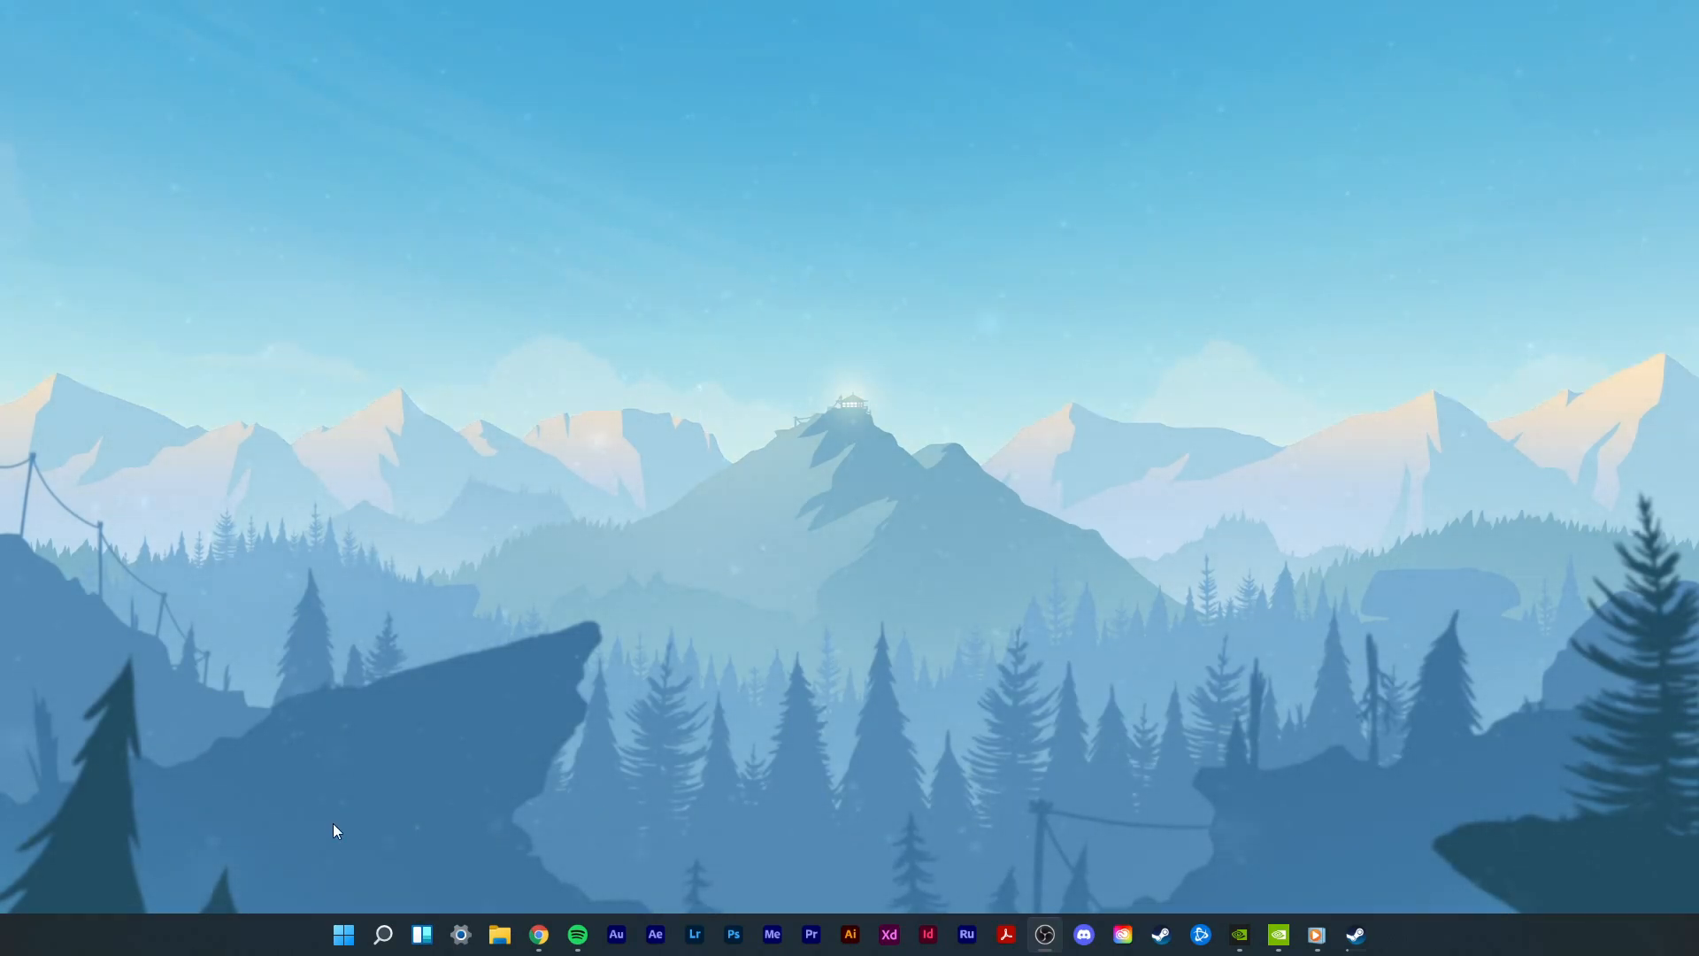
mouse_move(460, 935)
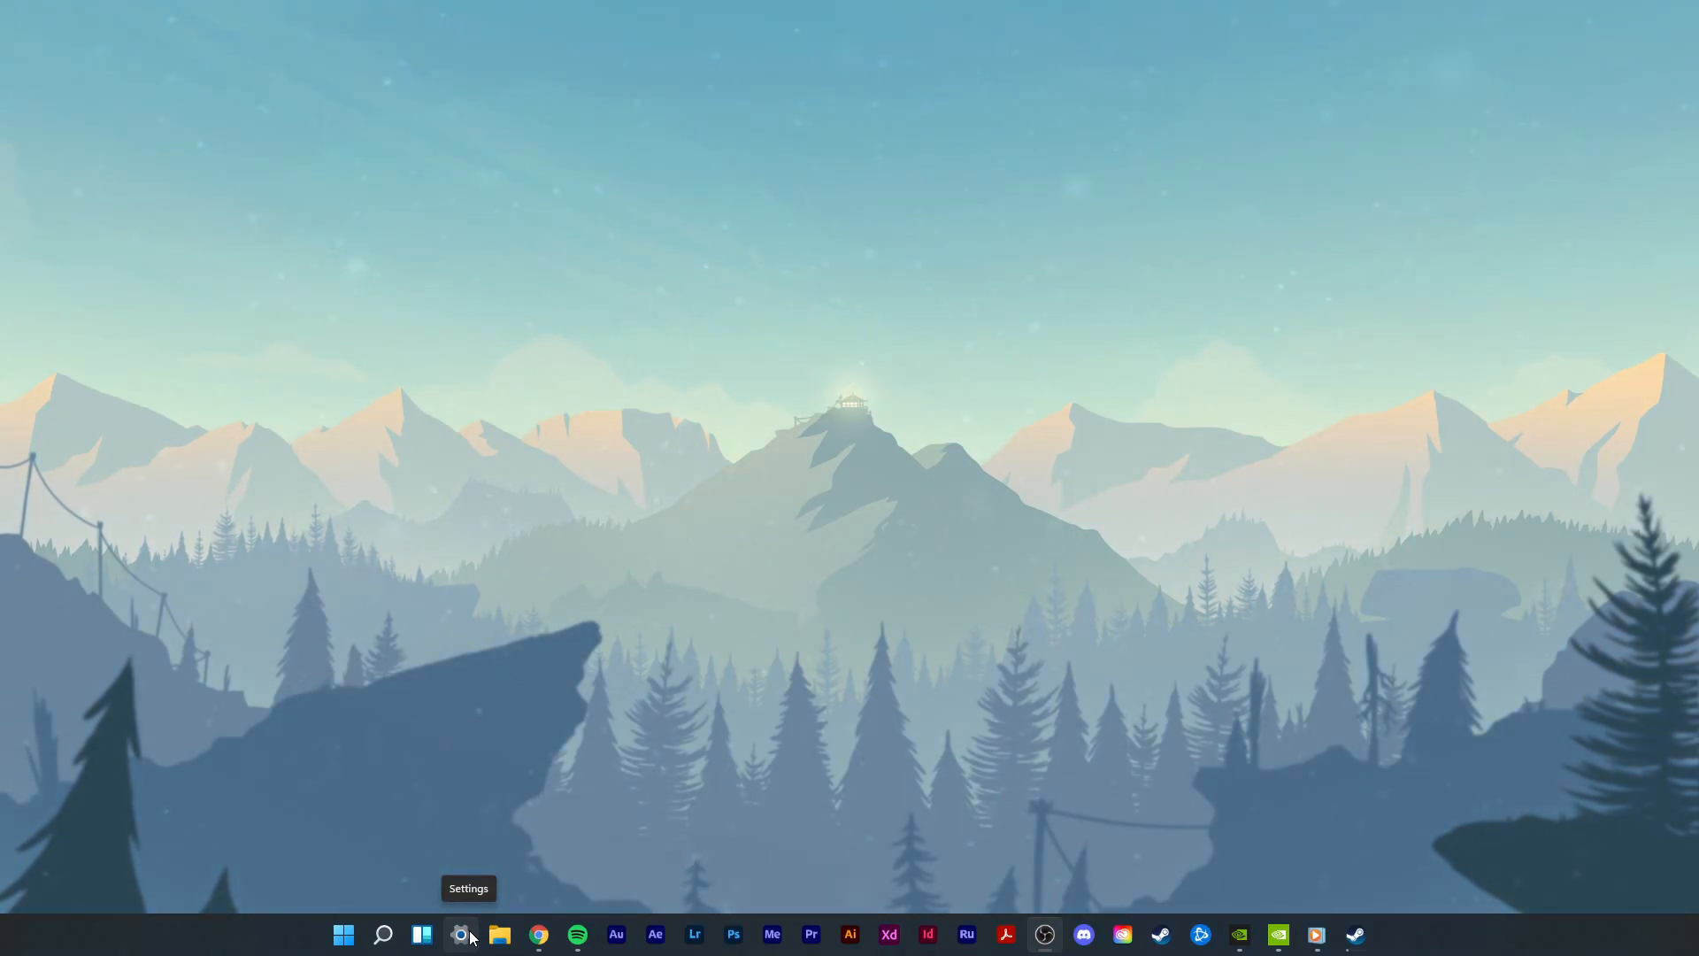
Step: Search Settings for 'update' and open Windows Update, showing updates paused until 8/07/2021
click(343, 934)
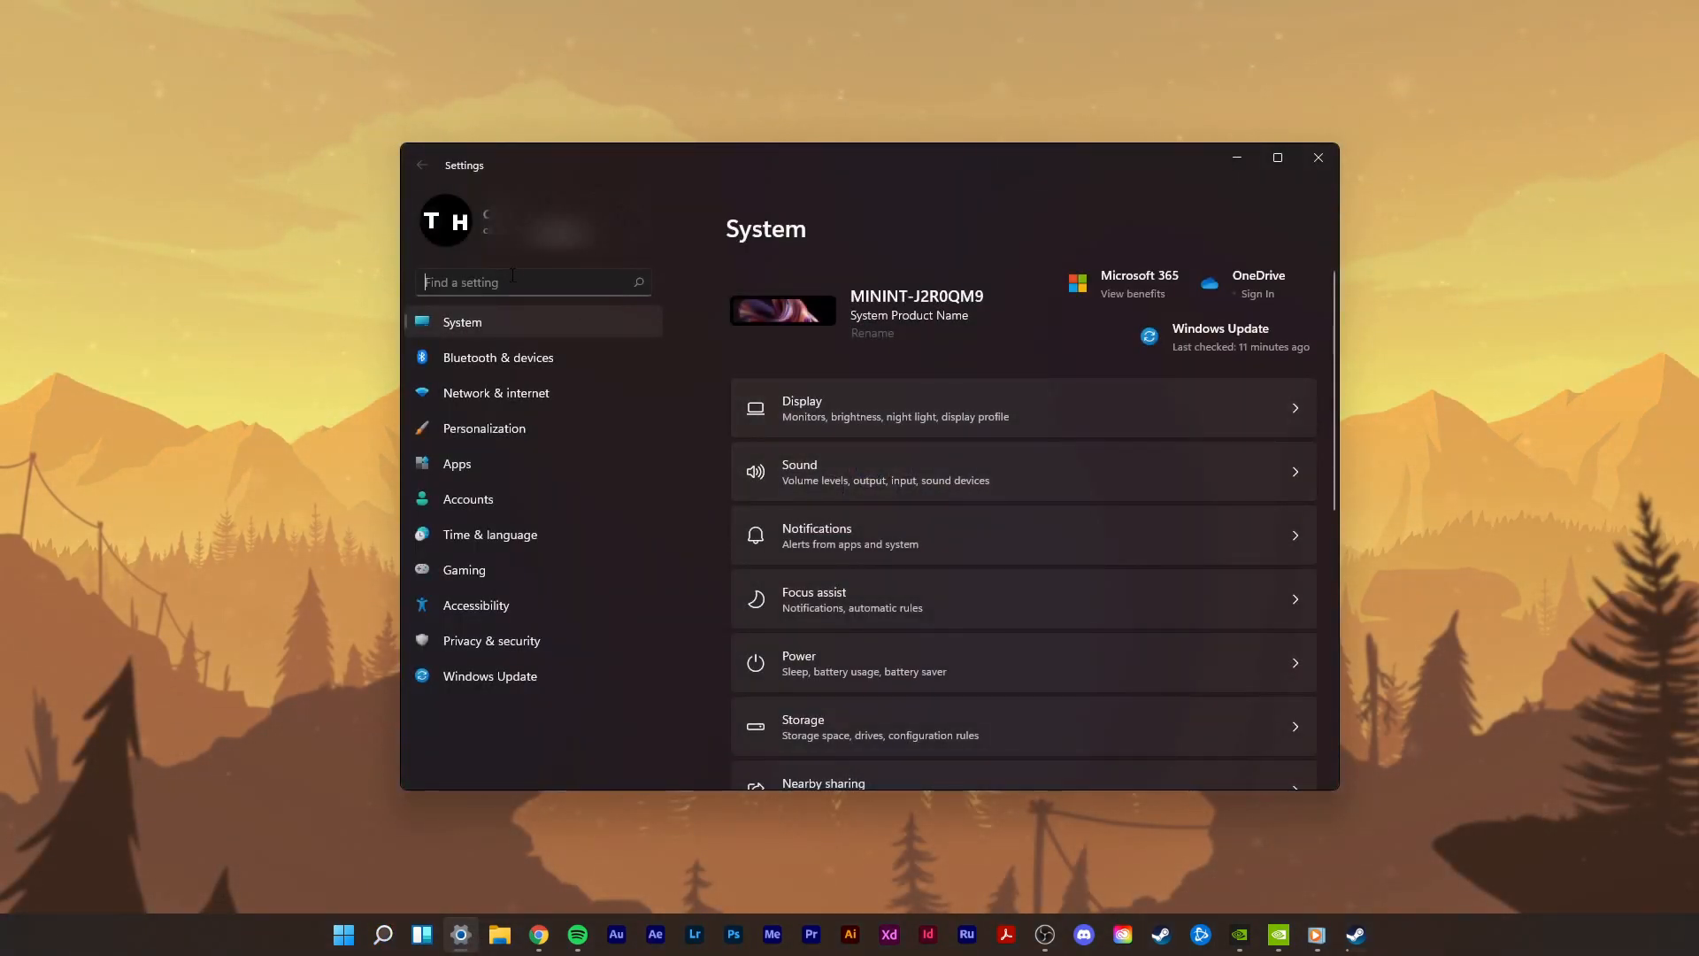
text(update)
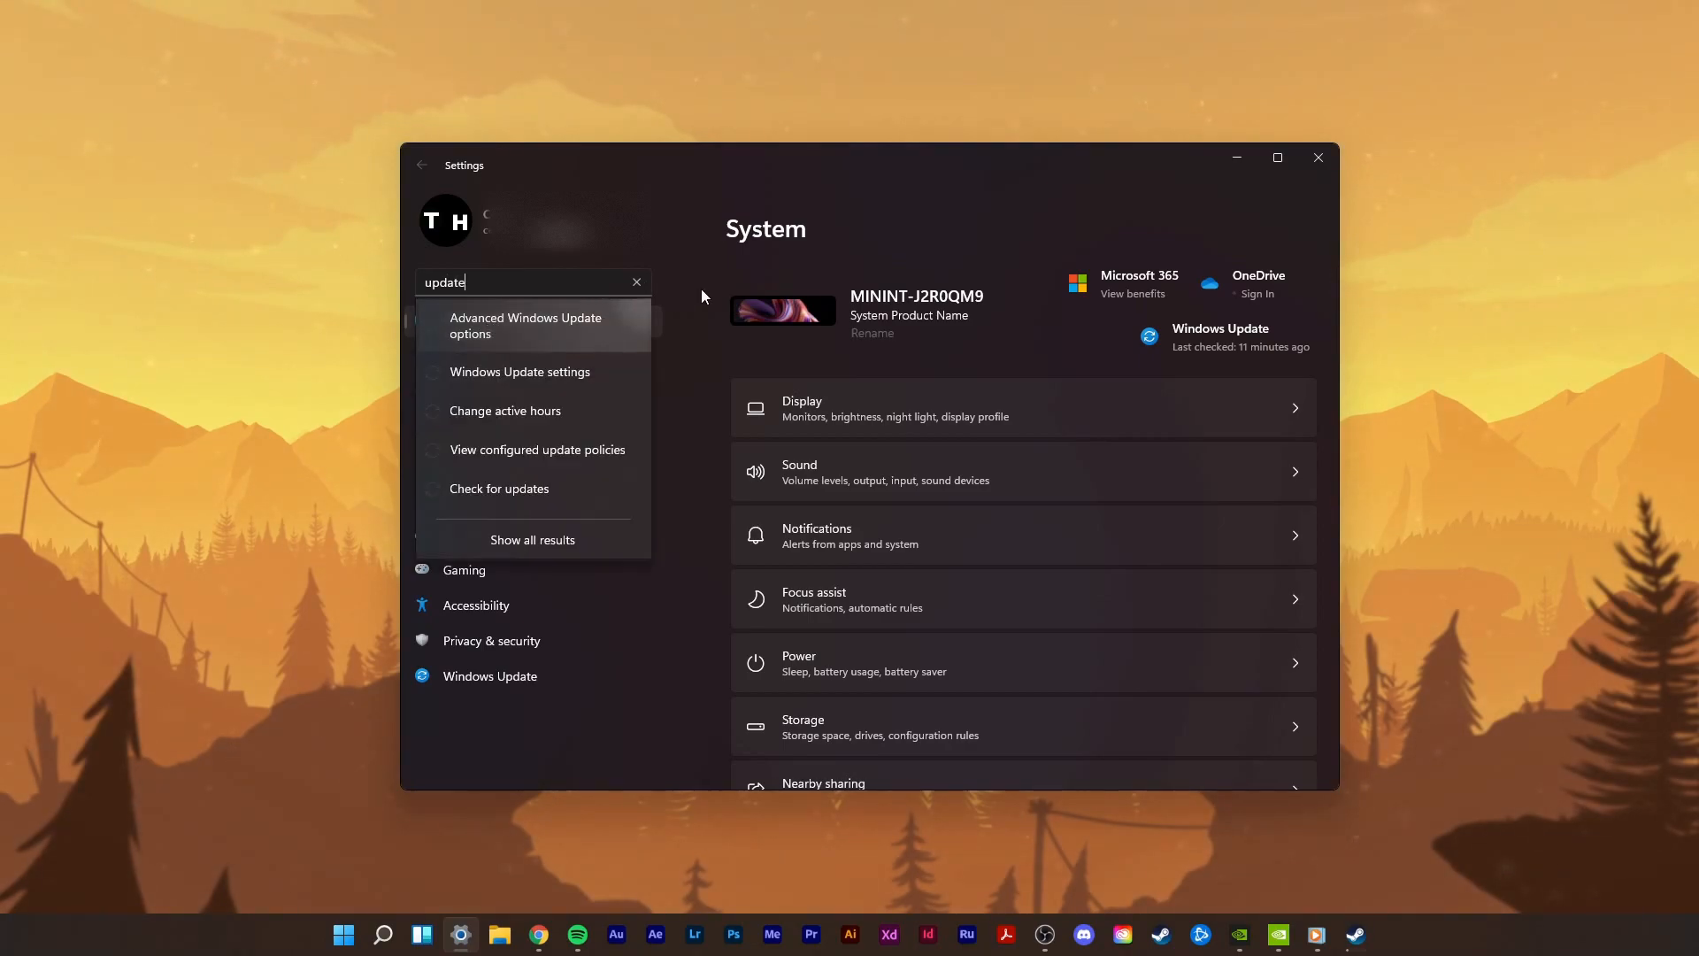
click(520, 372)
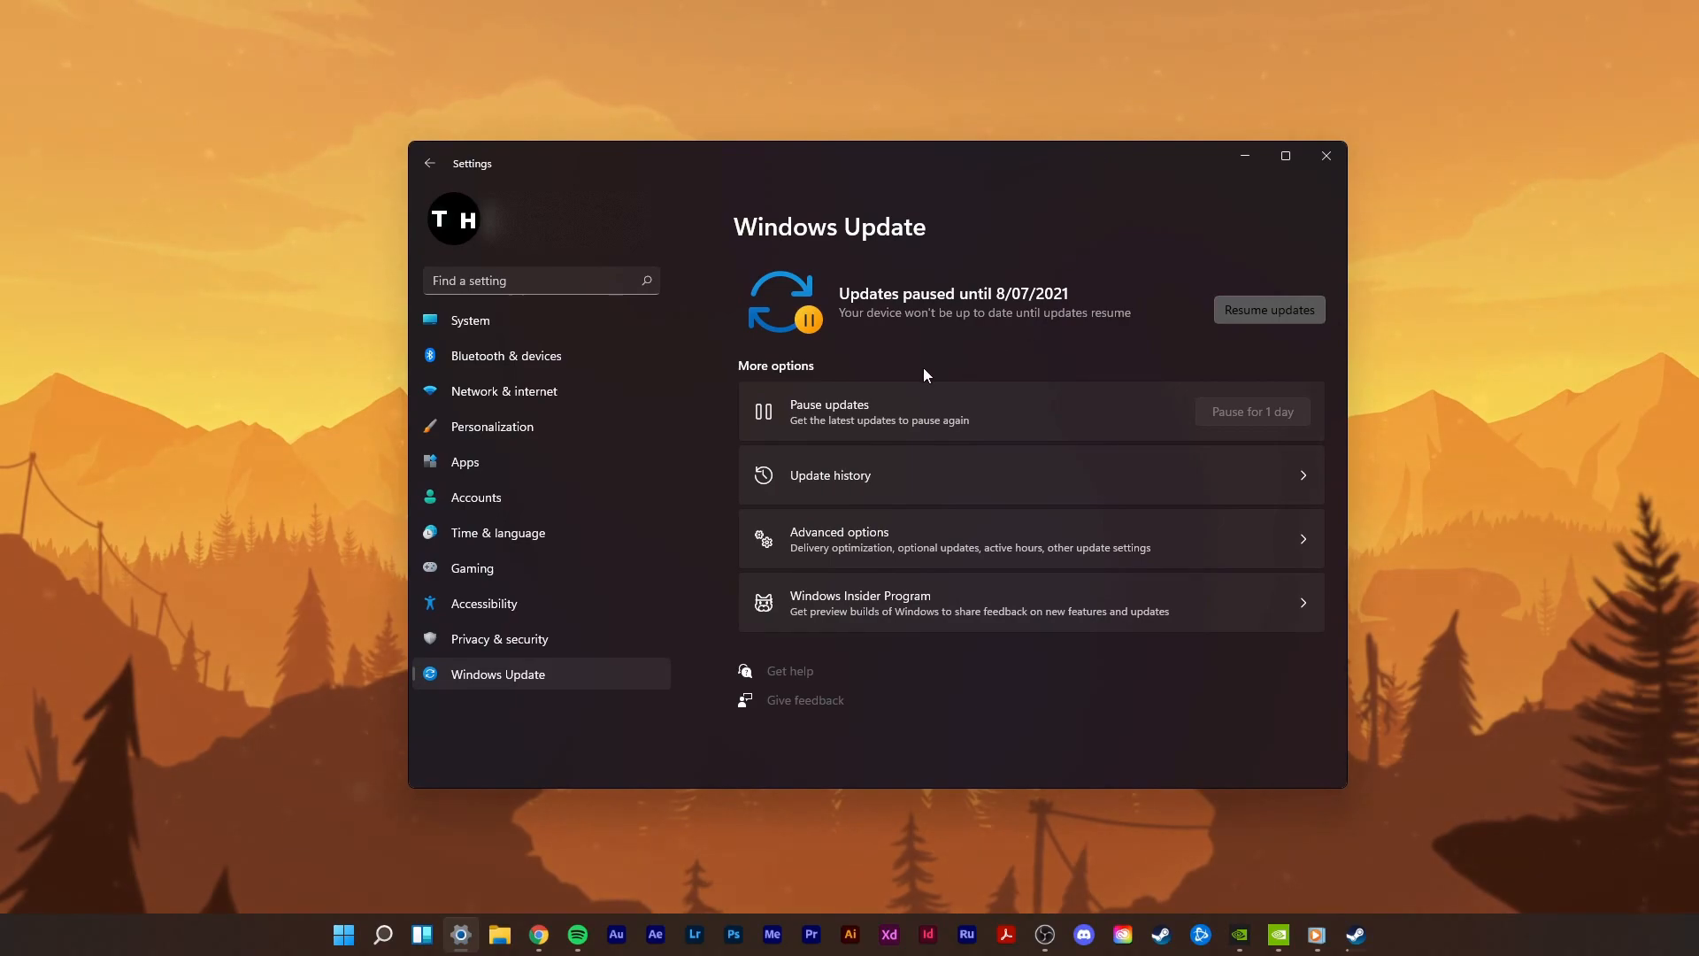
mouse_move(918, 373)
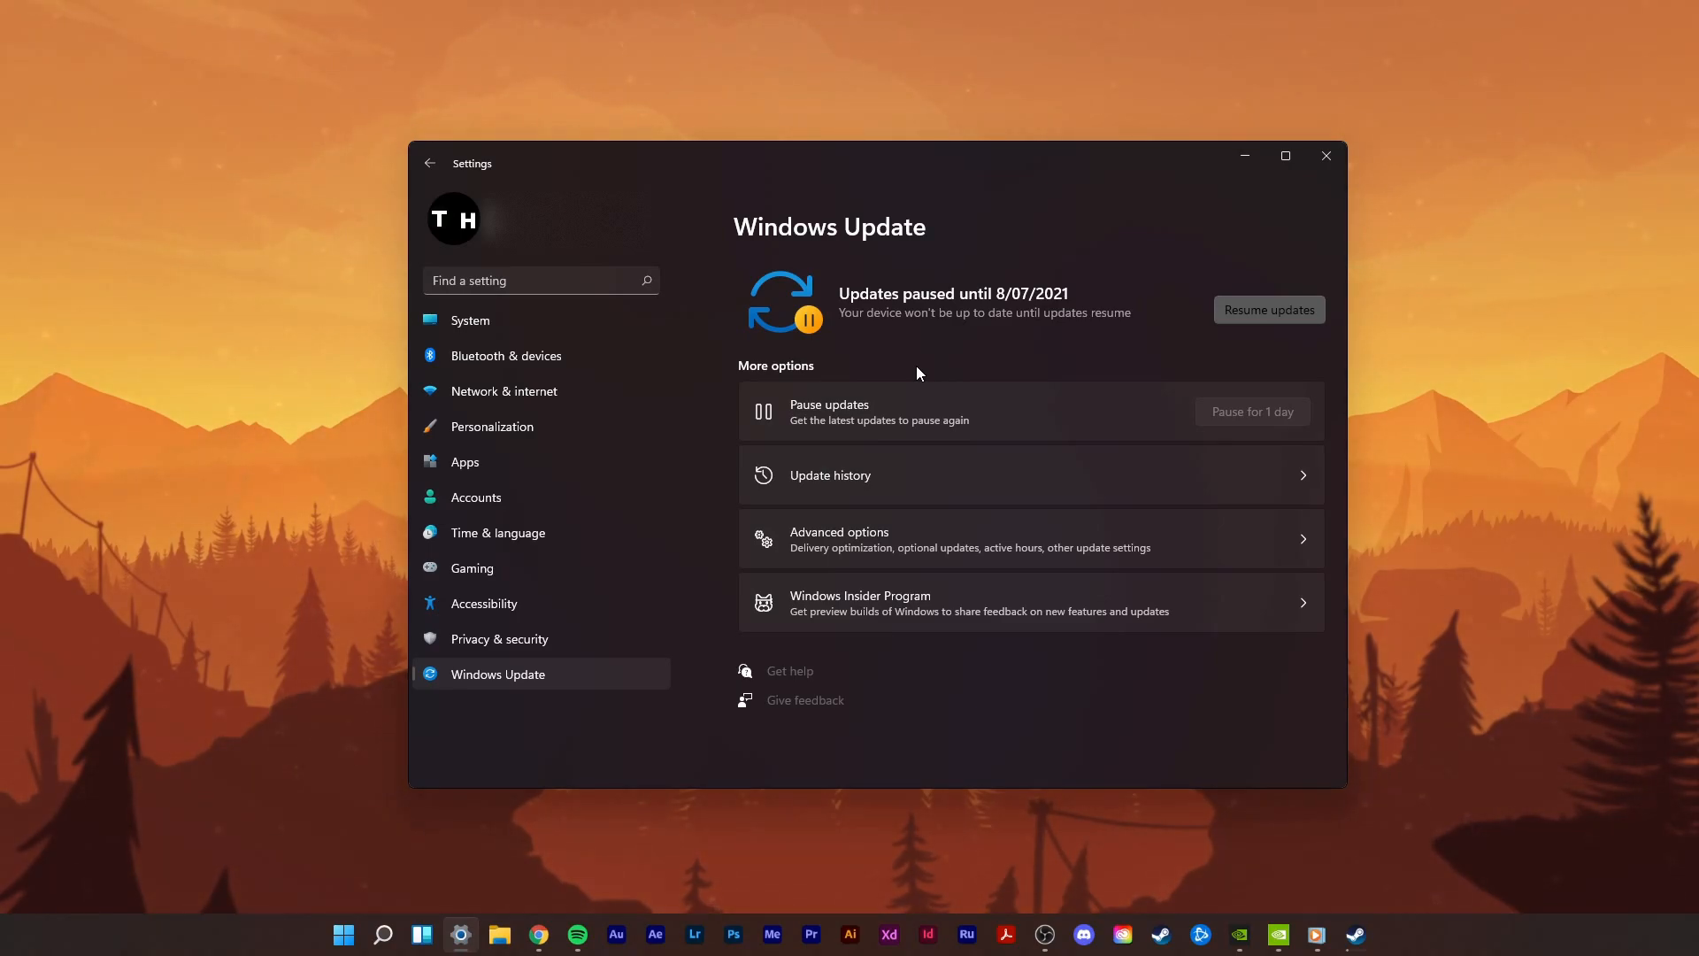
Step: Check that every Windows Update advanced option toggle is off, then close Settings
click(839, 539)
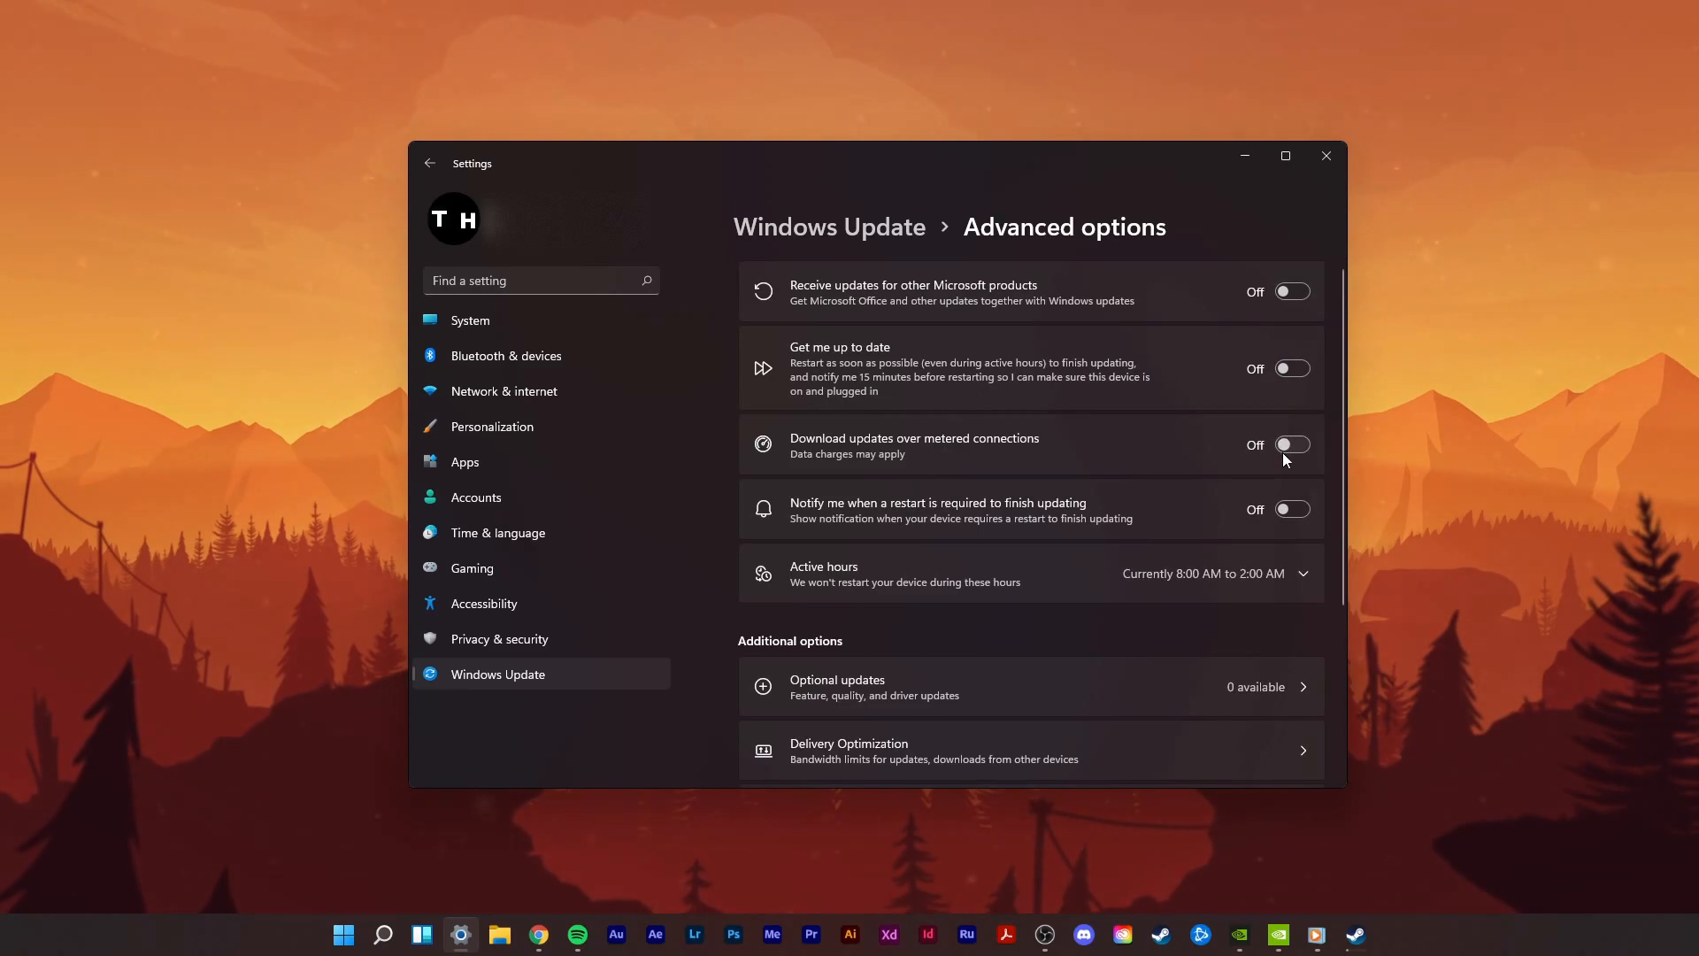
scroll(down, 3)
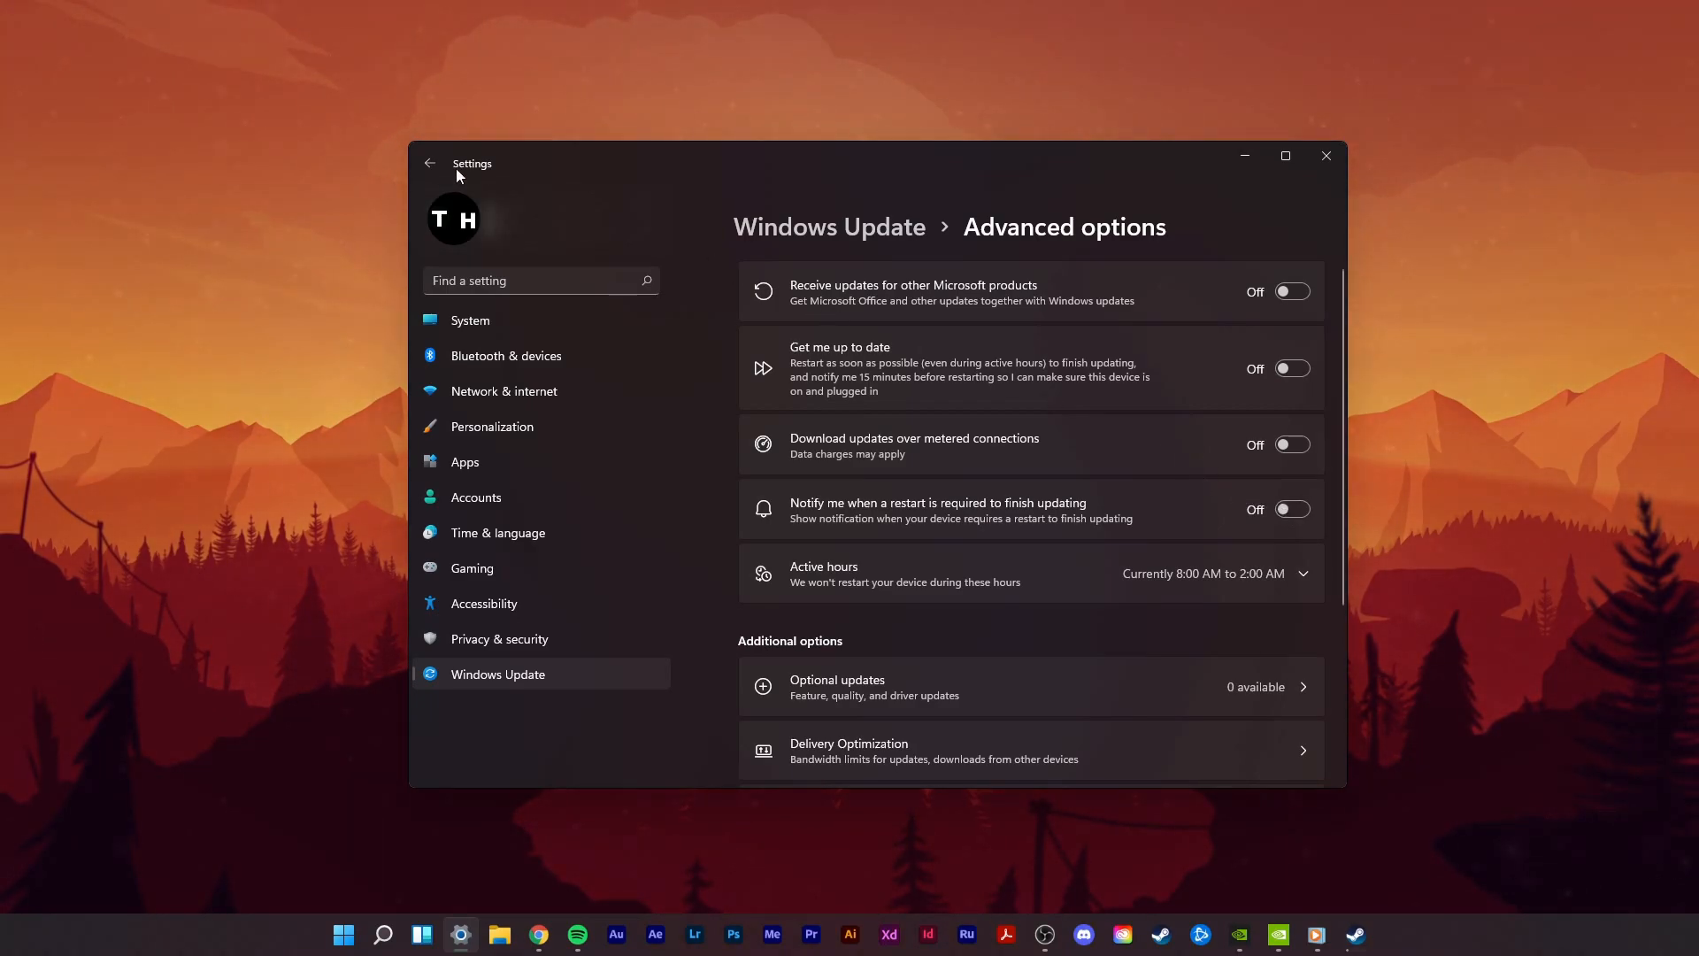
click(1324, 155)
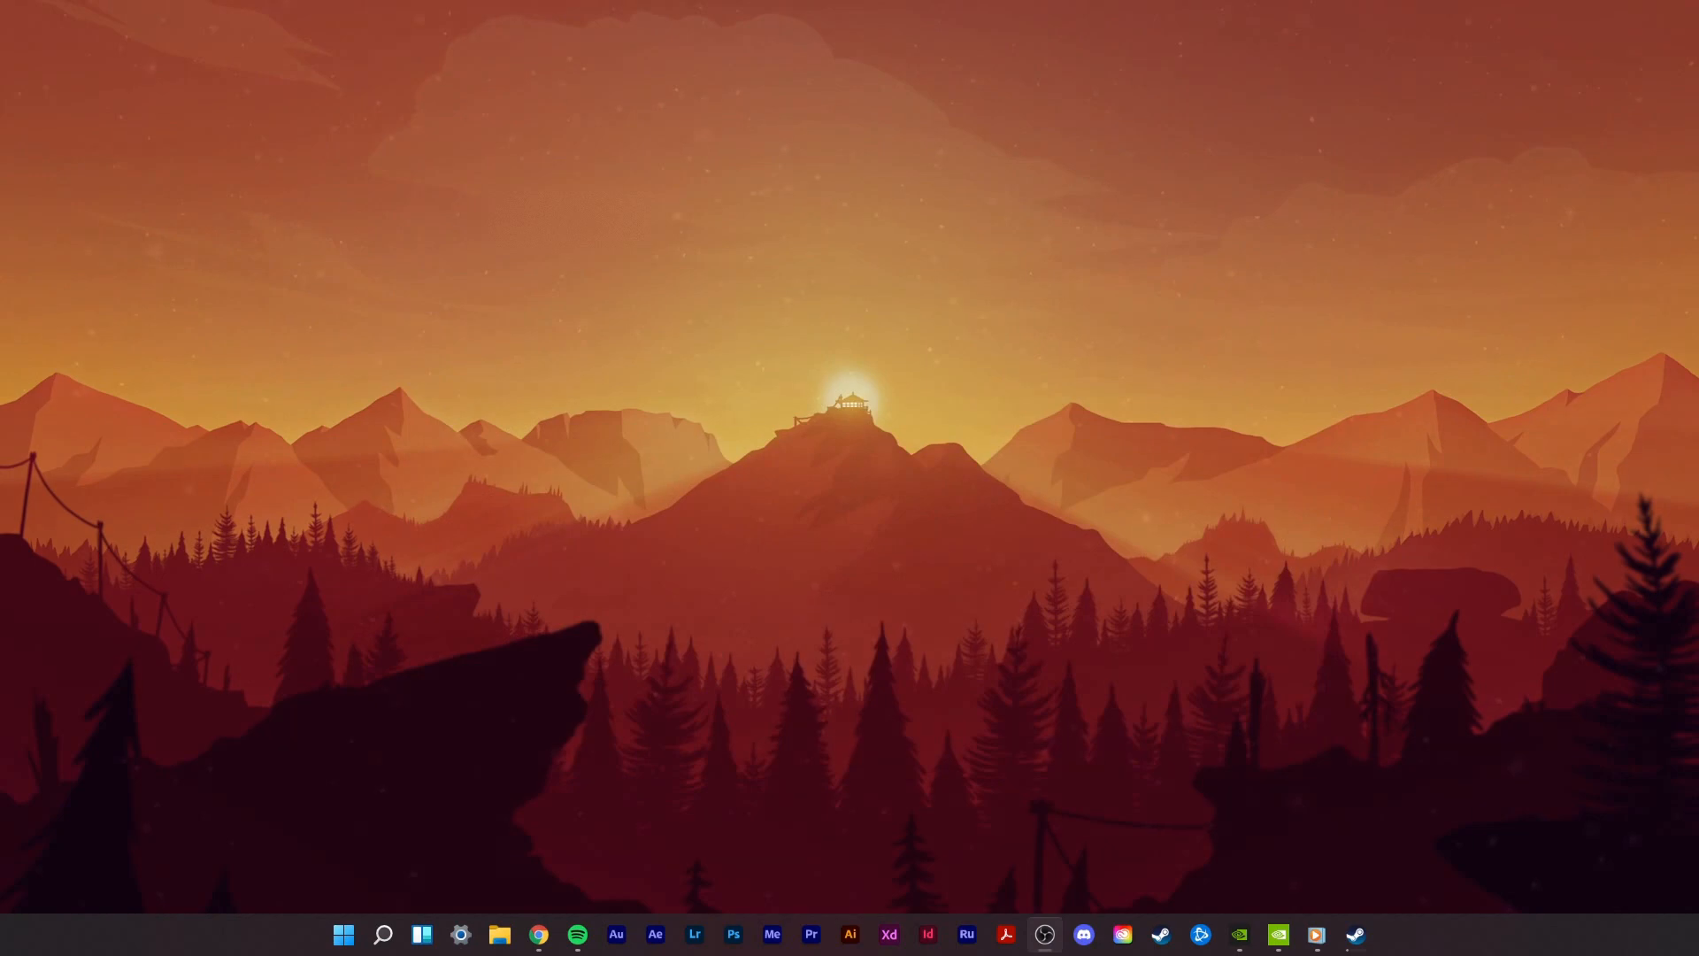
Step: Launch Device Manager from Start search and expand Display adapters to show the RTX 2060 SUPER
click(342, 932)
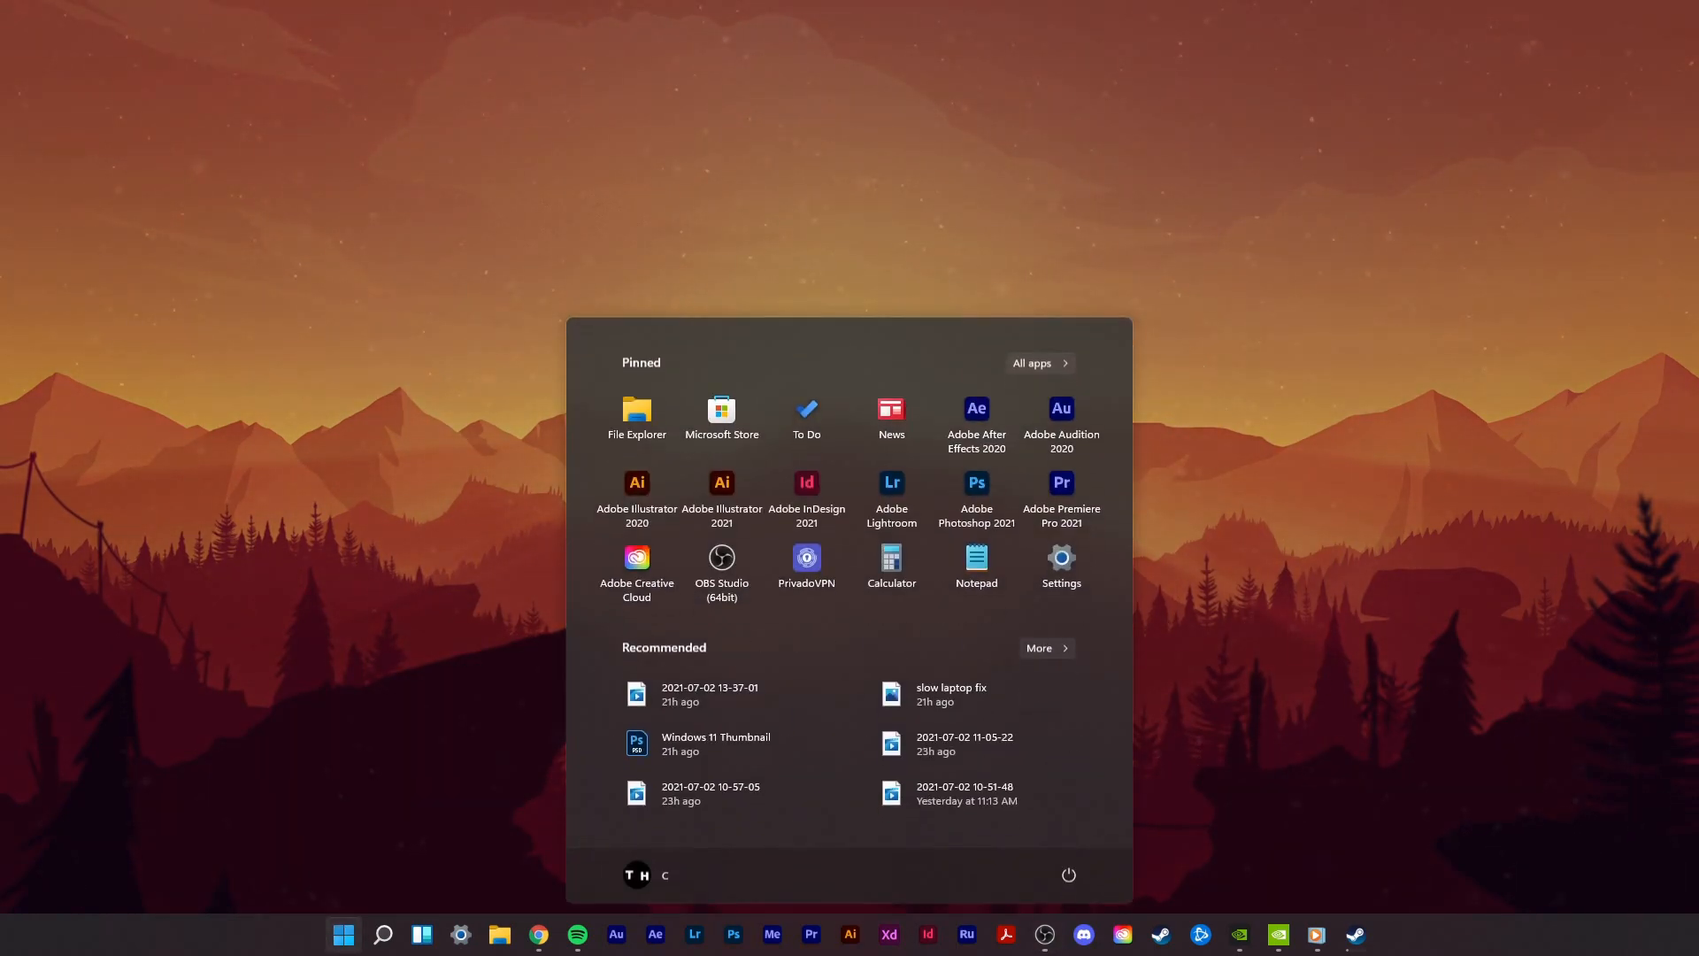
text(device manager)
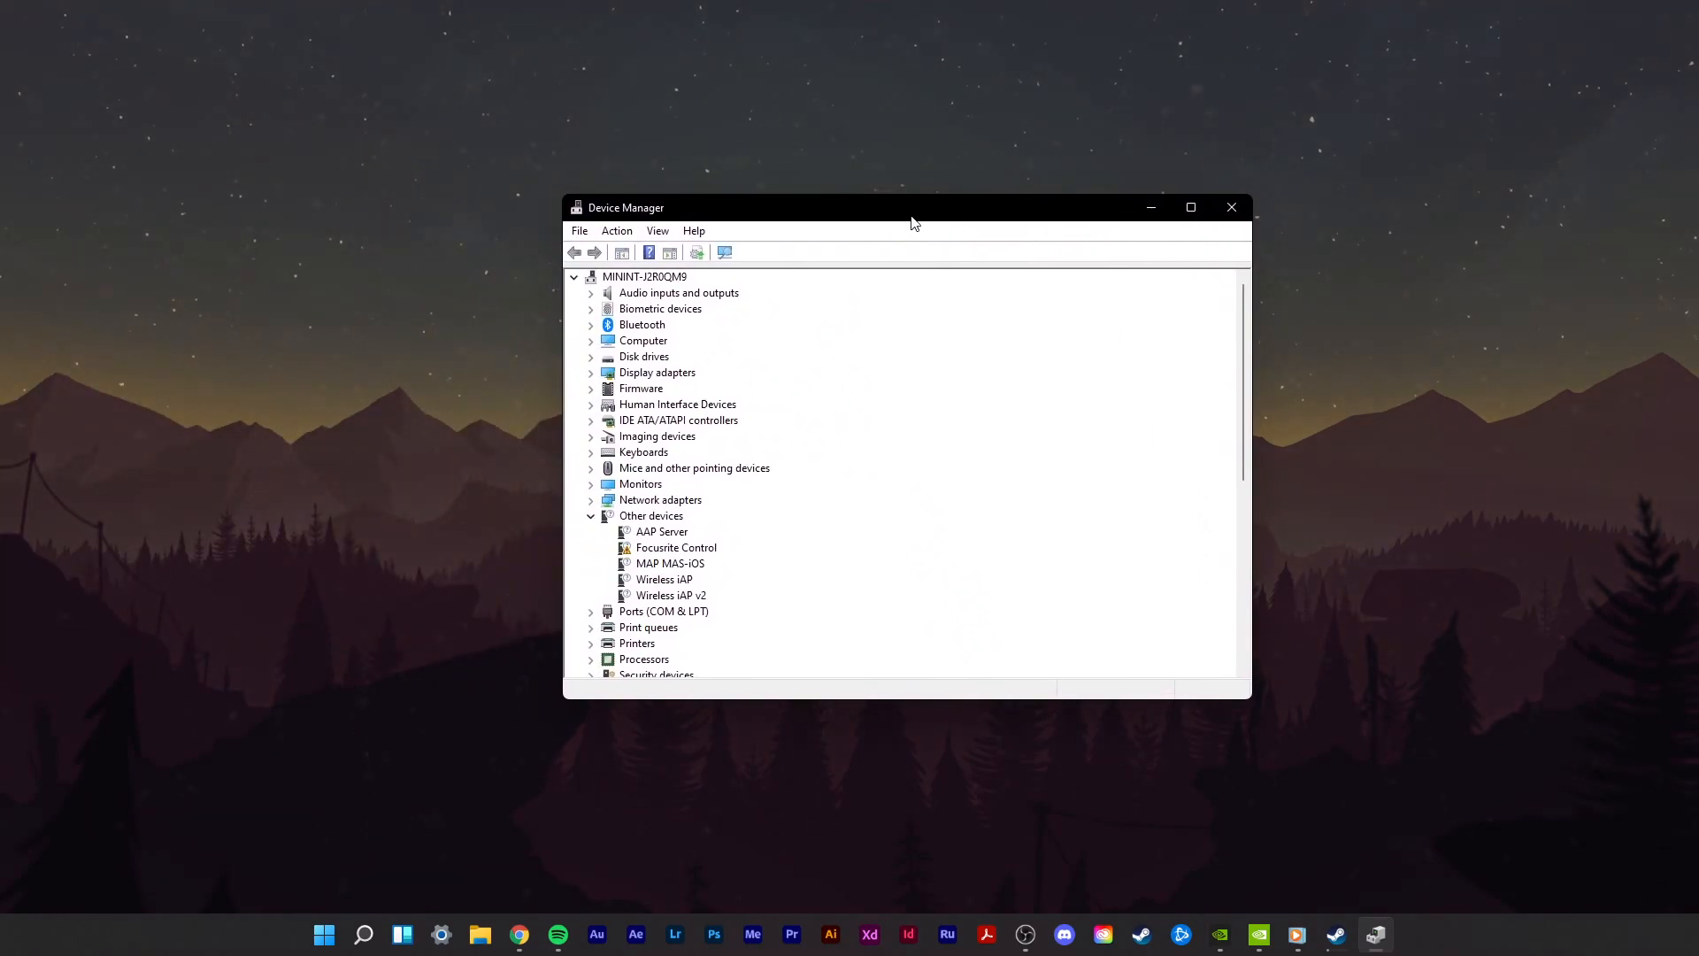
click(592, 293)
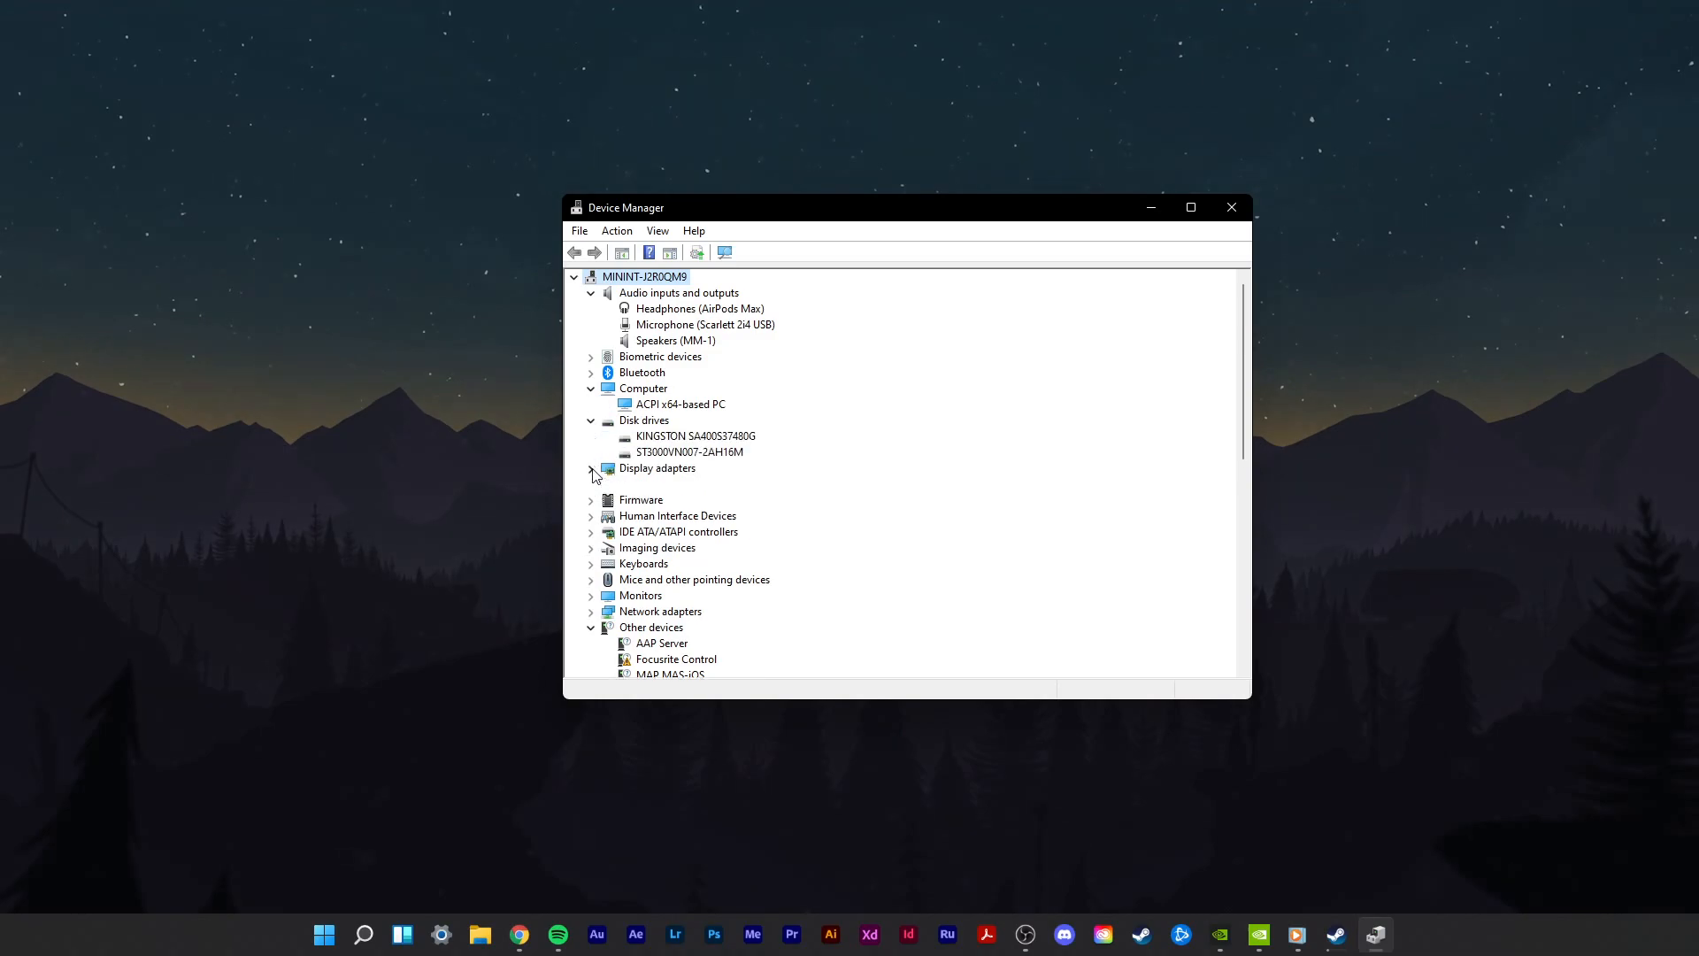
click(590, 467)
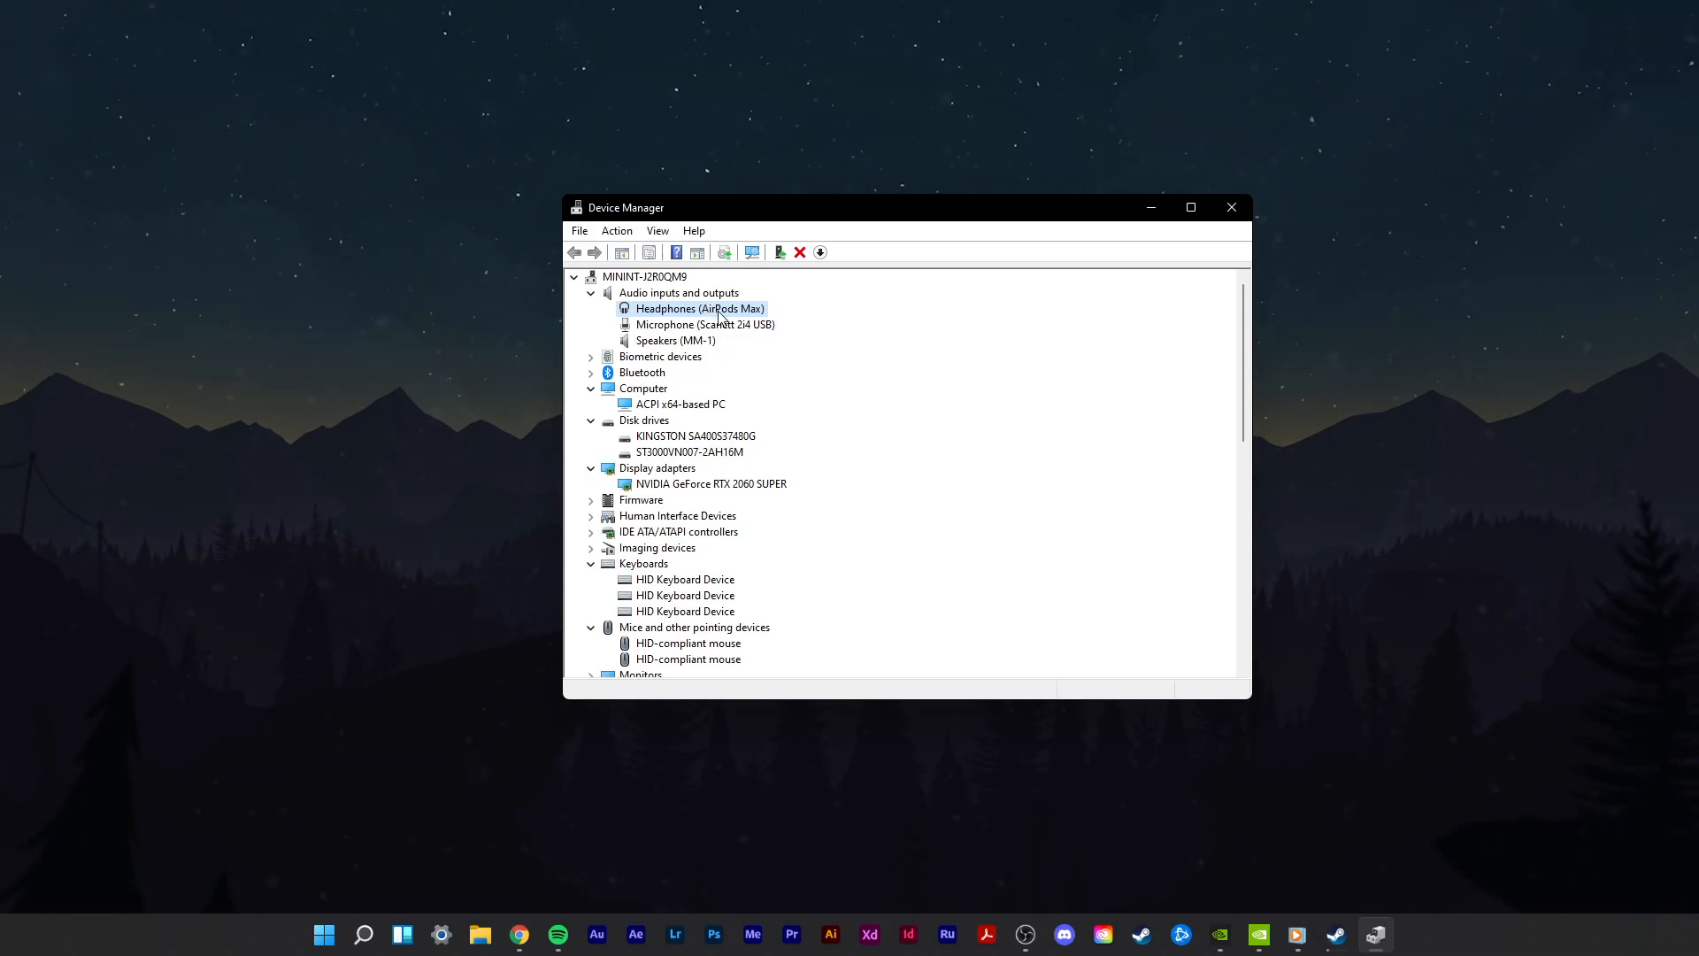
double_click(699, 309)
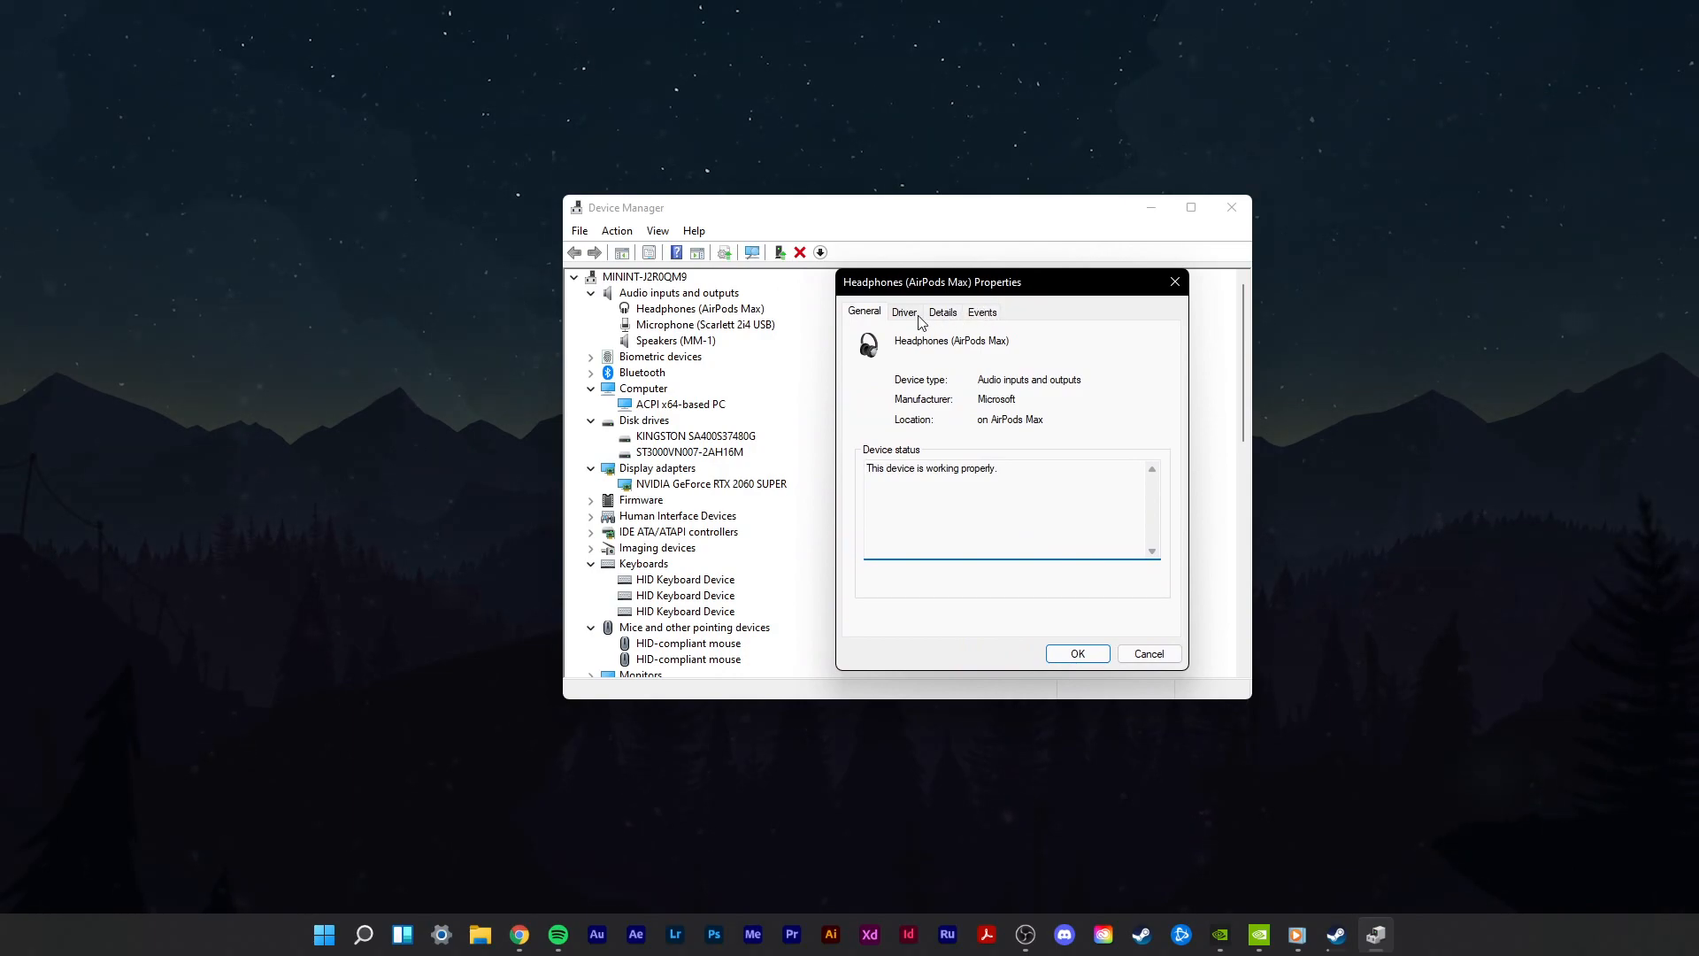
click(903, 312)
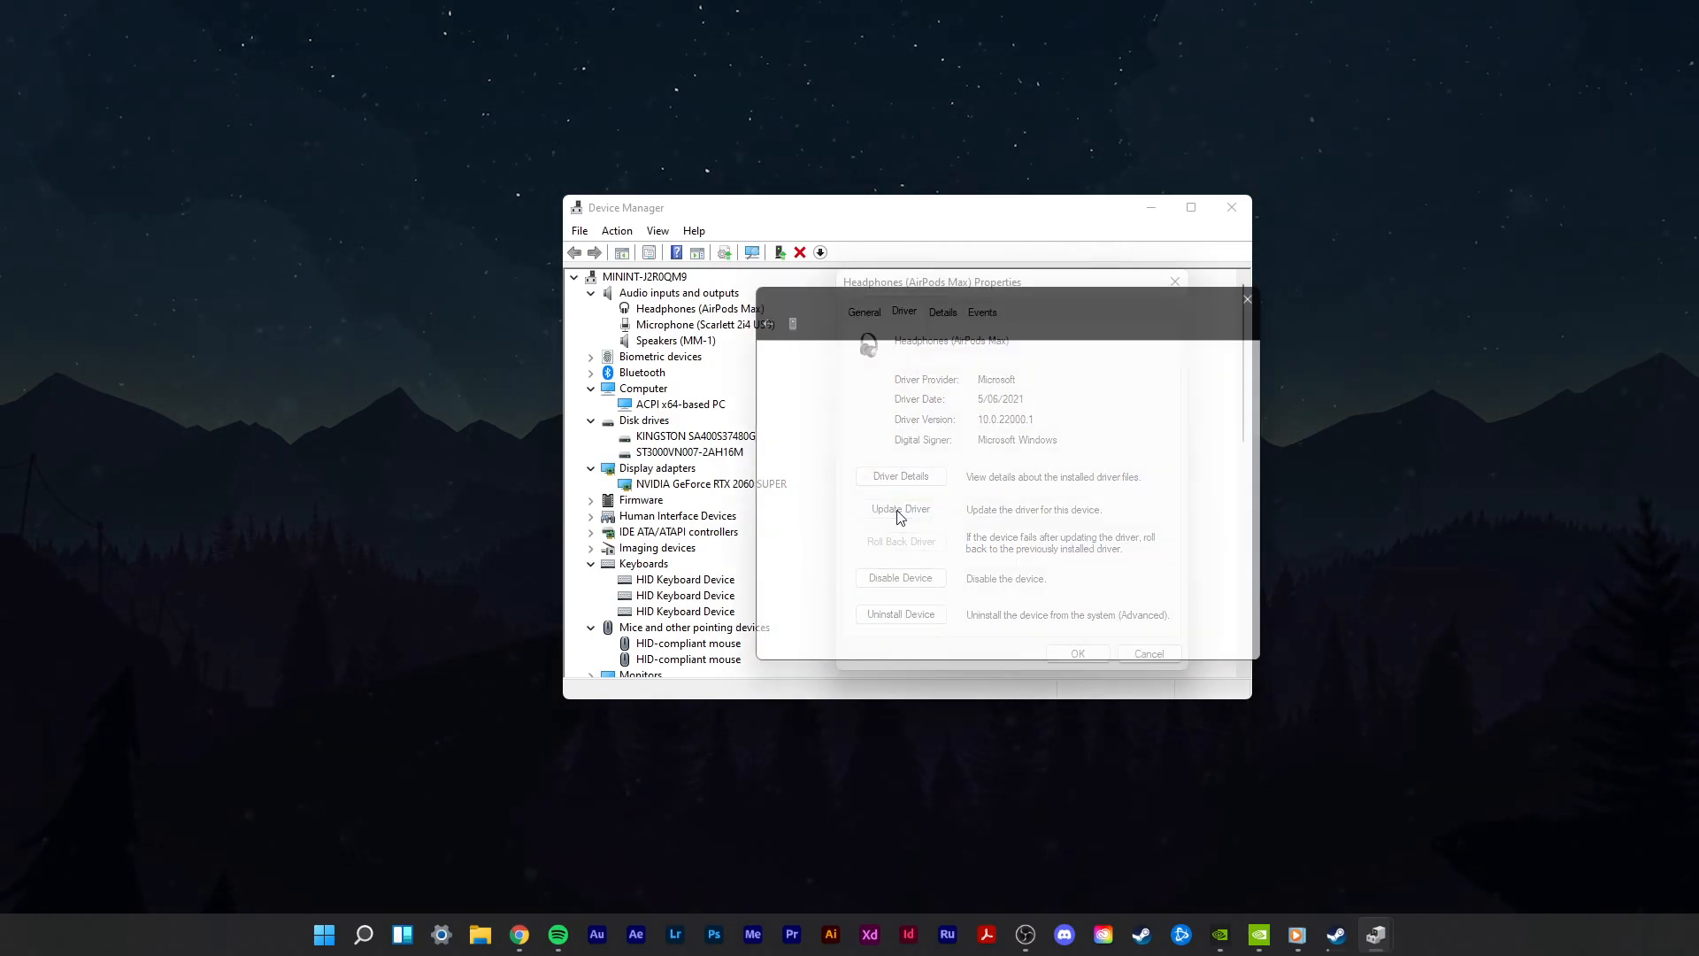
click(901, 510)
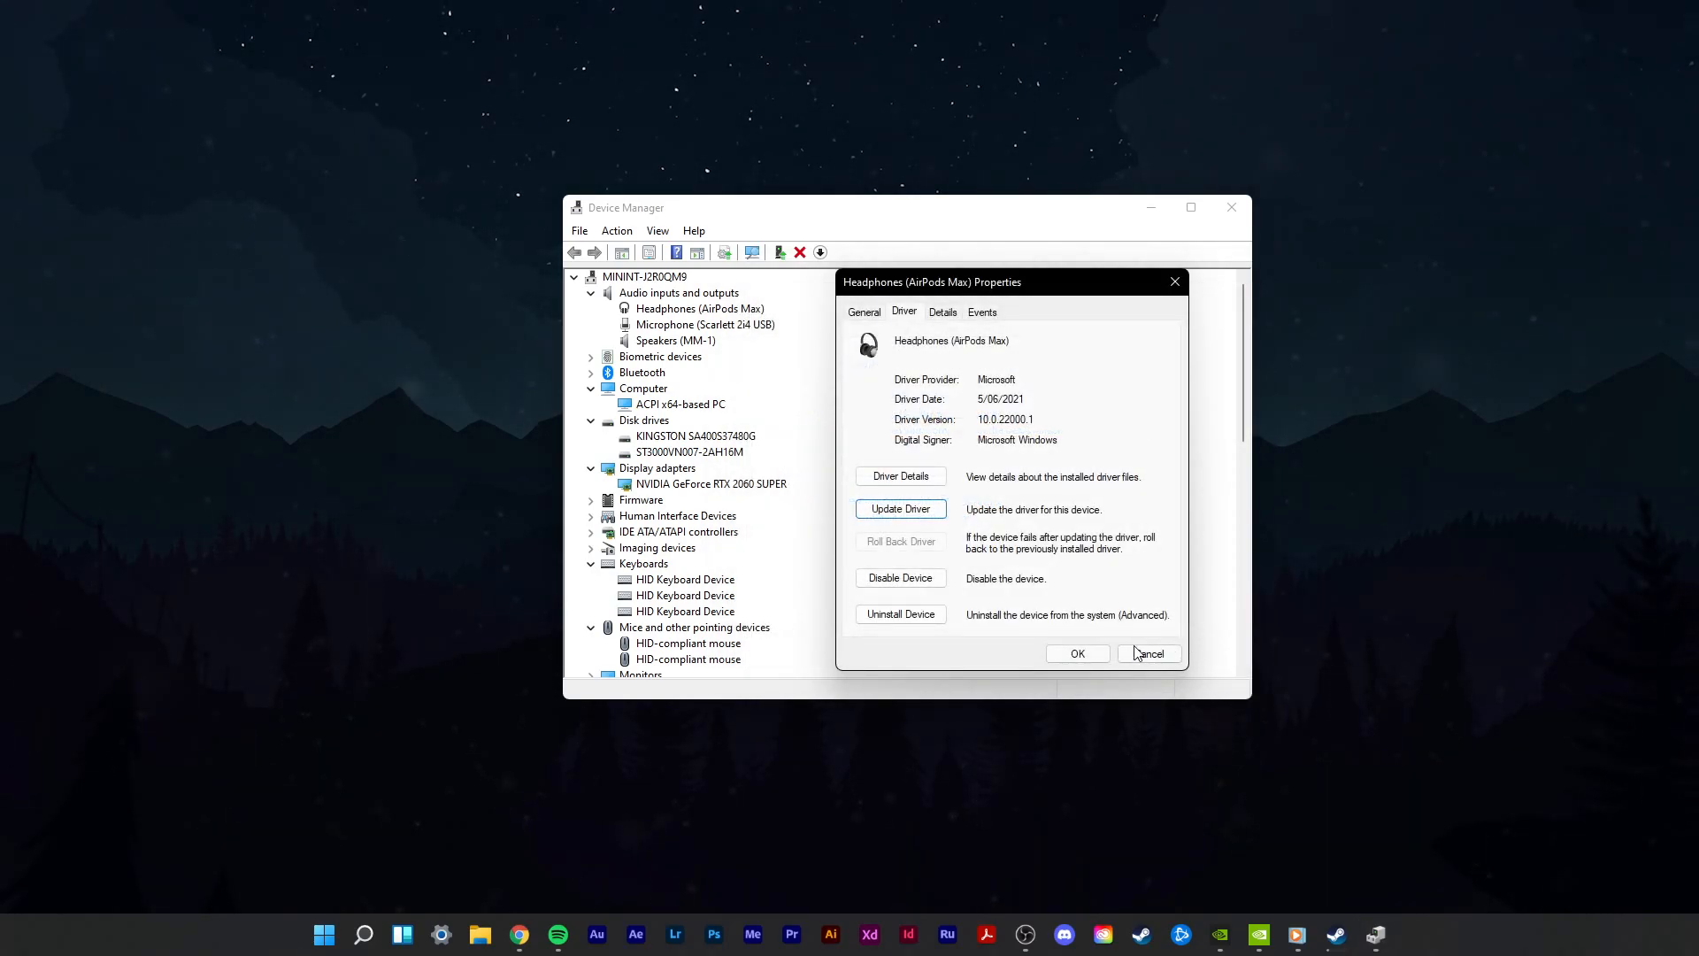
click(1148, 652)
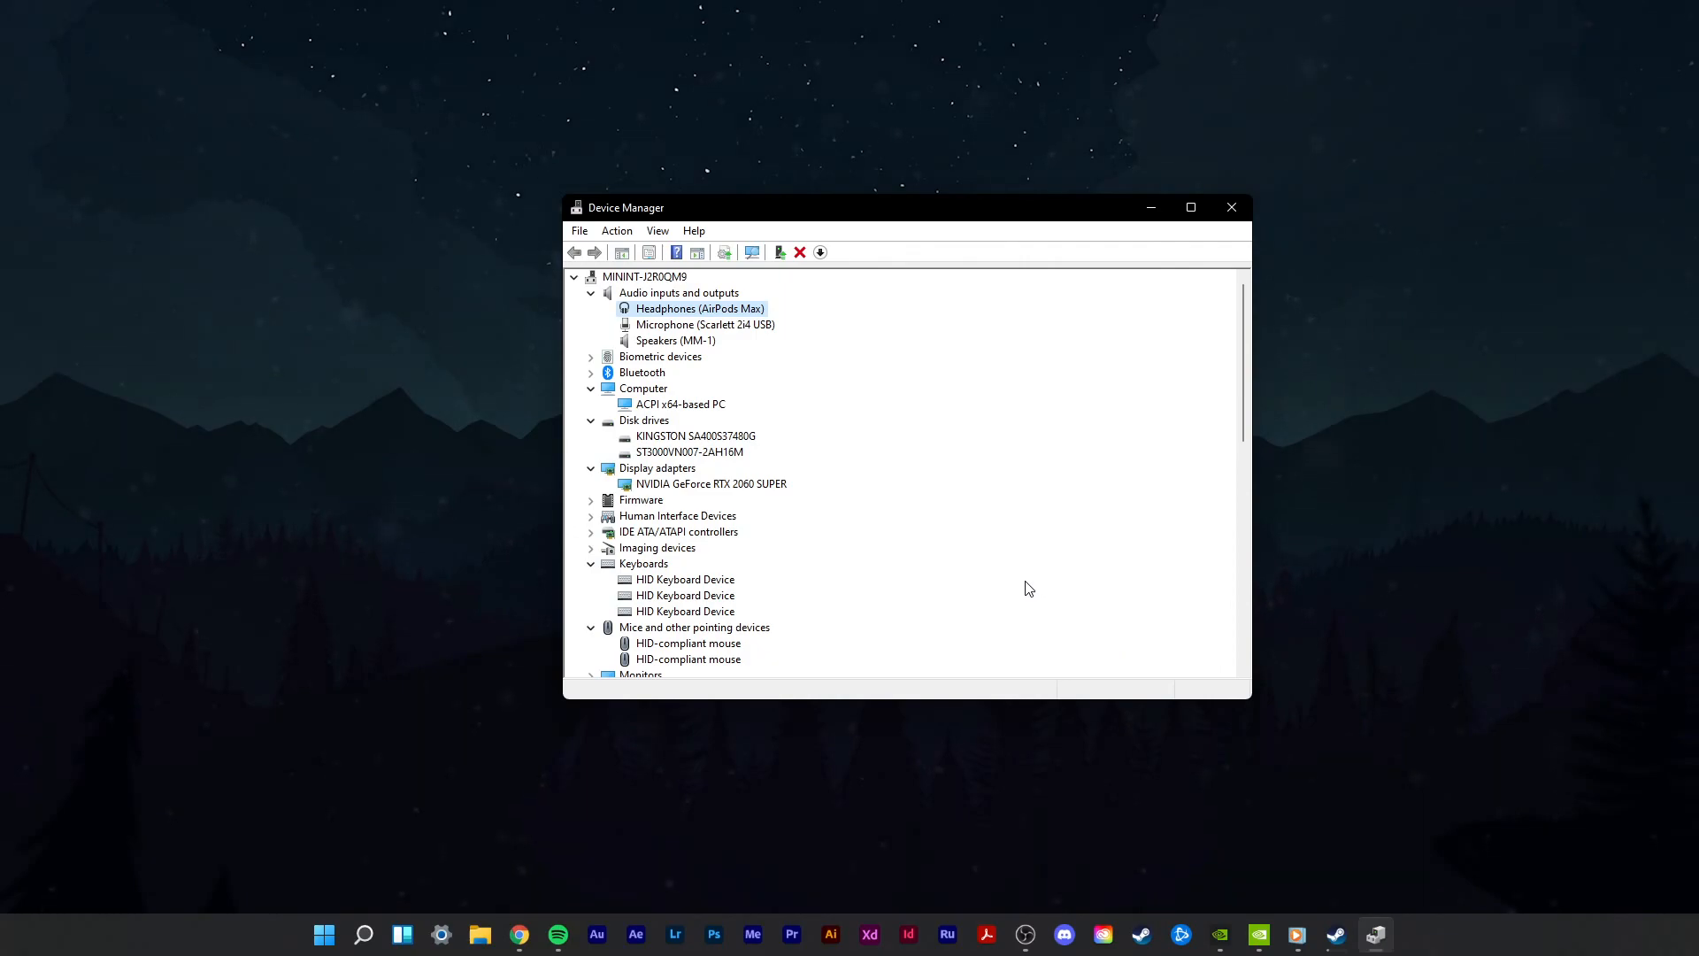
Step: Collapse Audio inputs and outputs and scroll down to the Network adapters list
click(590, 293)
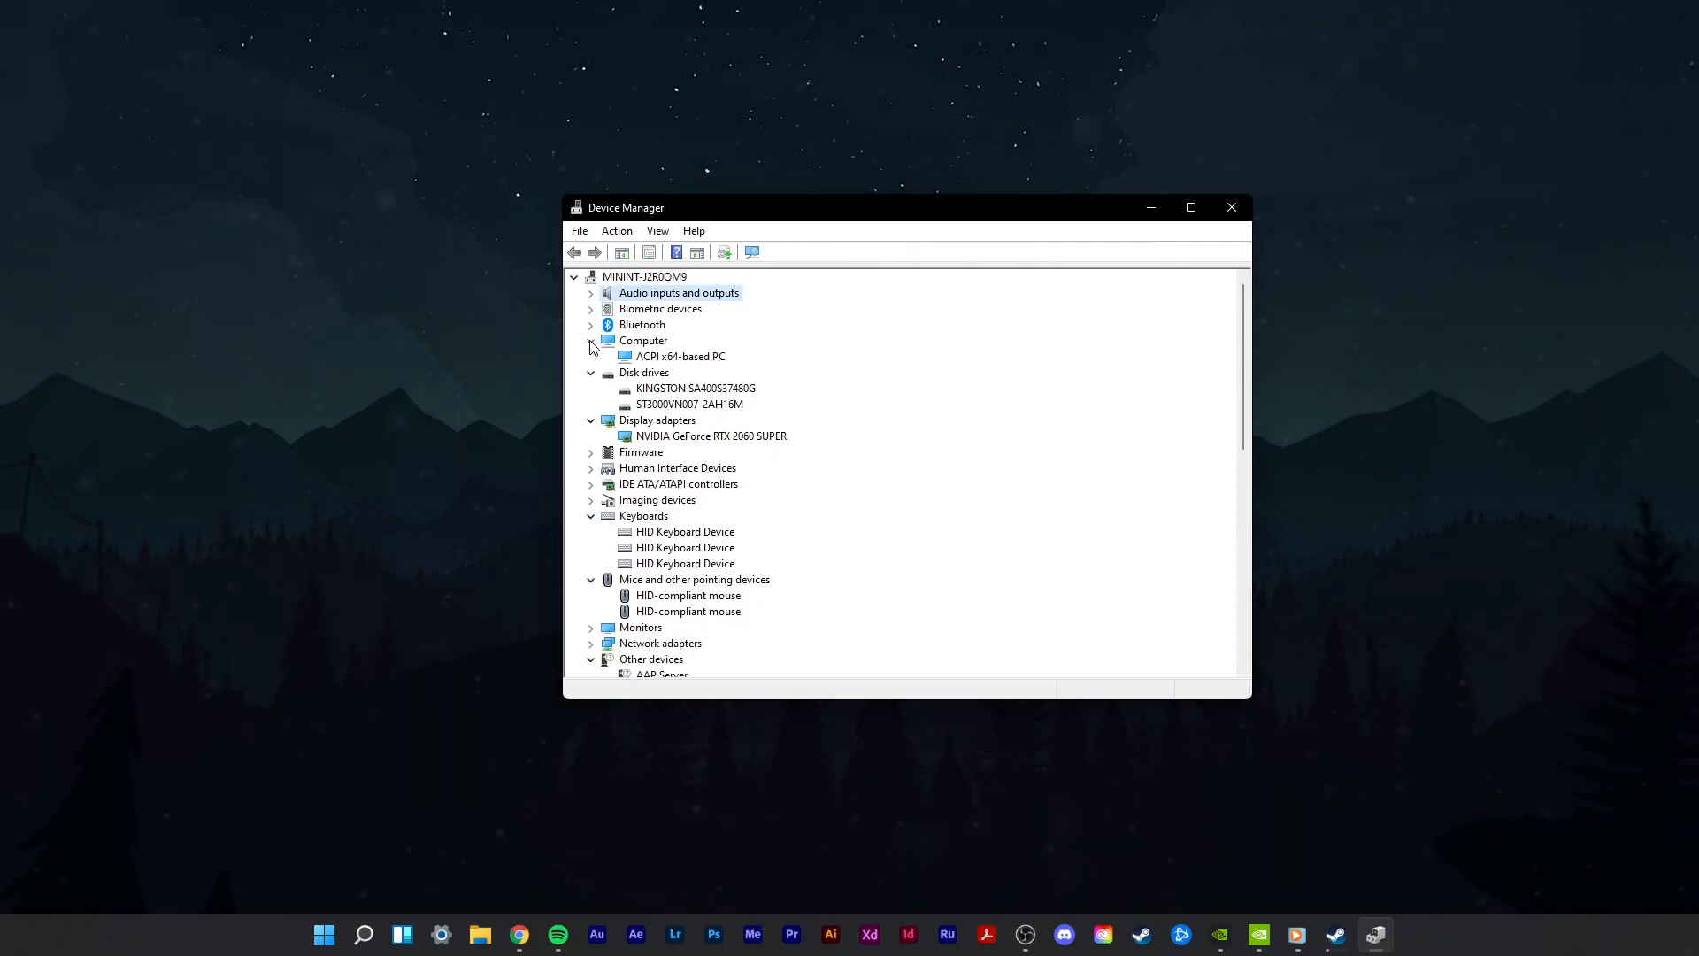
scroll(down, 3)
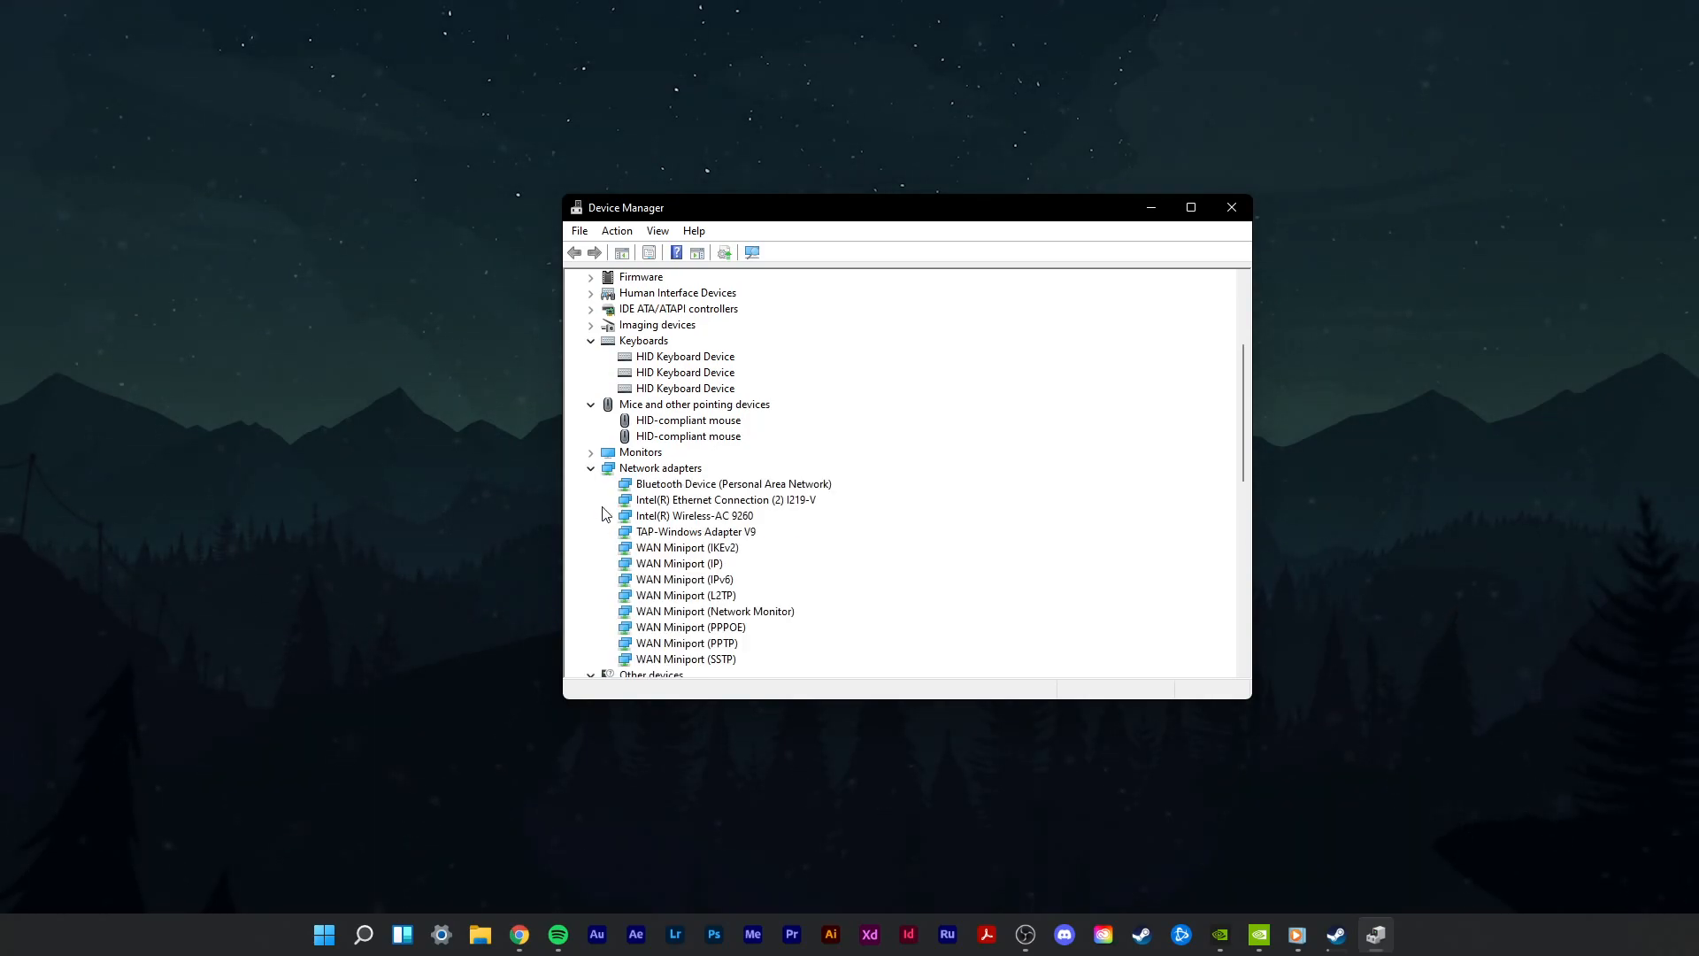
mouse_move(1231, 232)
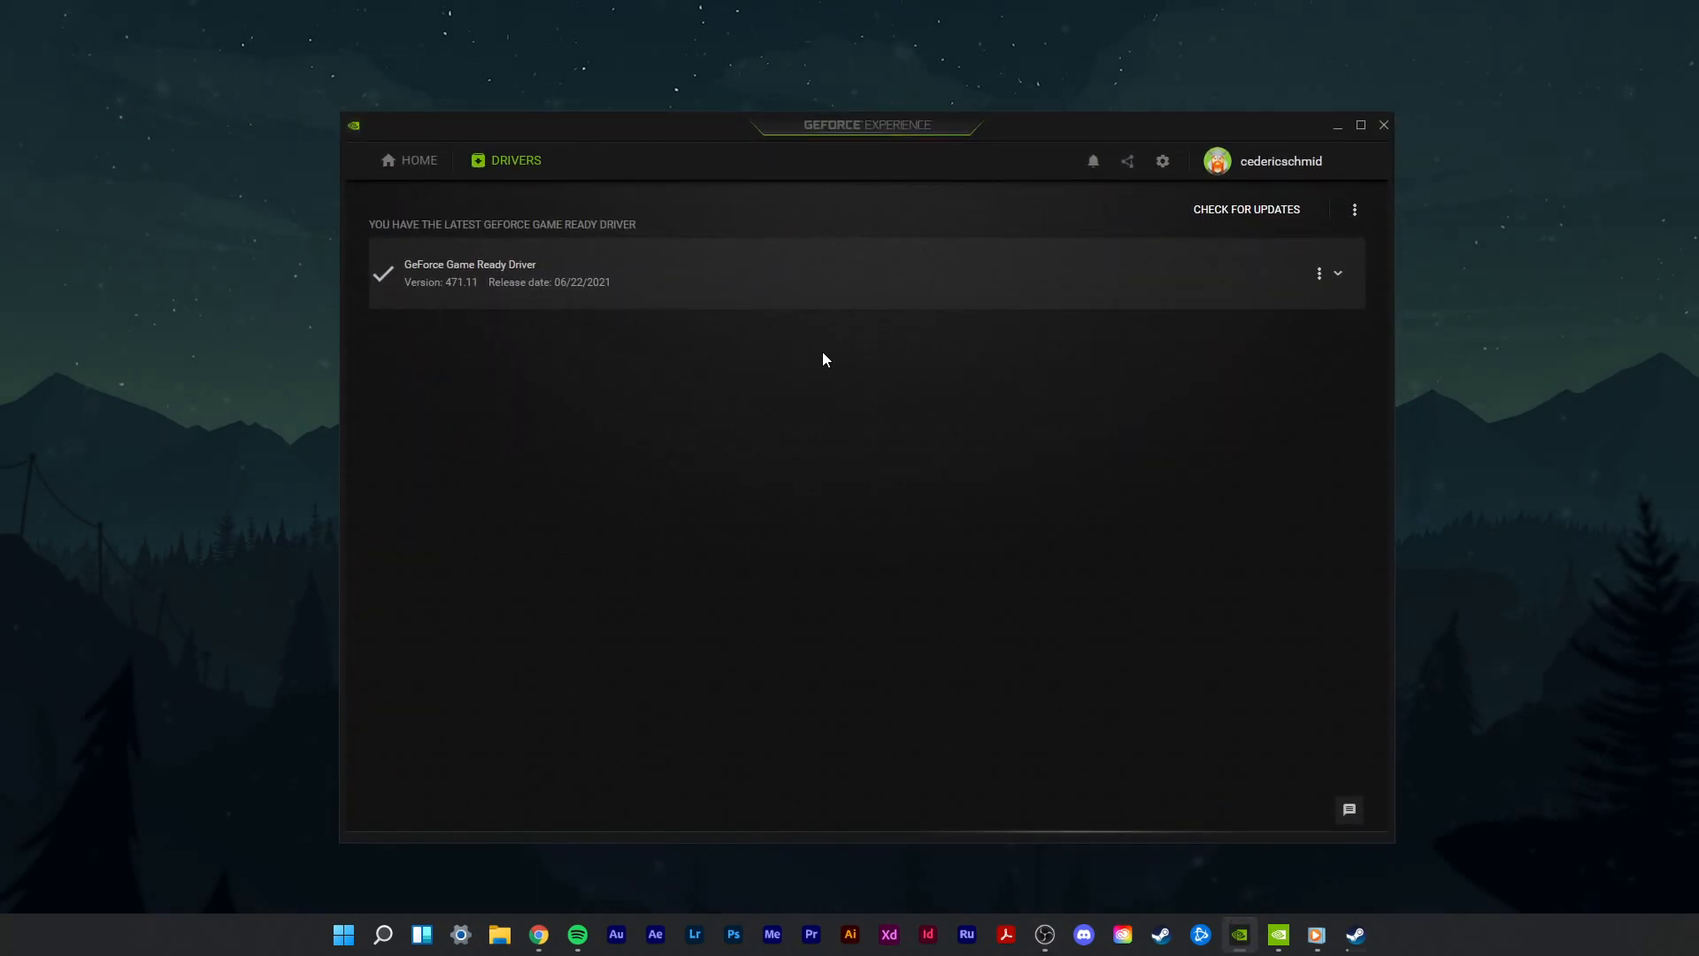
mouse_move(745, 334)
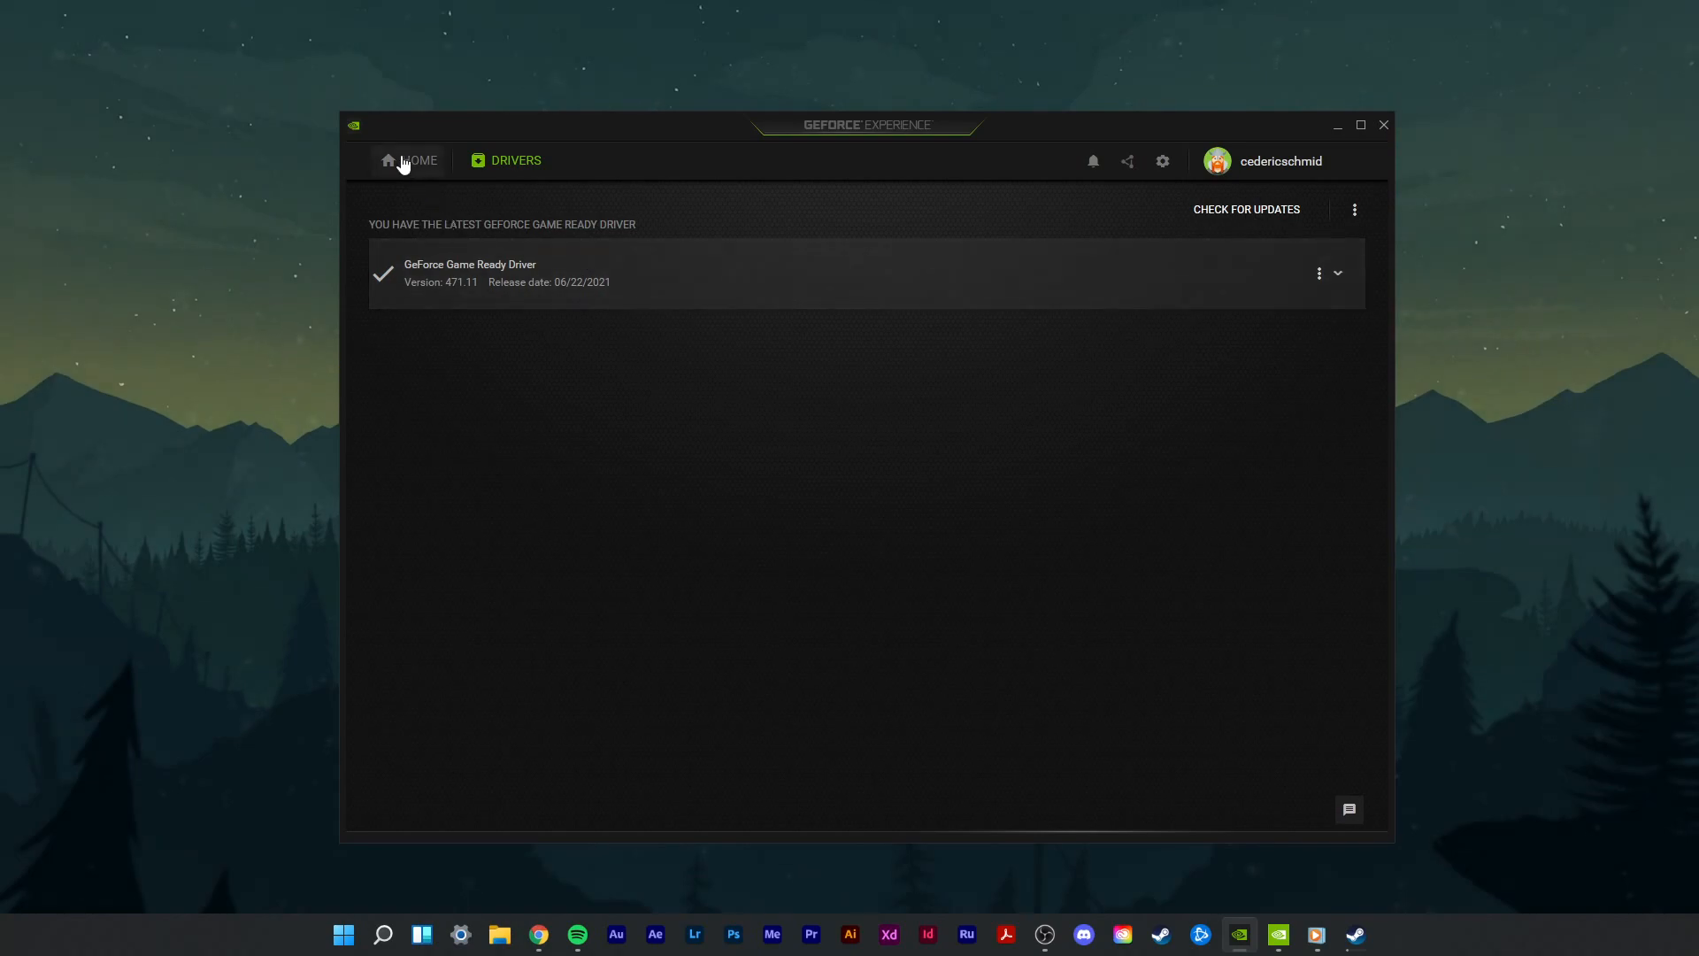
Step: Return to the GeForce Experience Home library after confirming Game Ready driver 471.11
click(417, 160)
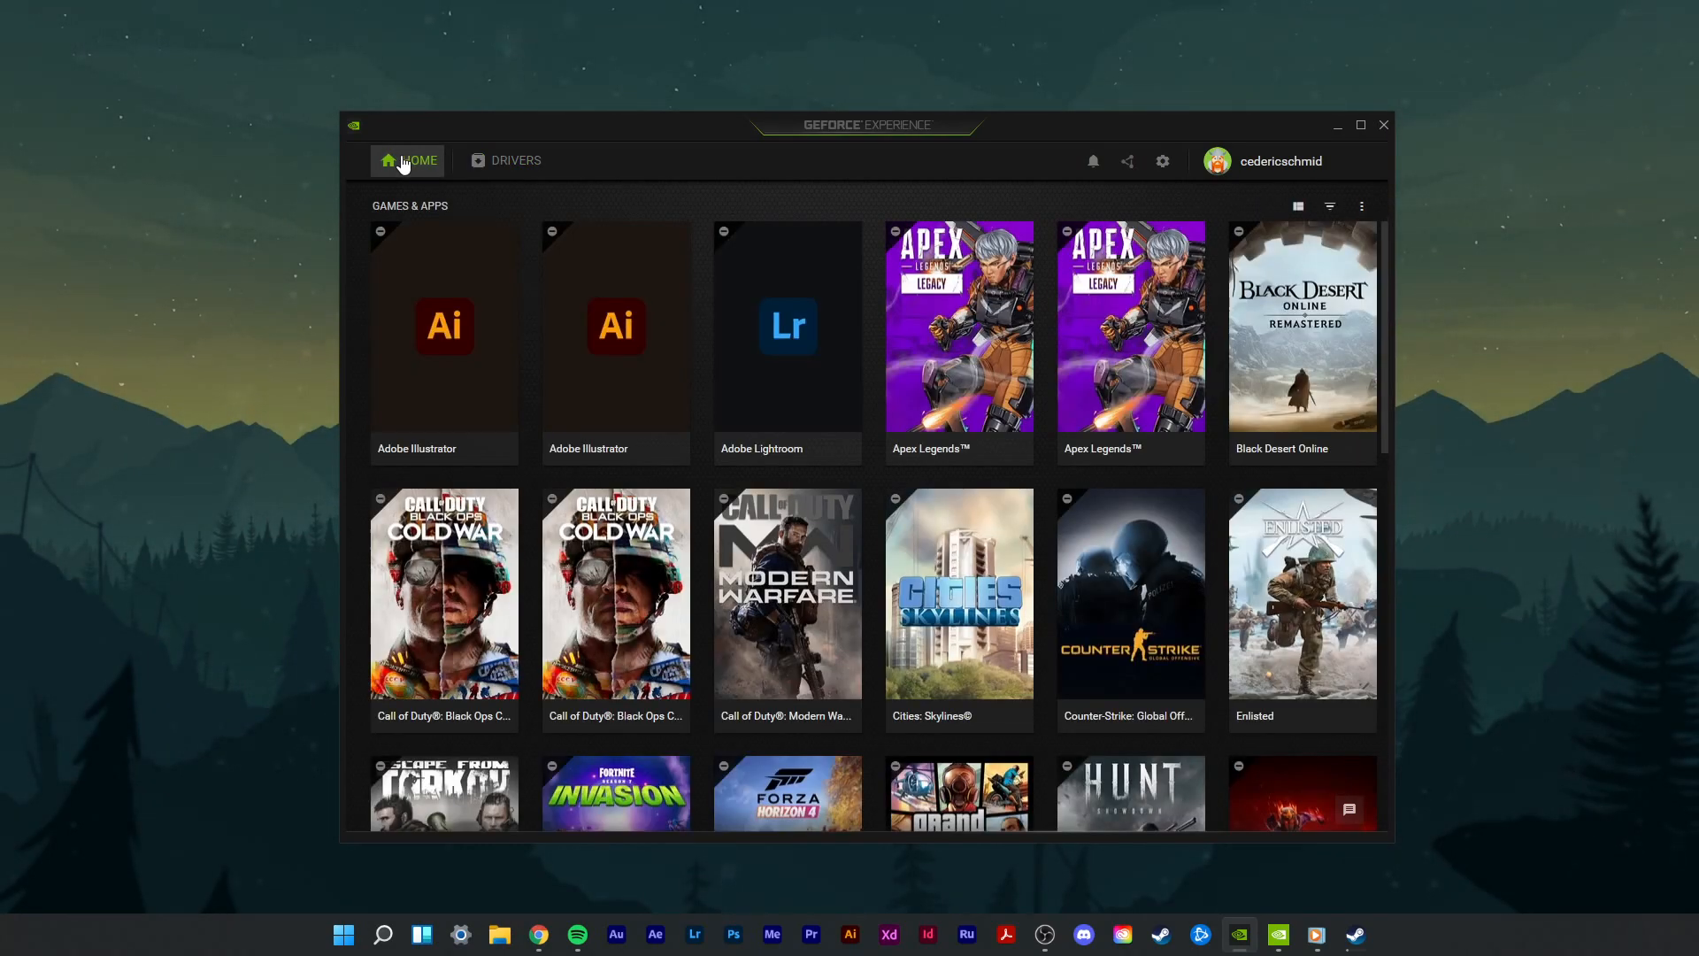
mouse_move(367, 290)
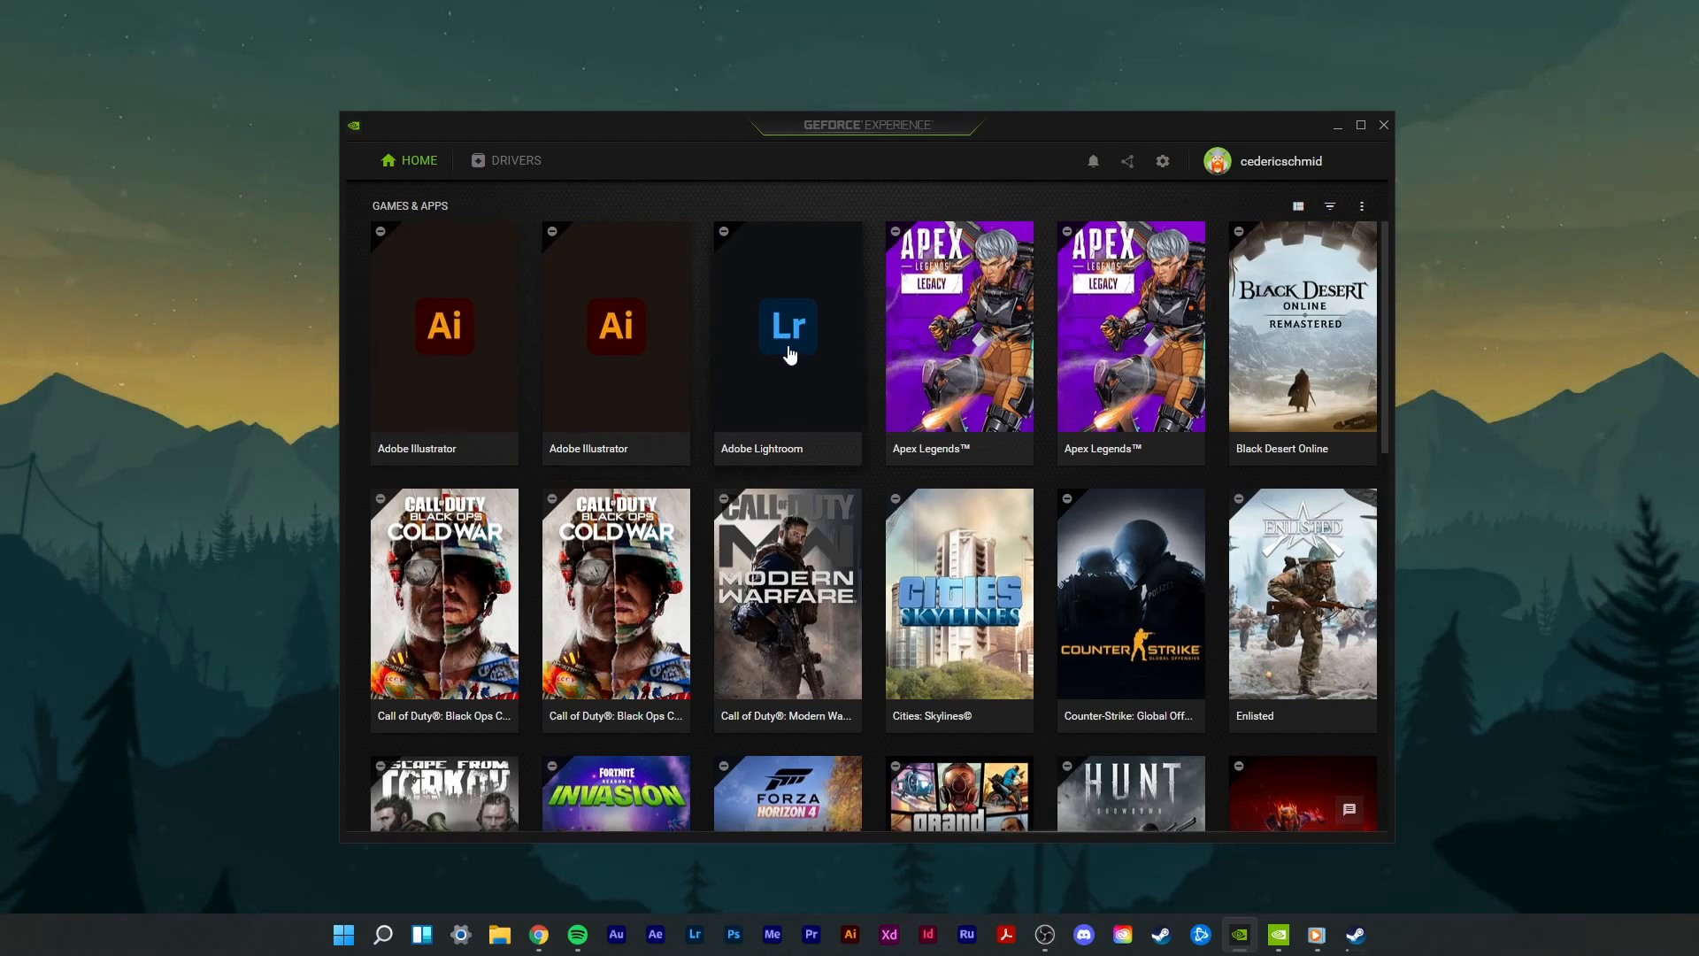
Step: Open Apex Legends and scroll its current versus optimal settings list
click(957, 337)
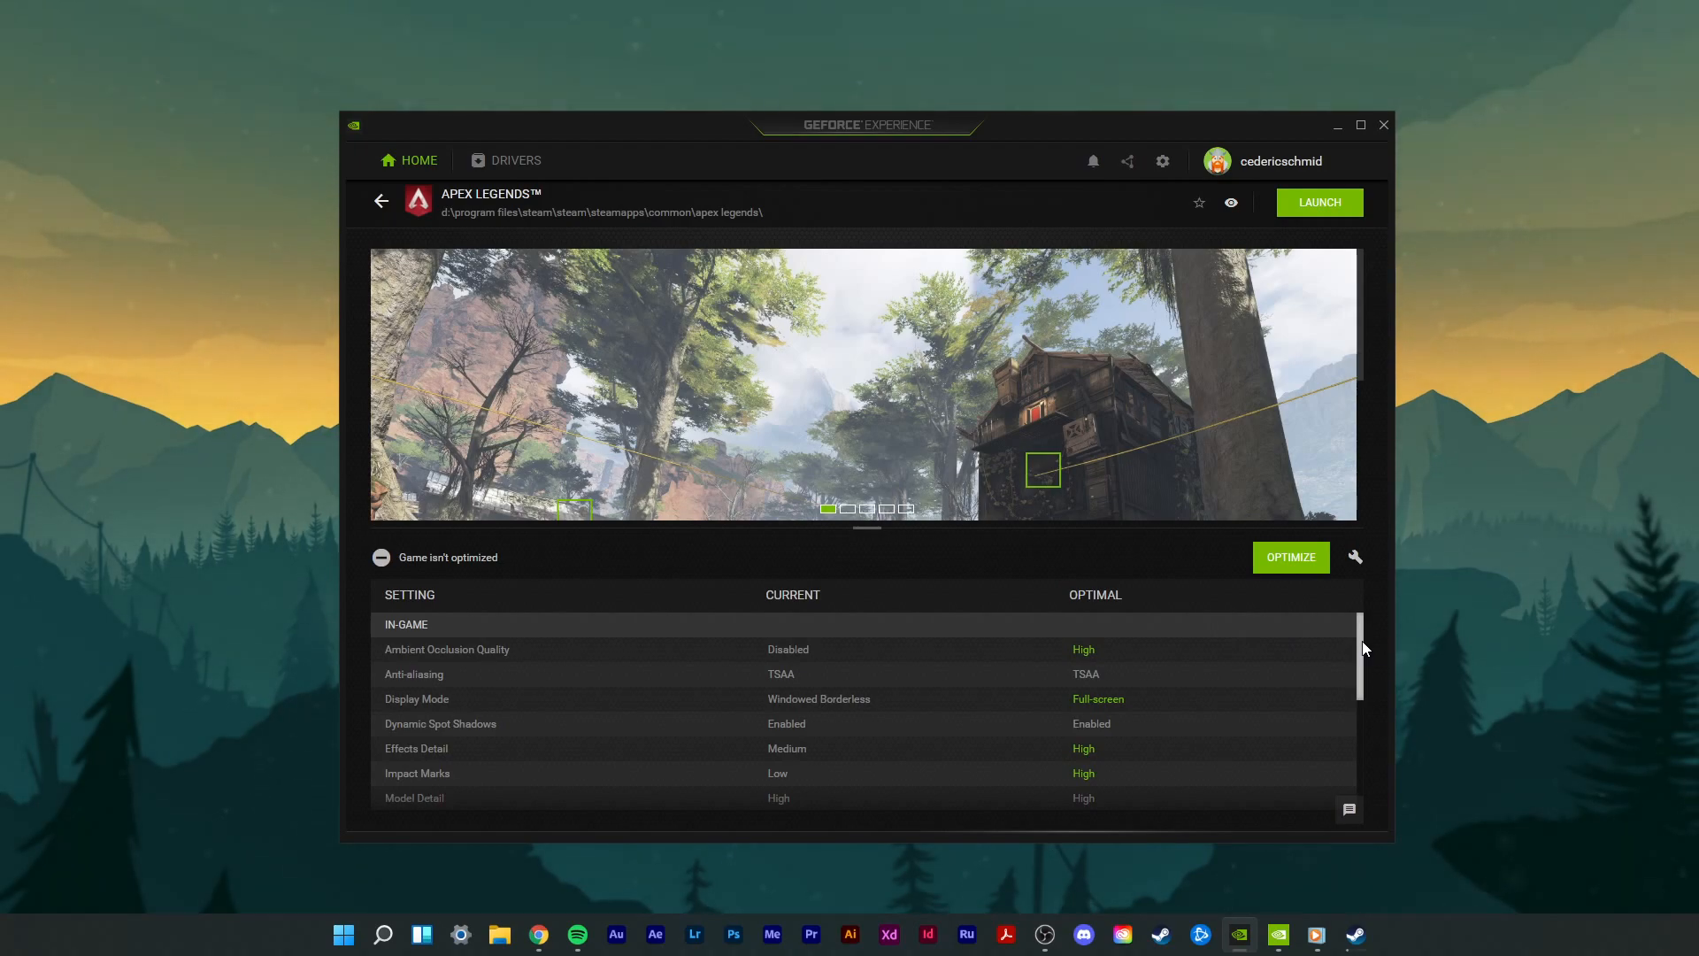
scroll(down, 3)
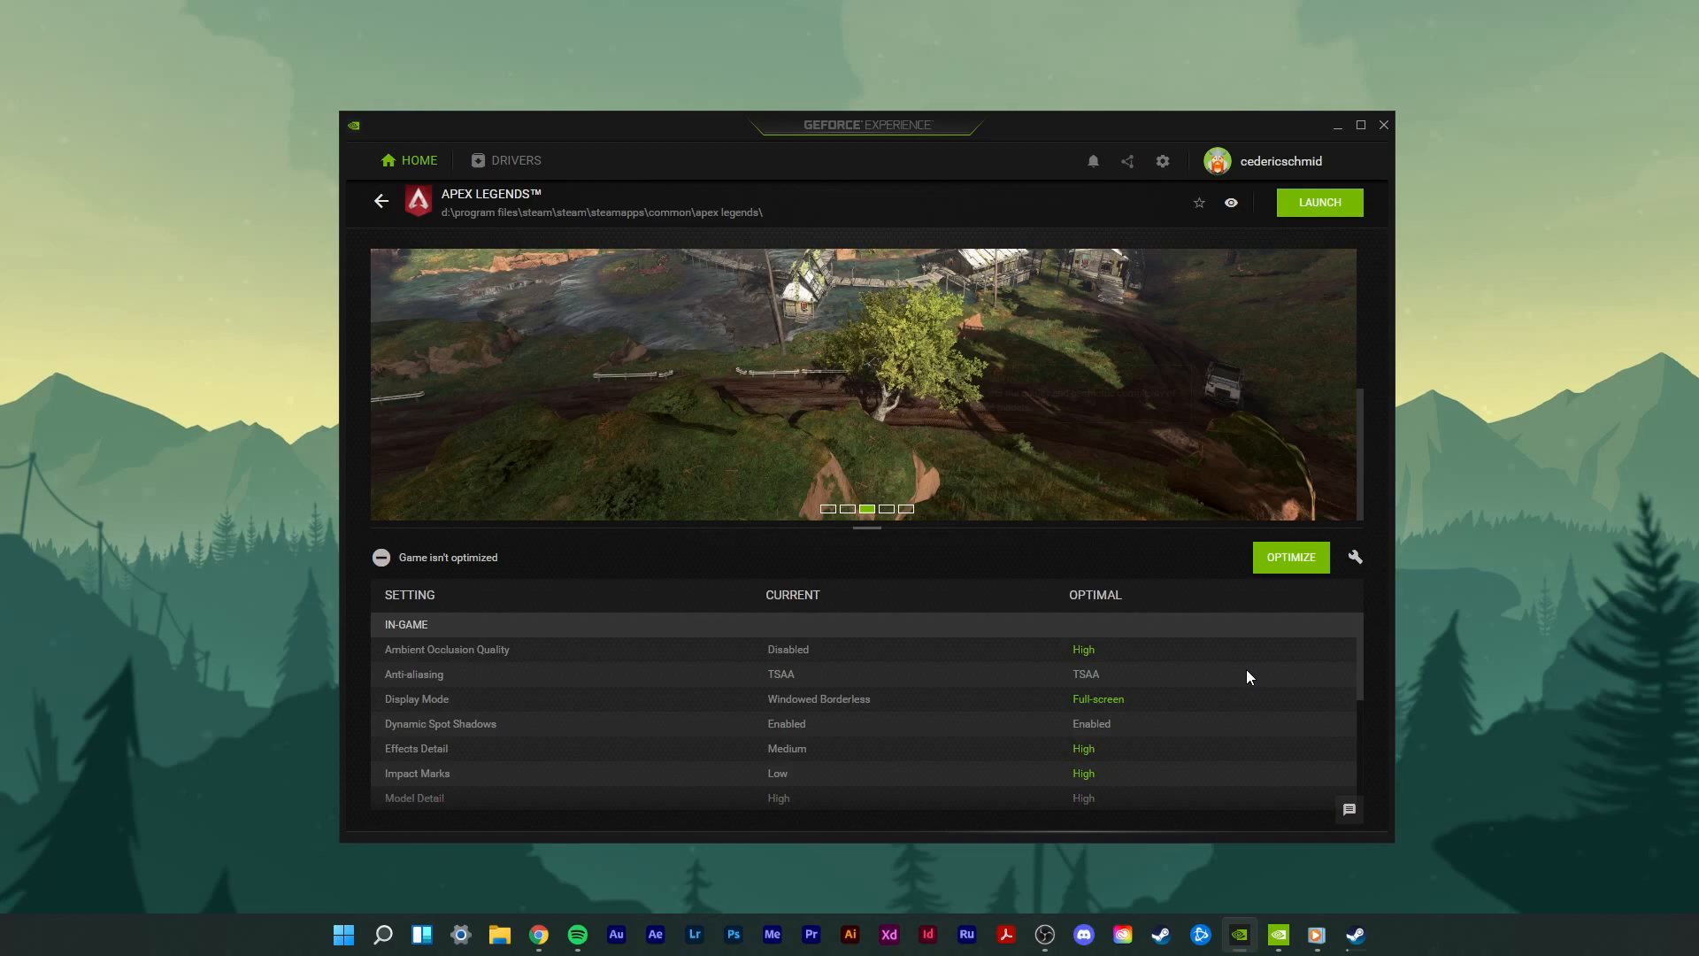
mouse_move(1356, 556)
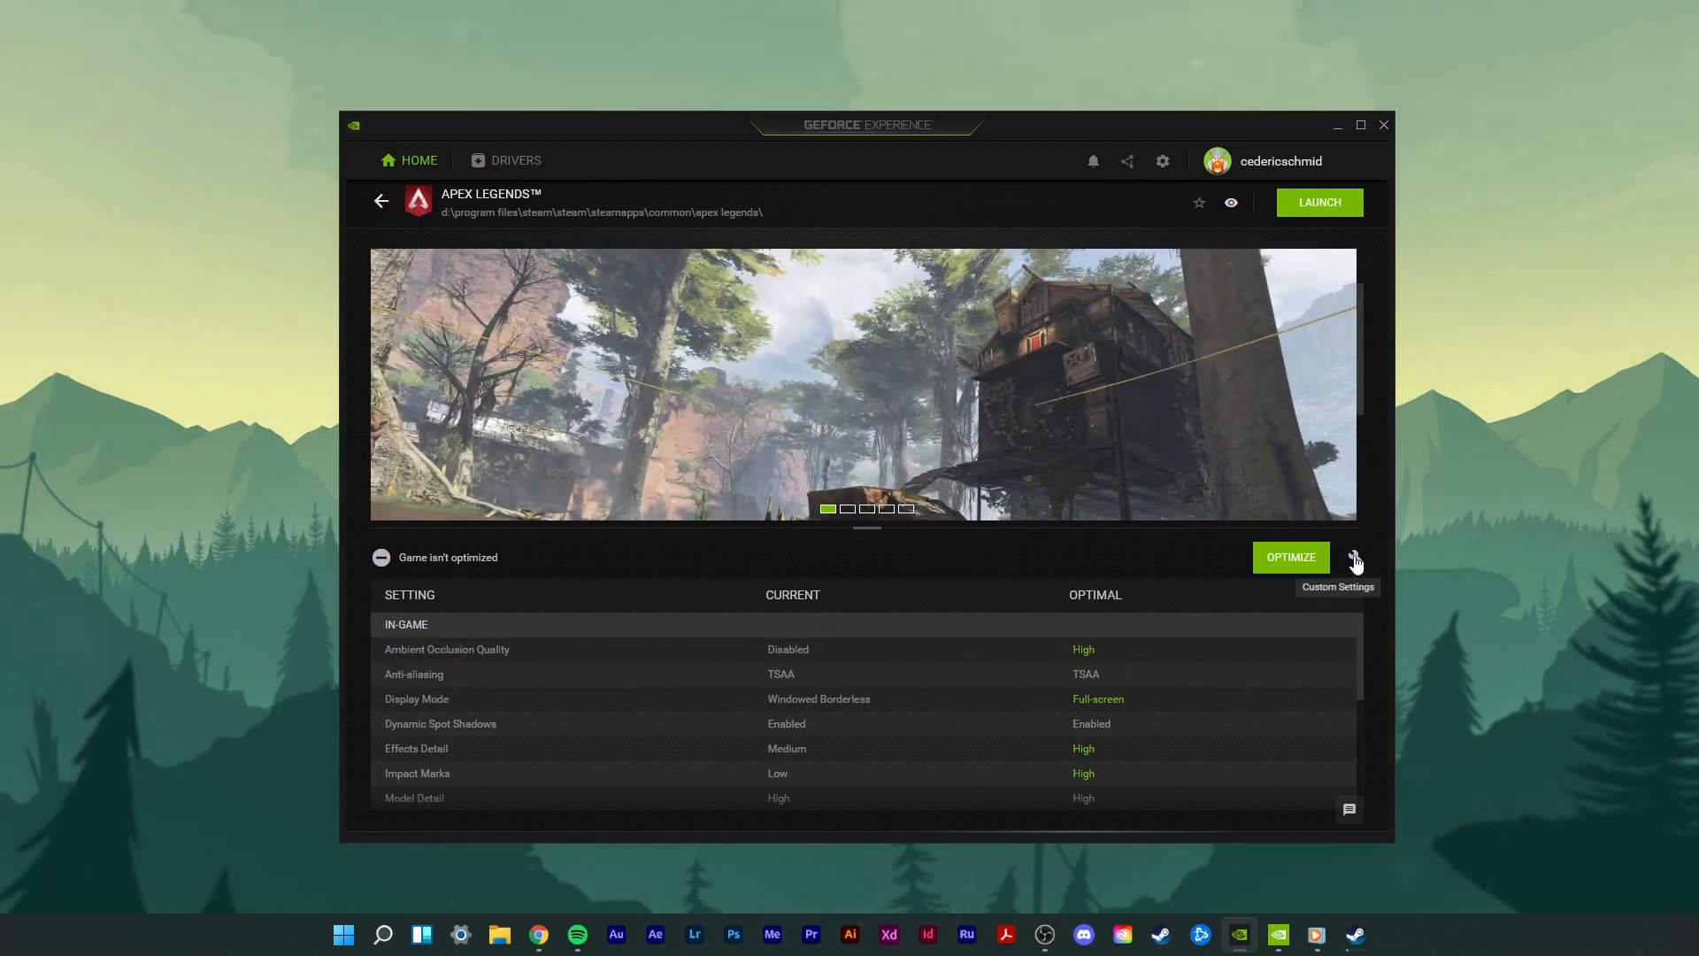
Step: Try sliding Apex Legends custom optimization toward performance, then close the custom panel
click(1356, 556)
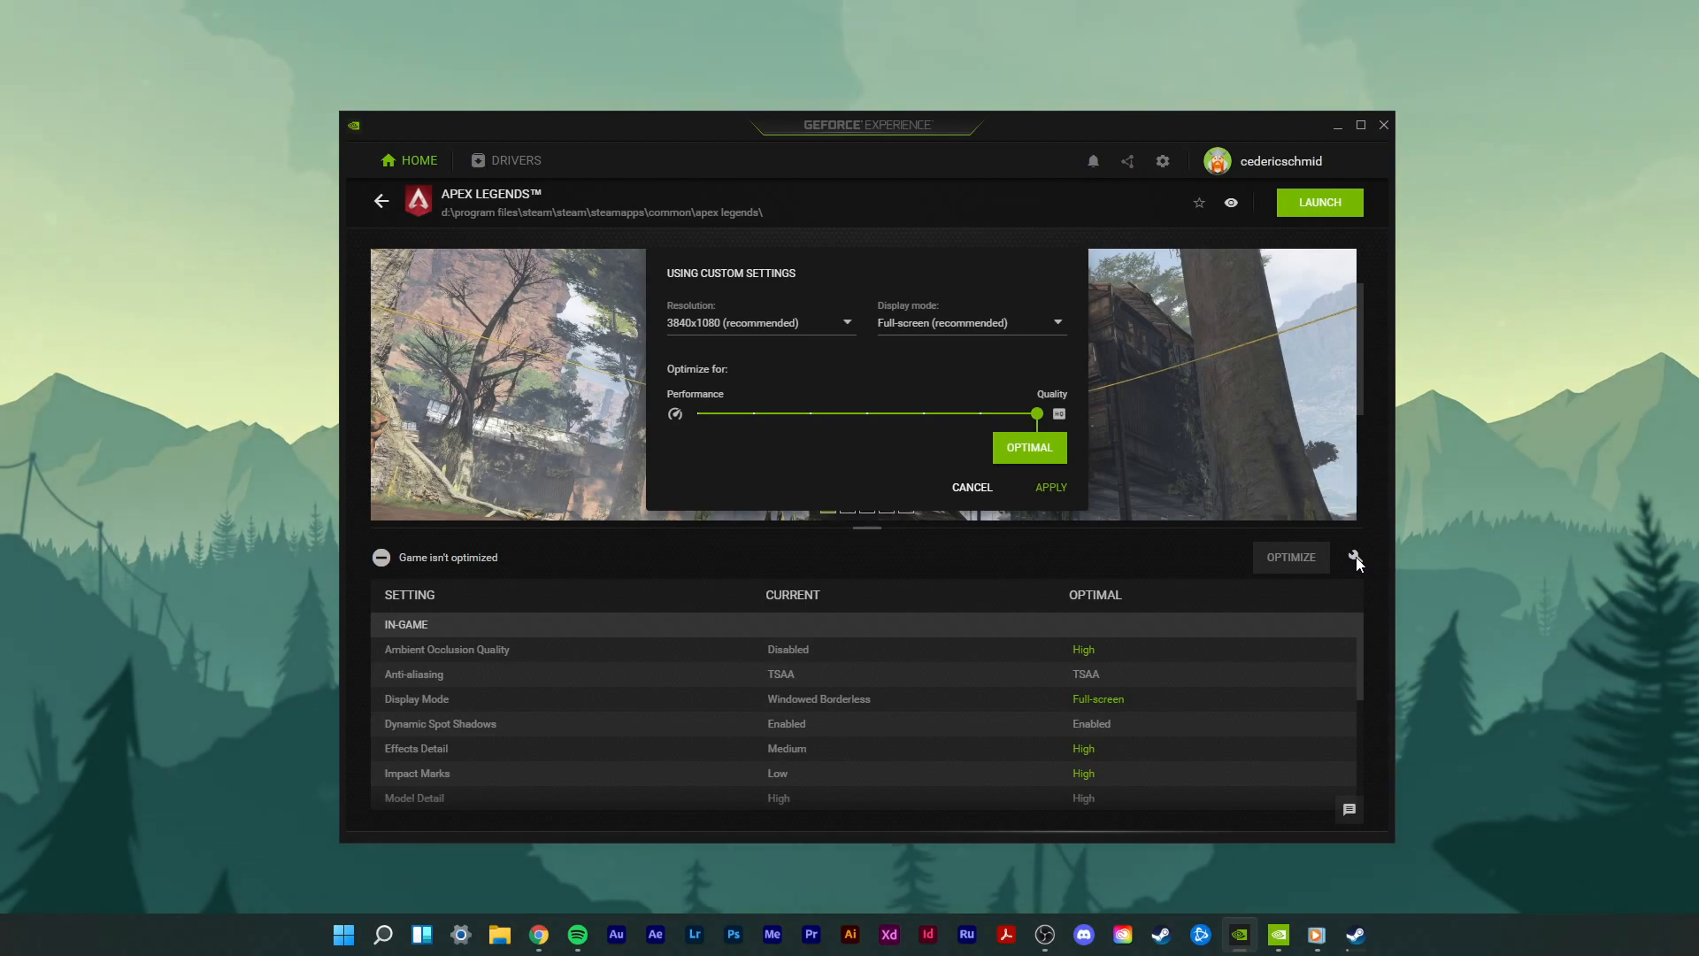
drag(1037, 414, 771, 414)
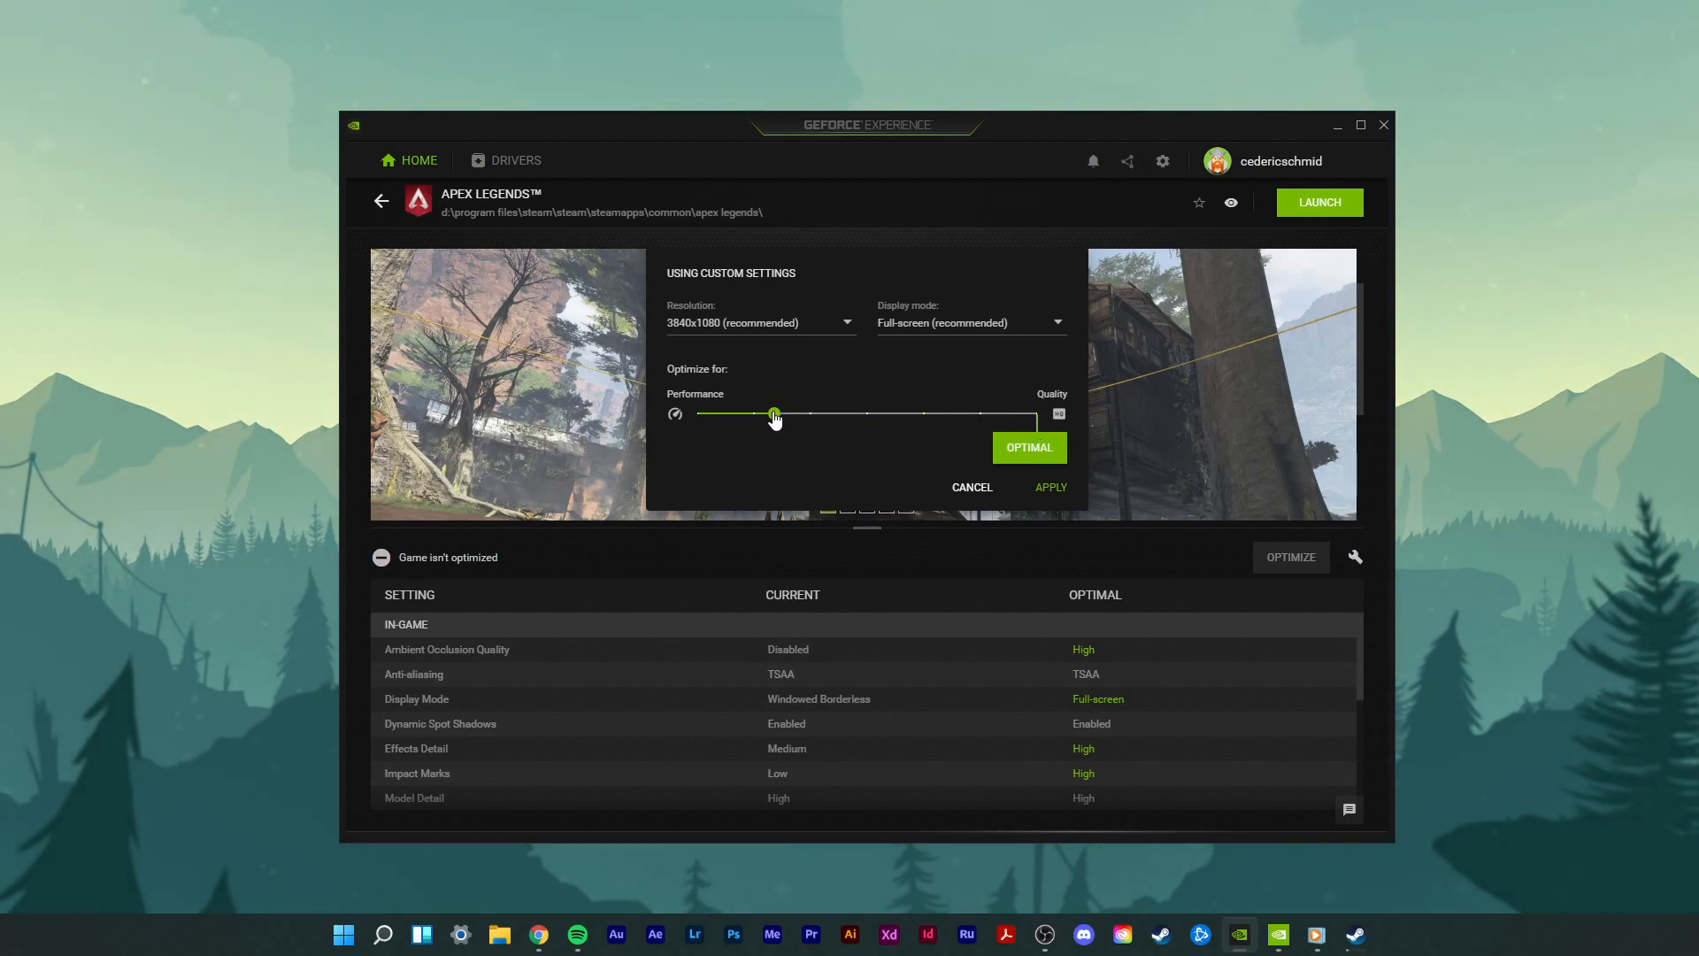
drag(773, 414, 755, 415)
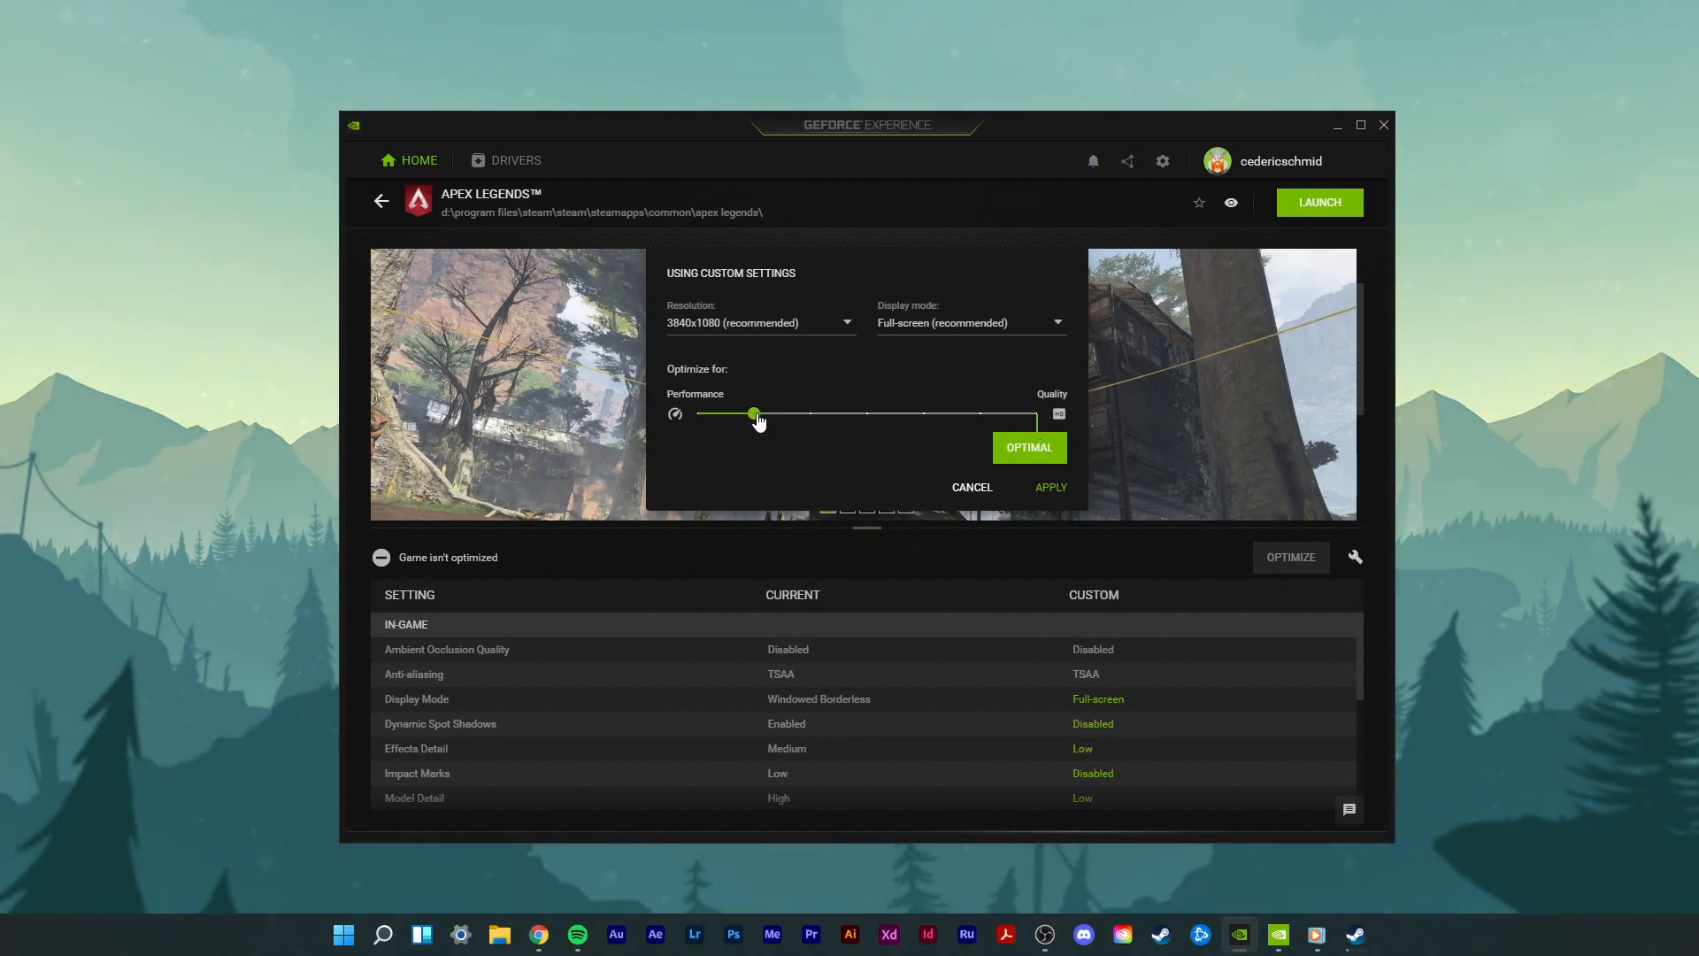
click(758, 323)
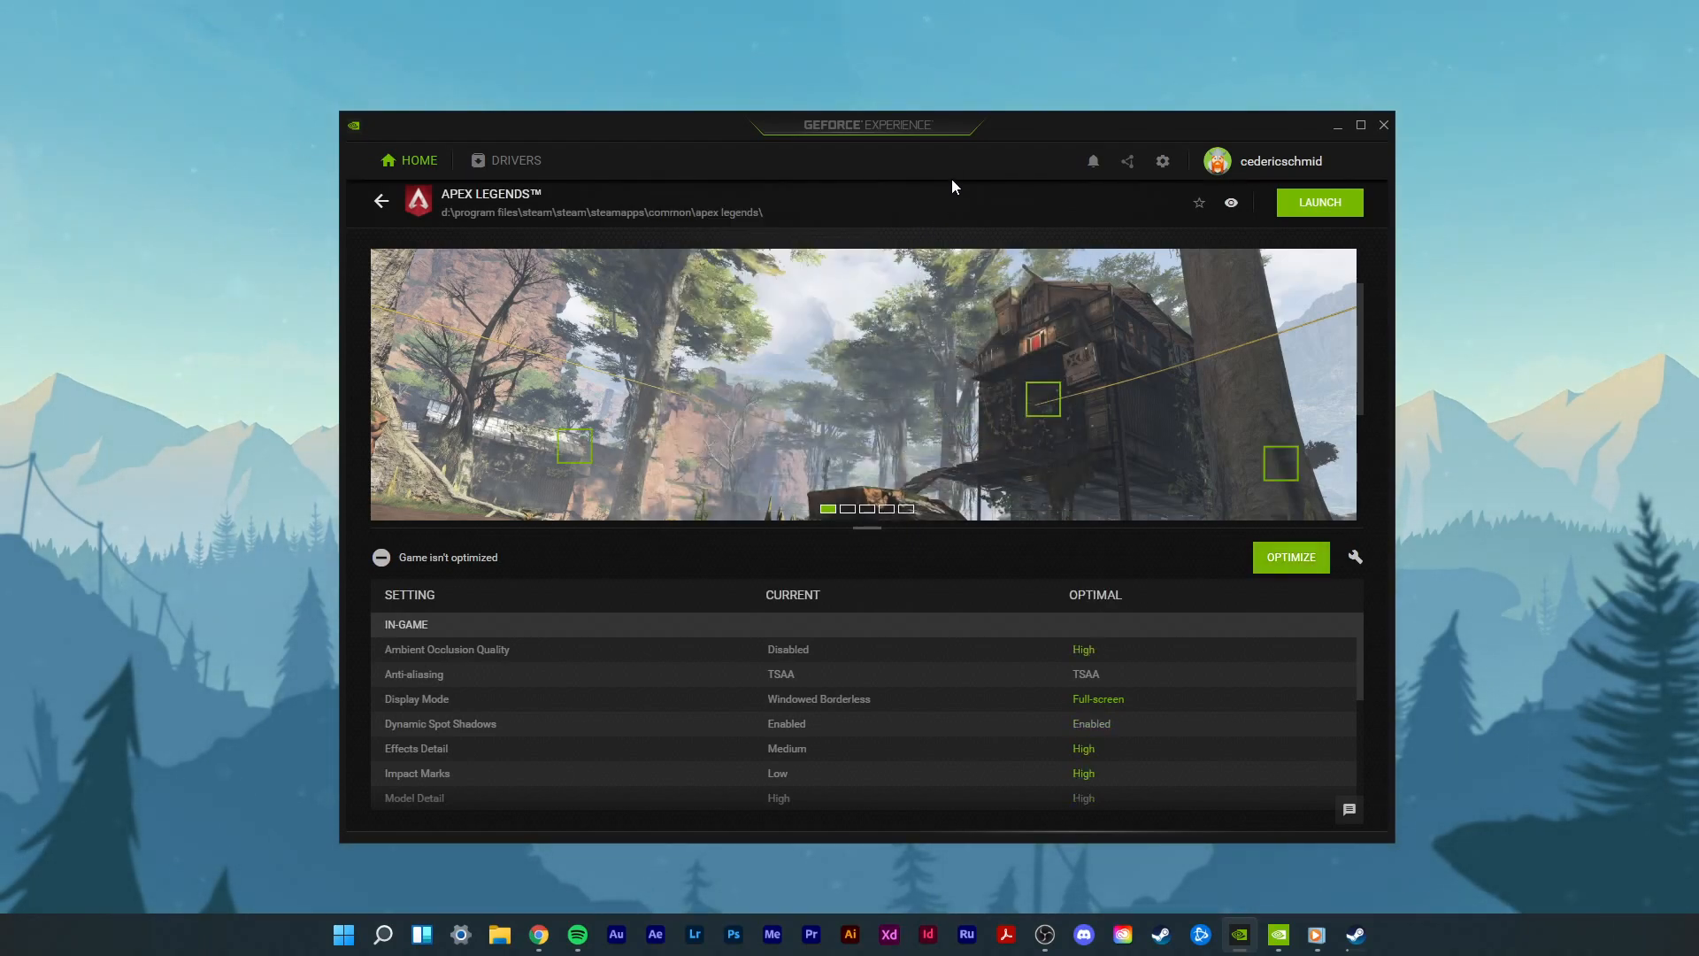
mouse_move(1200, 170)
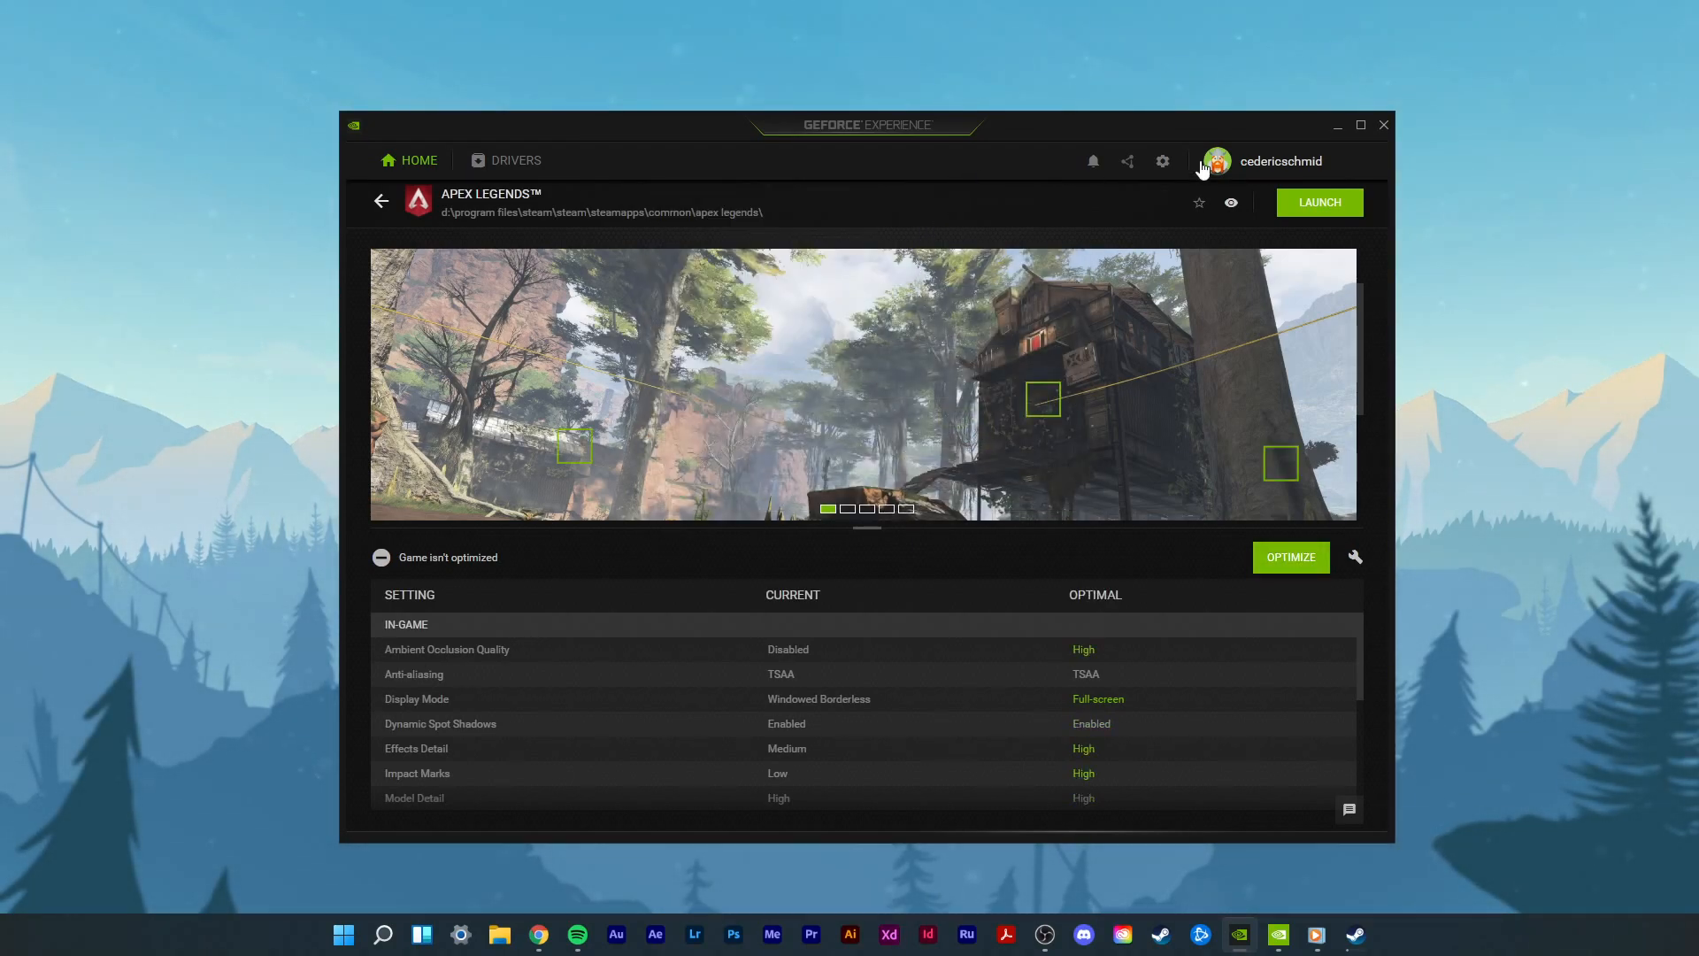
Step: Open NVIDIA Control Panel from Start search and move its window toward the screen centre
text(c)
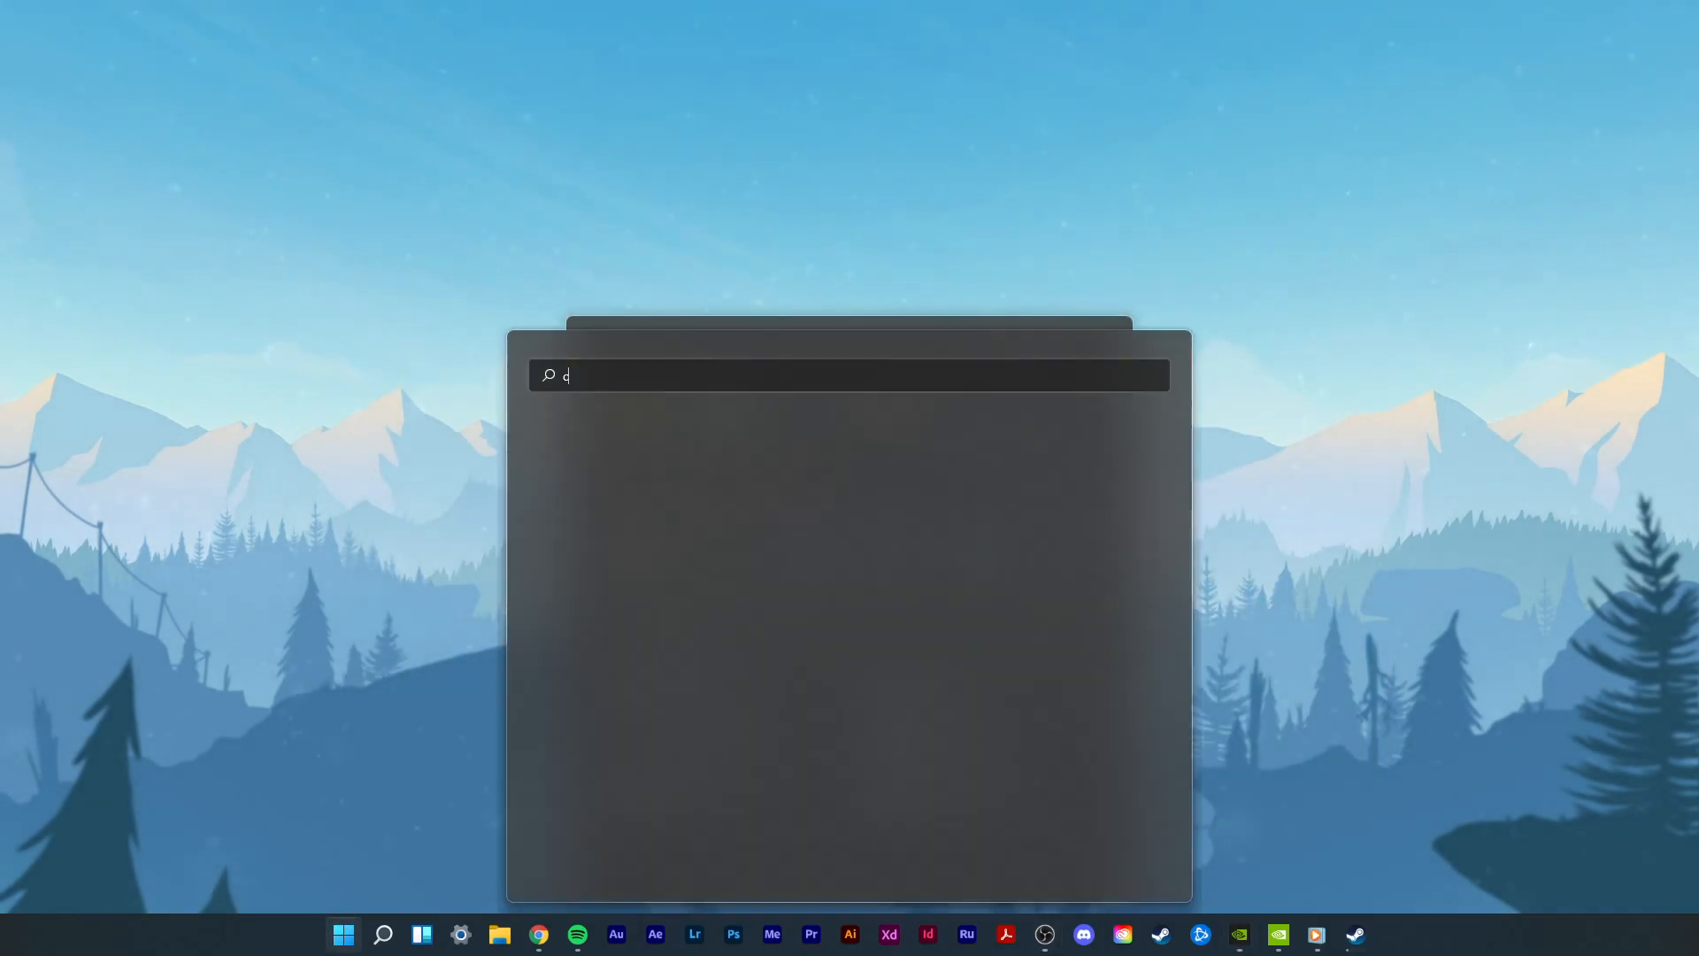
text(NVIDIA Control Panel)
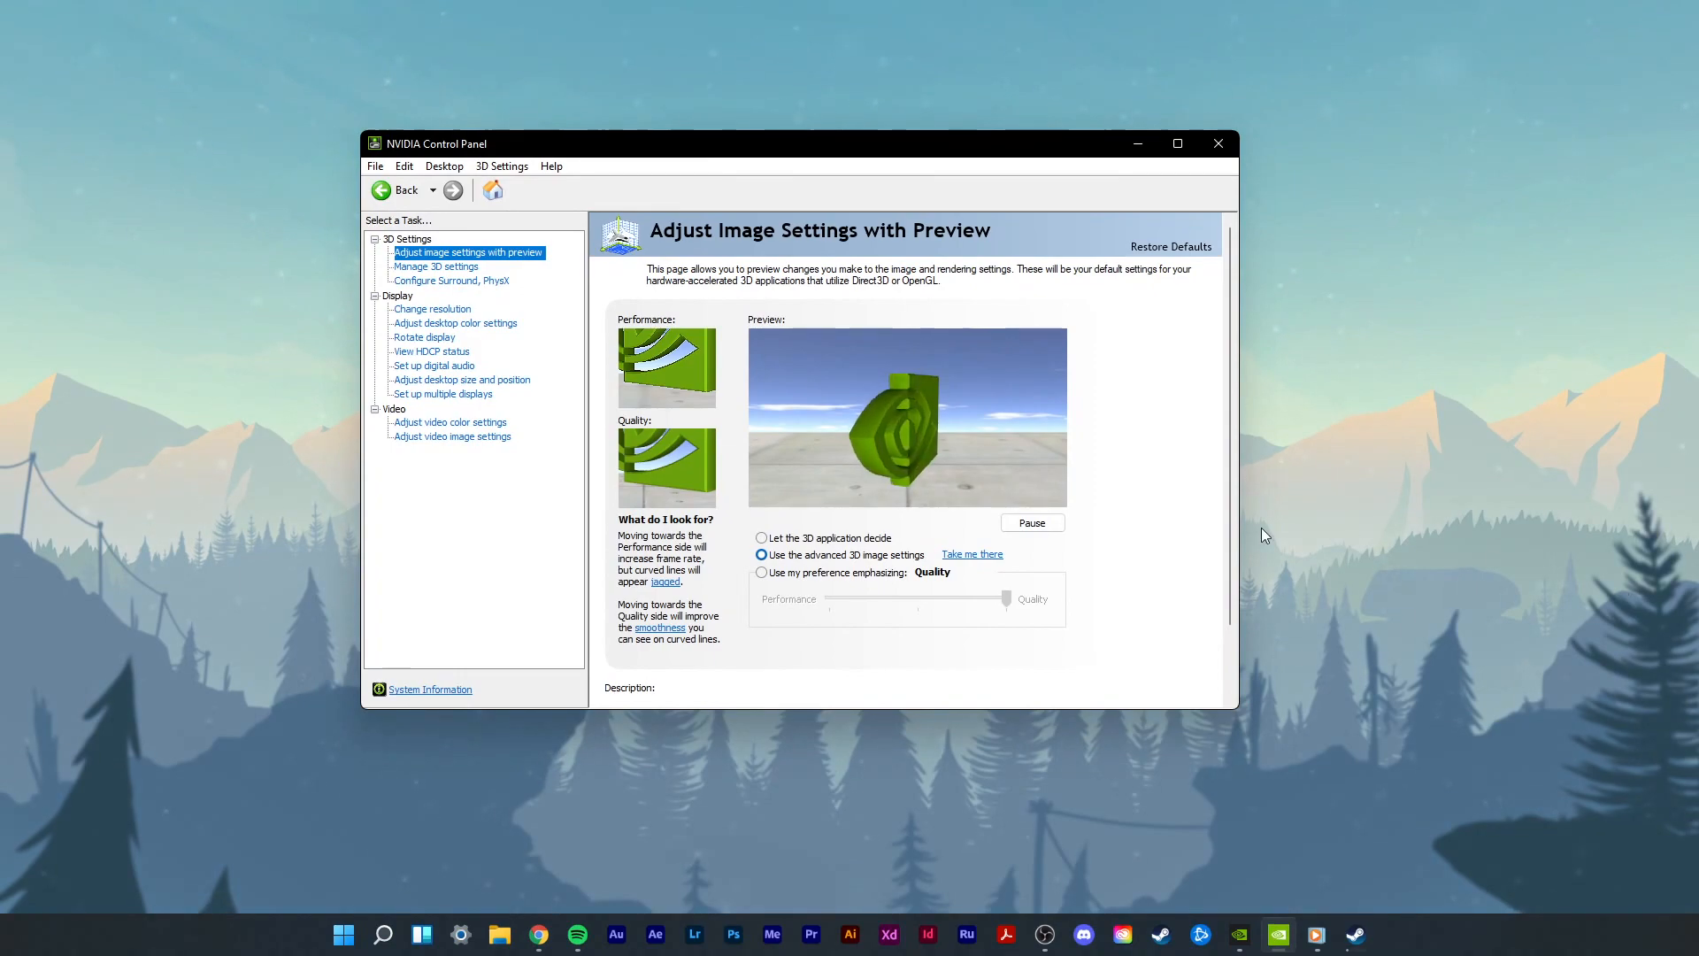
drag(802, 143, 863, 158)
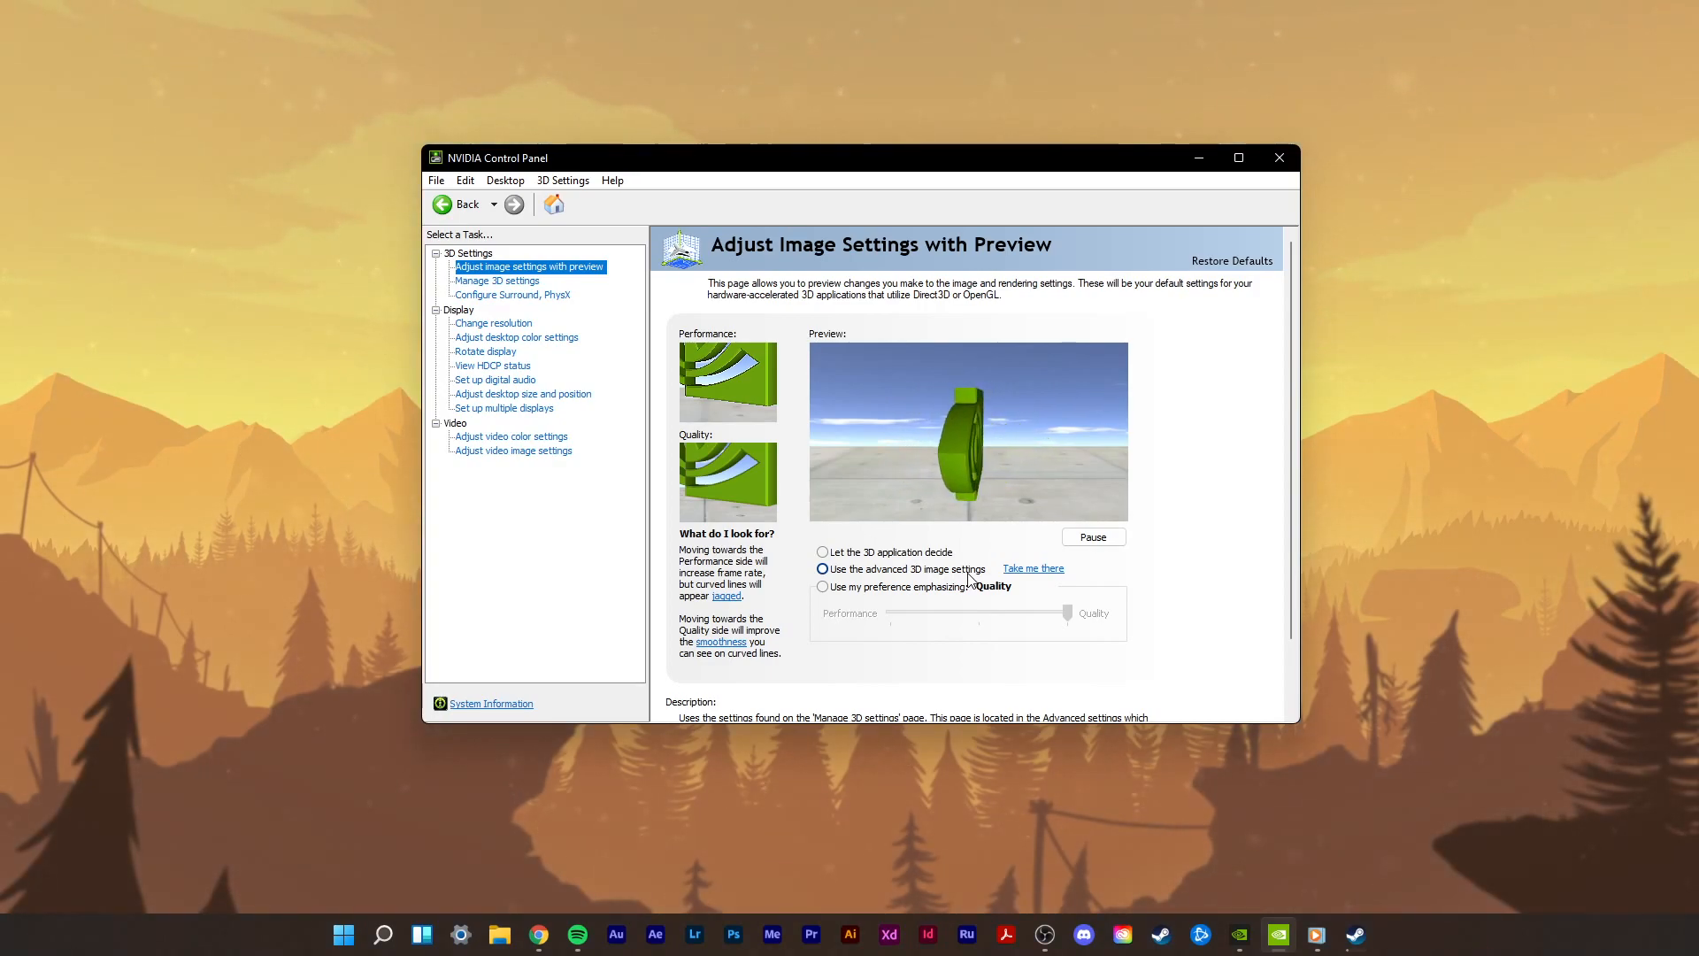
Step: Go to Manage 3D settings and select Global Image Sharpening (sharpen 0.50, film grain 0.17)
click(497, 280)
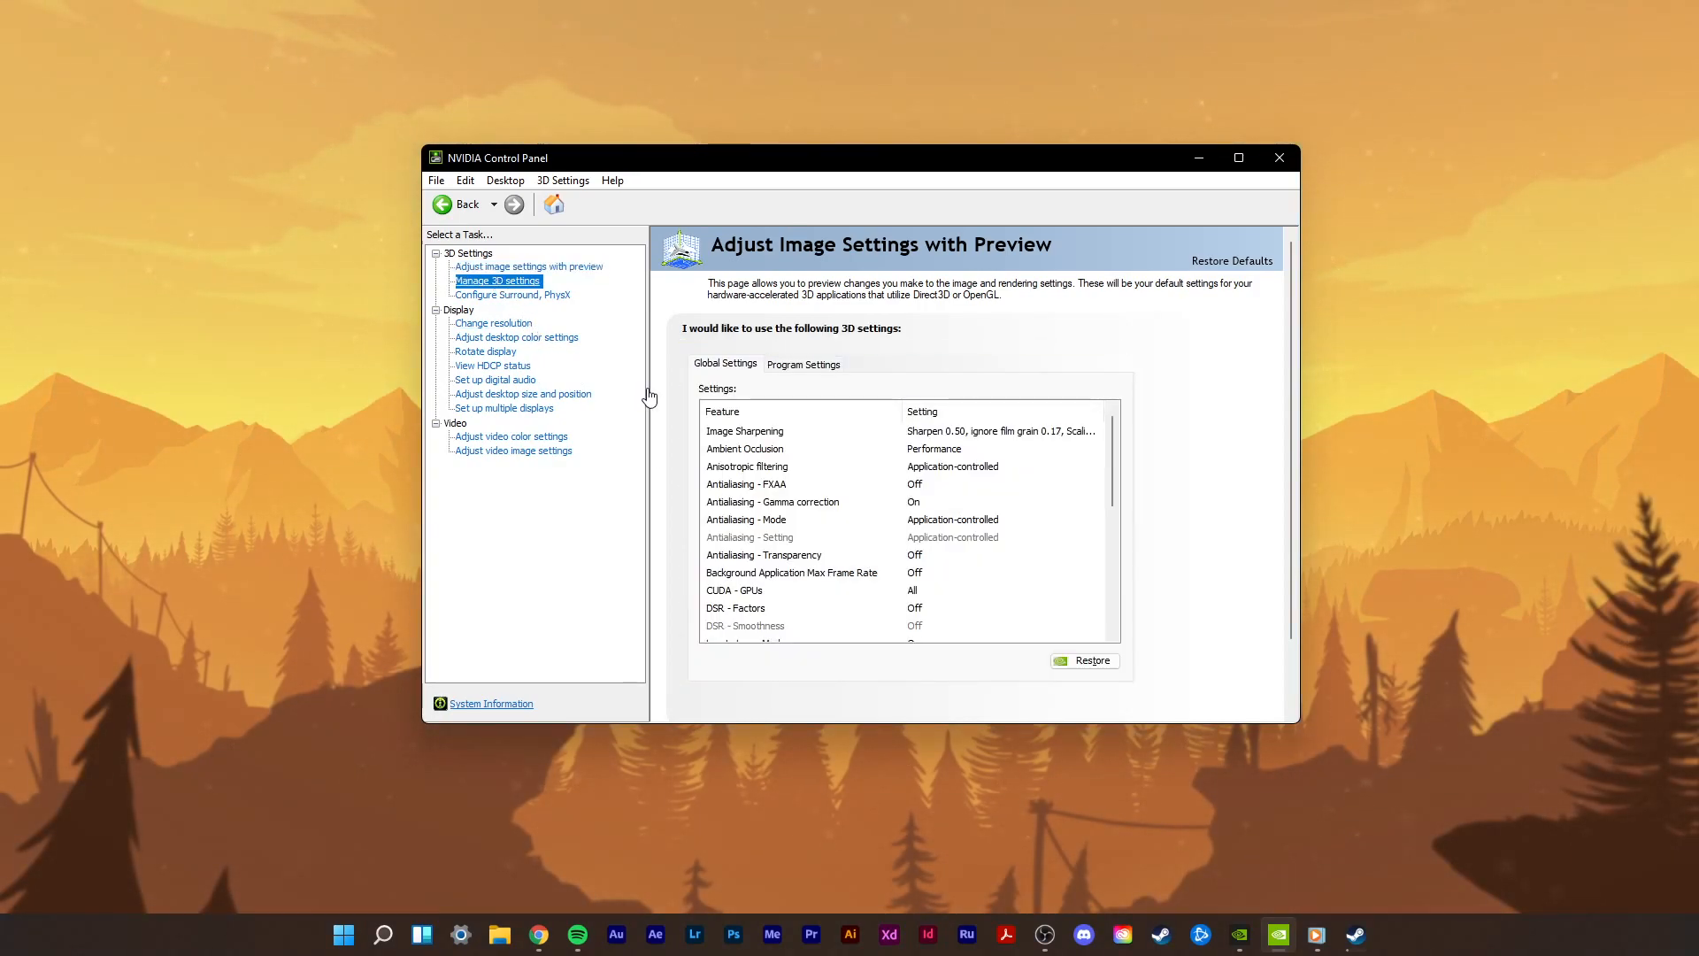
click(498, 280)
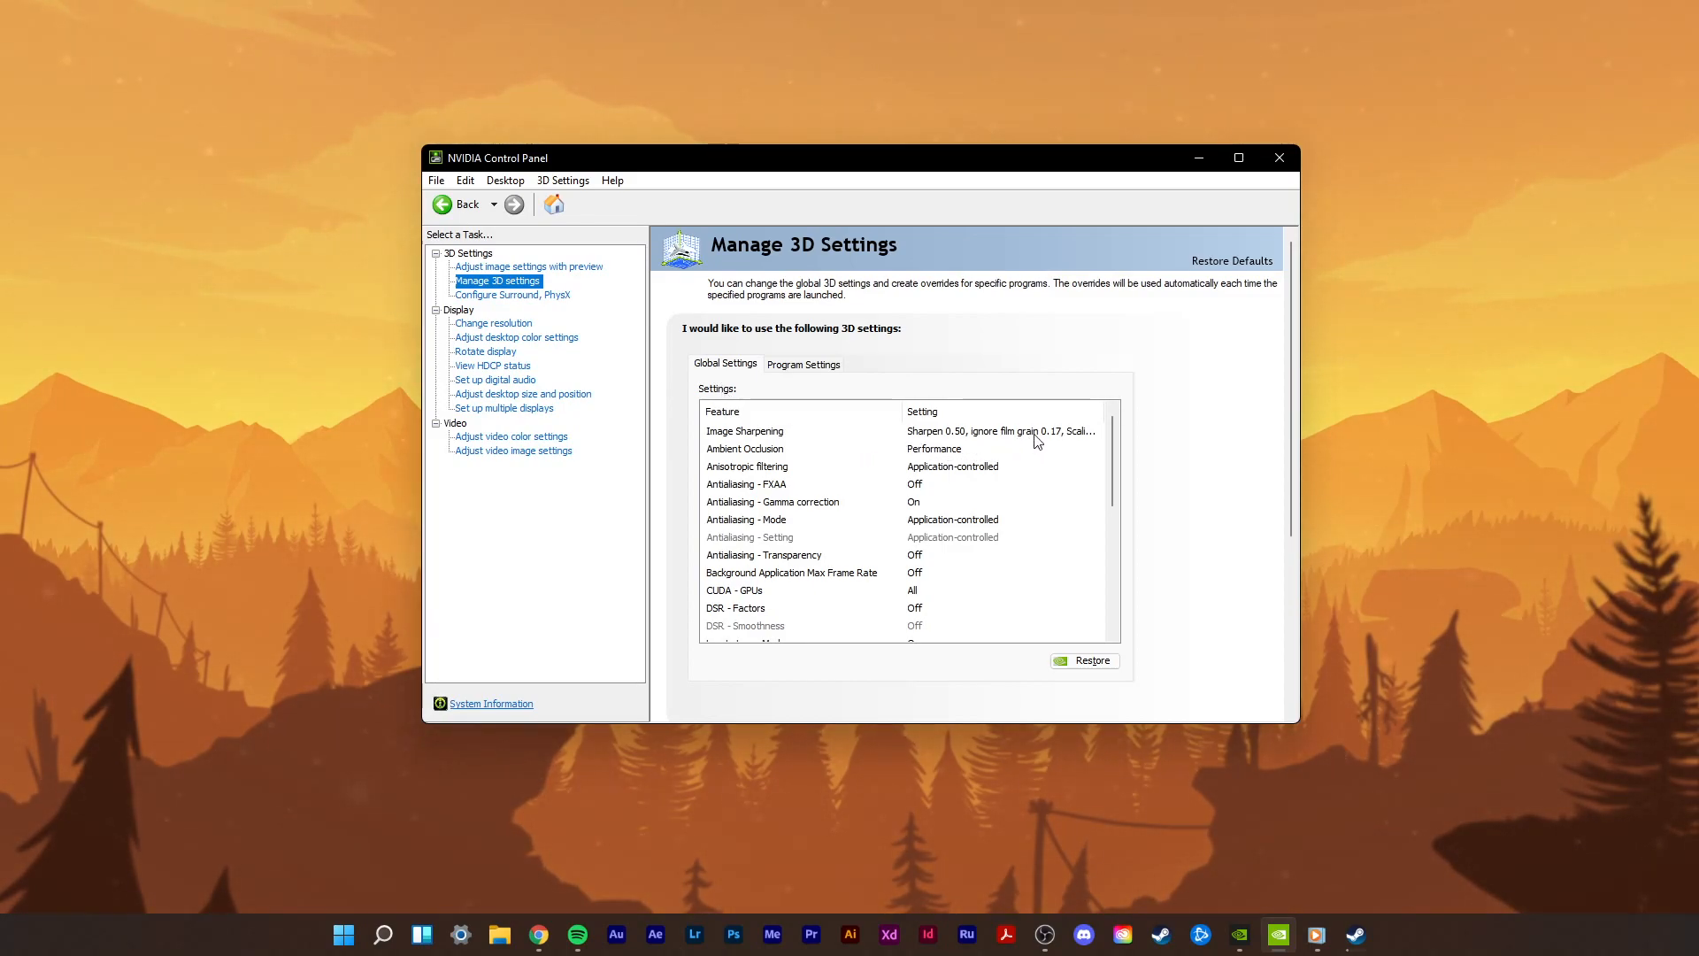
click(744, 430)
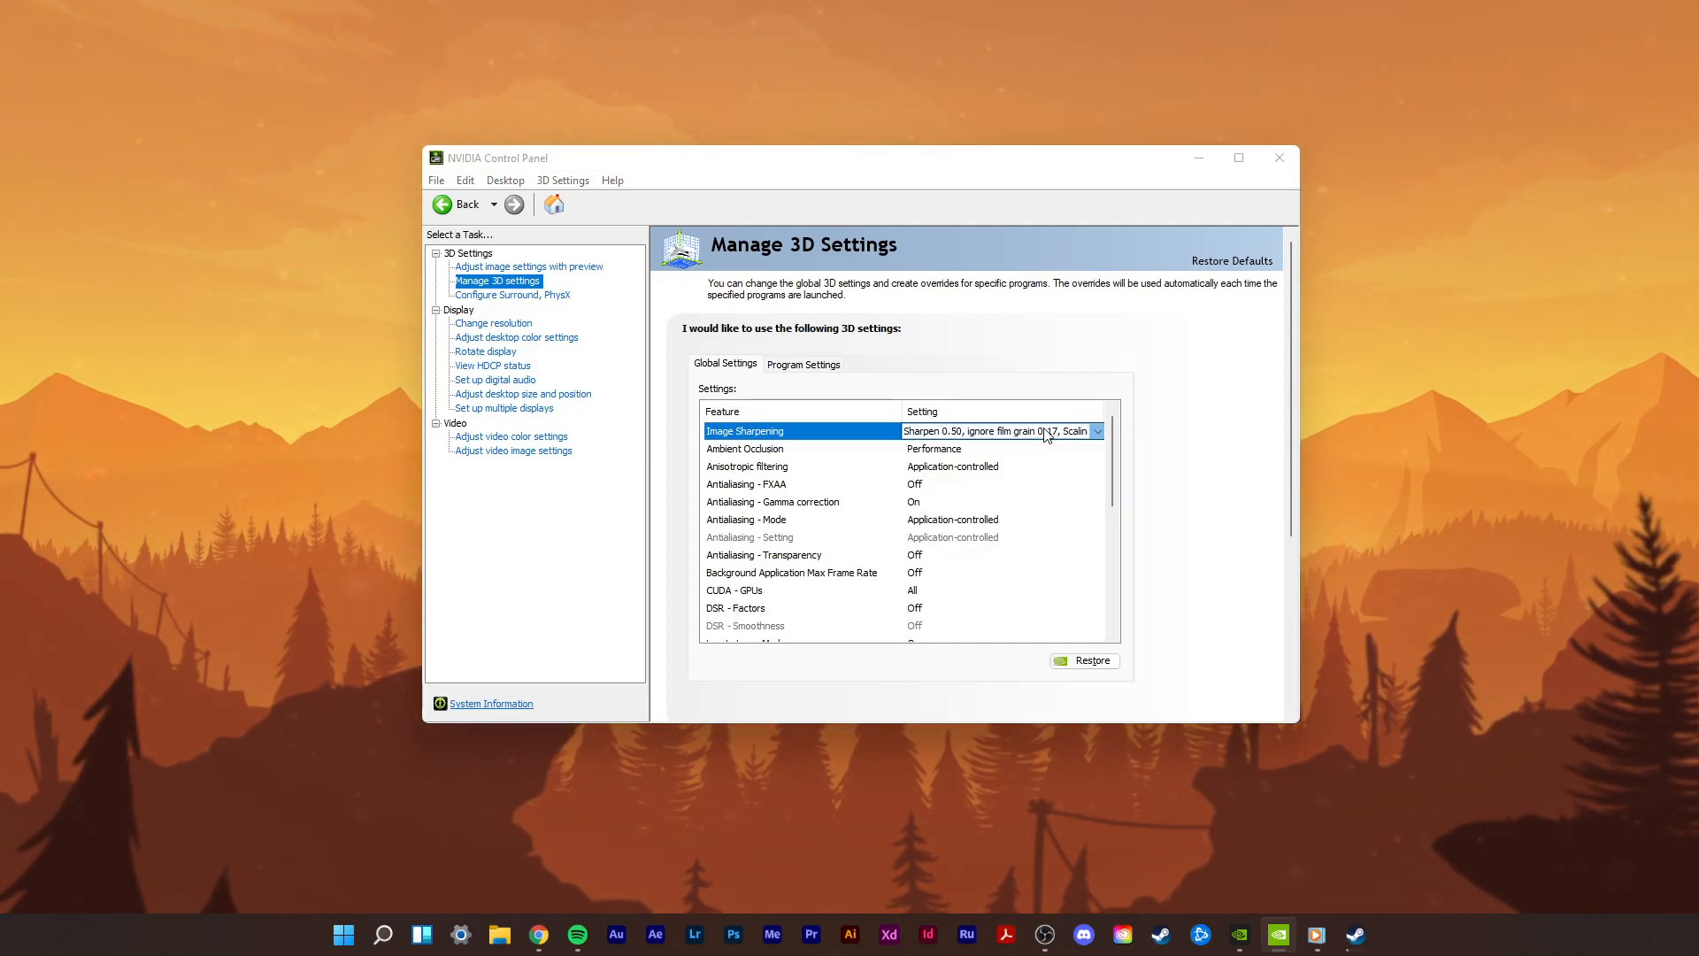
click(1096, 431)
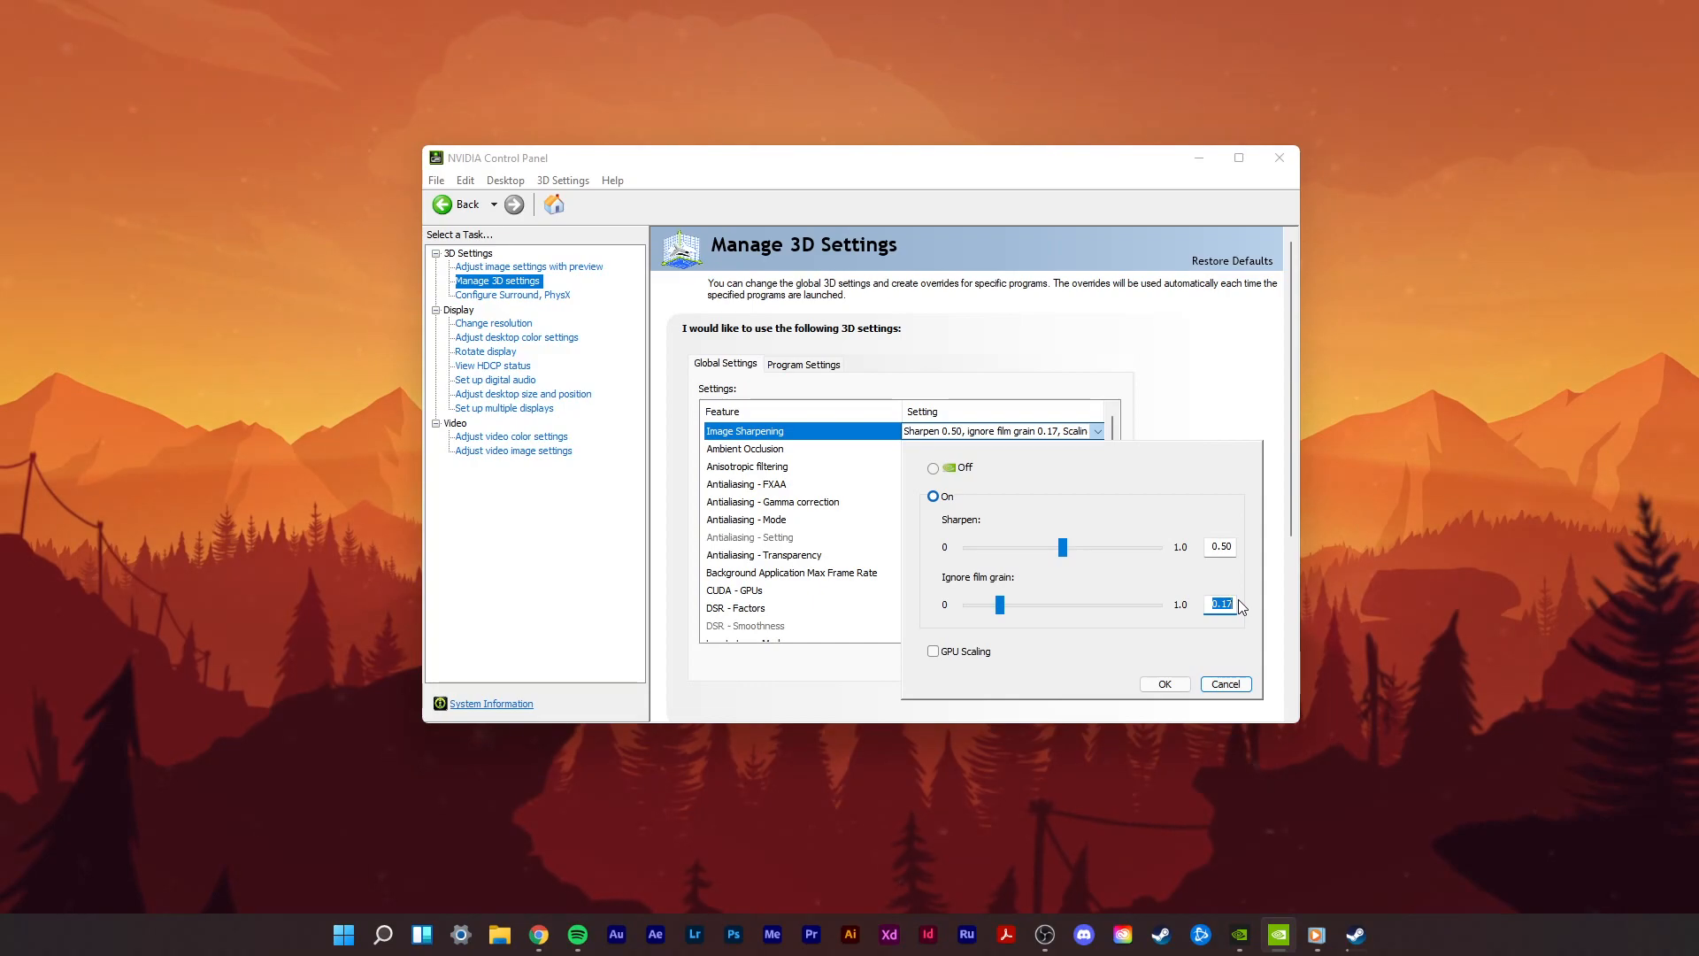
click(1163, 684)
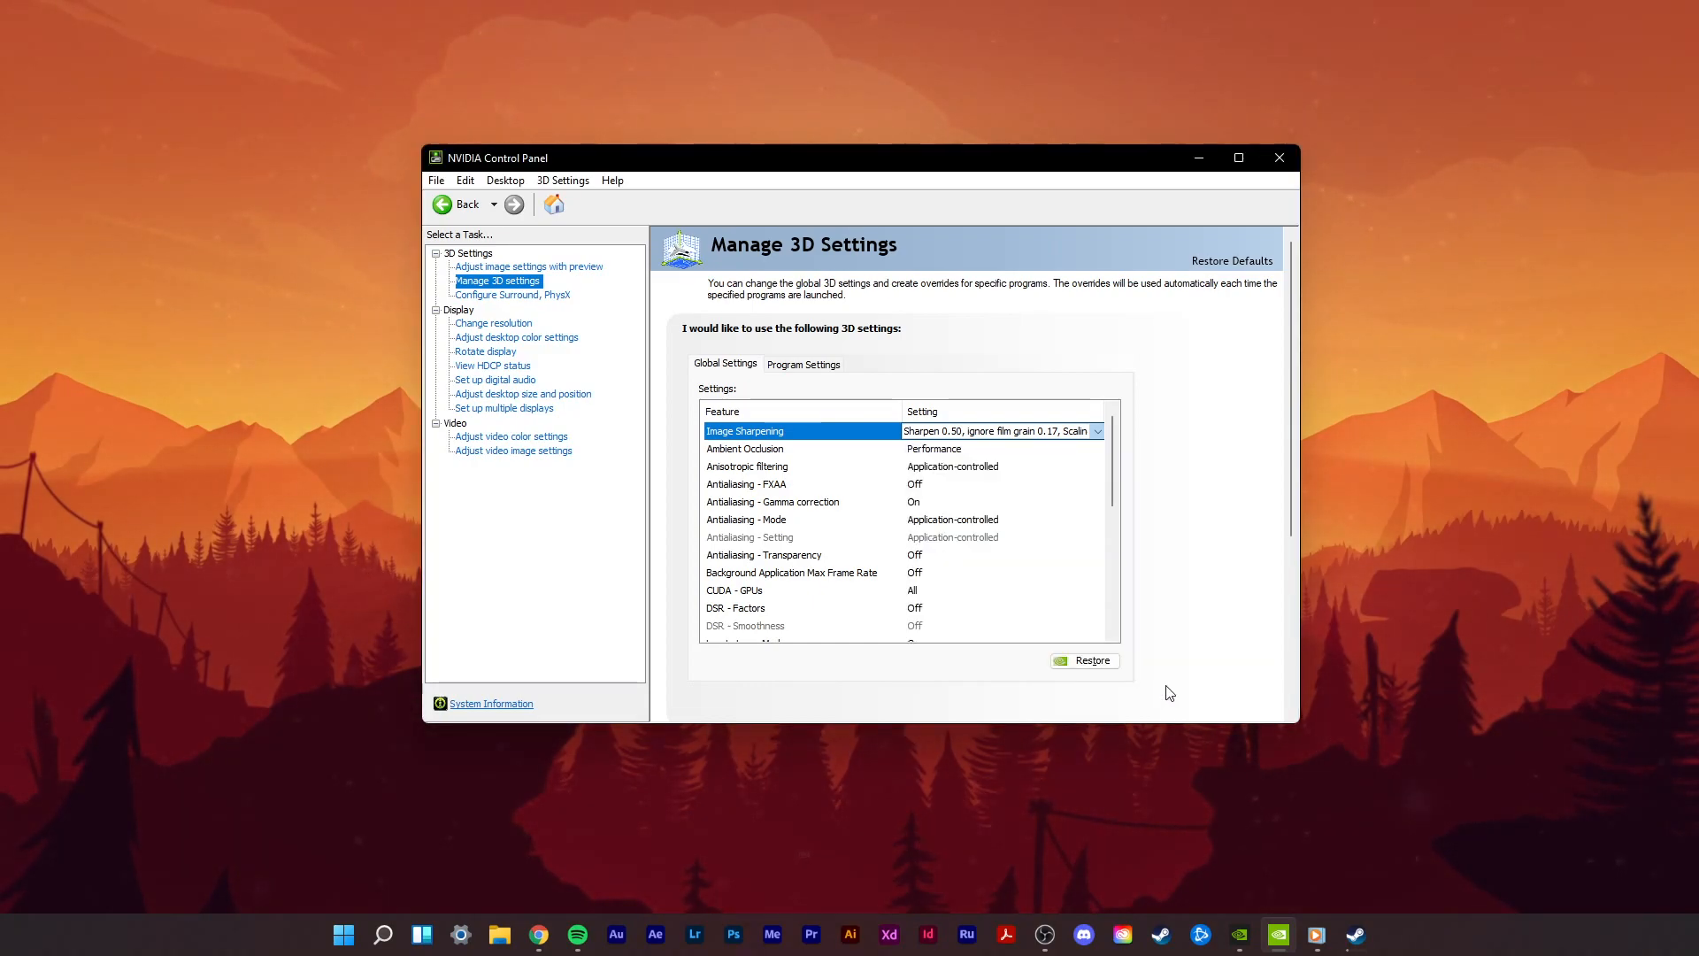
mouse_move(1153, 444)
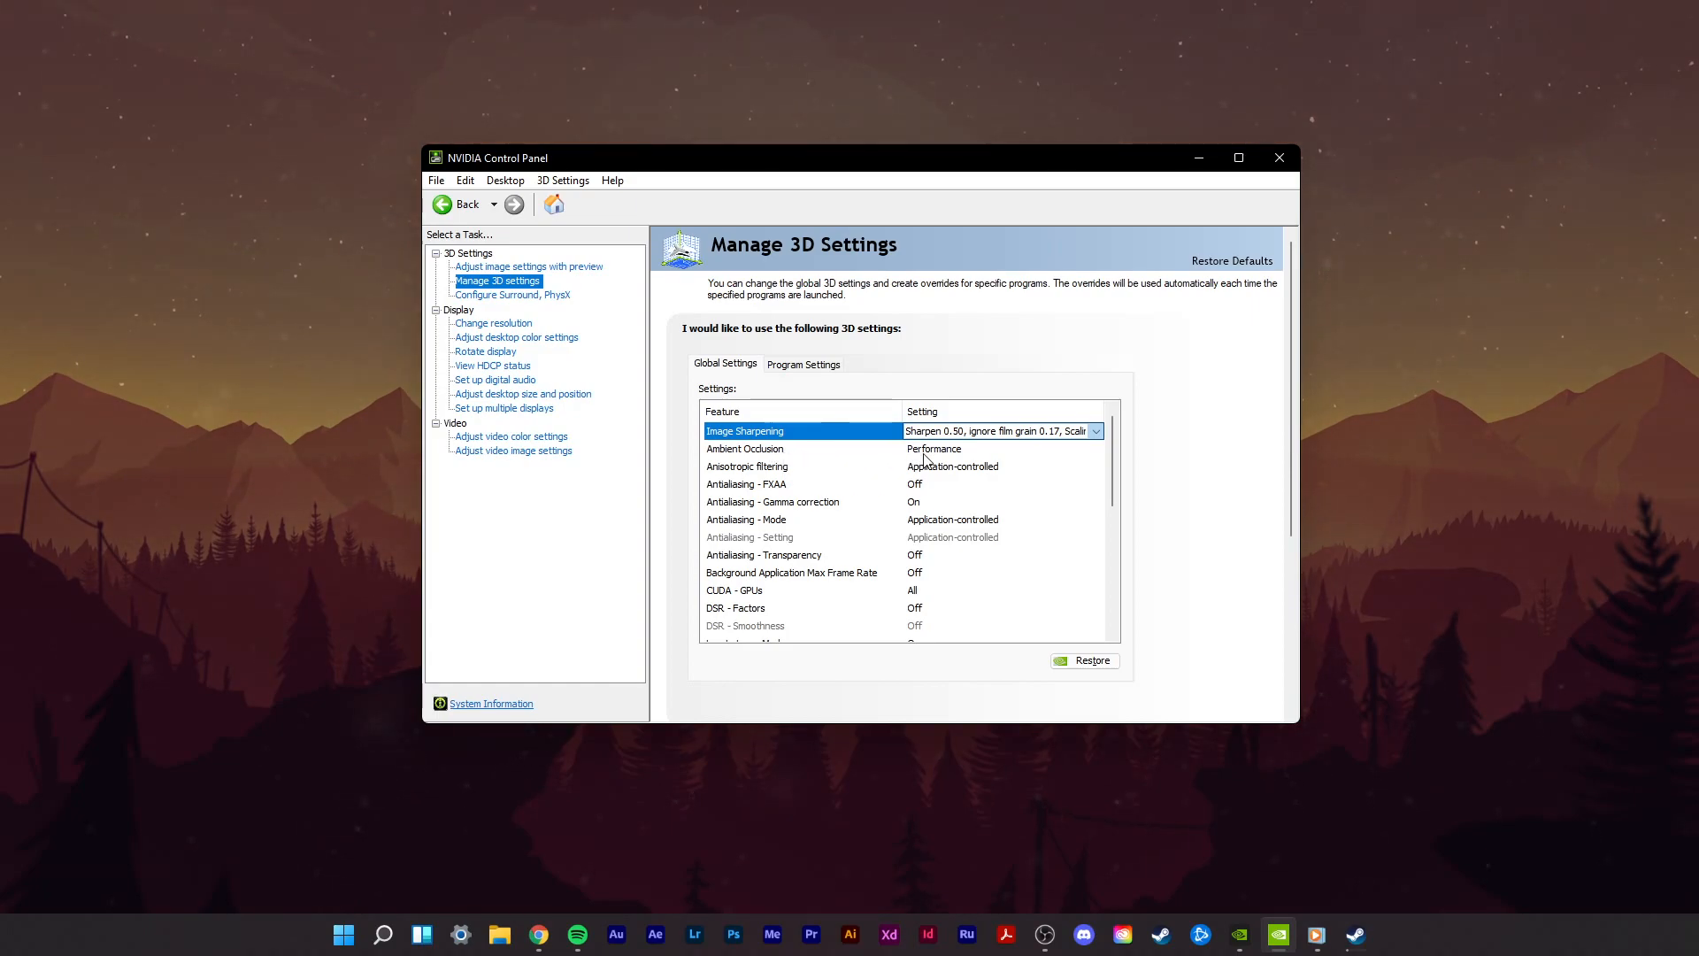
mouse_move(877, 482)
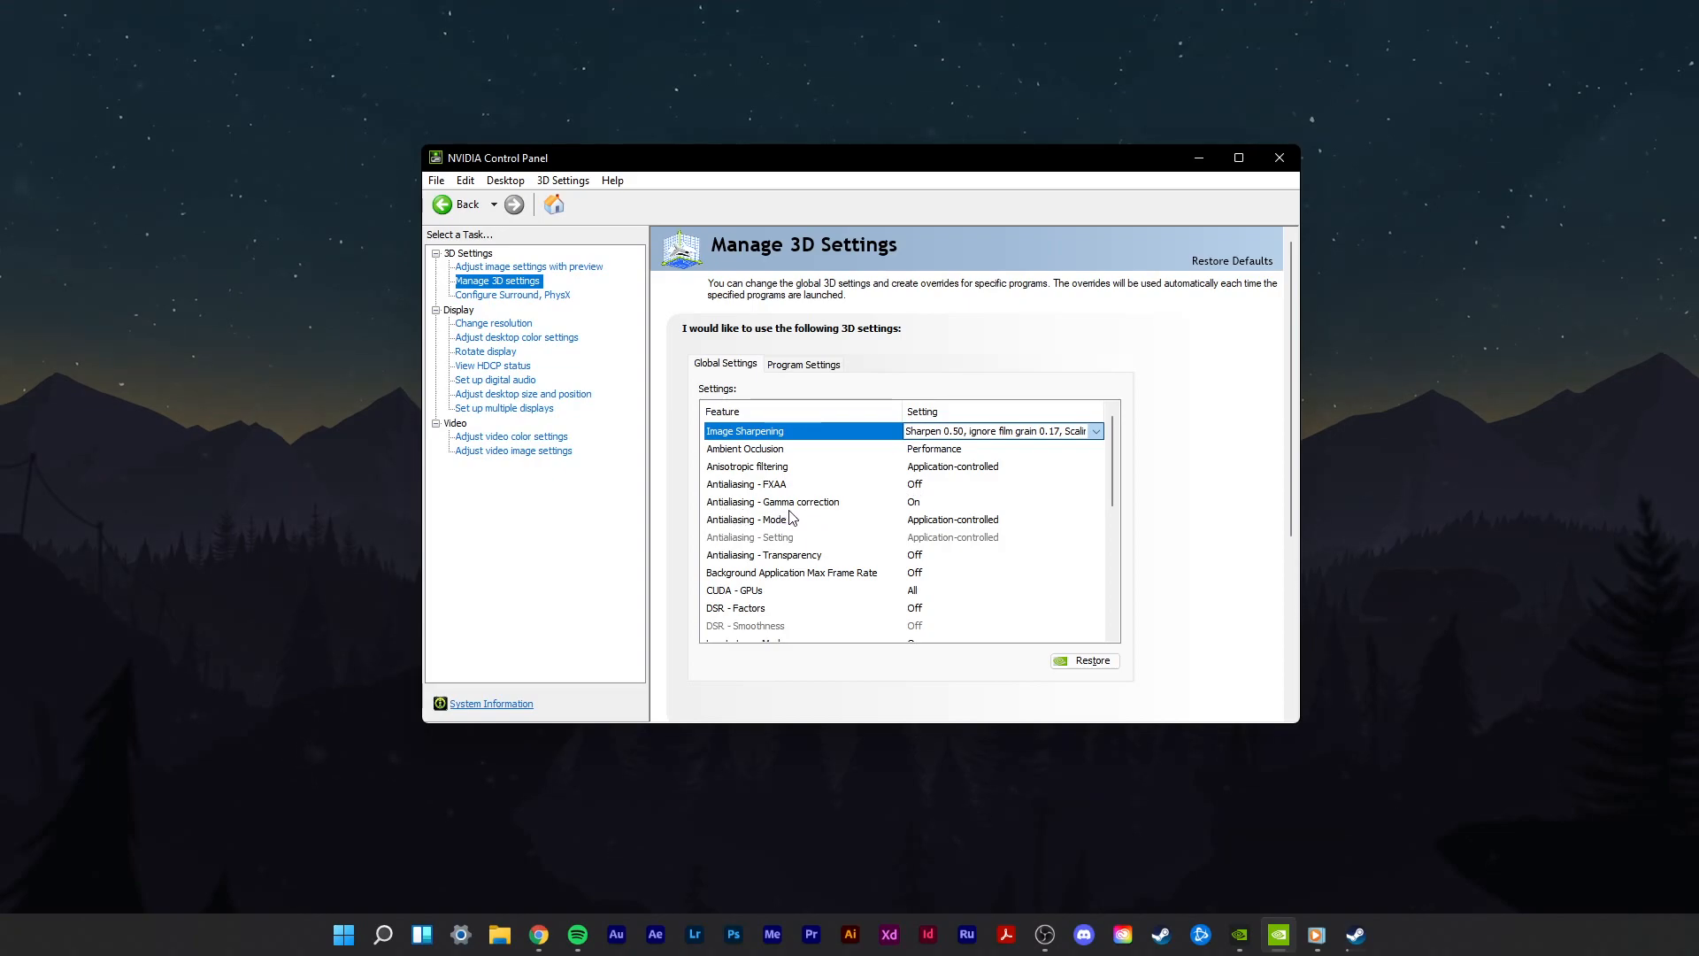
mouse_move(919, 513)
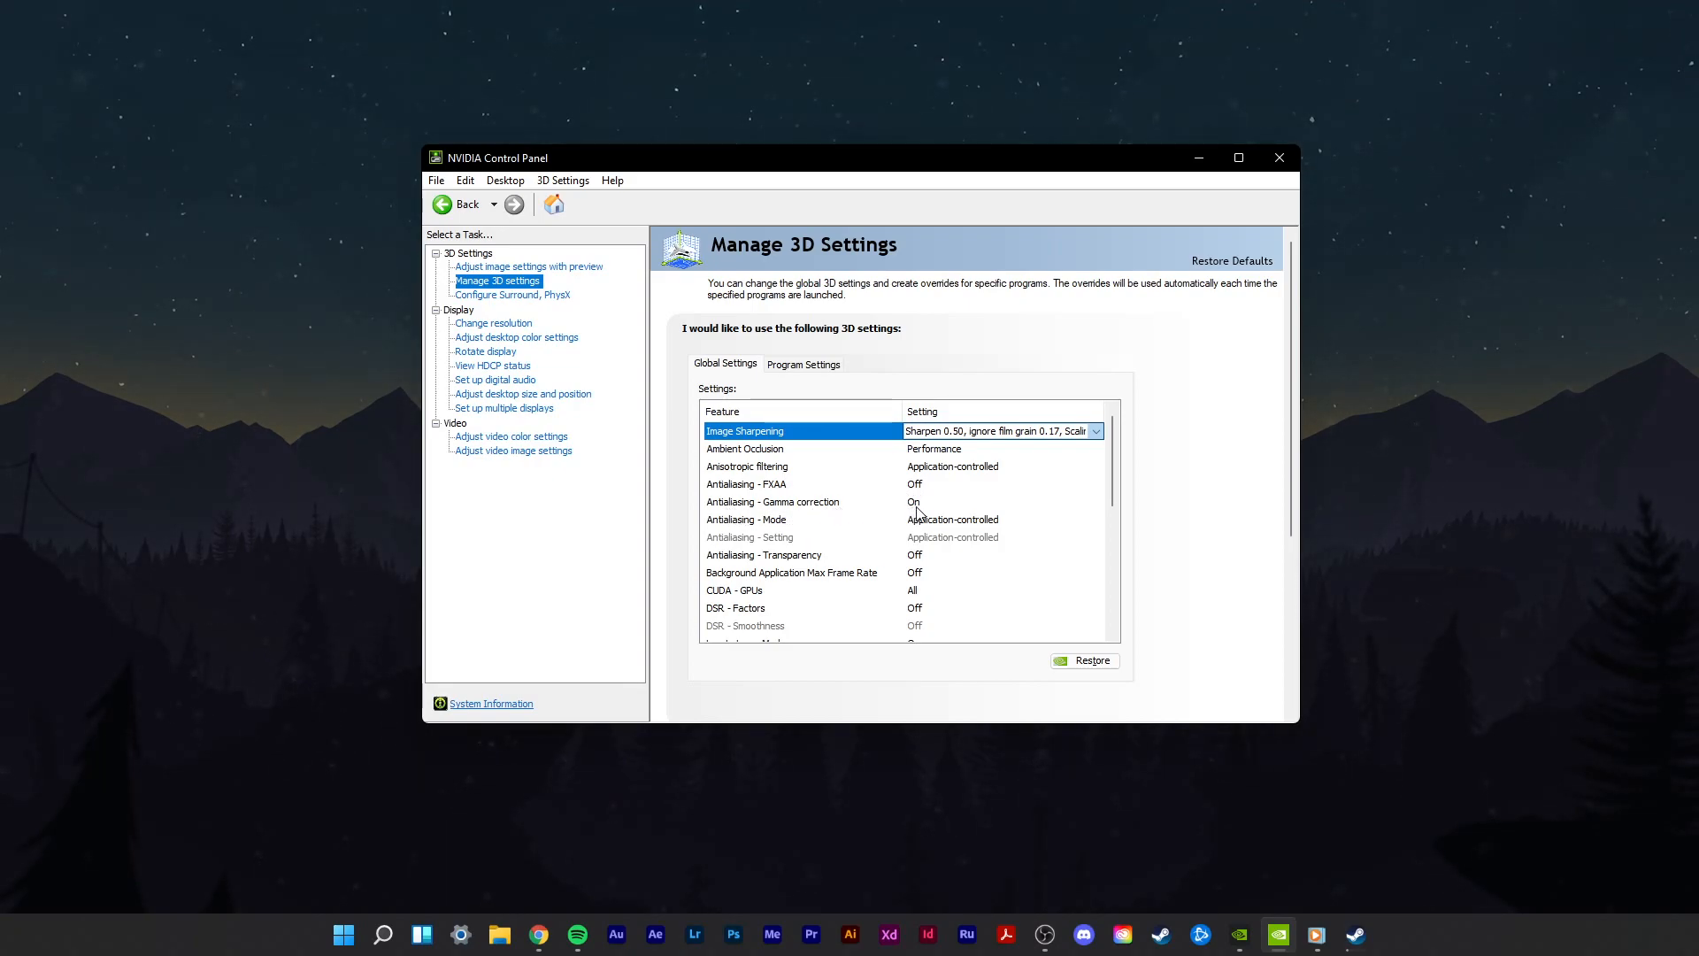
scroll(down, 3)
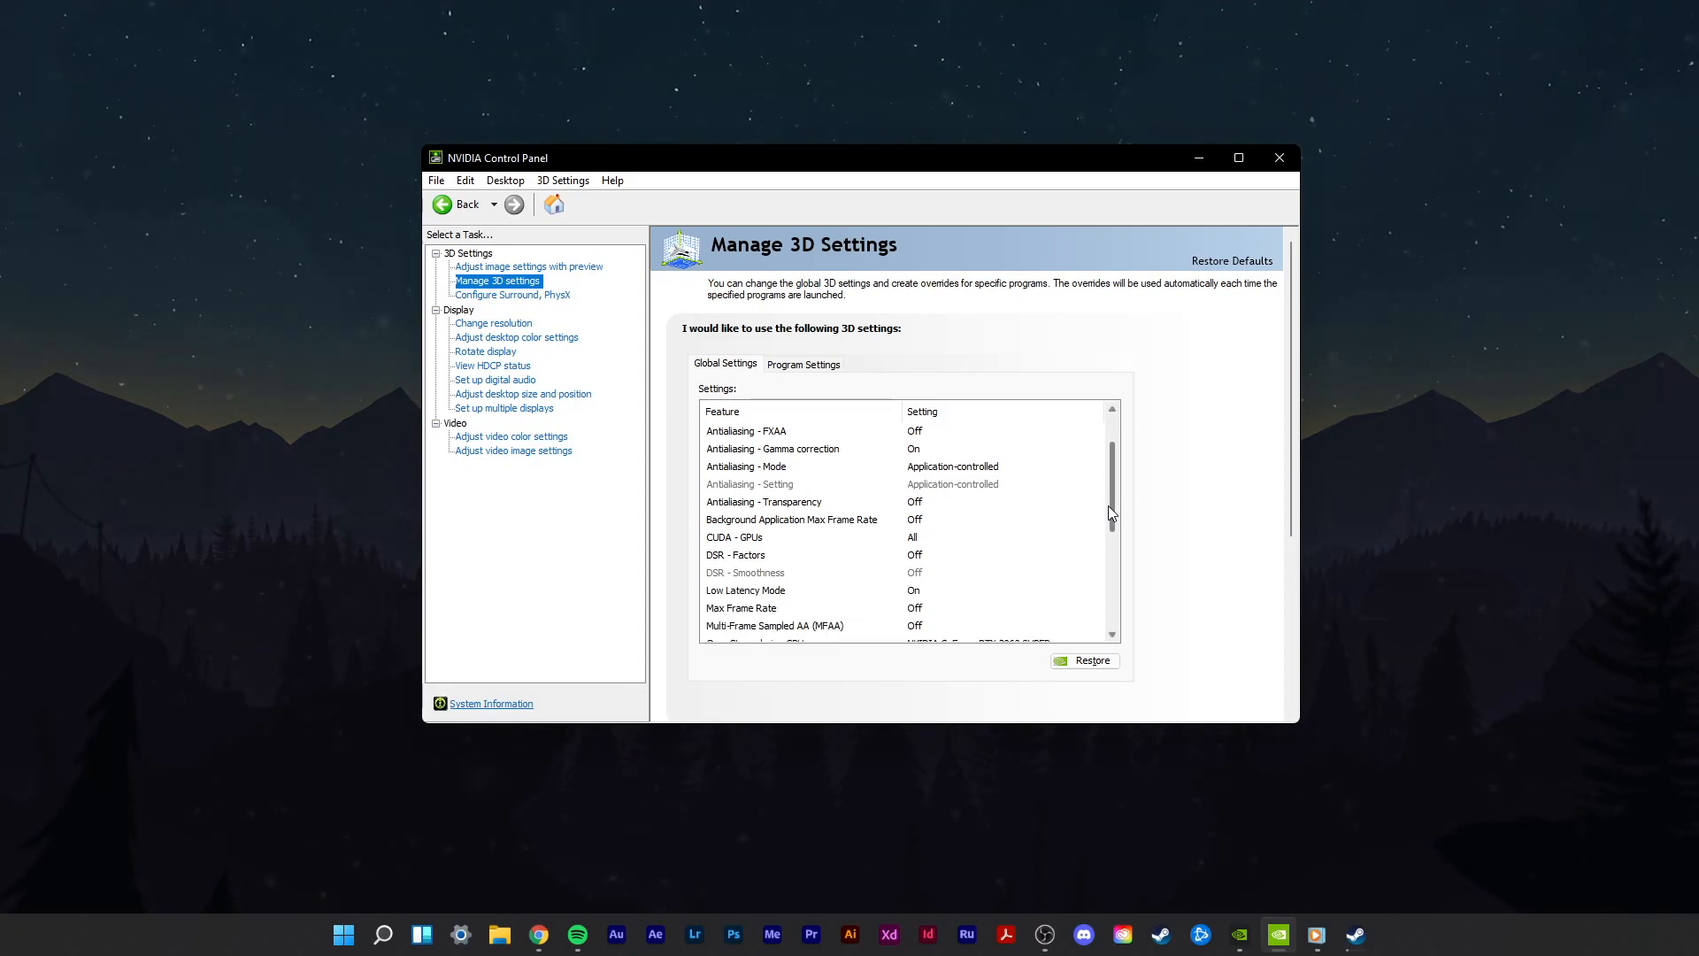
scroll(down, 3)
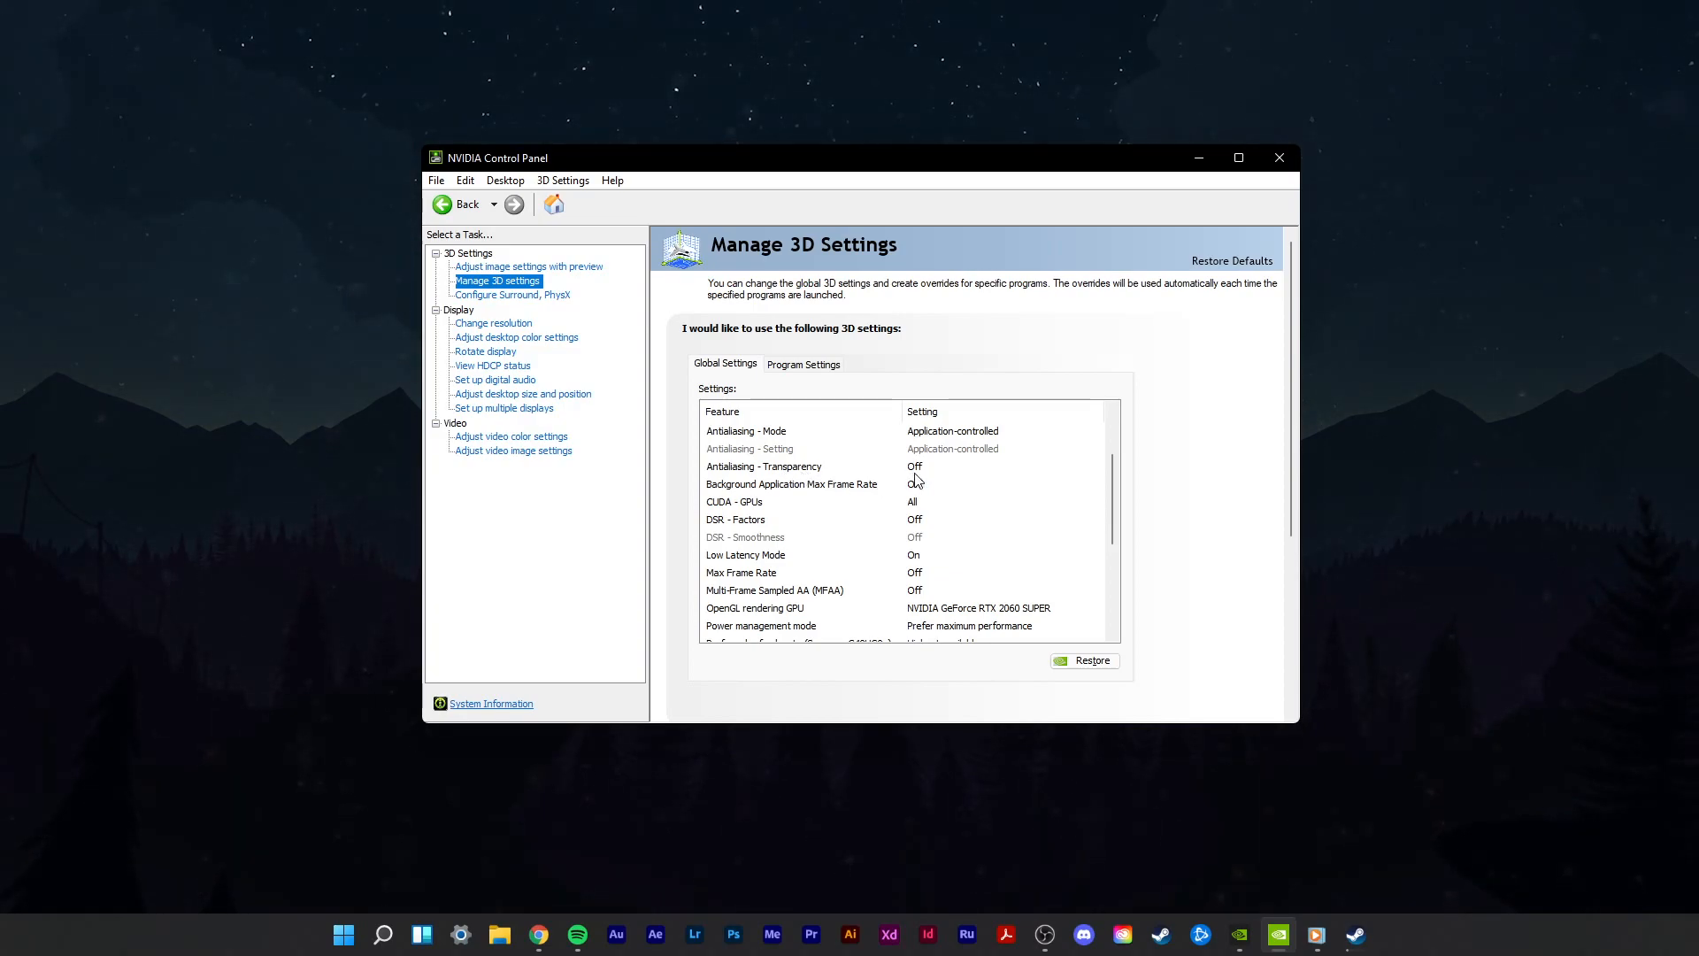
mouse_move(751, 515)
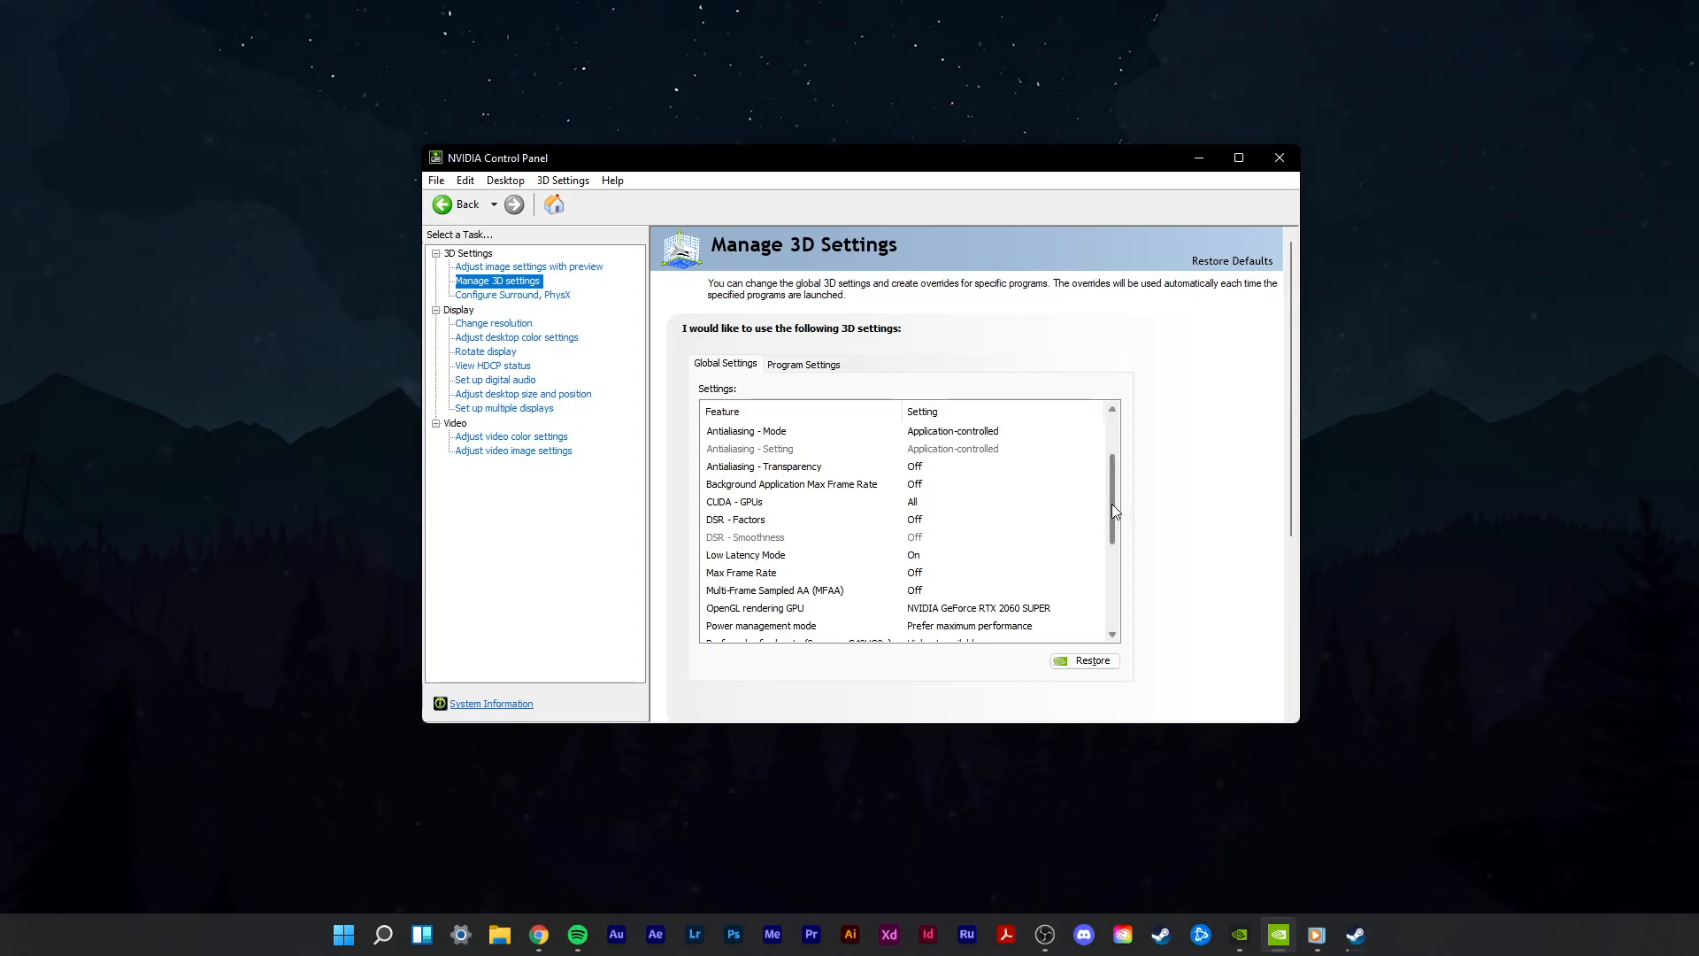
scroll(down, 3)
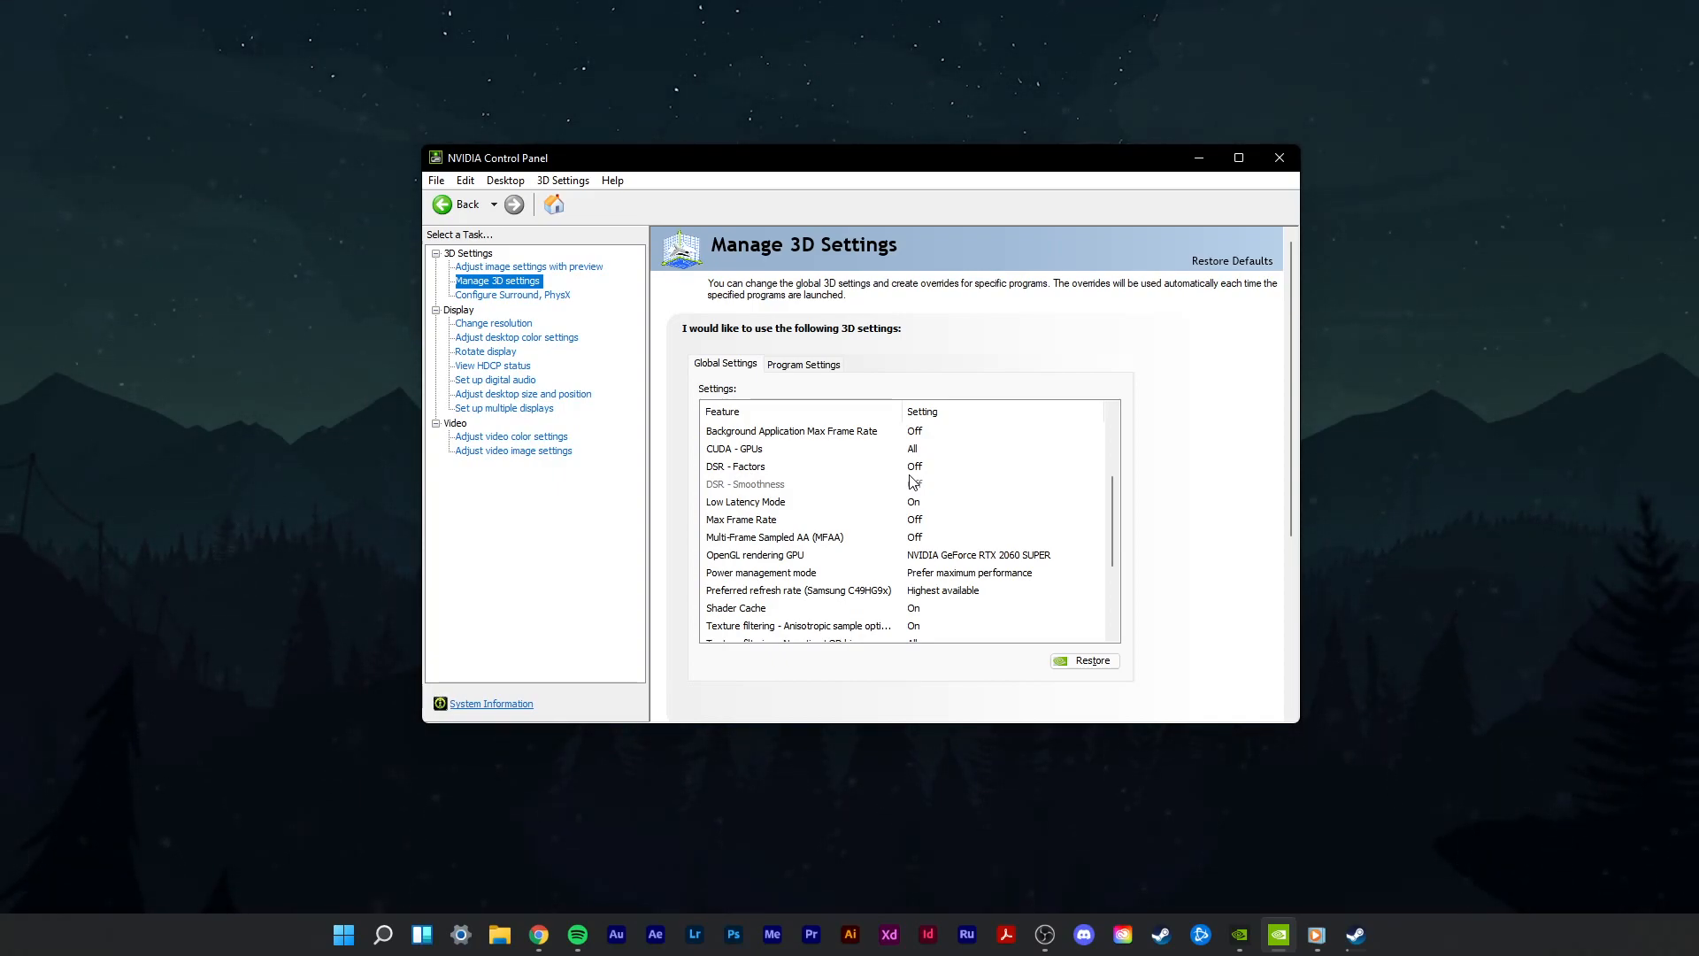
mouse_move(849, 507)
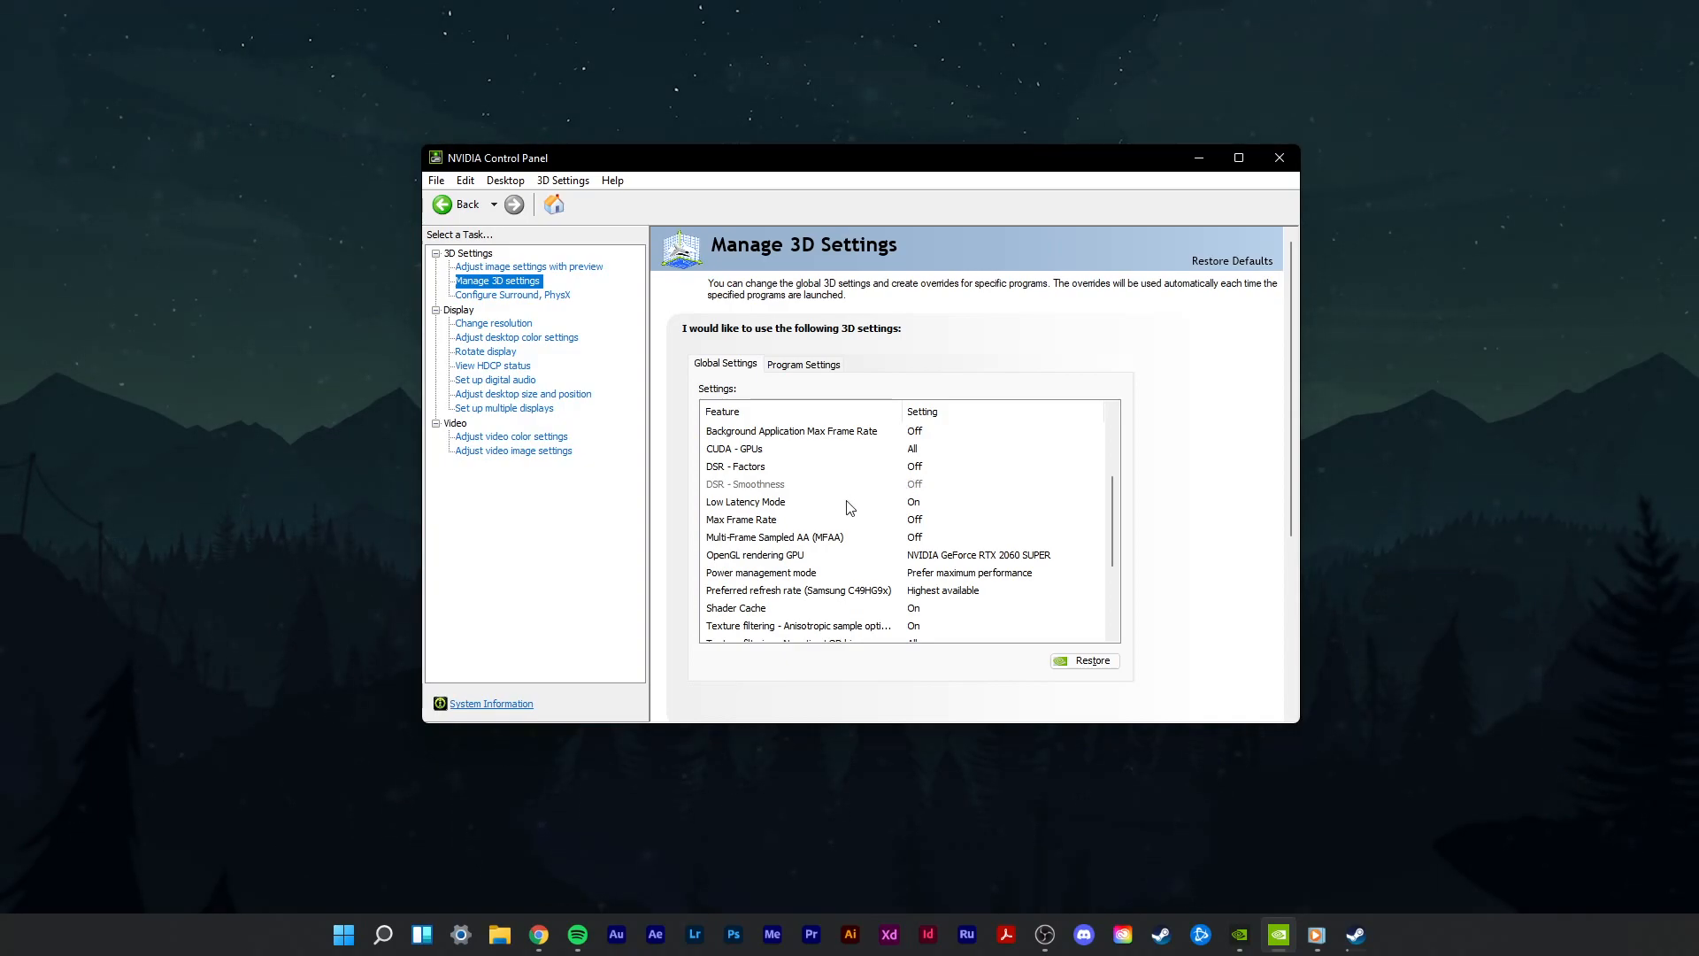
mouse_move(916, 517)
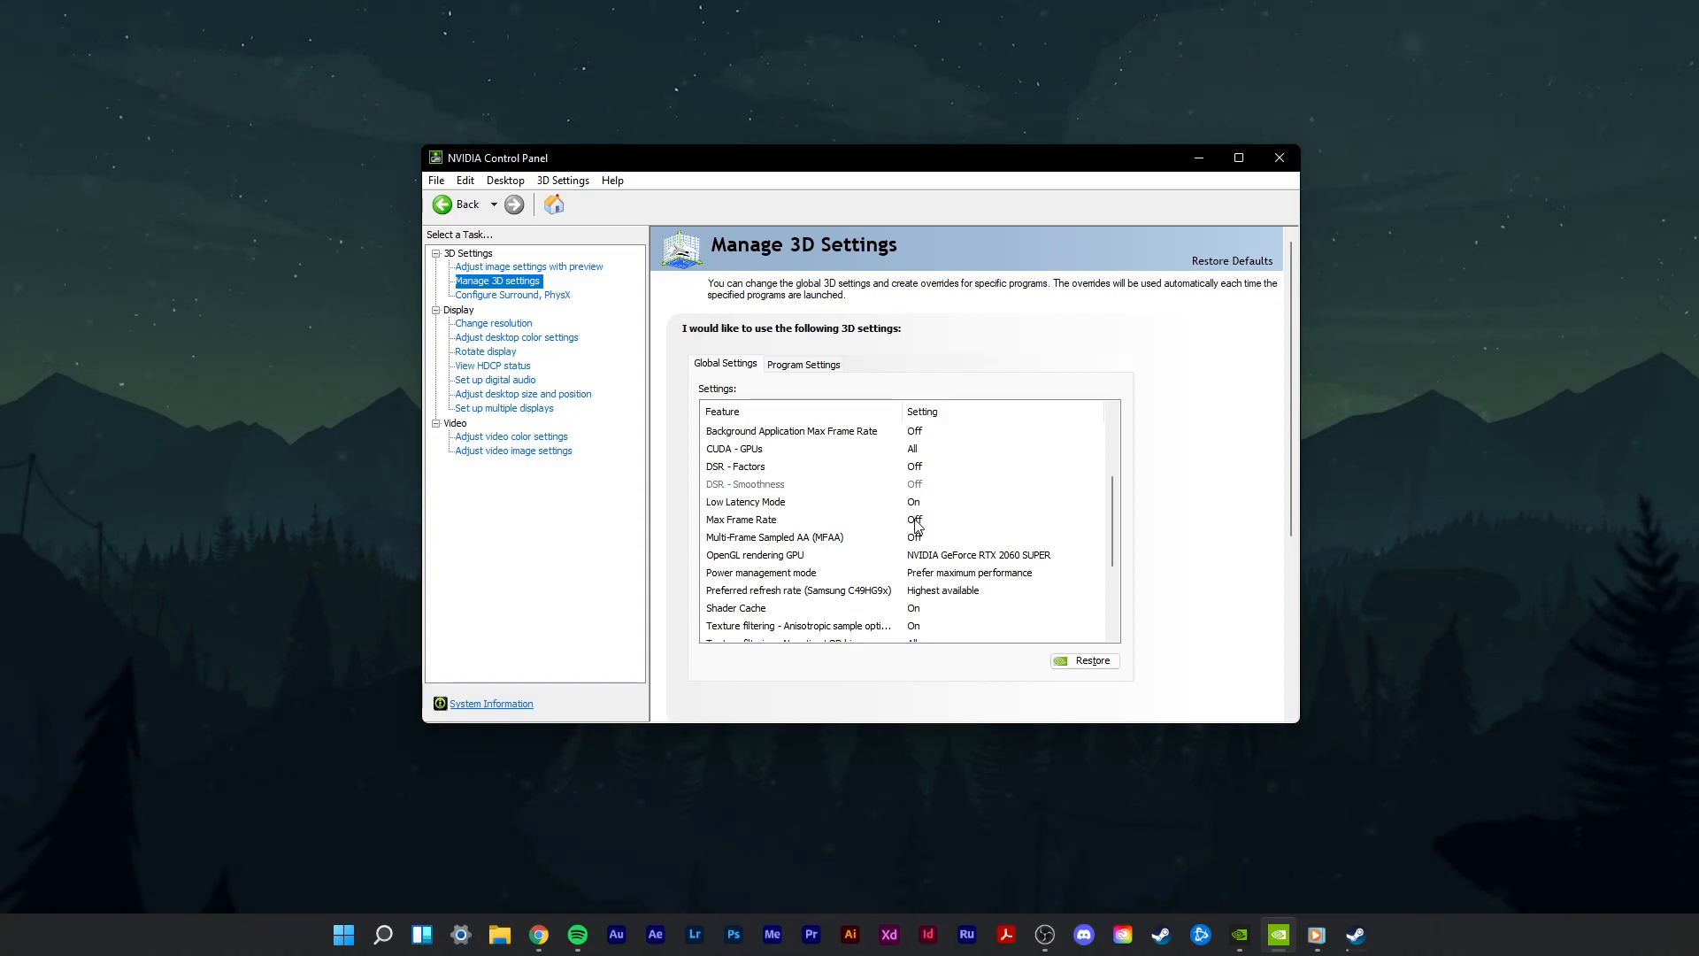
click(791, 519)
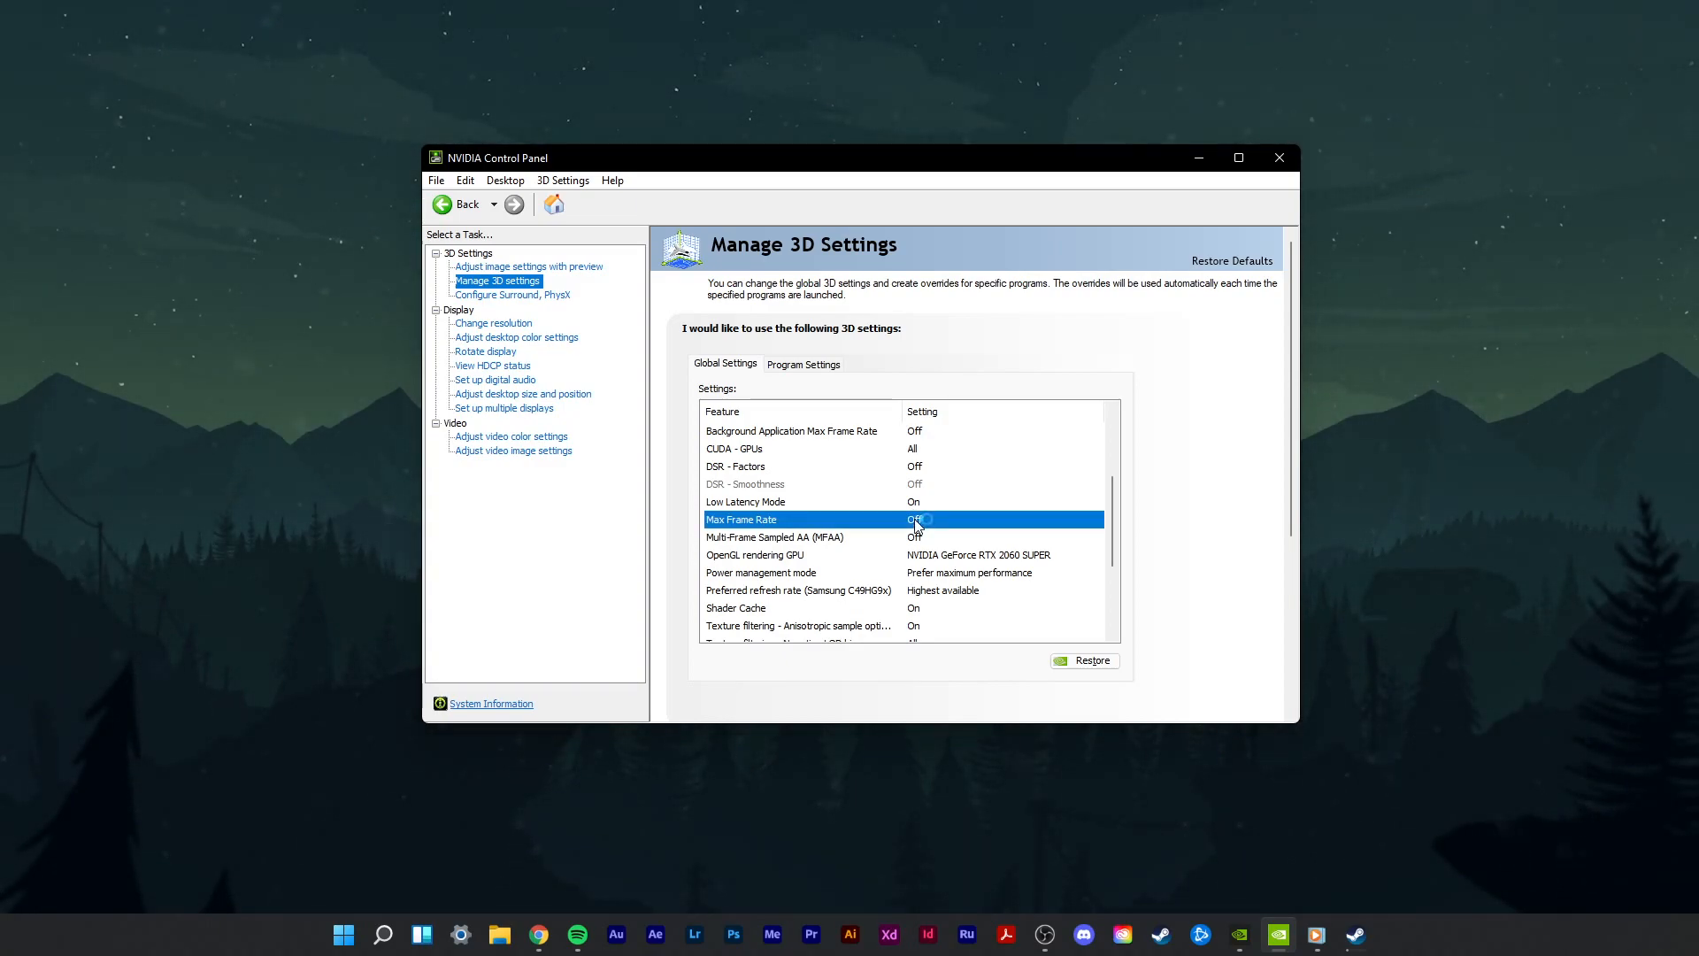
click(916, 519)
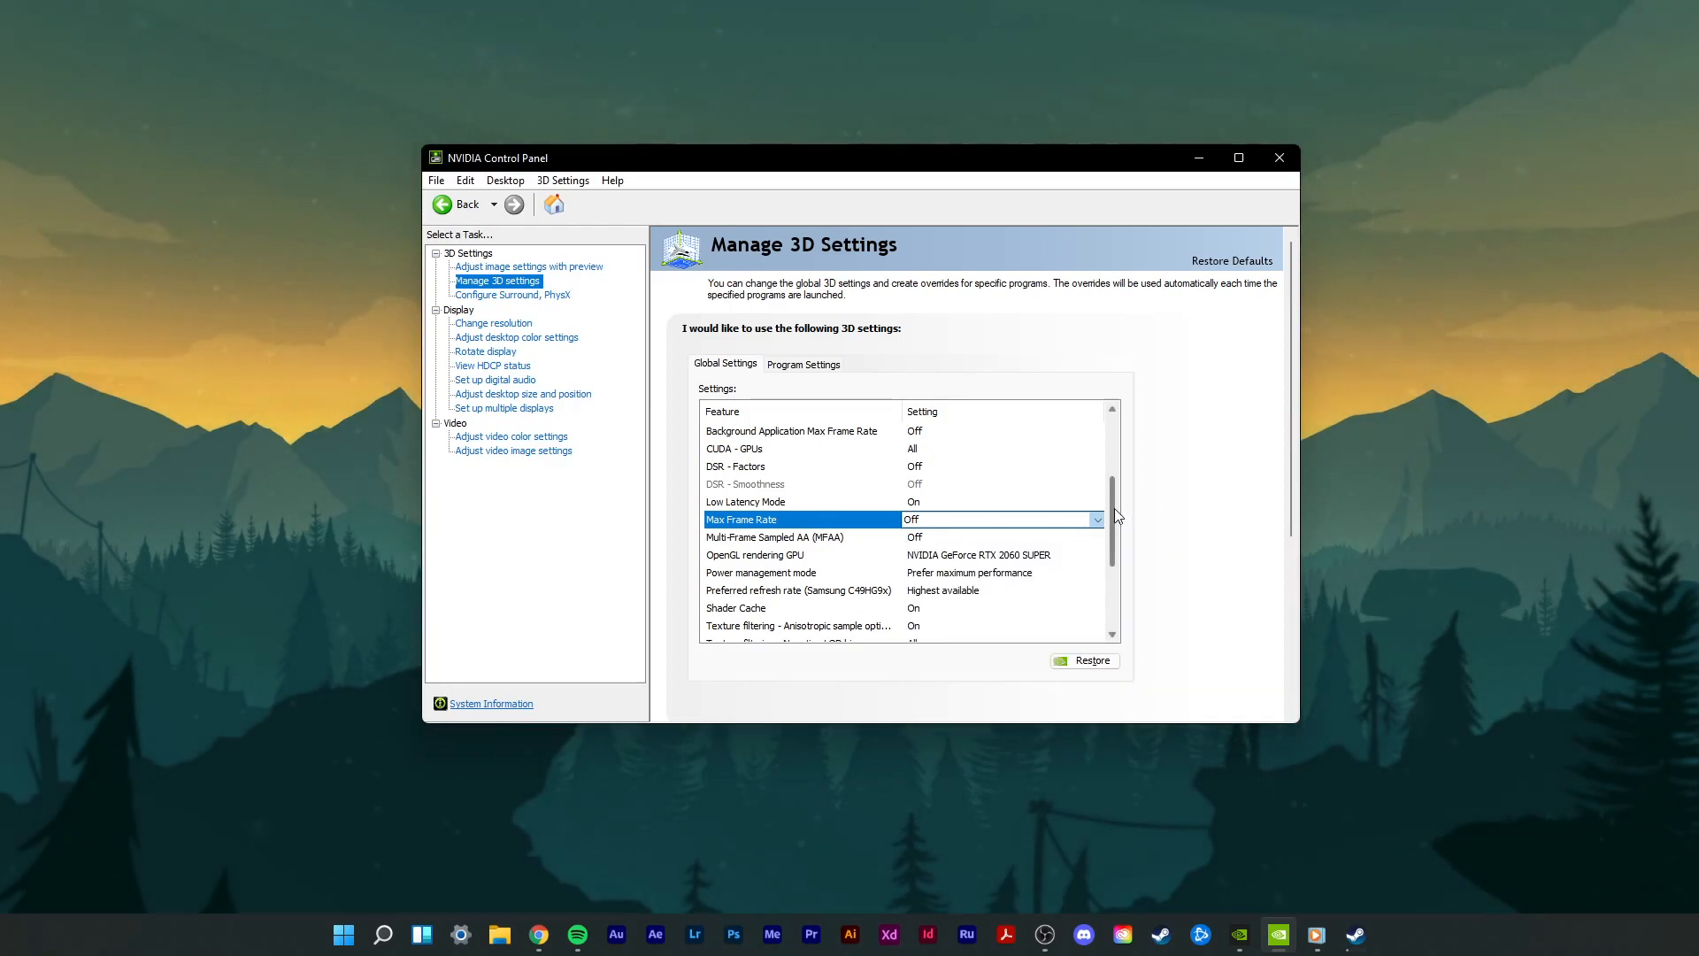
scroll(down, 3)
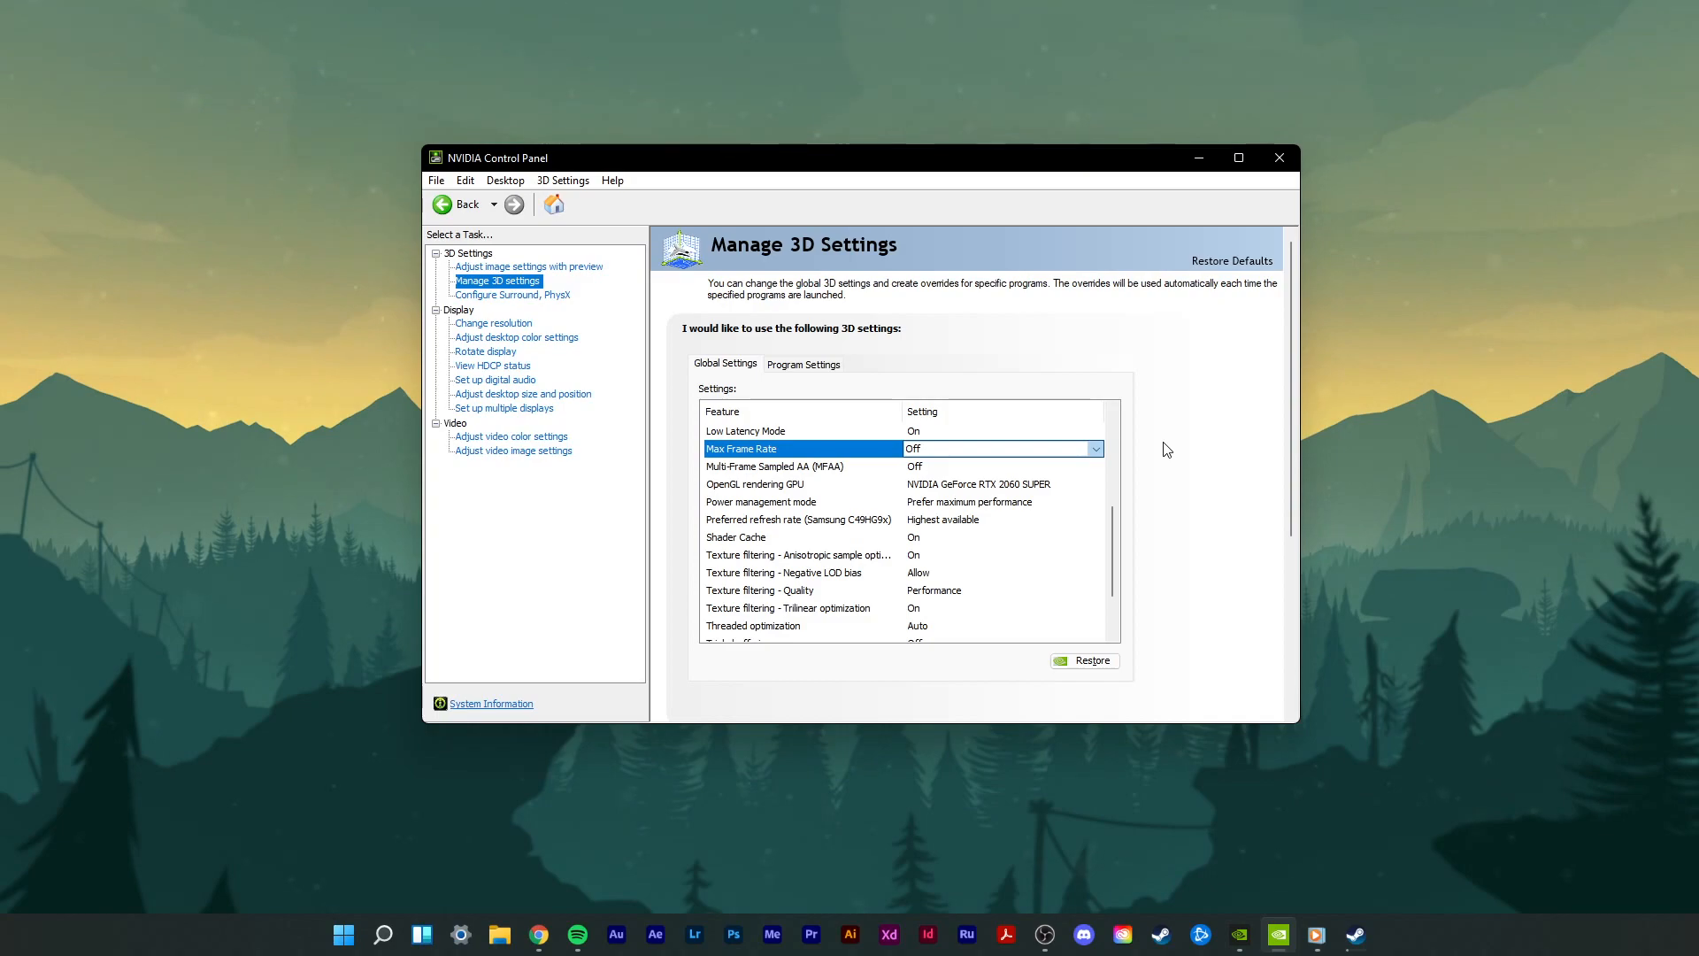
mouse_move(899, 479)
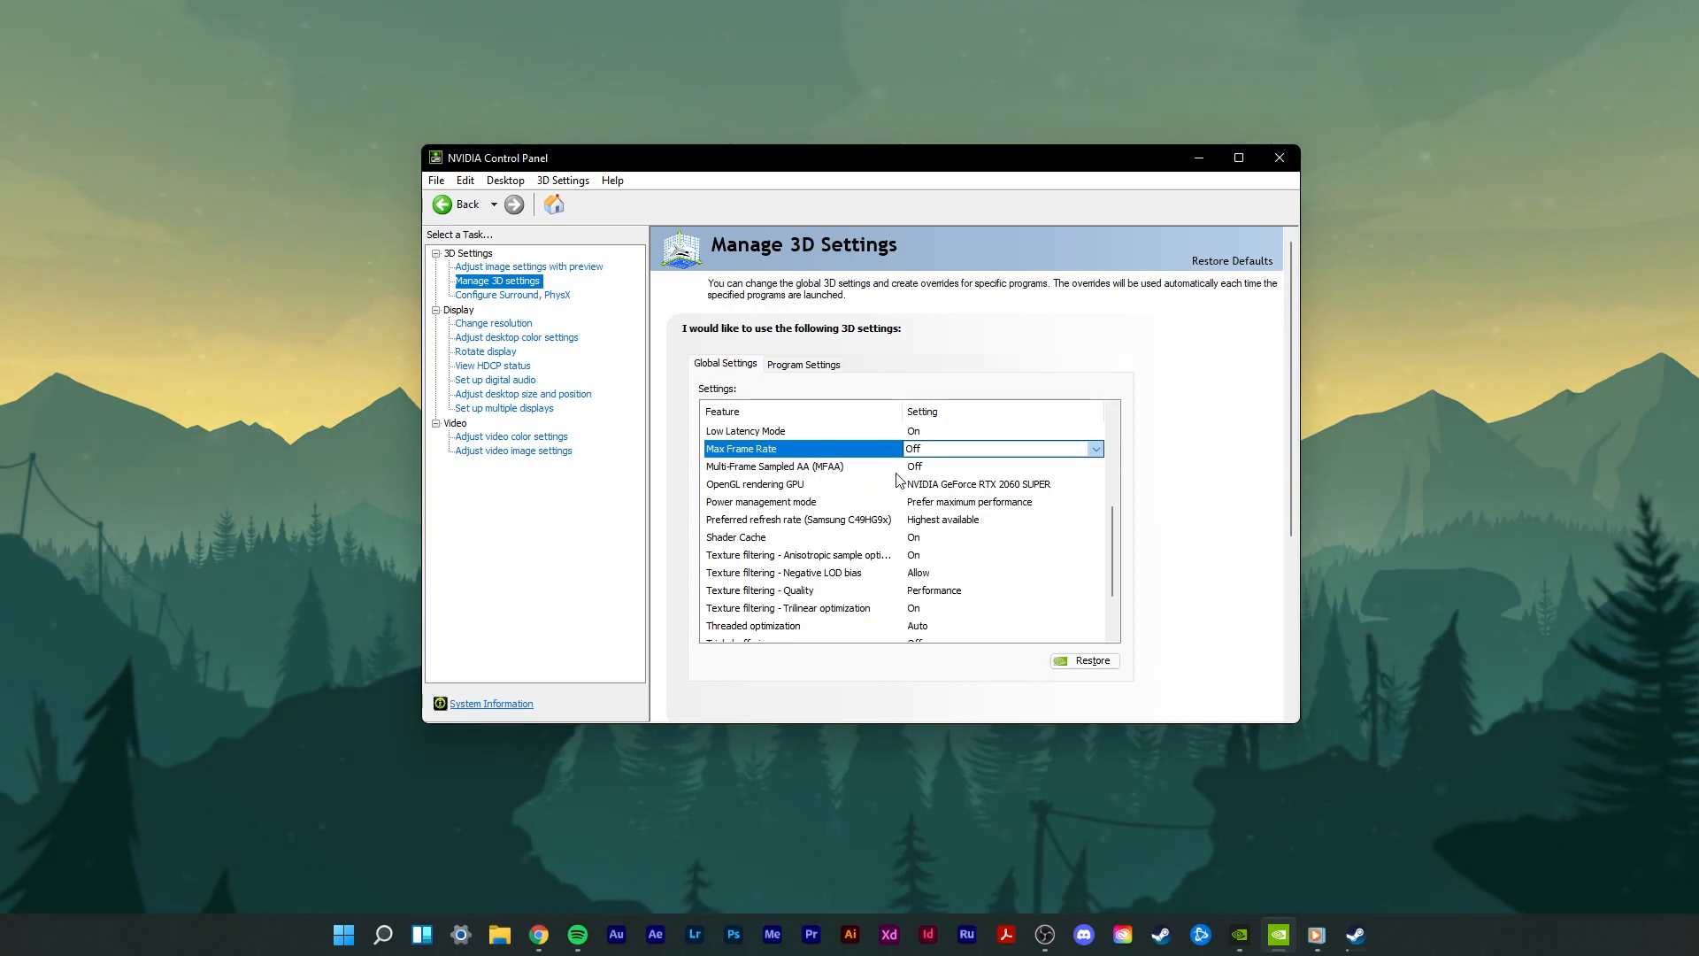
scroll(down, 3)
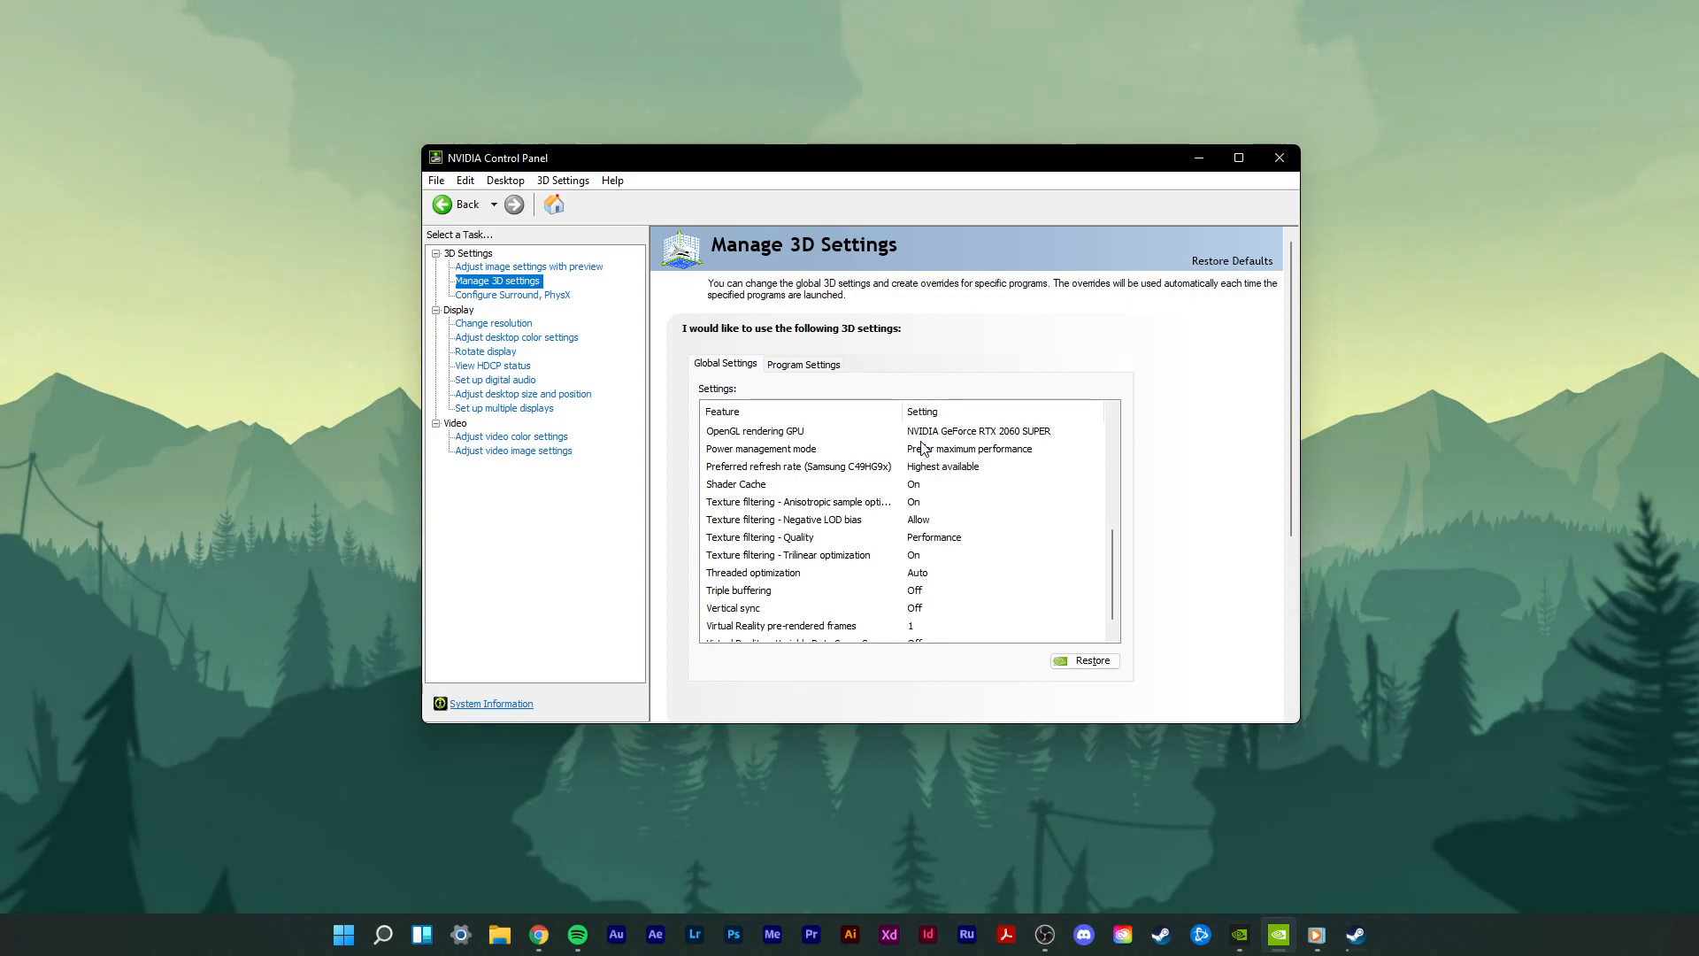
mouse_move(796, 463)
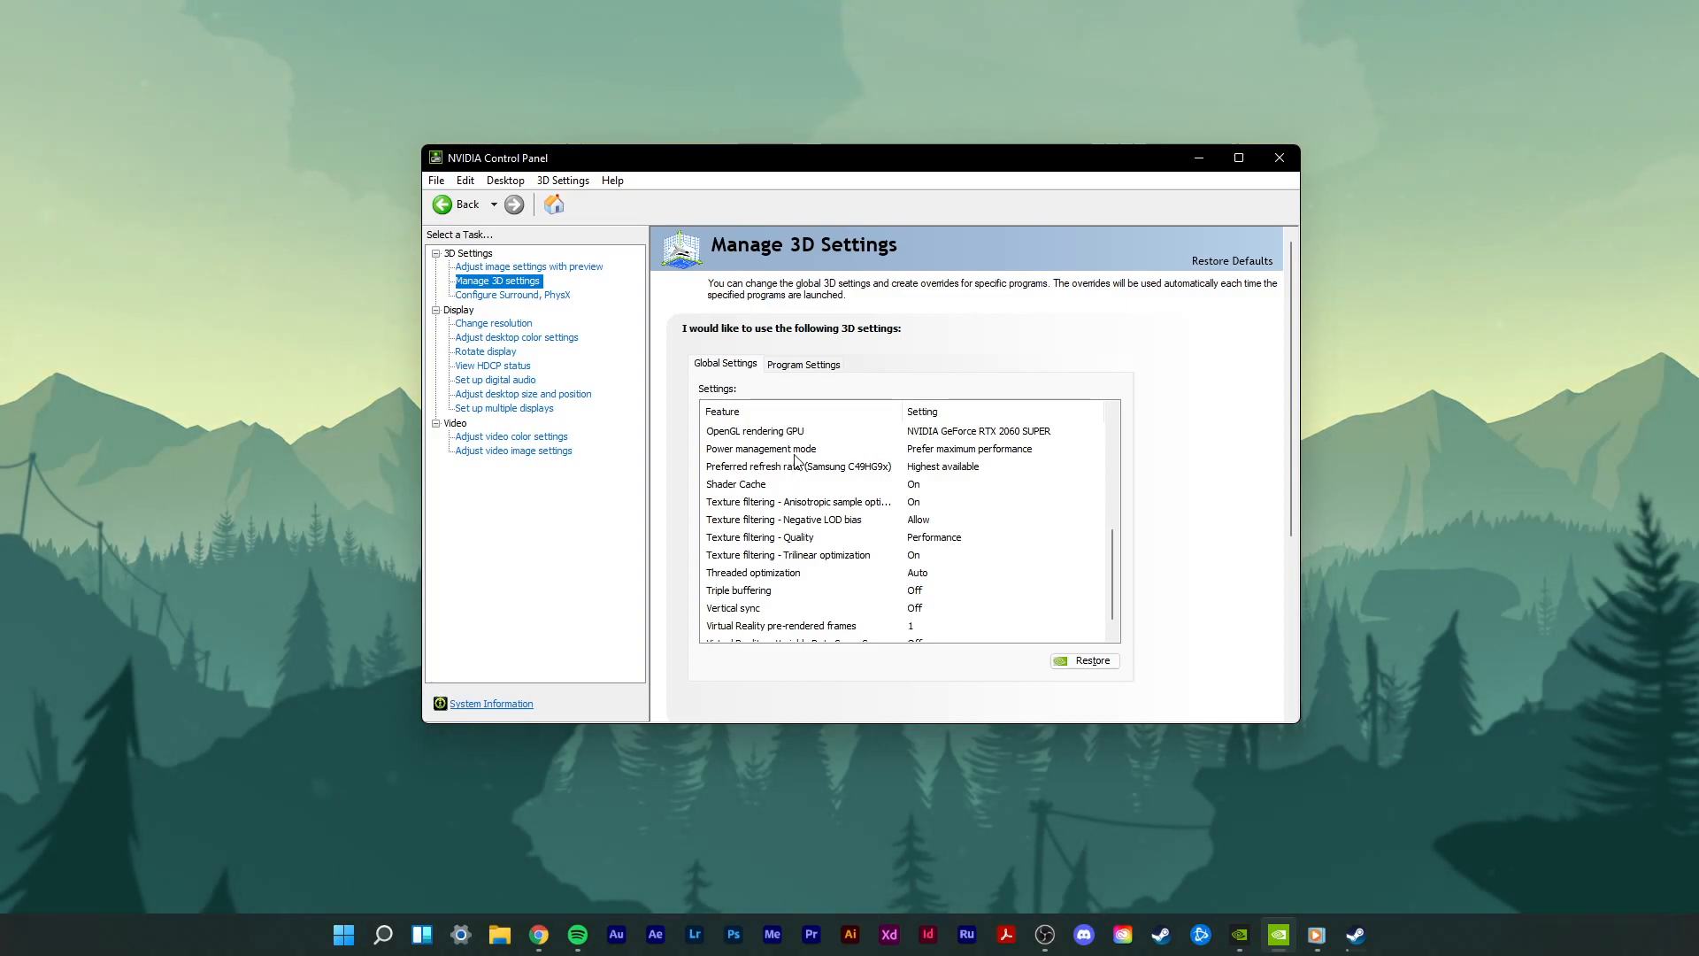
mouse_move(916, 460)
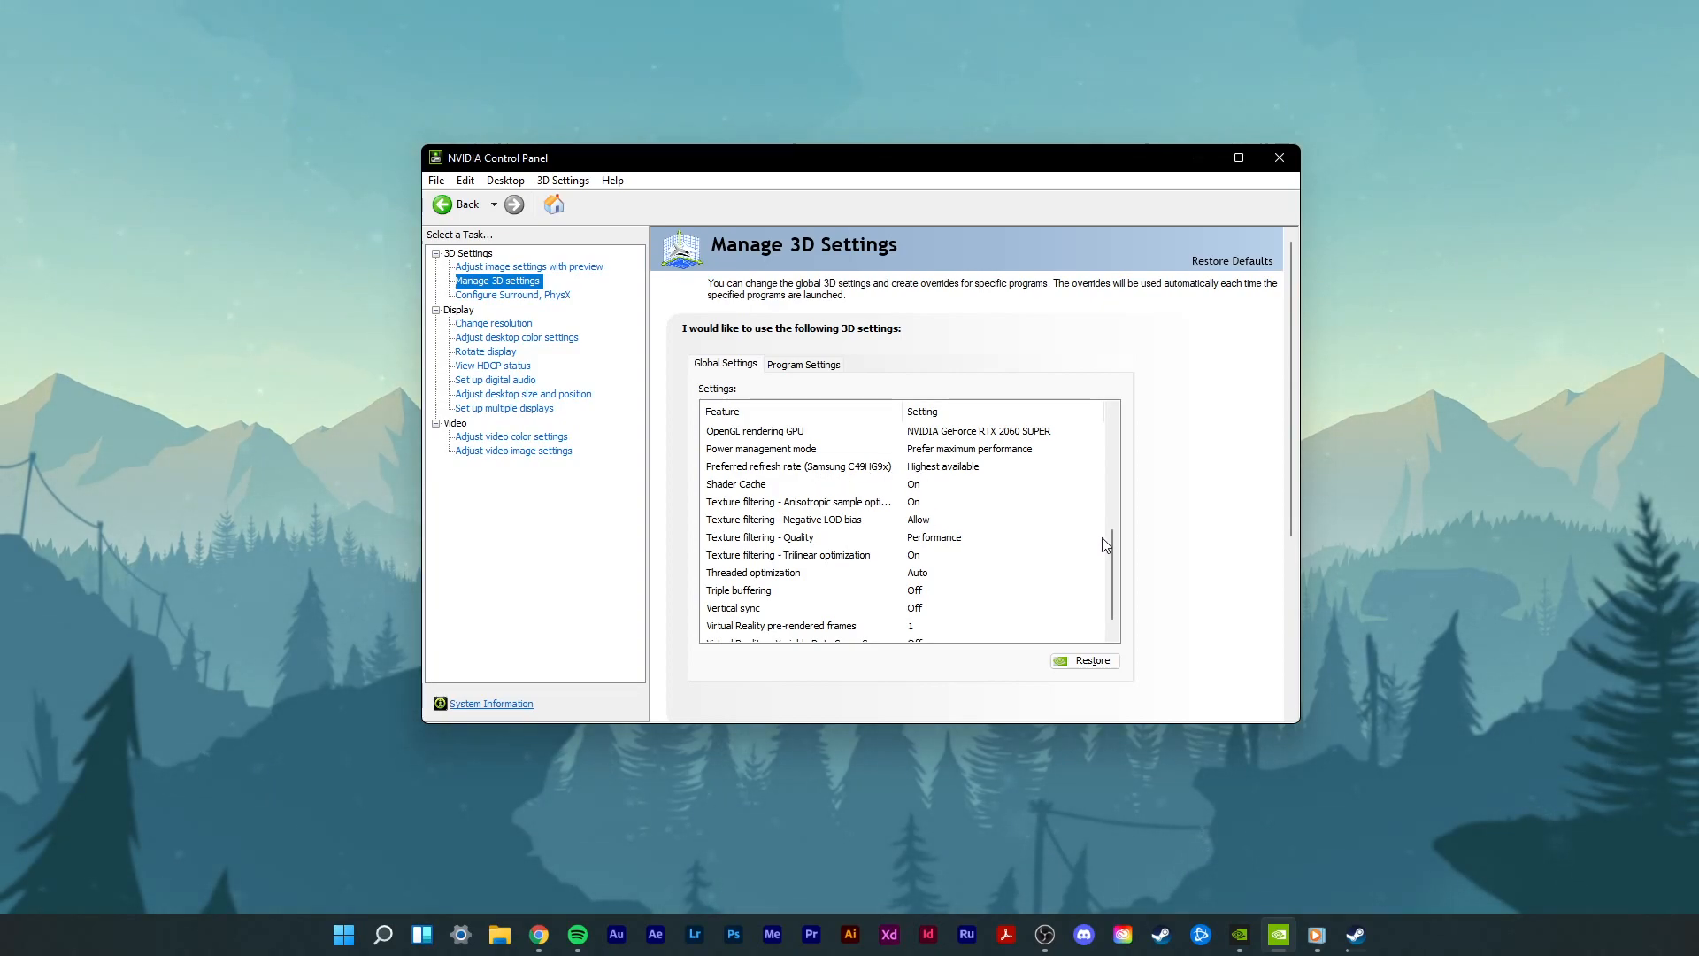
scroll(down, 3)
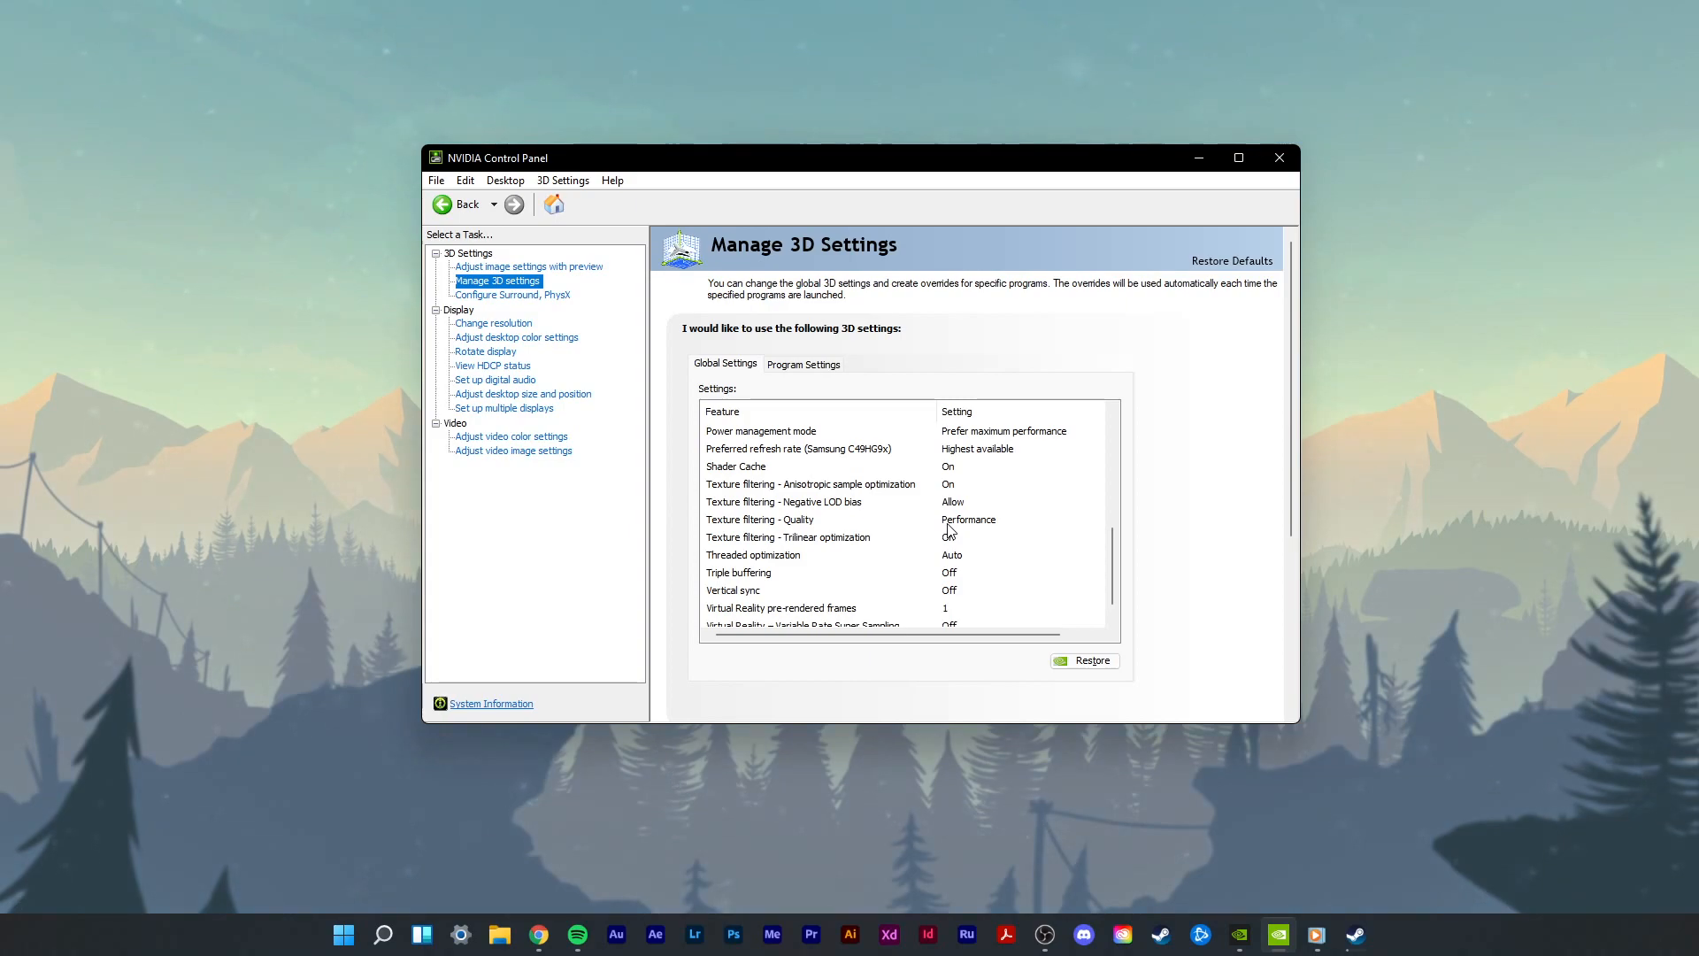
mouse_move(1114, 542)
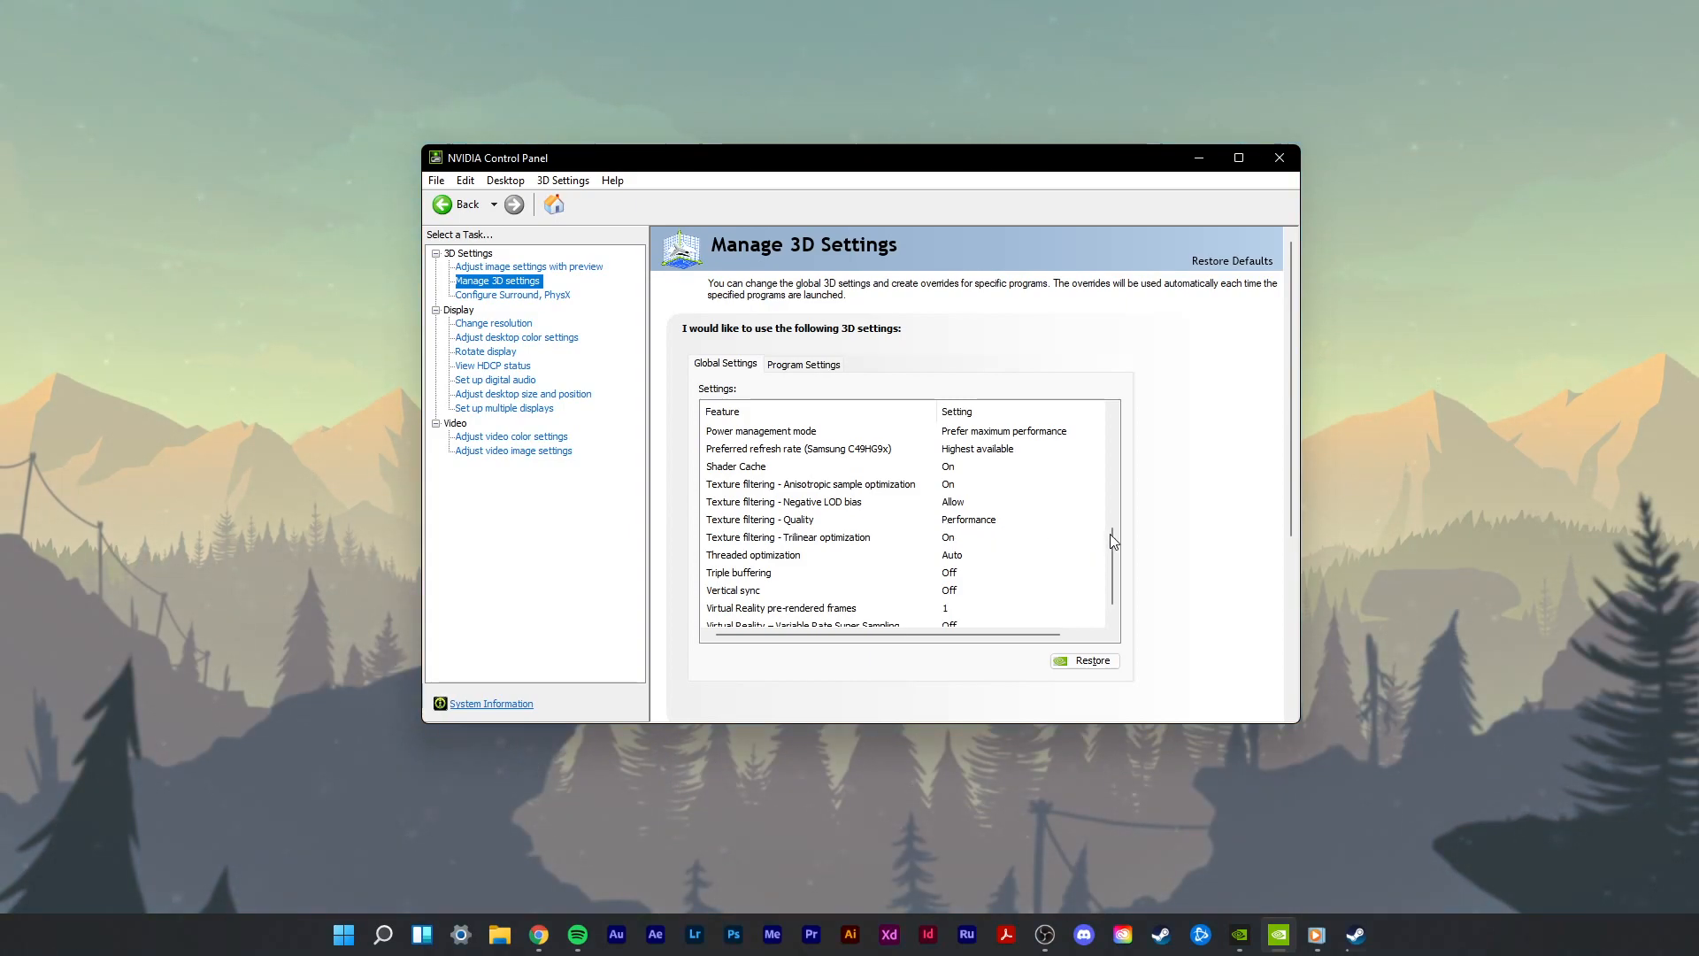
scroll(down, 3)
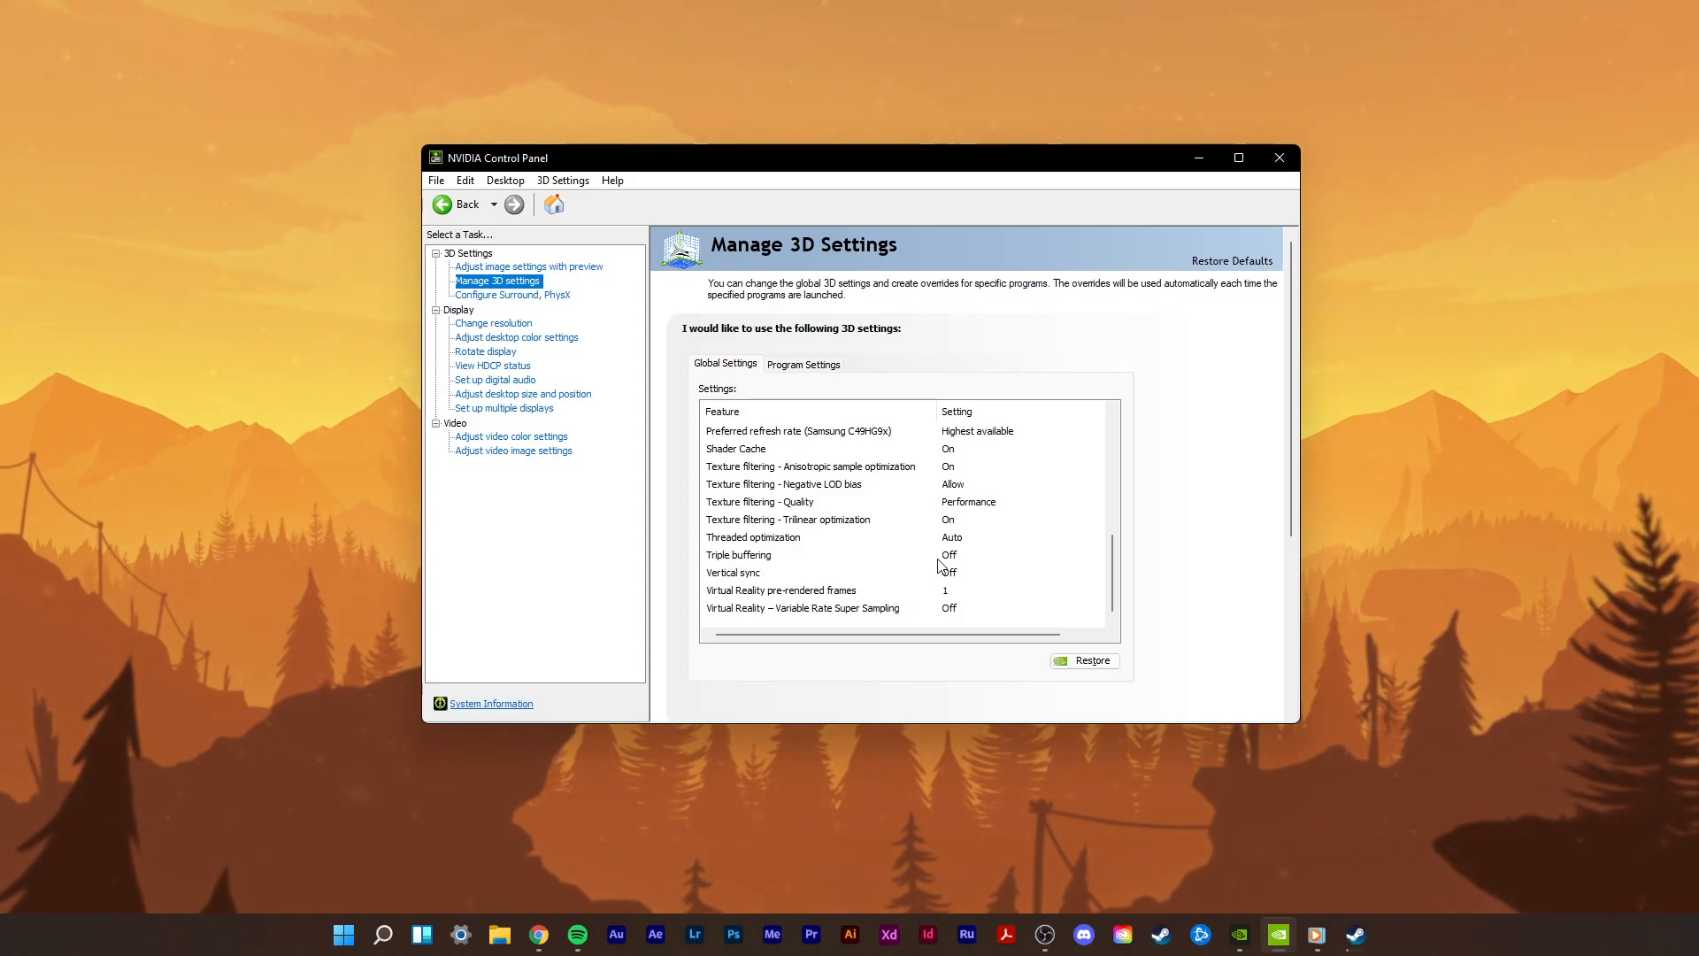
mouse_move(748, 583)
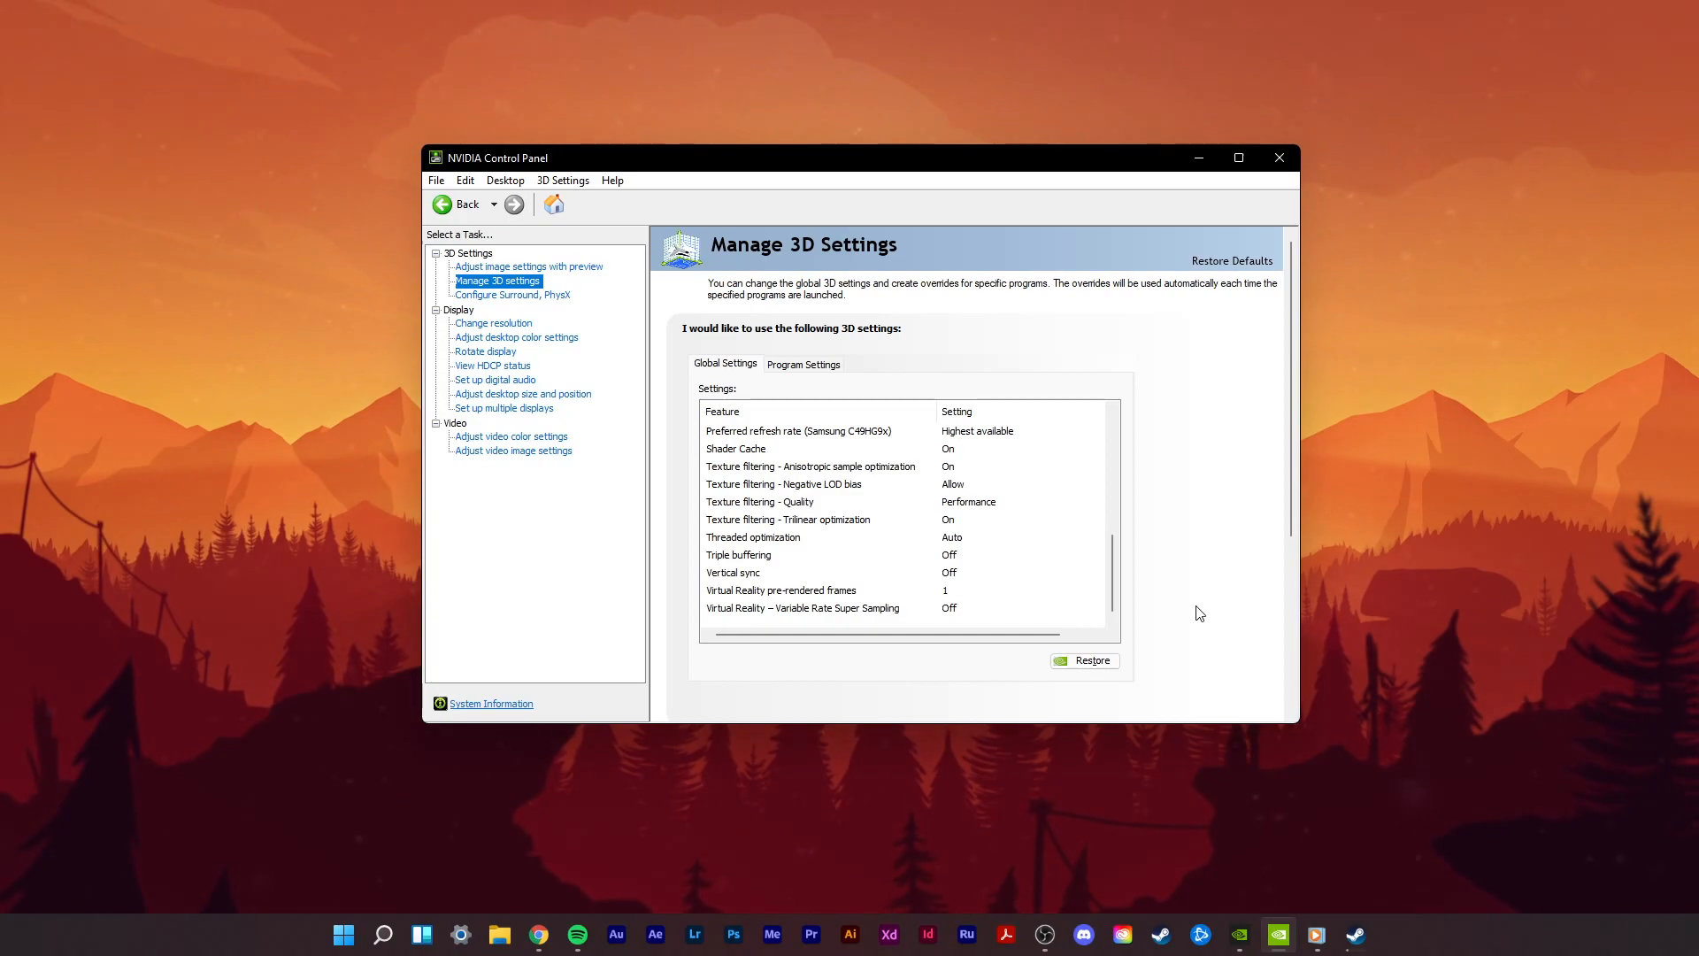
Step: Keep the display at native 3840 × 1080 with a 144Hz refresh rate, then close the panel
click(492, 323)
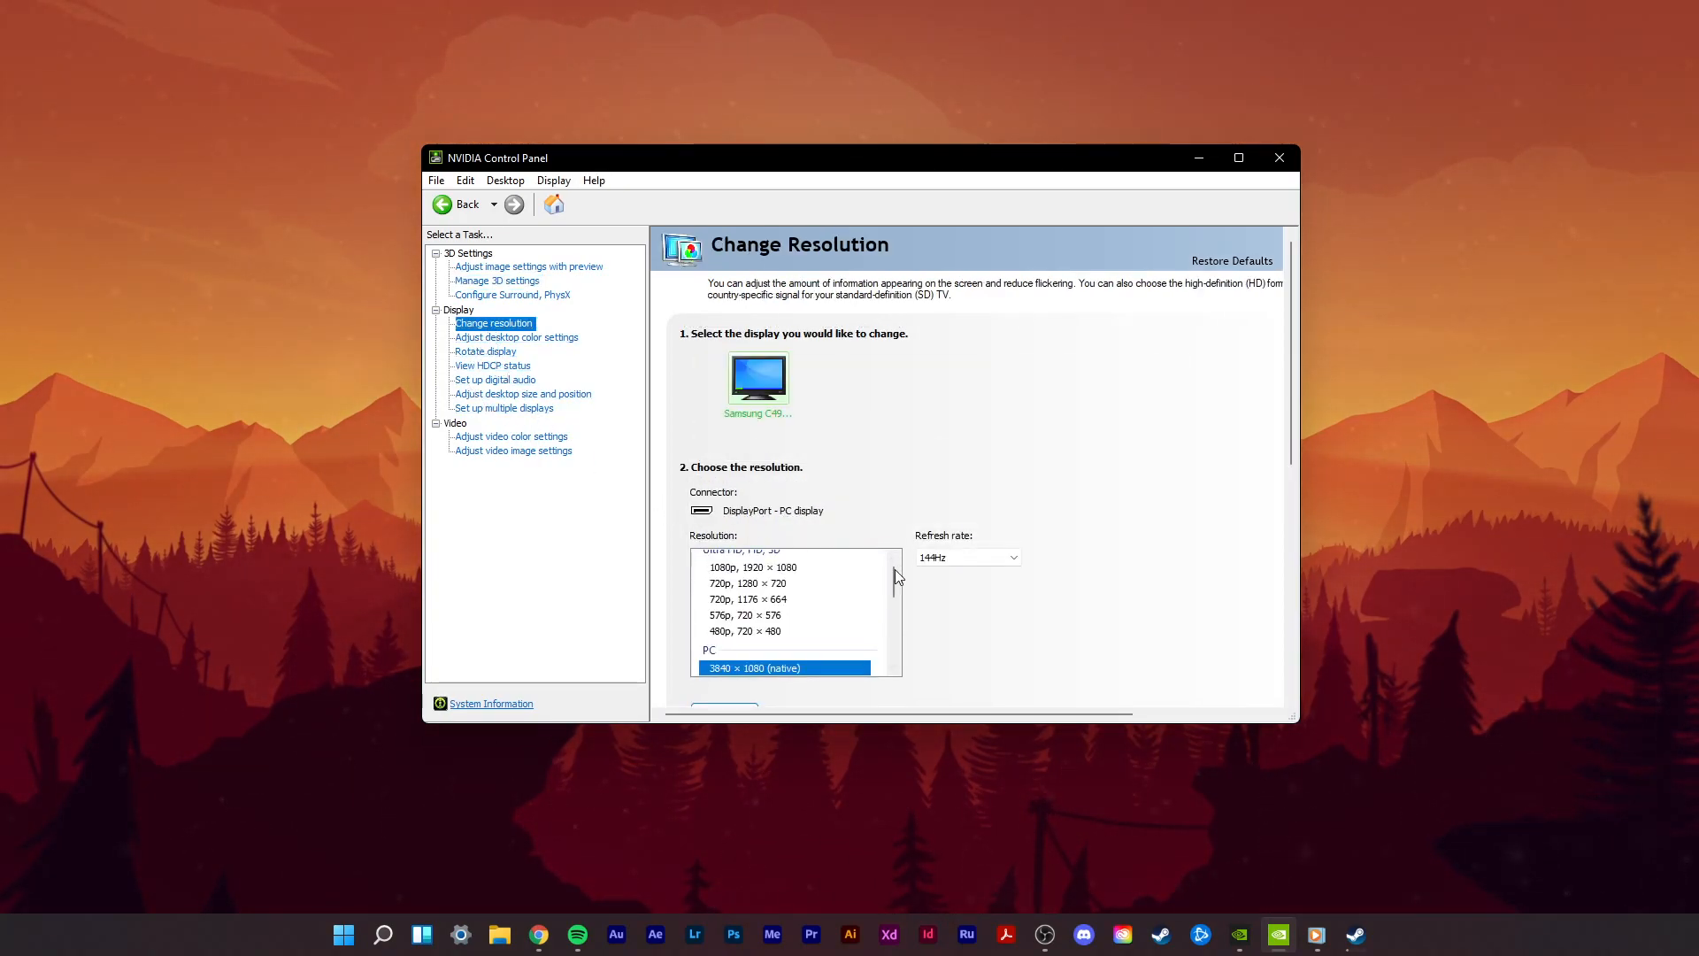
scroll(down, 3)
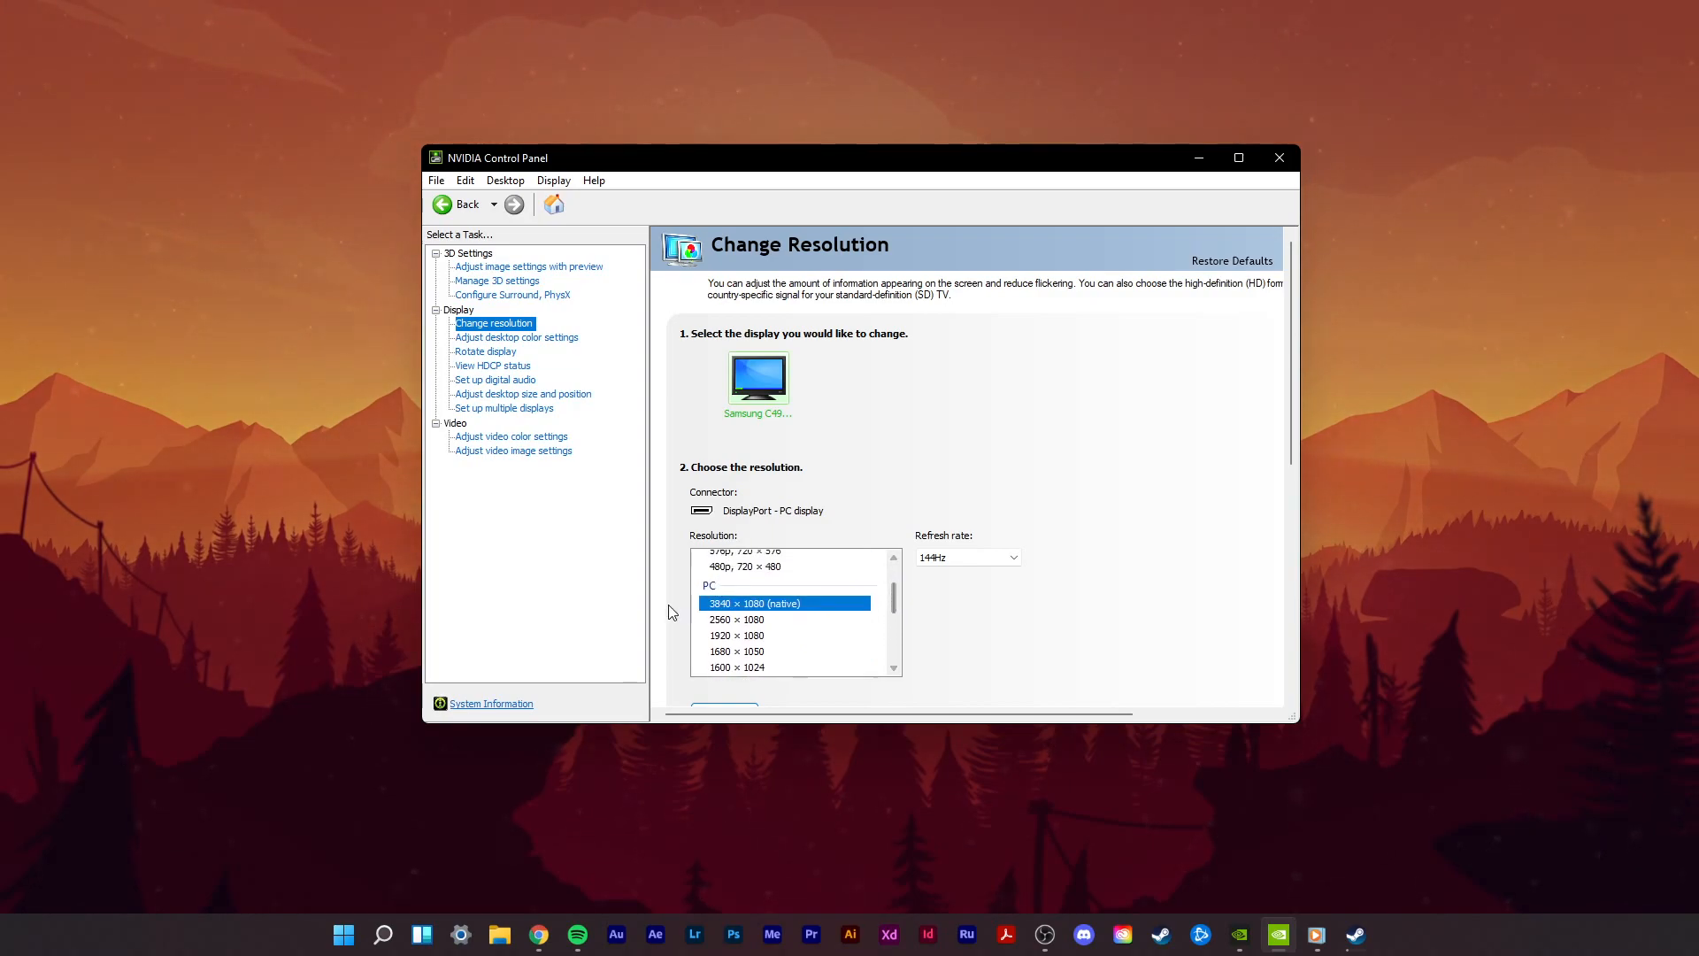
mouse_move(787, 610)
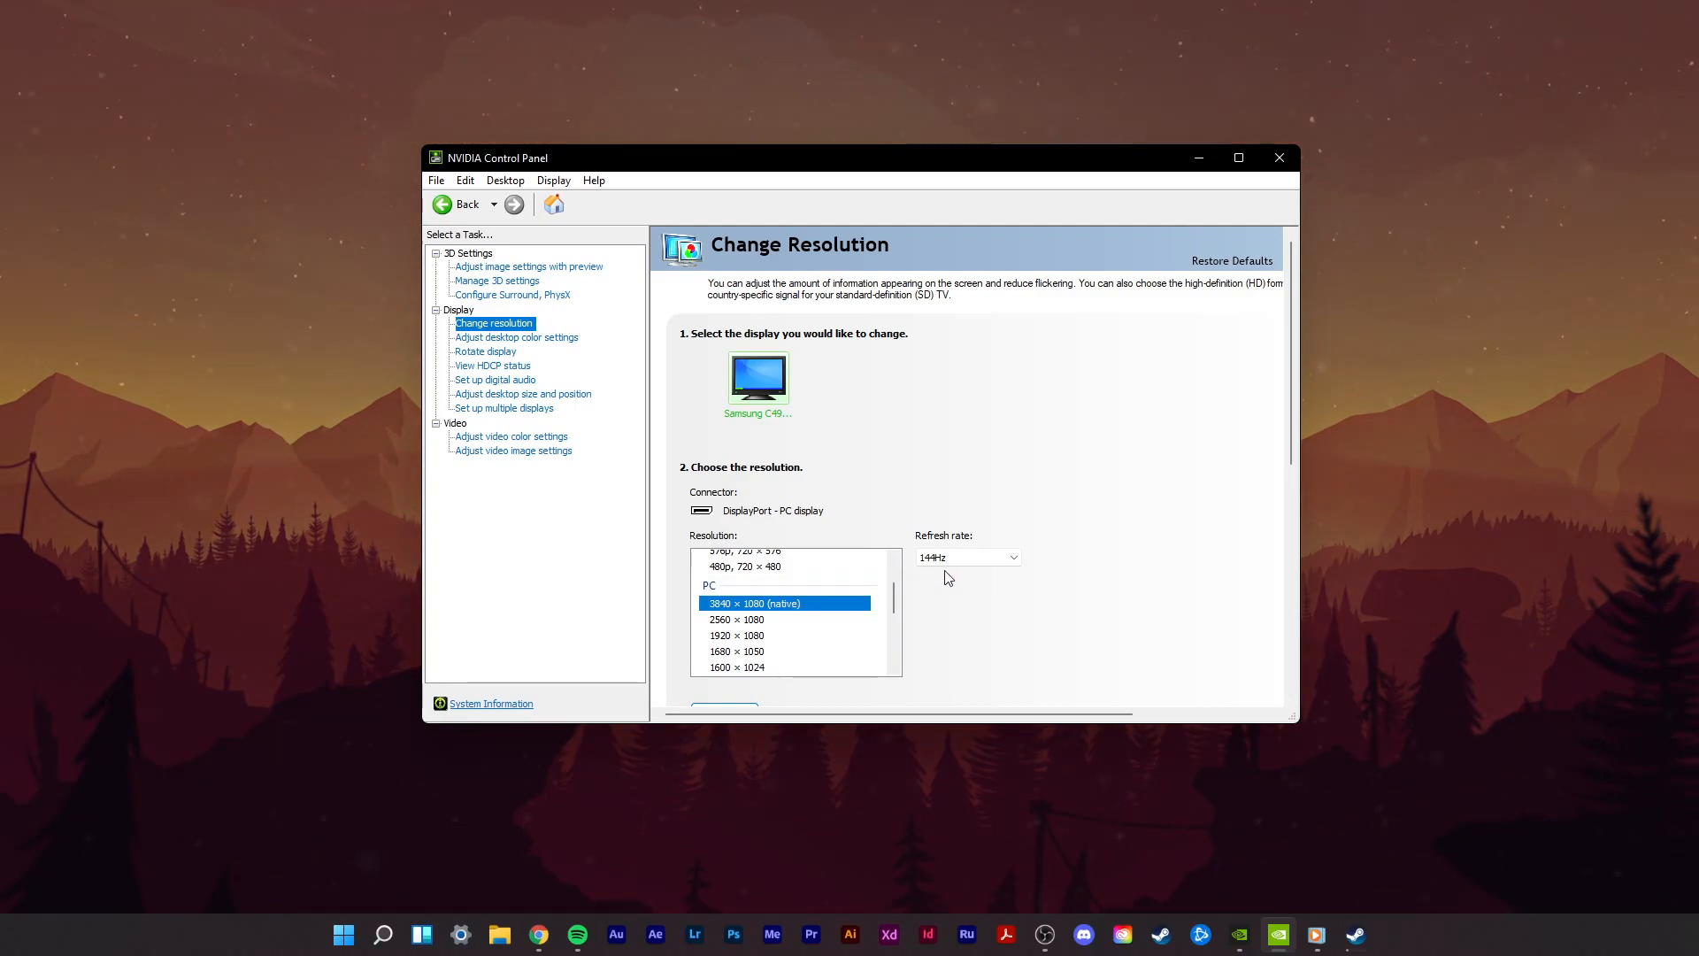
click(1011, 557)
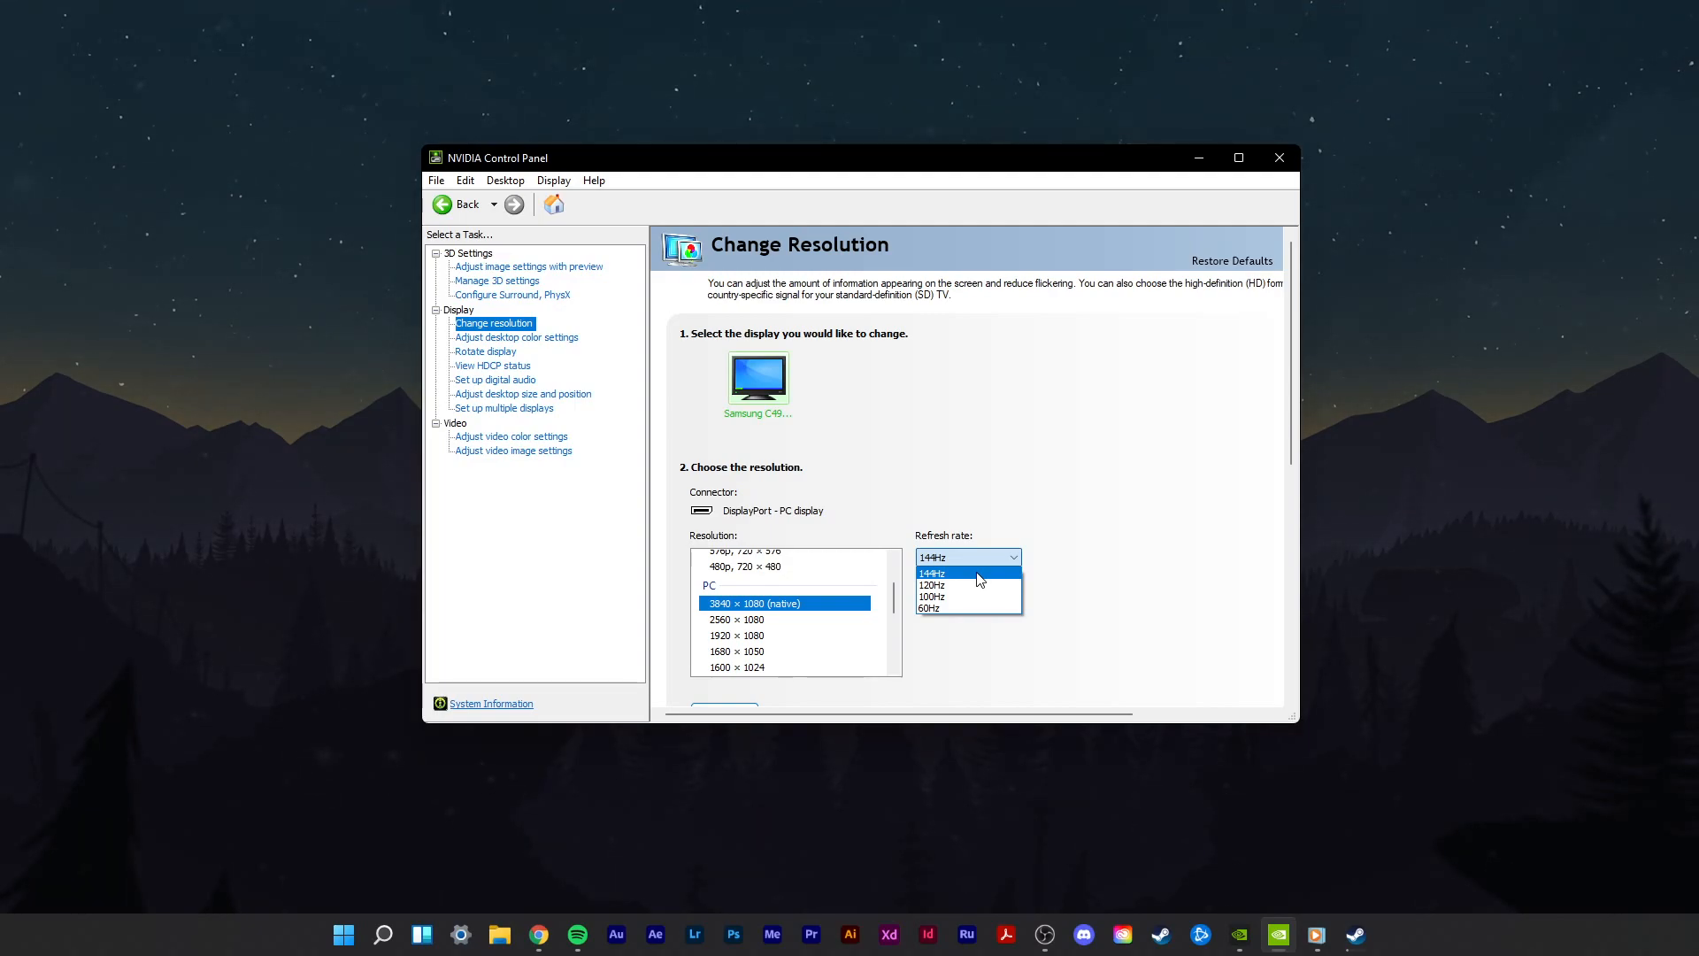
click(931, 570)
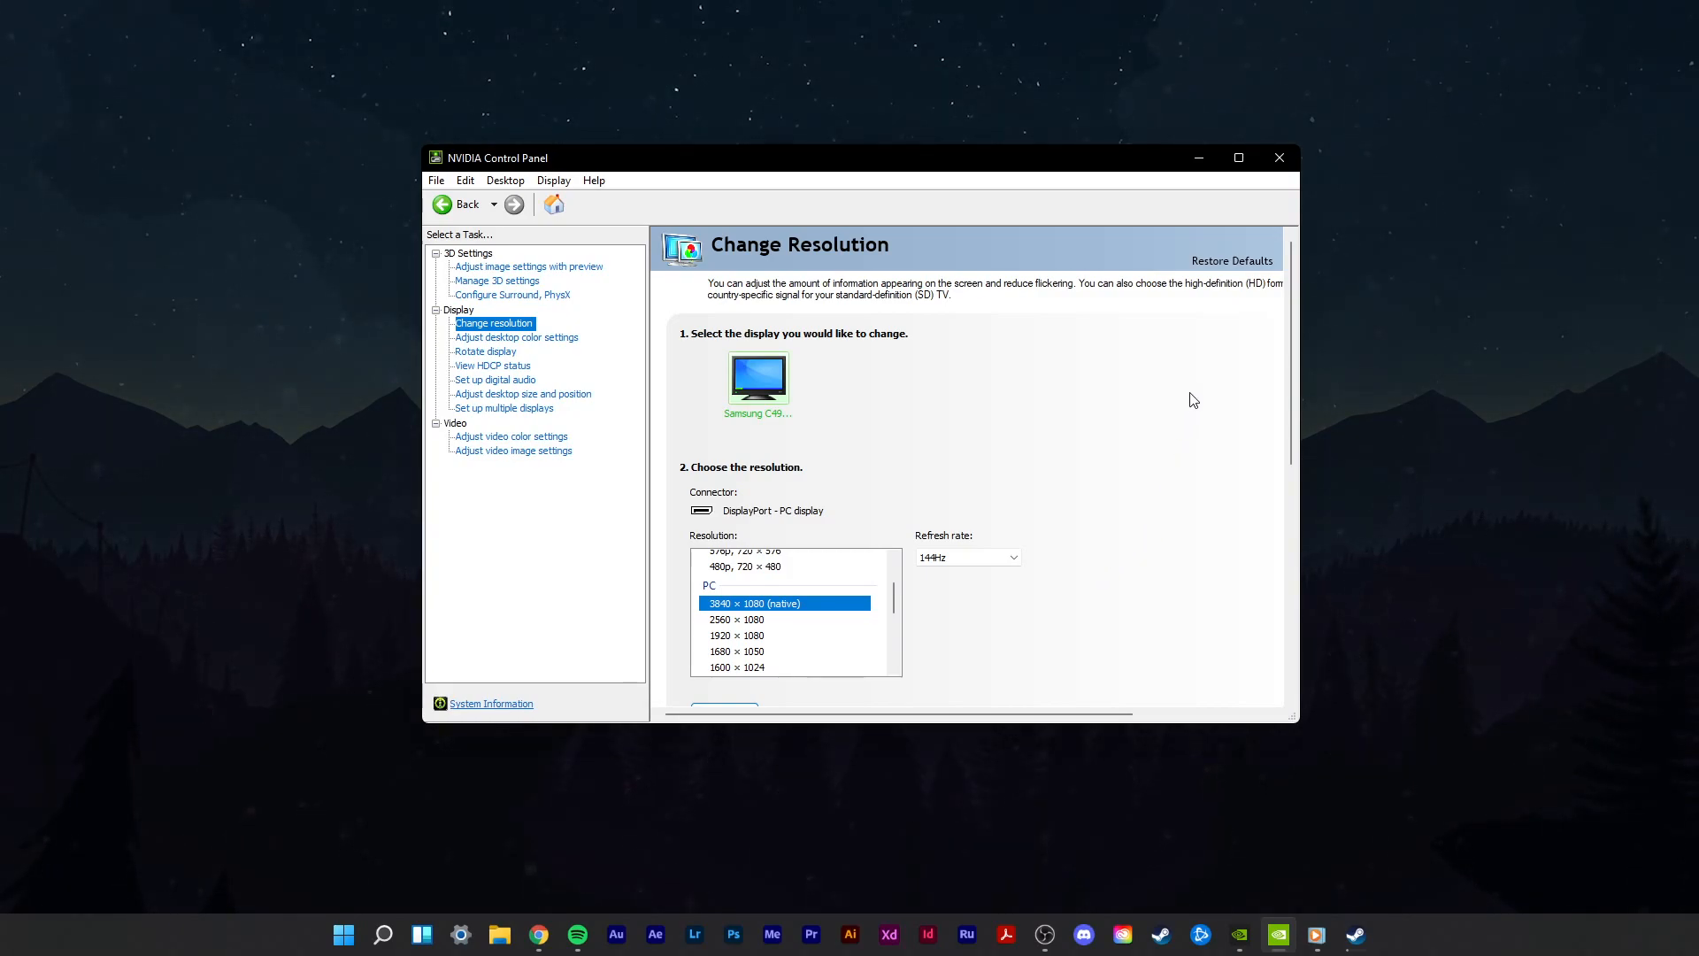
click(1278, 157)
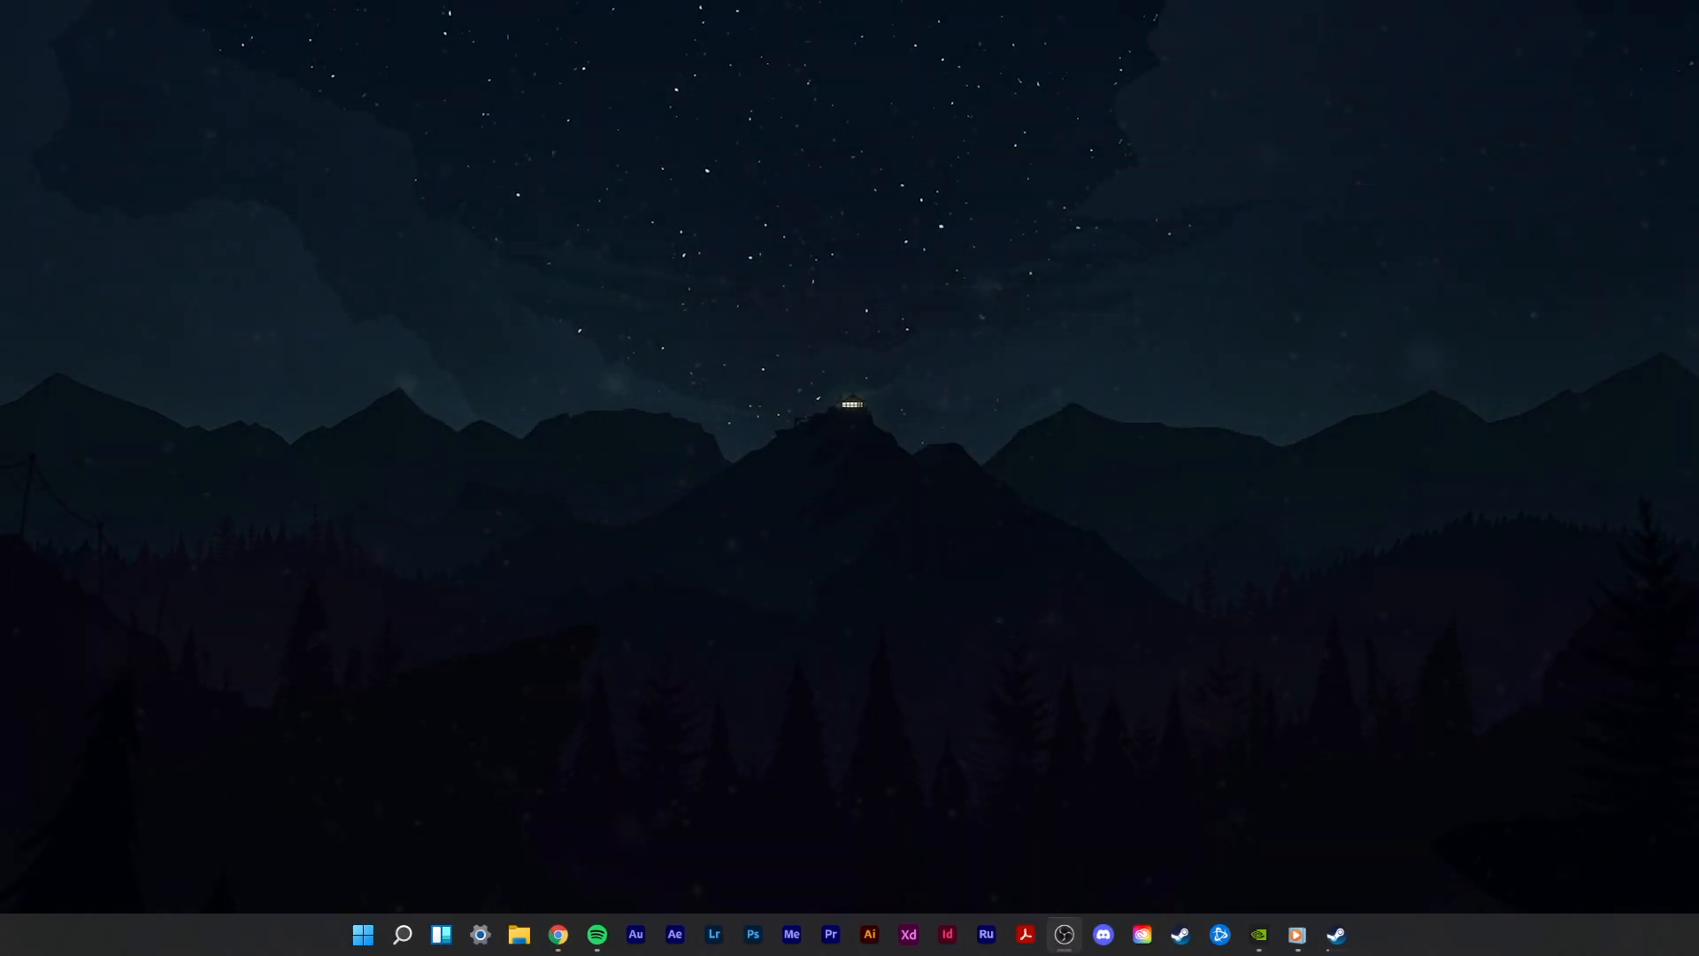
Step: In Settings > Gaming, stop controllers opening Xbox Game Bar and switch Game Mode off
click(479, 934)
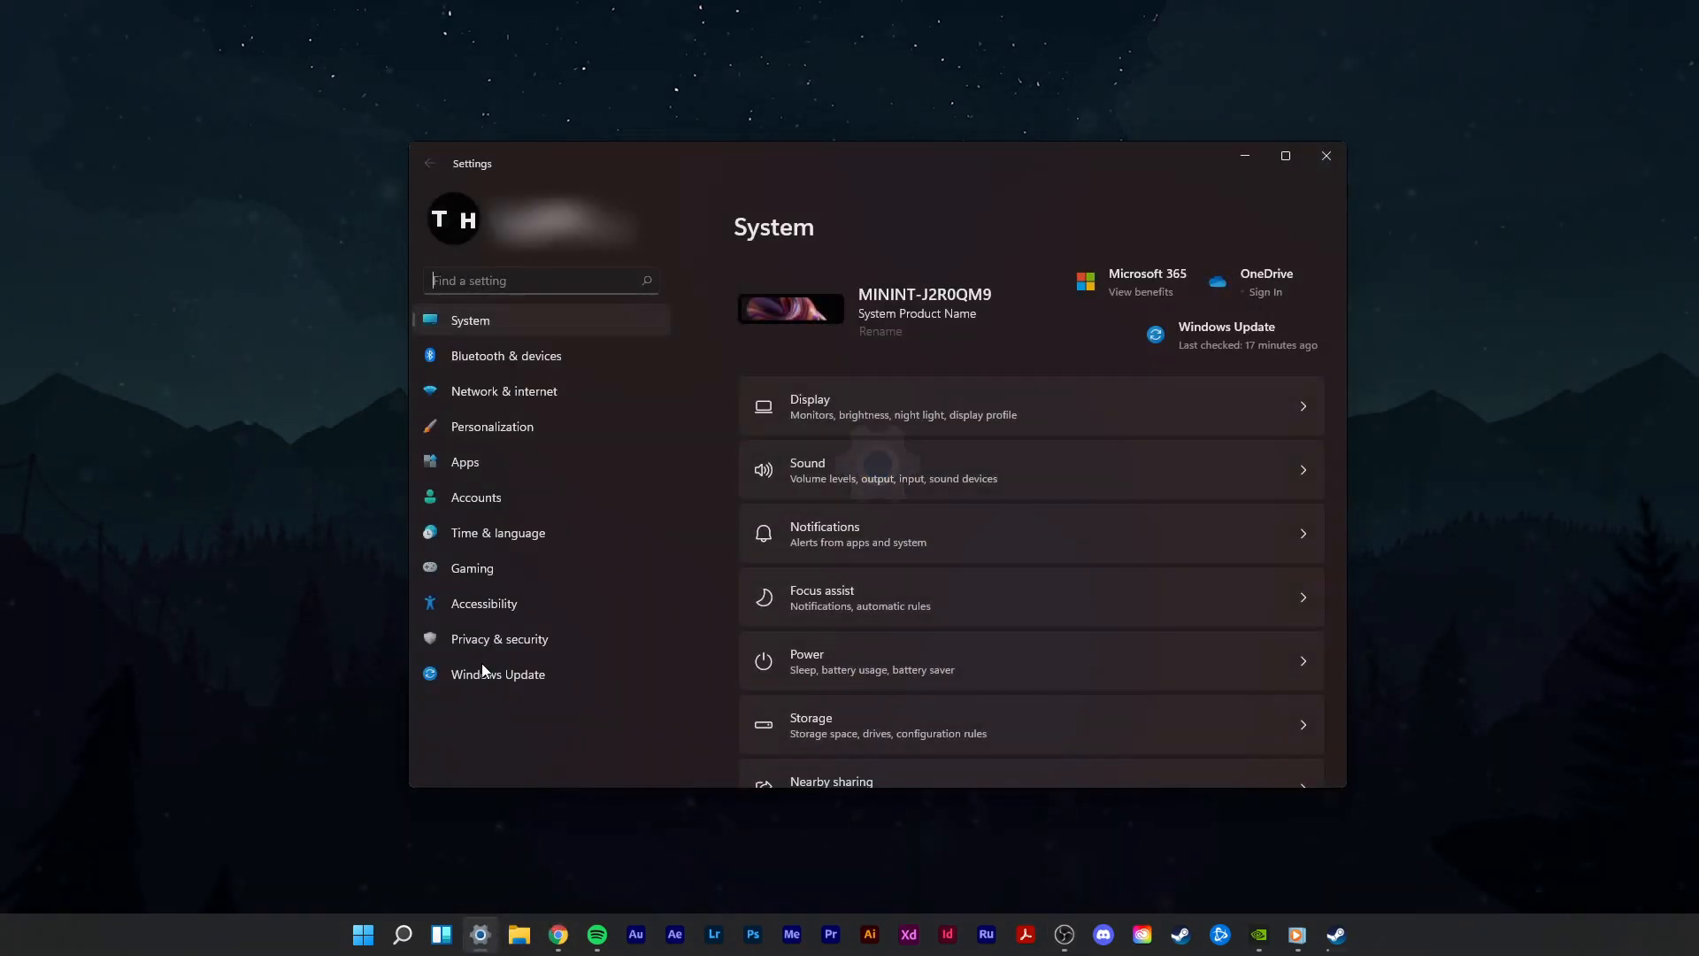
click(471, 568)
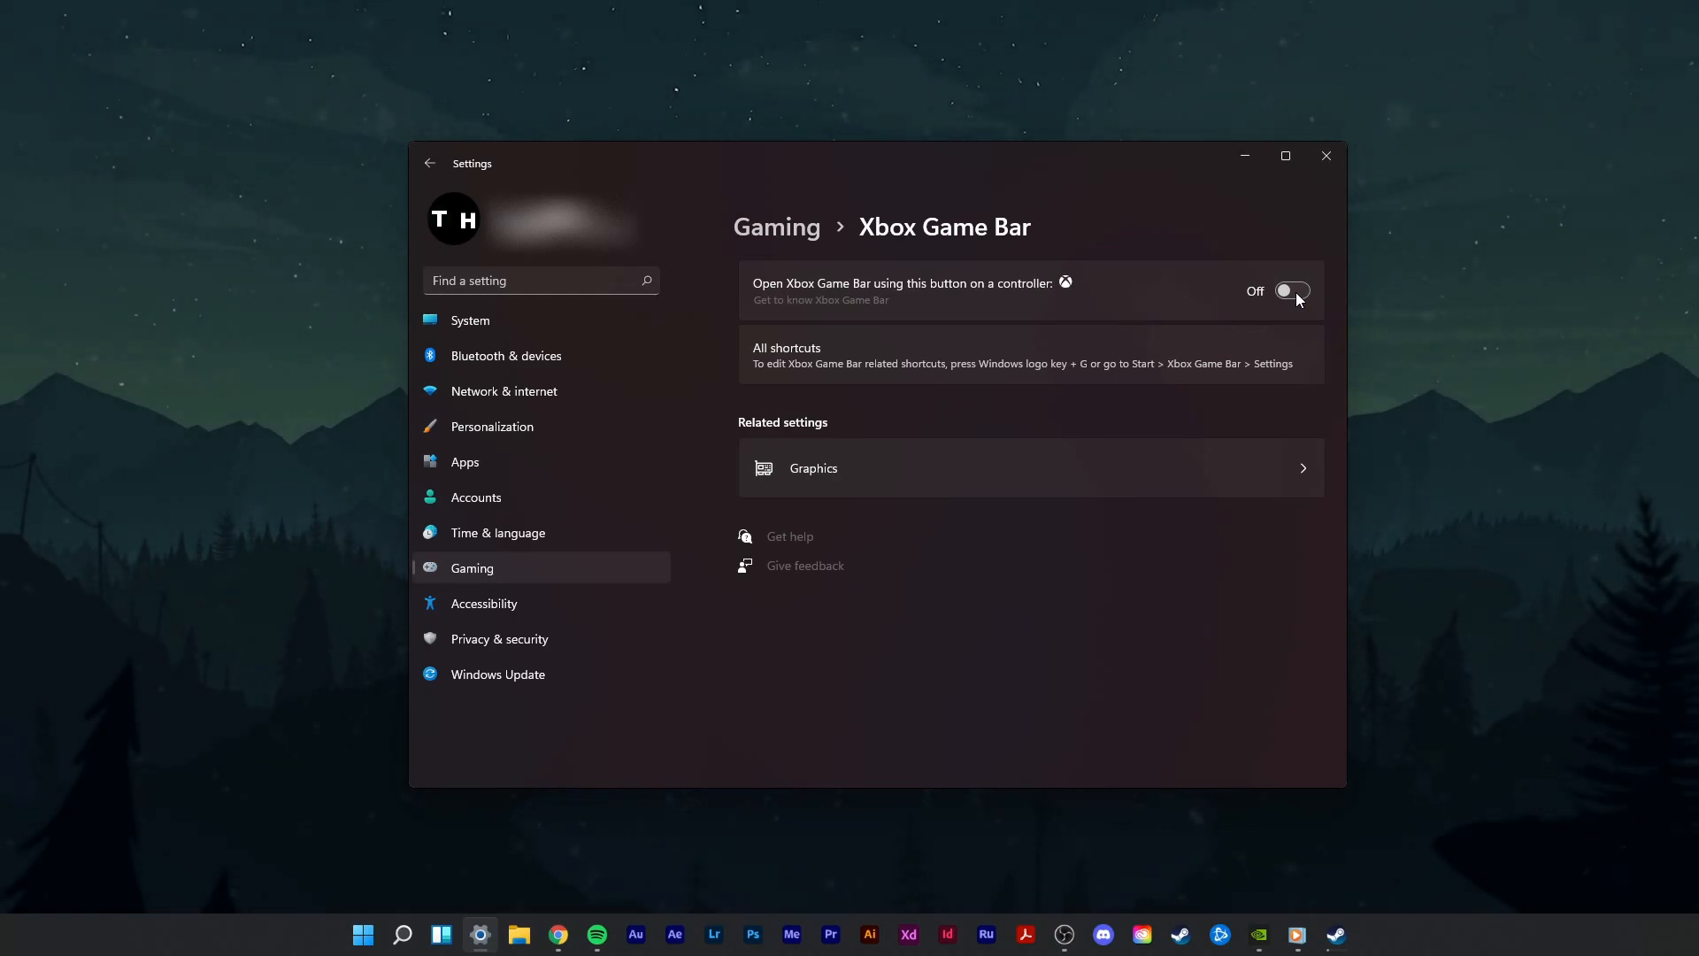
click(429, 163)
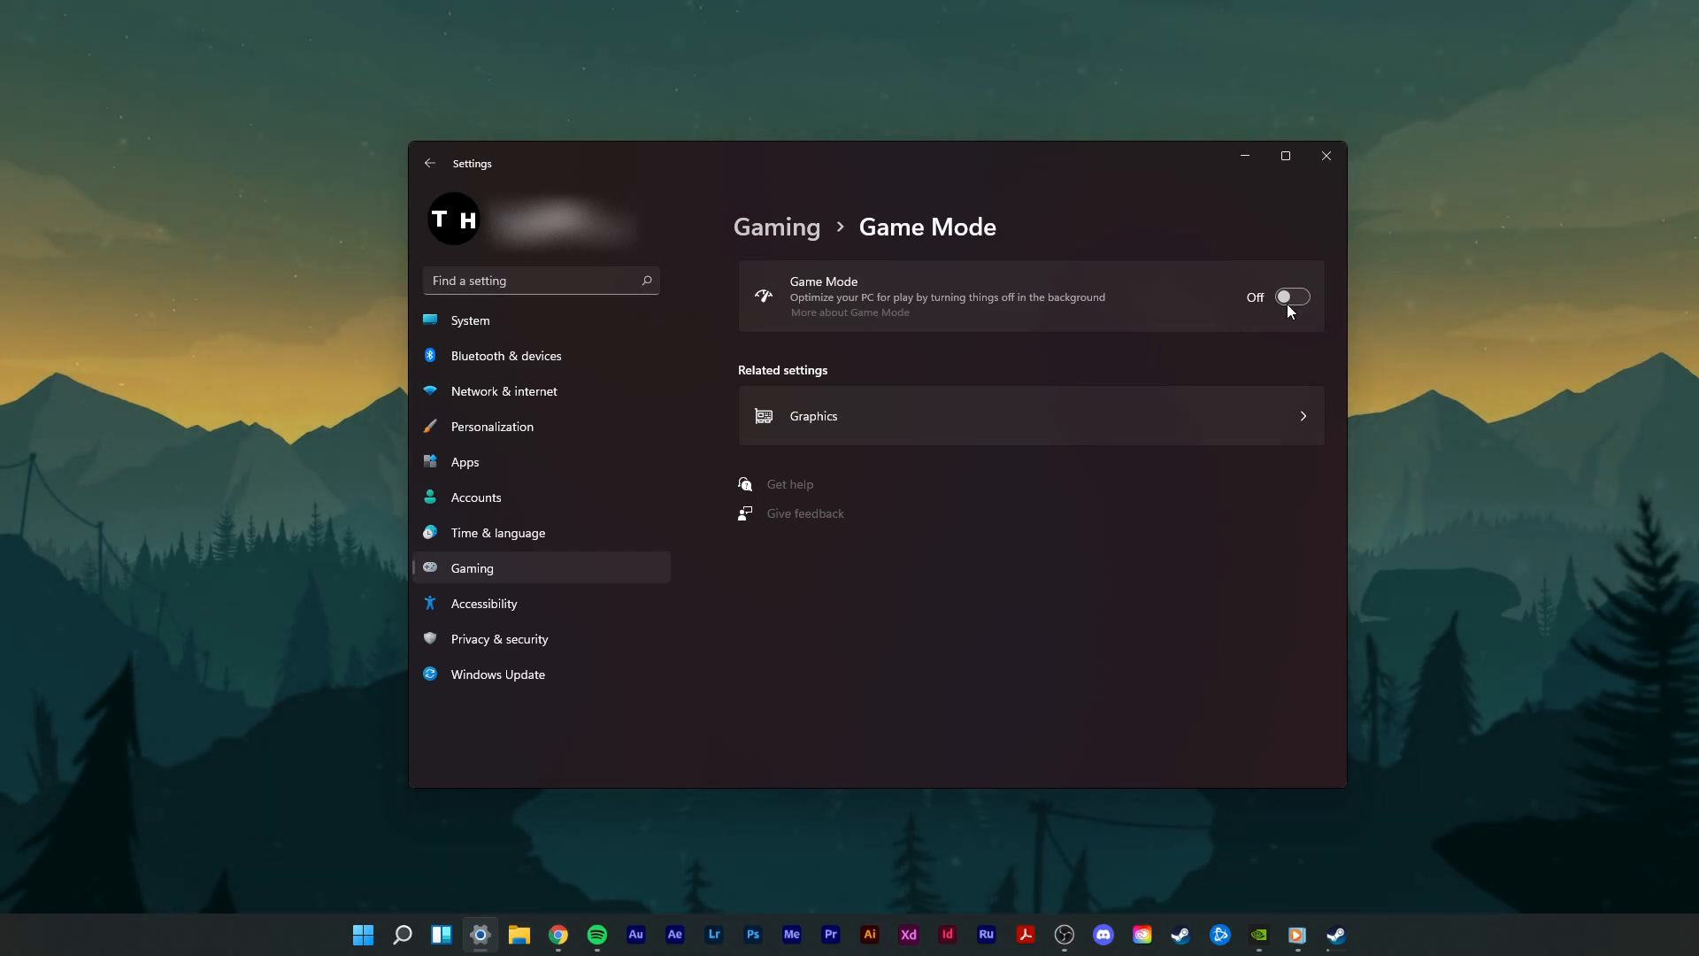
click(430, 163)
text(task)
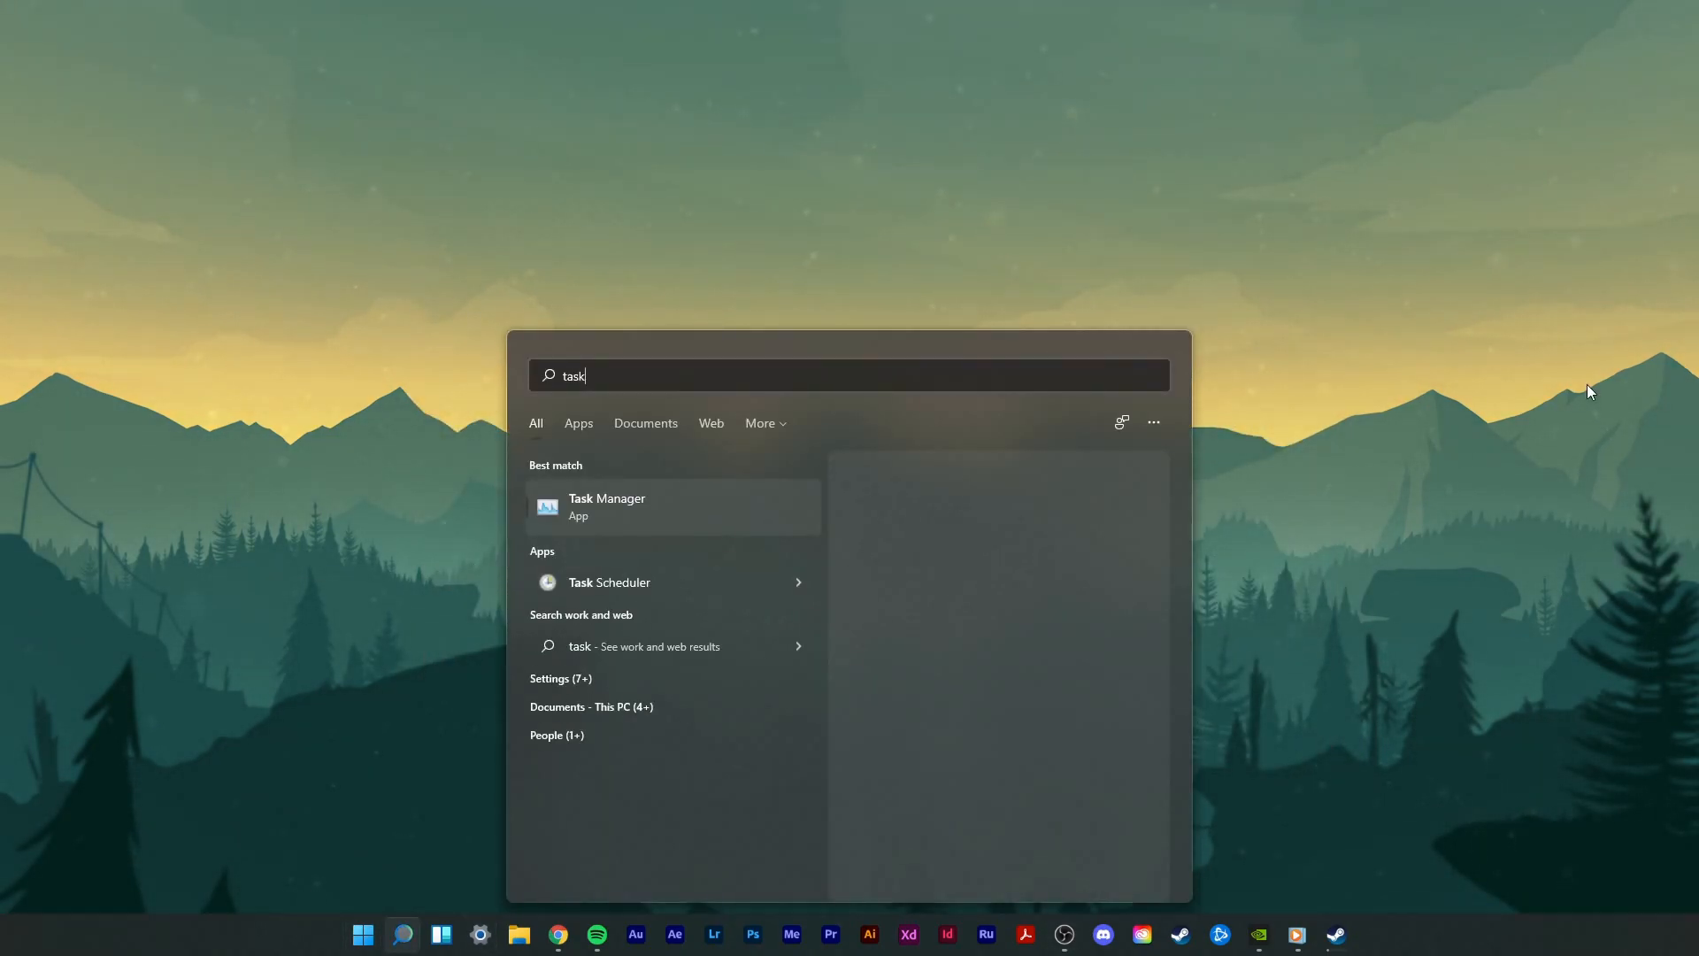
Step: Open Task Manager and check the End task options for Chrome and OBS Studio
click(605, 506)
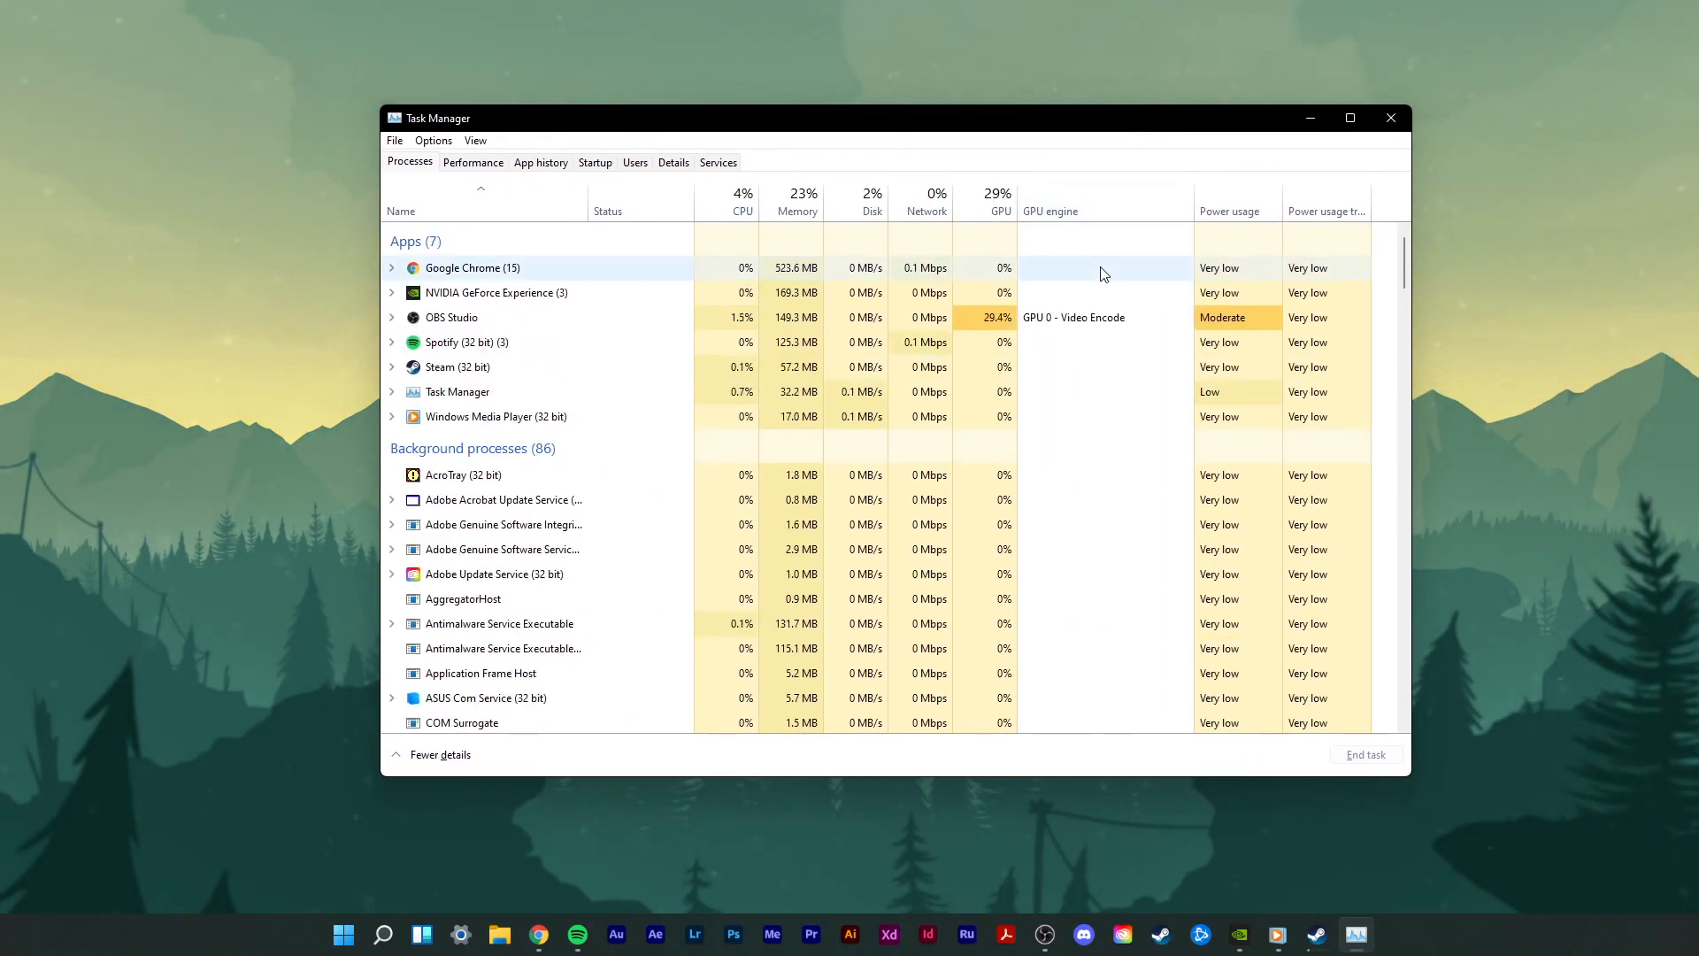
right_click(472, 267)
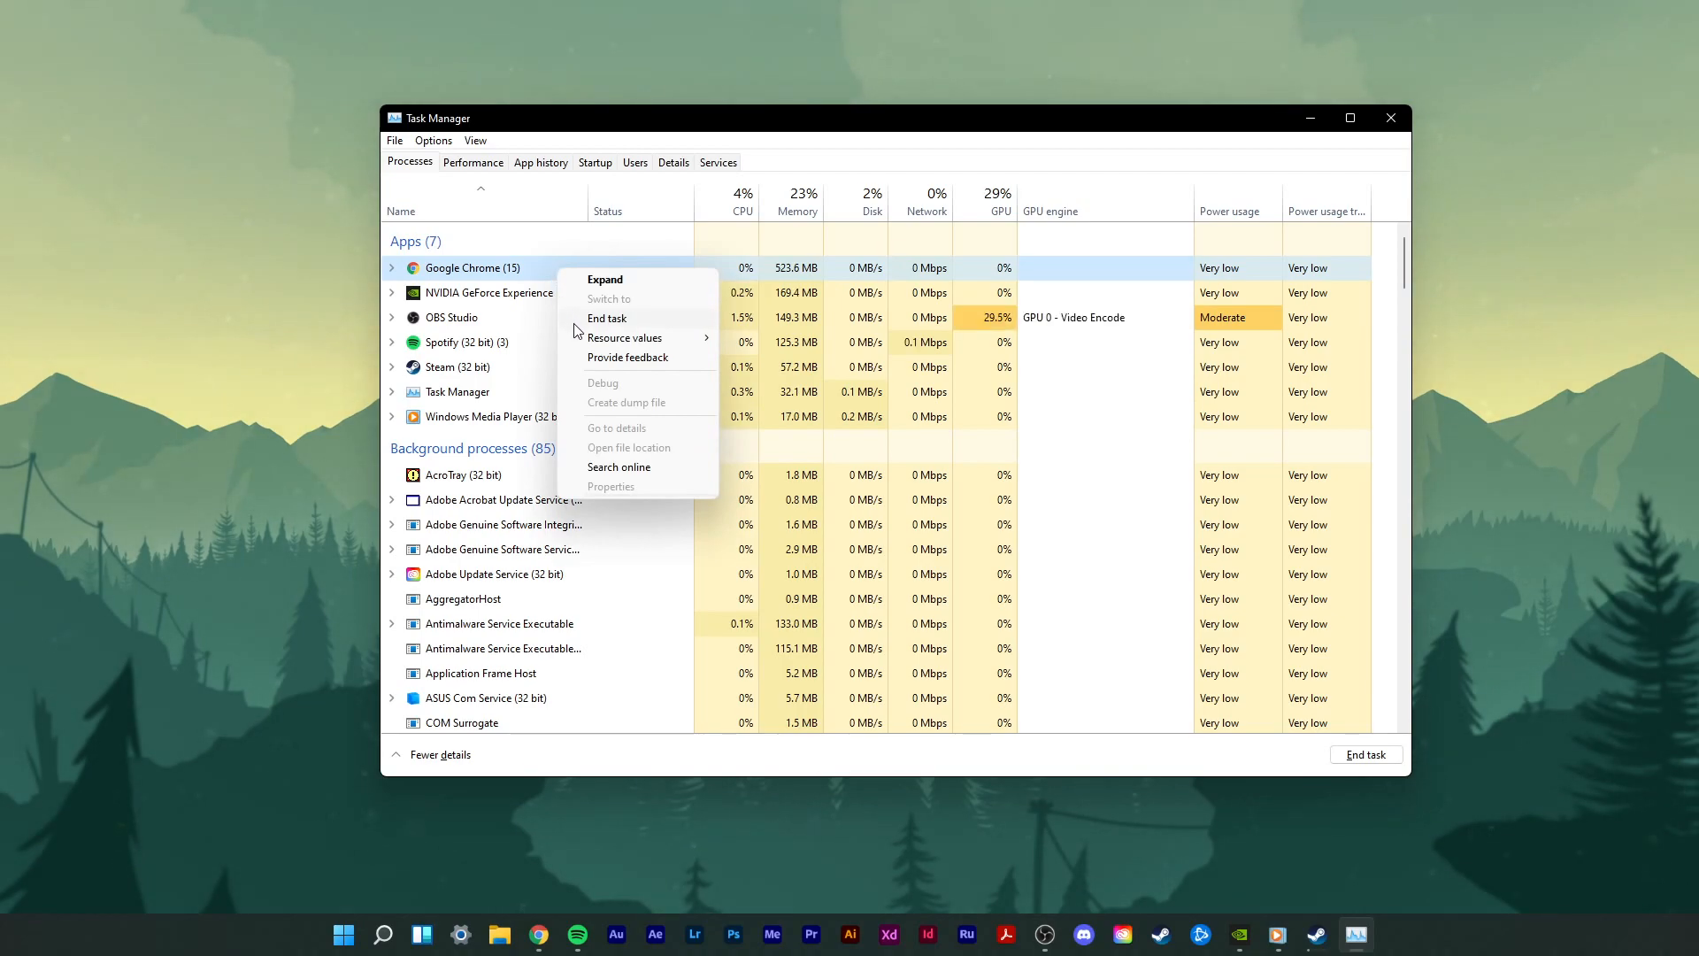
right_click(452, 318)
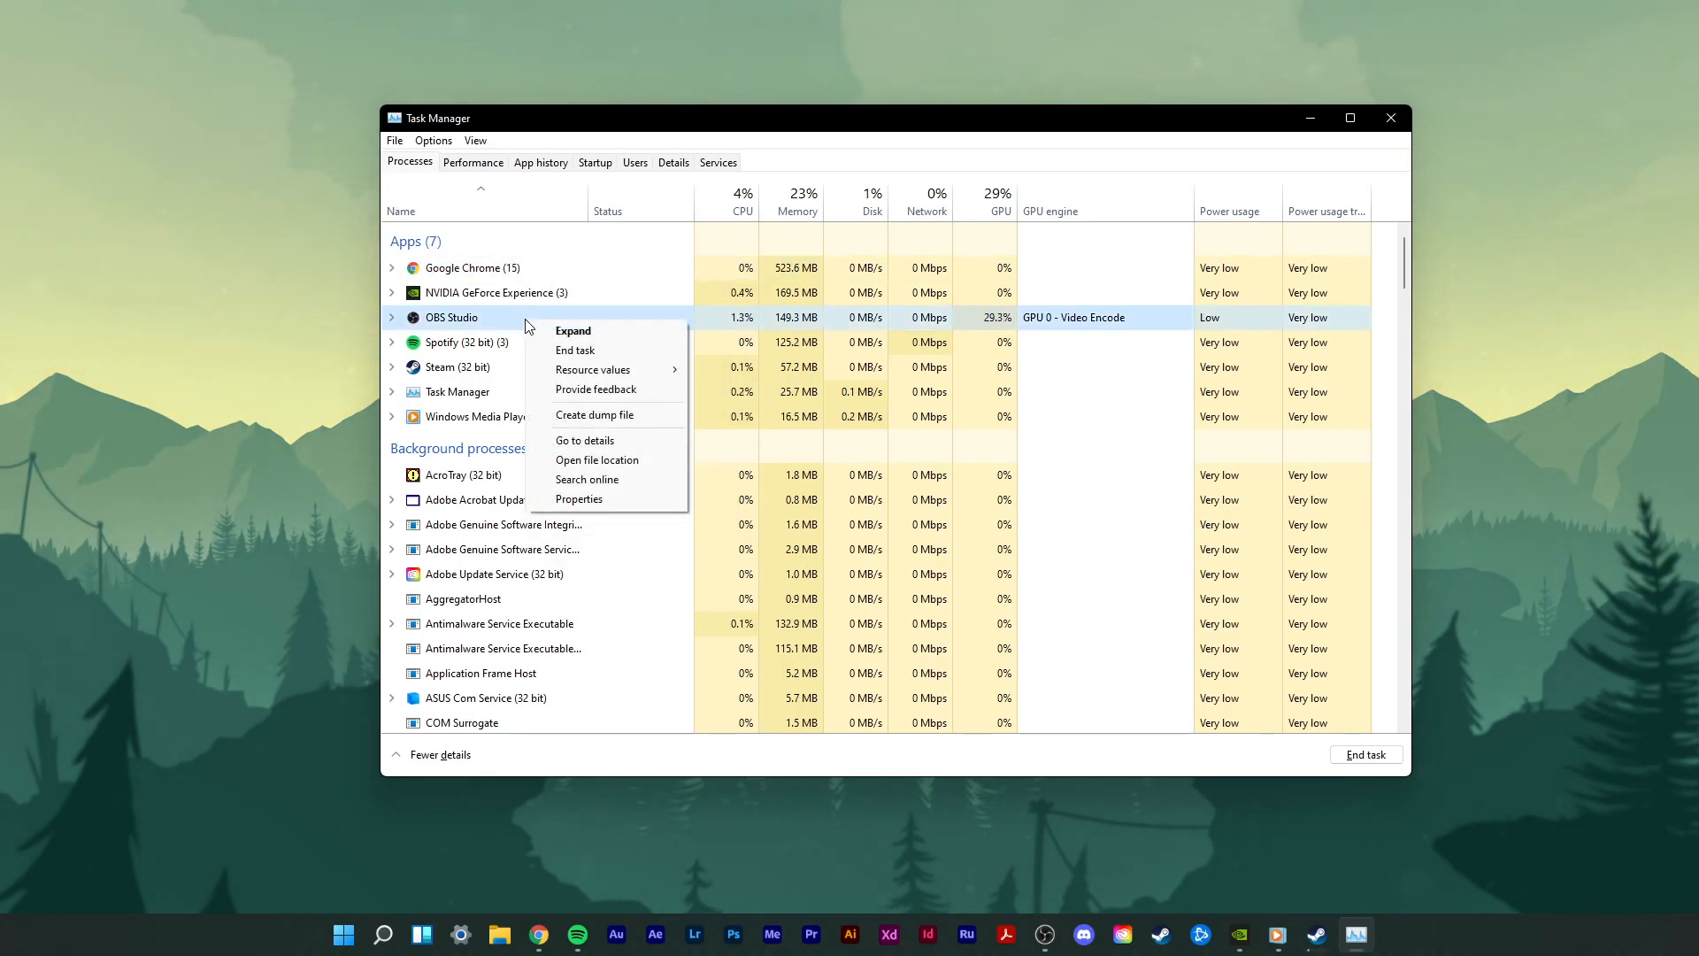
click(487, 378)
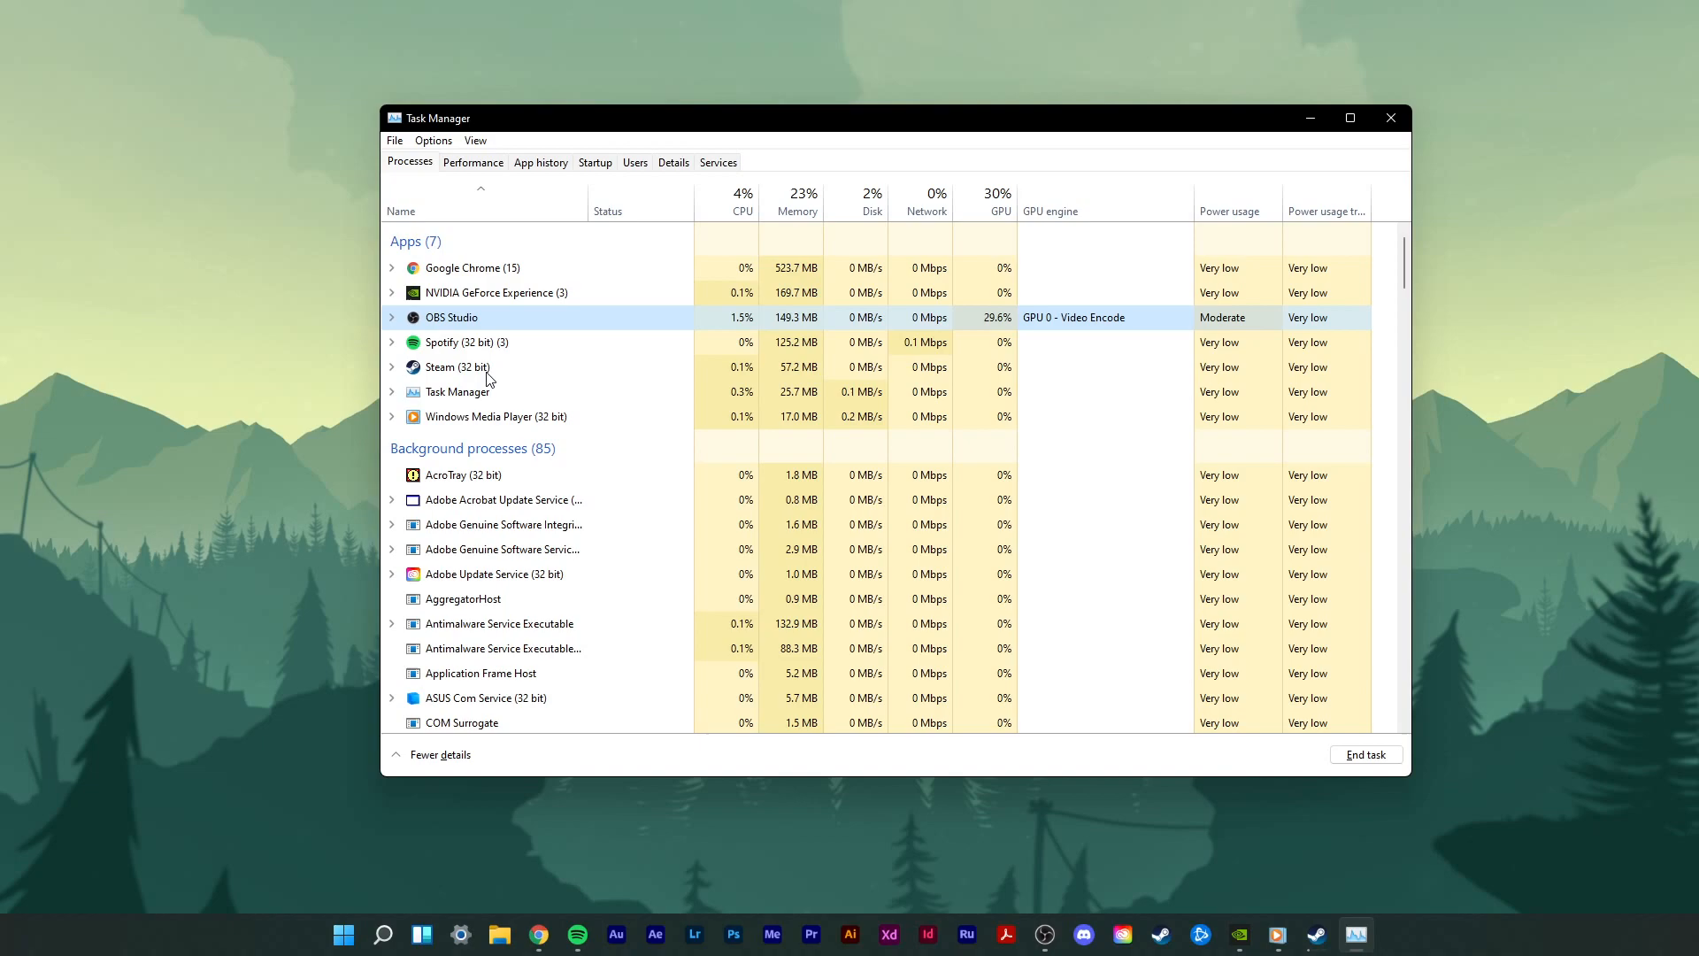
right_click(455, 366)
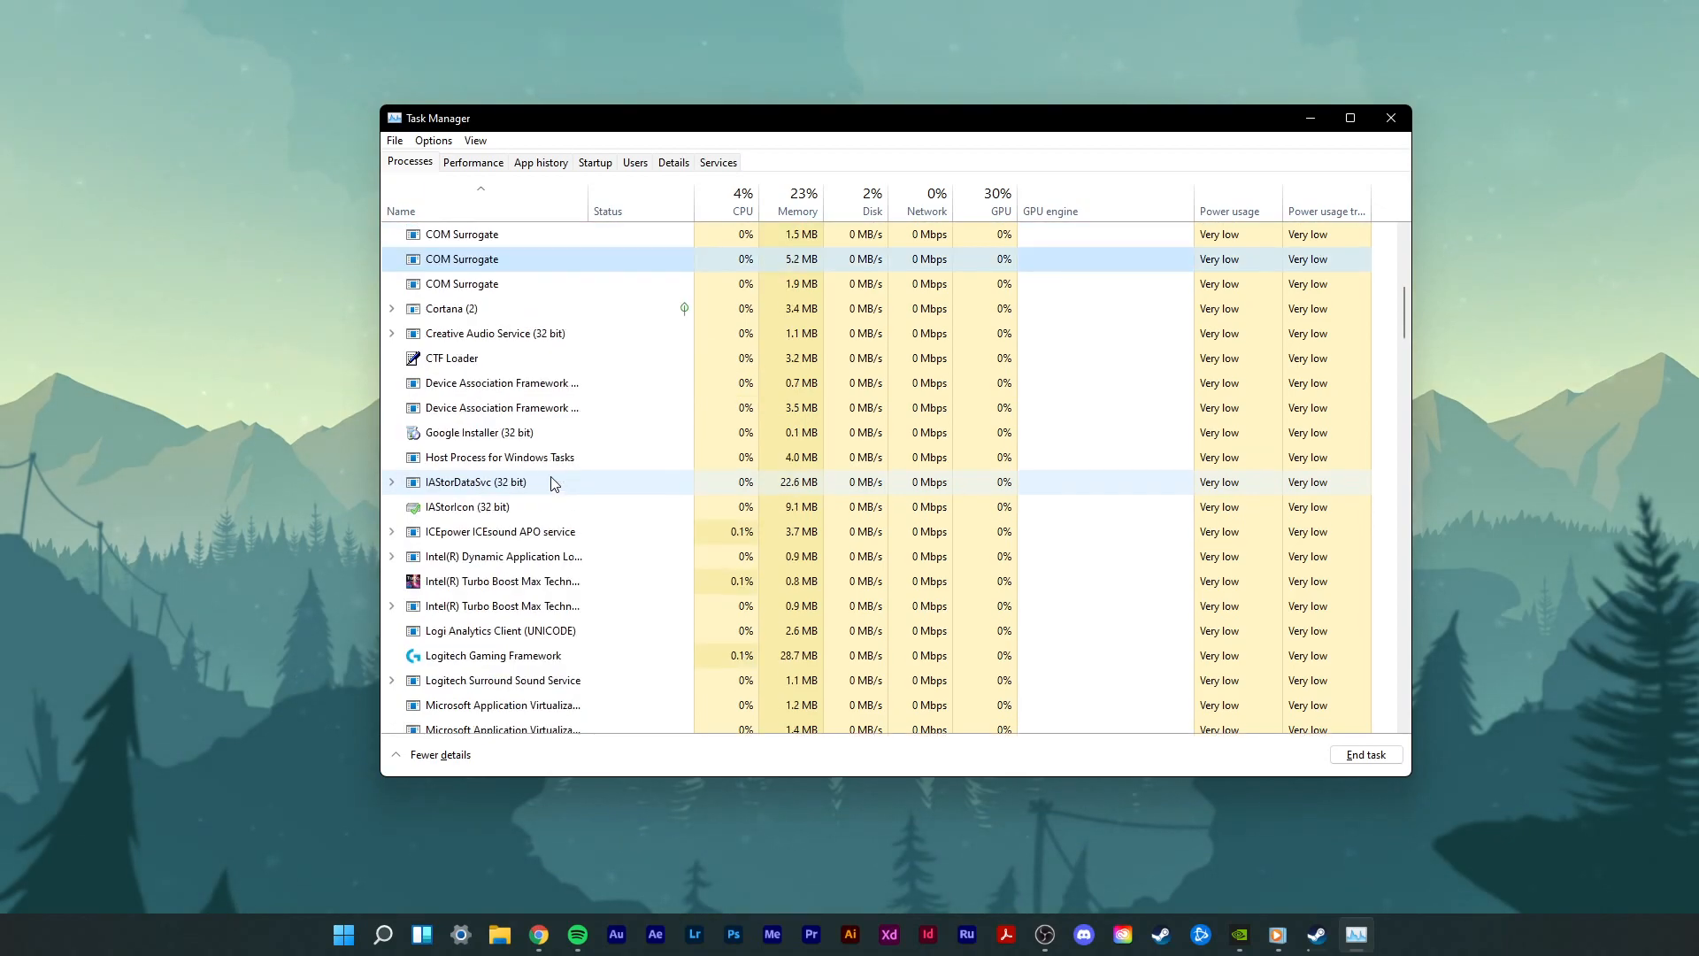
Step: Review startup apps, checking the disable options for Cortana and Delayed launcher
click(594, 161)
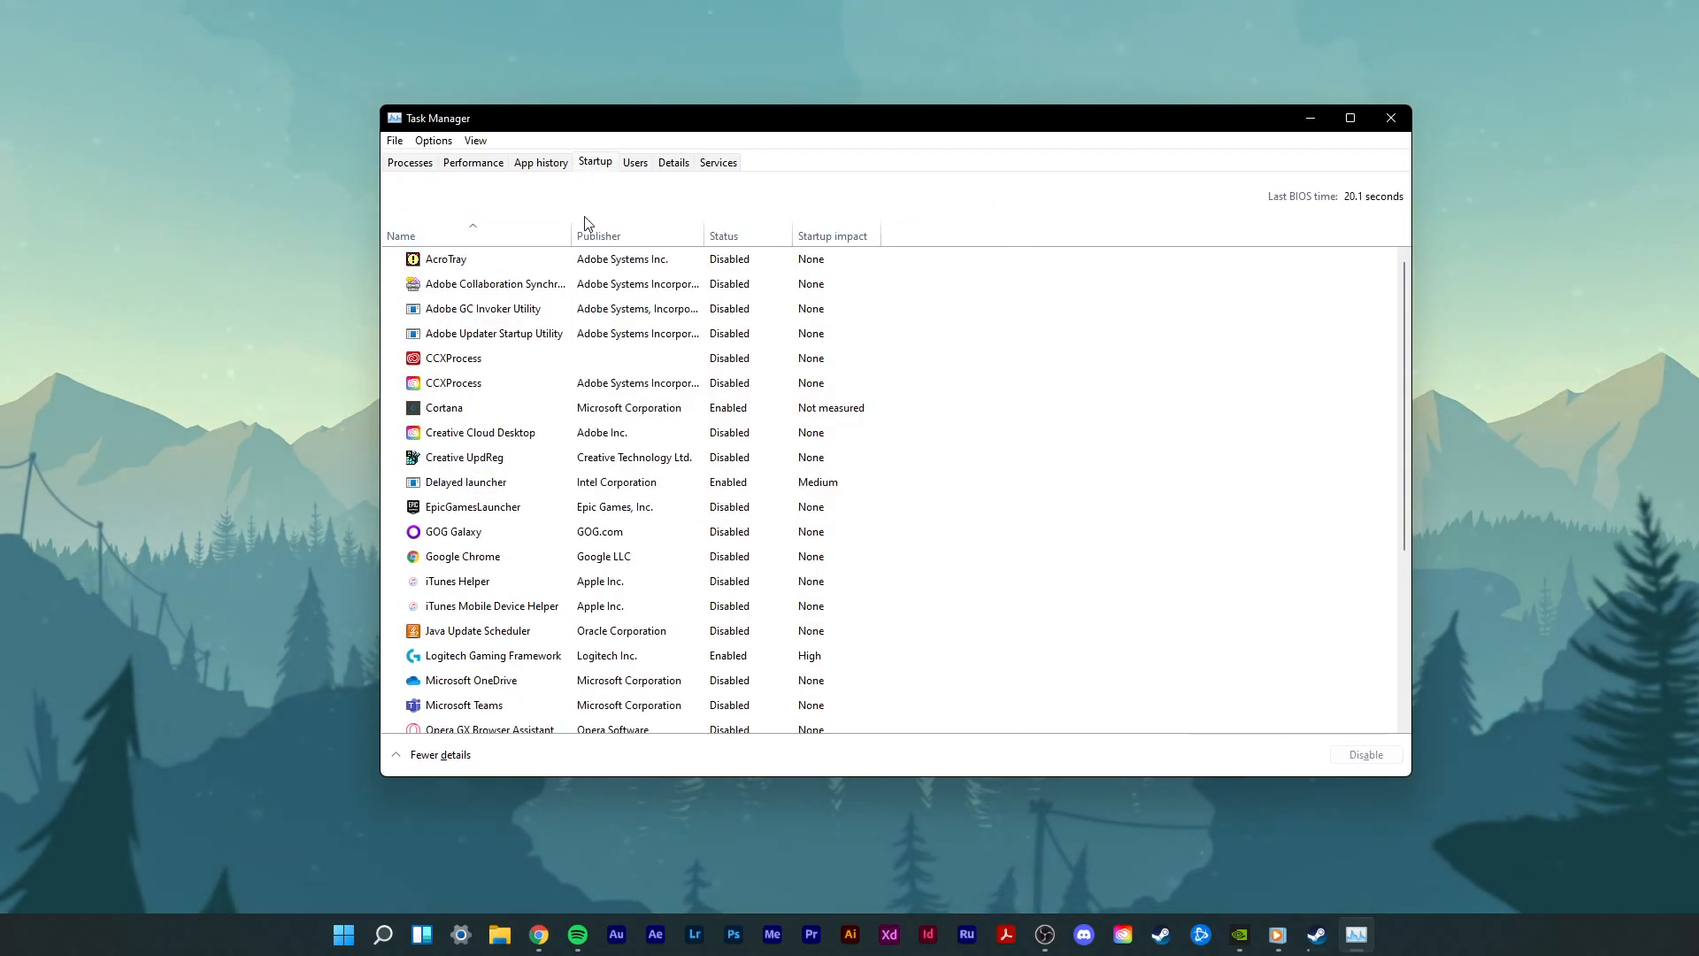
right_click(444, 407)
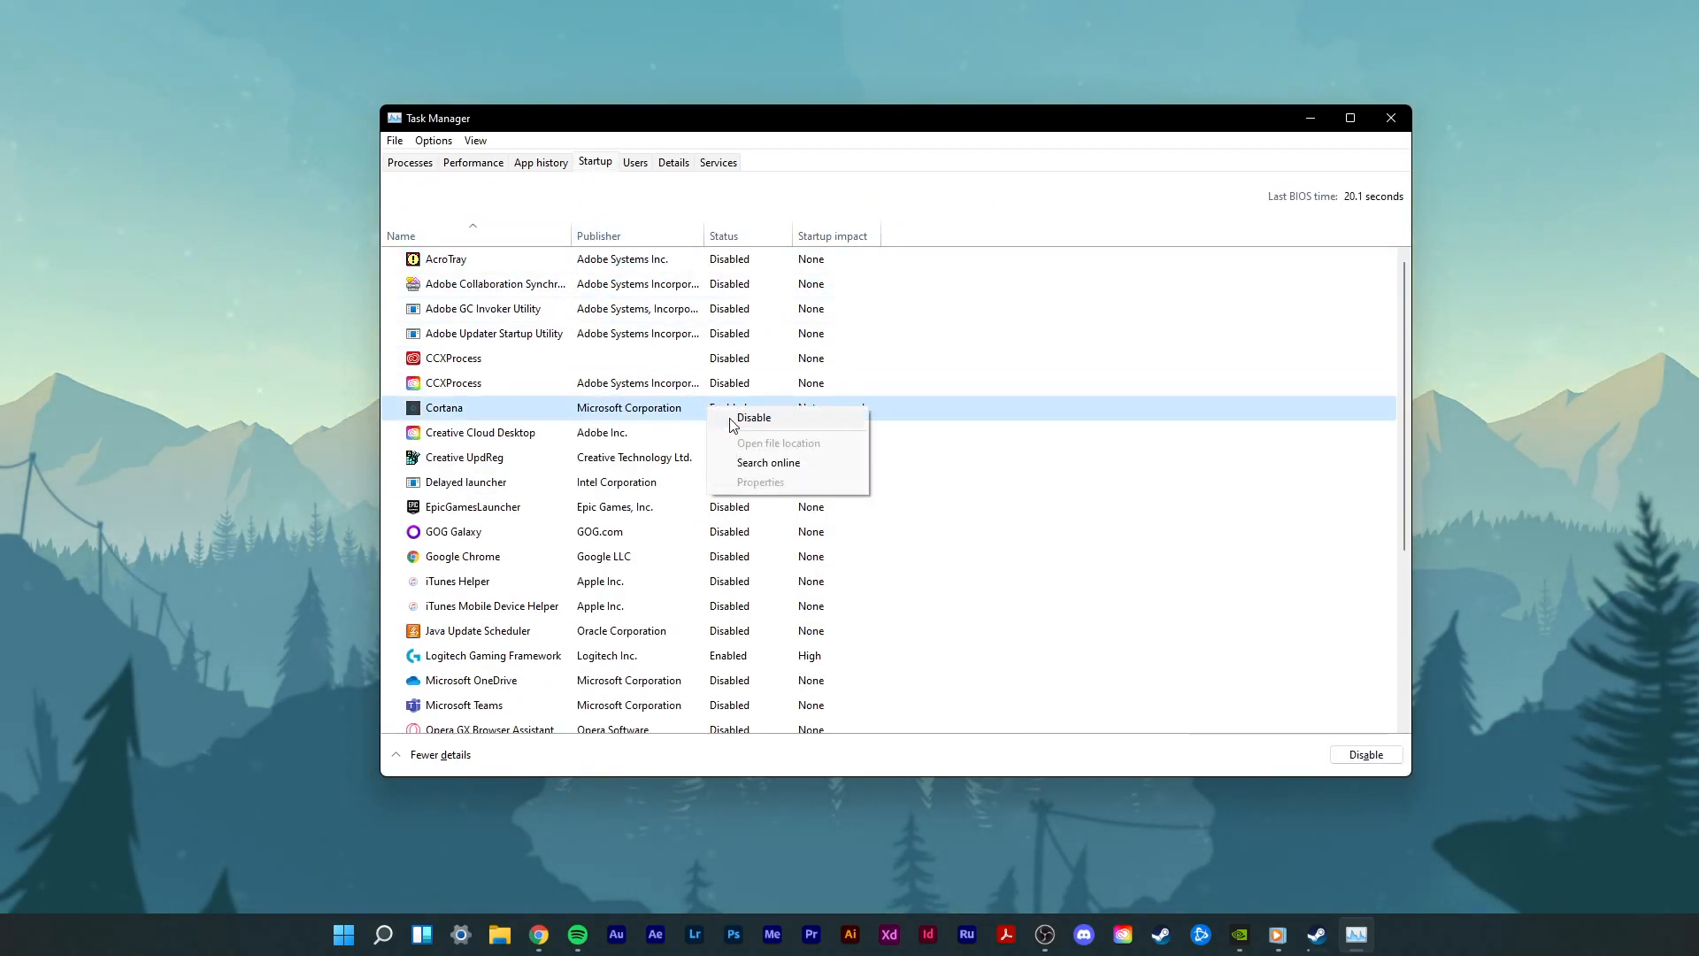
right_click(466, 482)
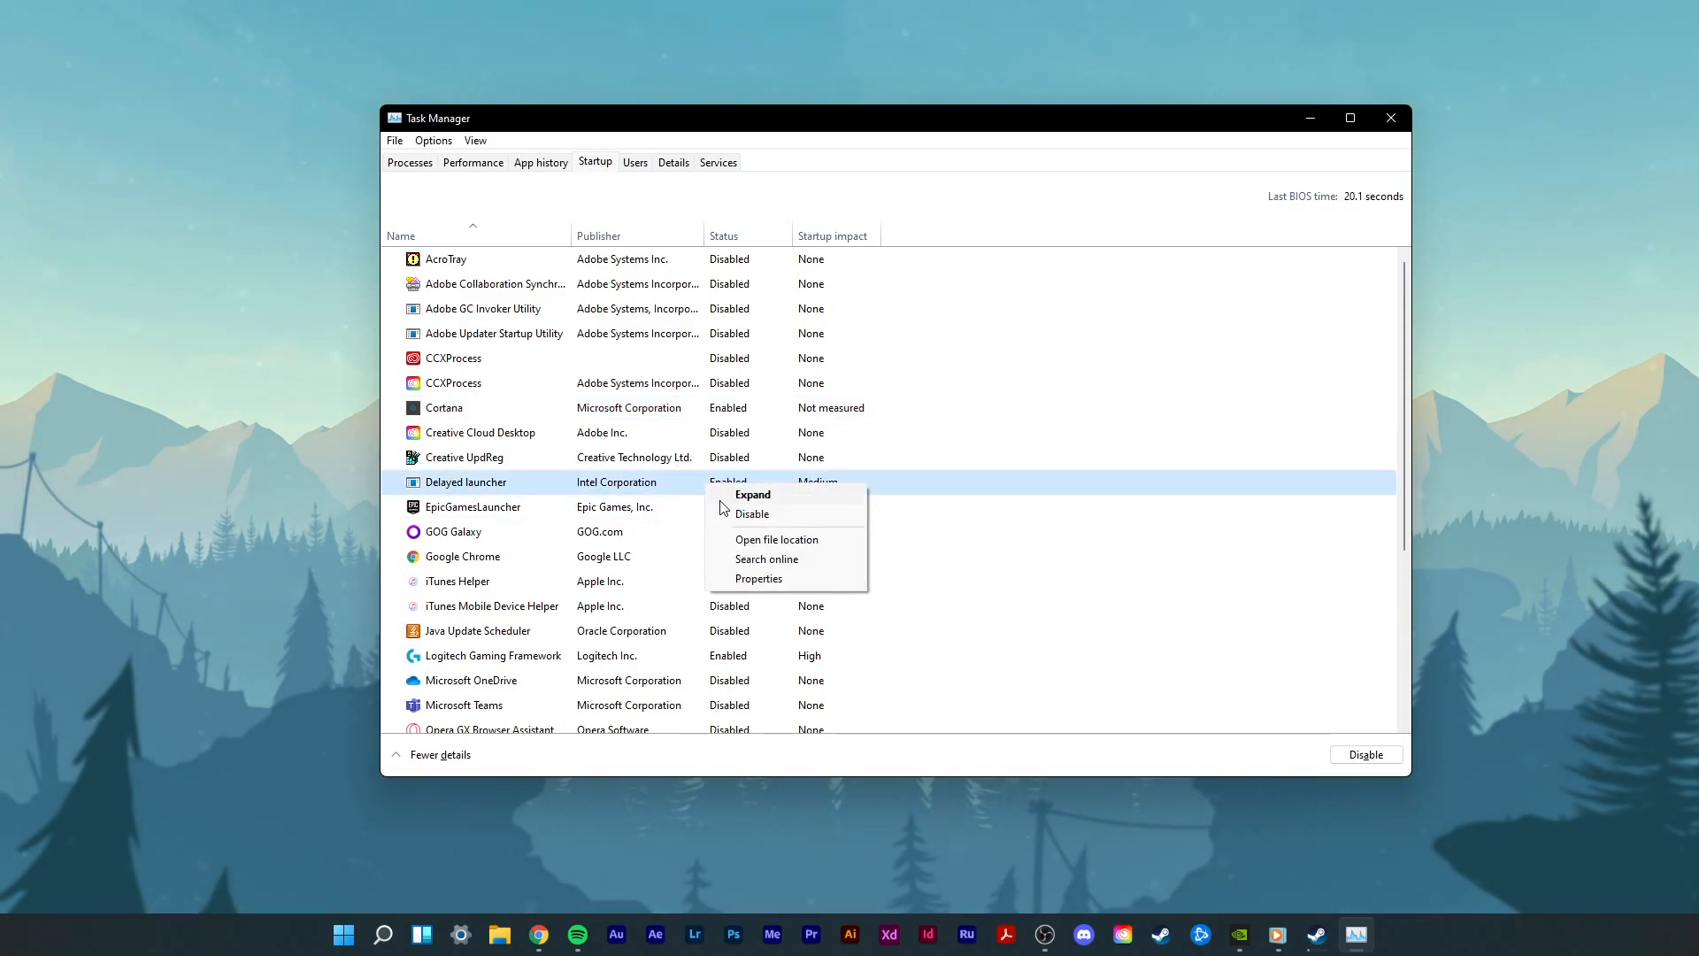
click(472, 163)
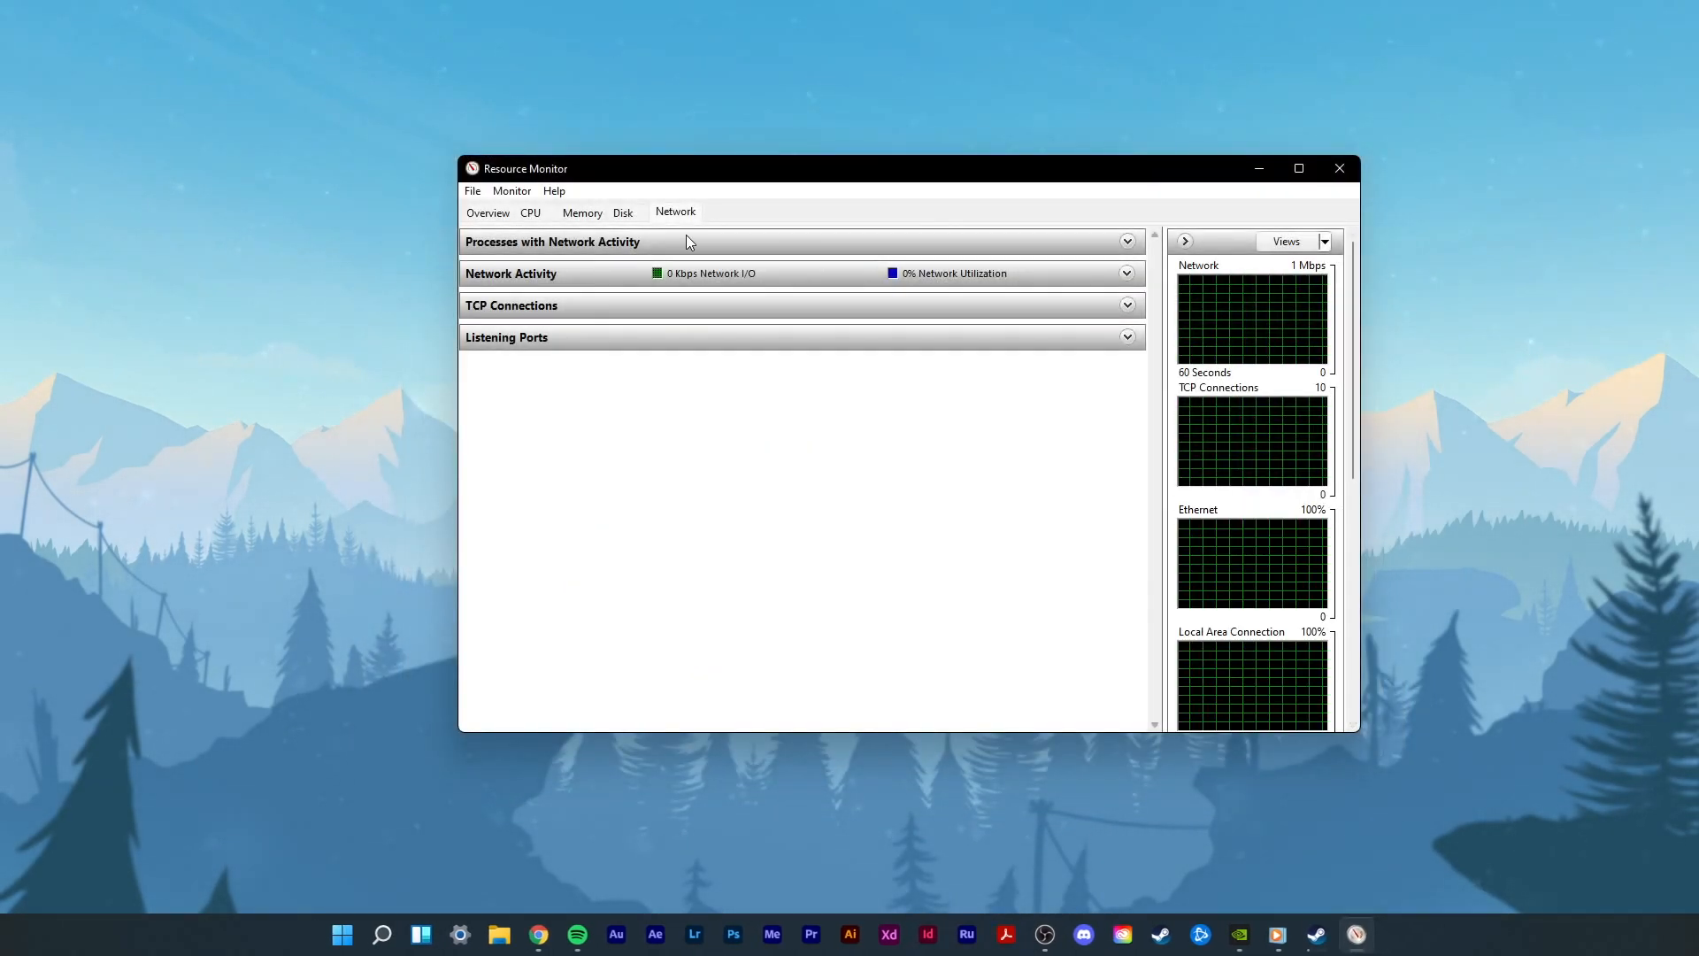
Step: Expand network-active processes, inspect LCore.exe, then collapse the list and close Resource Monitor
click(1126, 241)
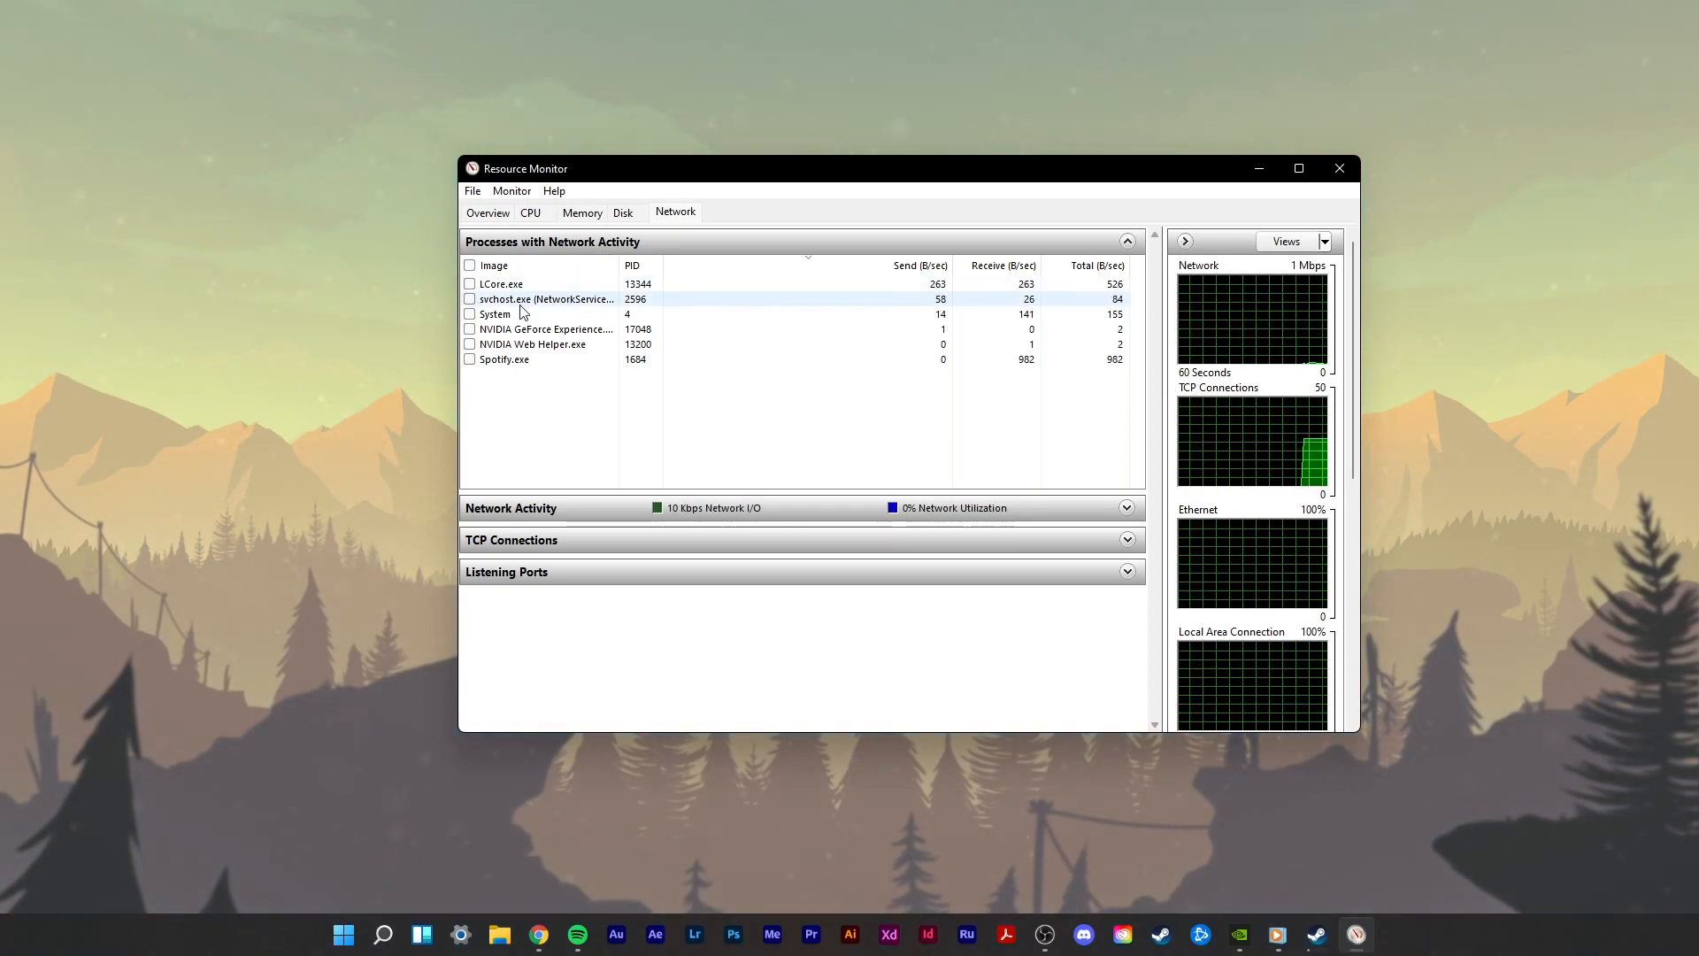
right_click(503, 359)
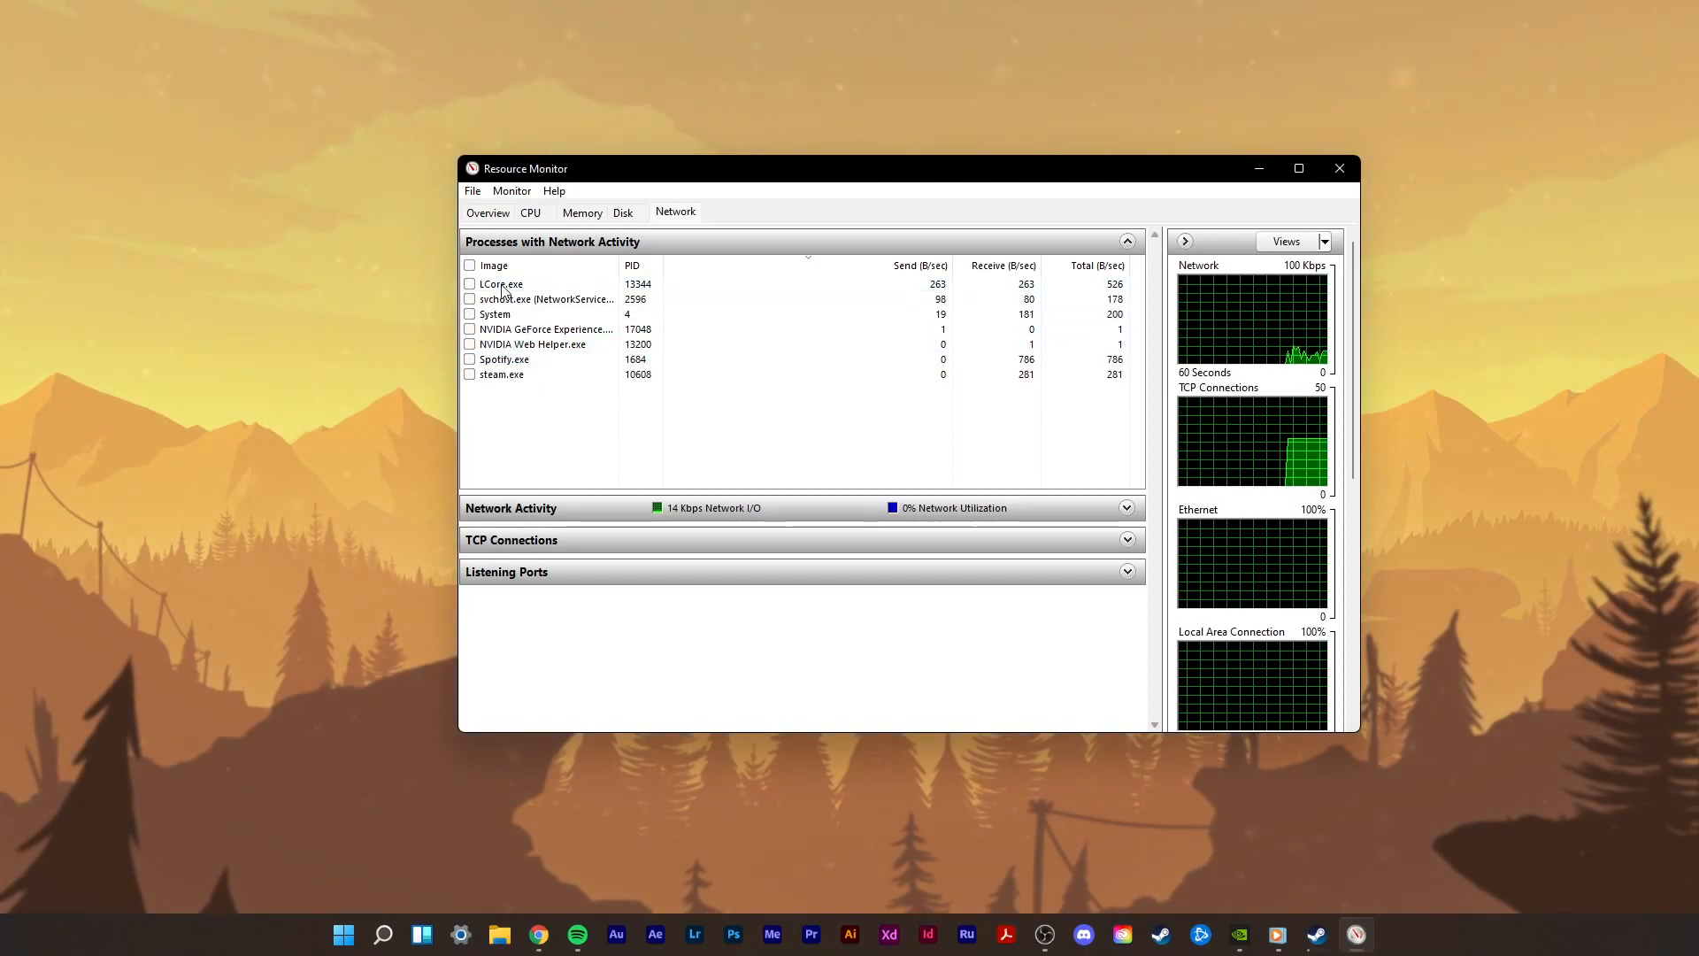
click(503, 373)
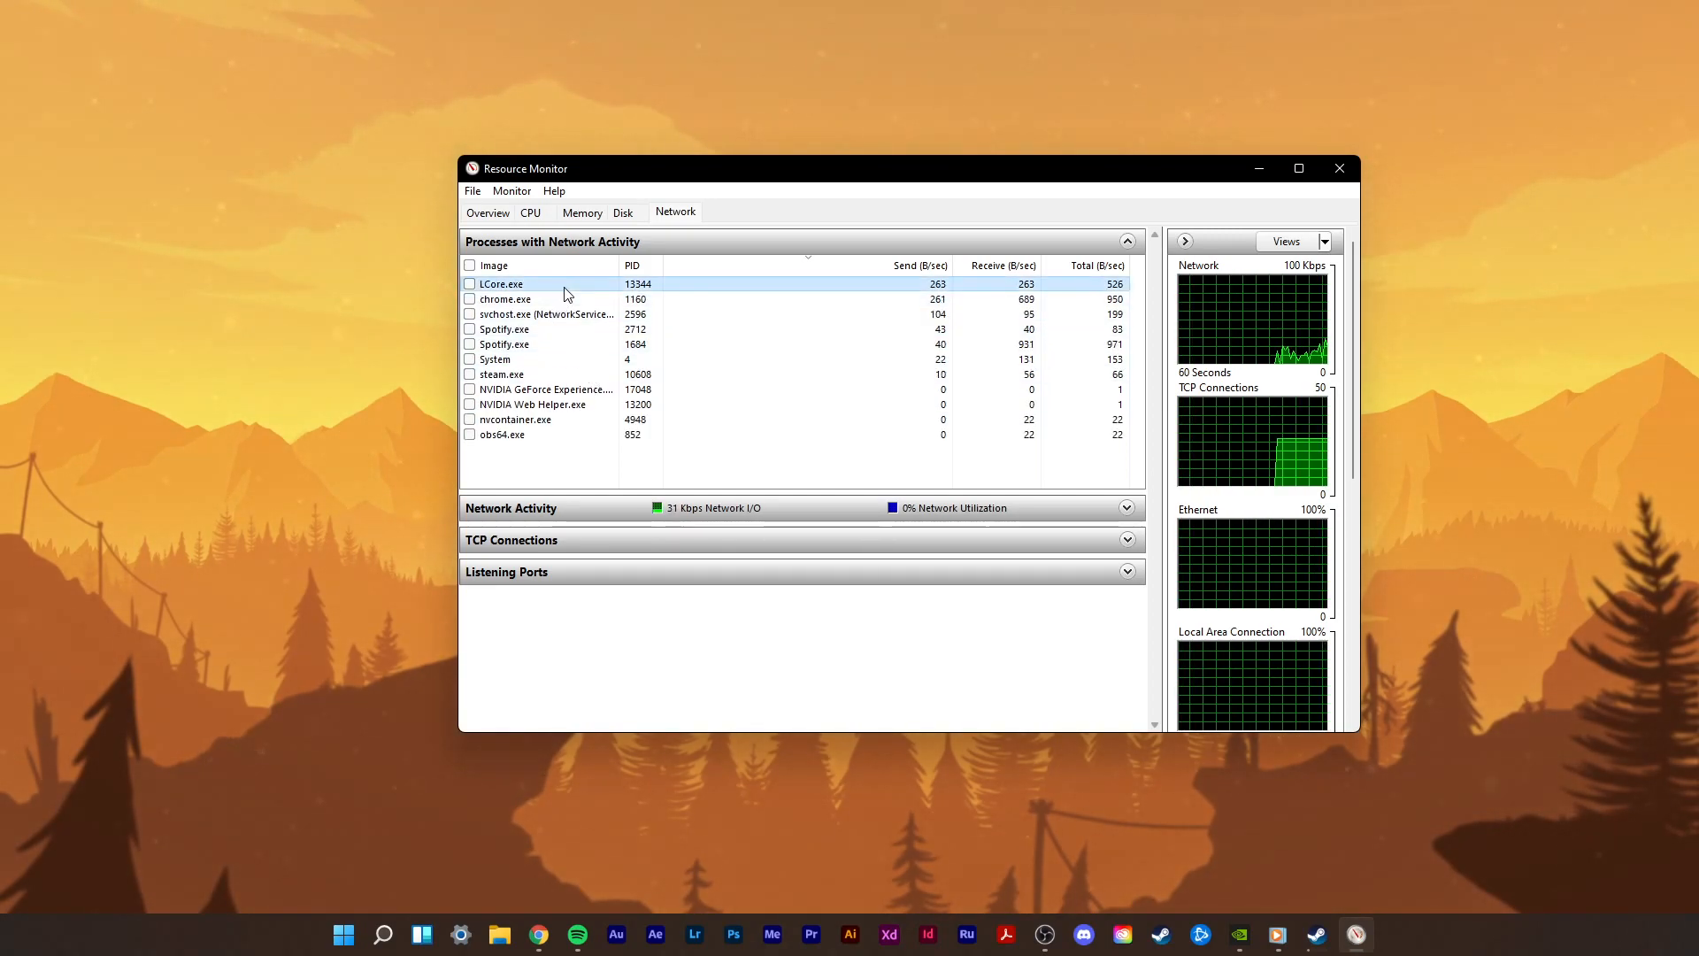
right_click(504, 299)
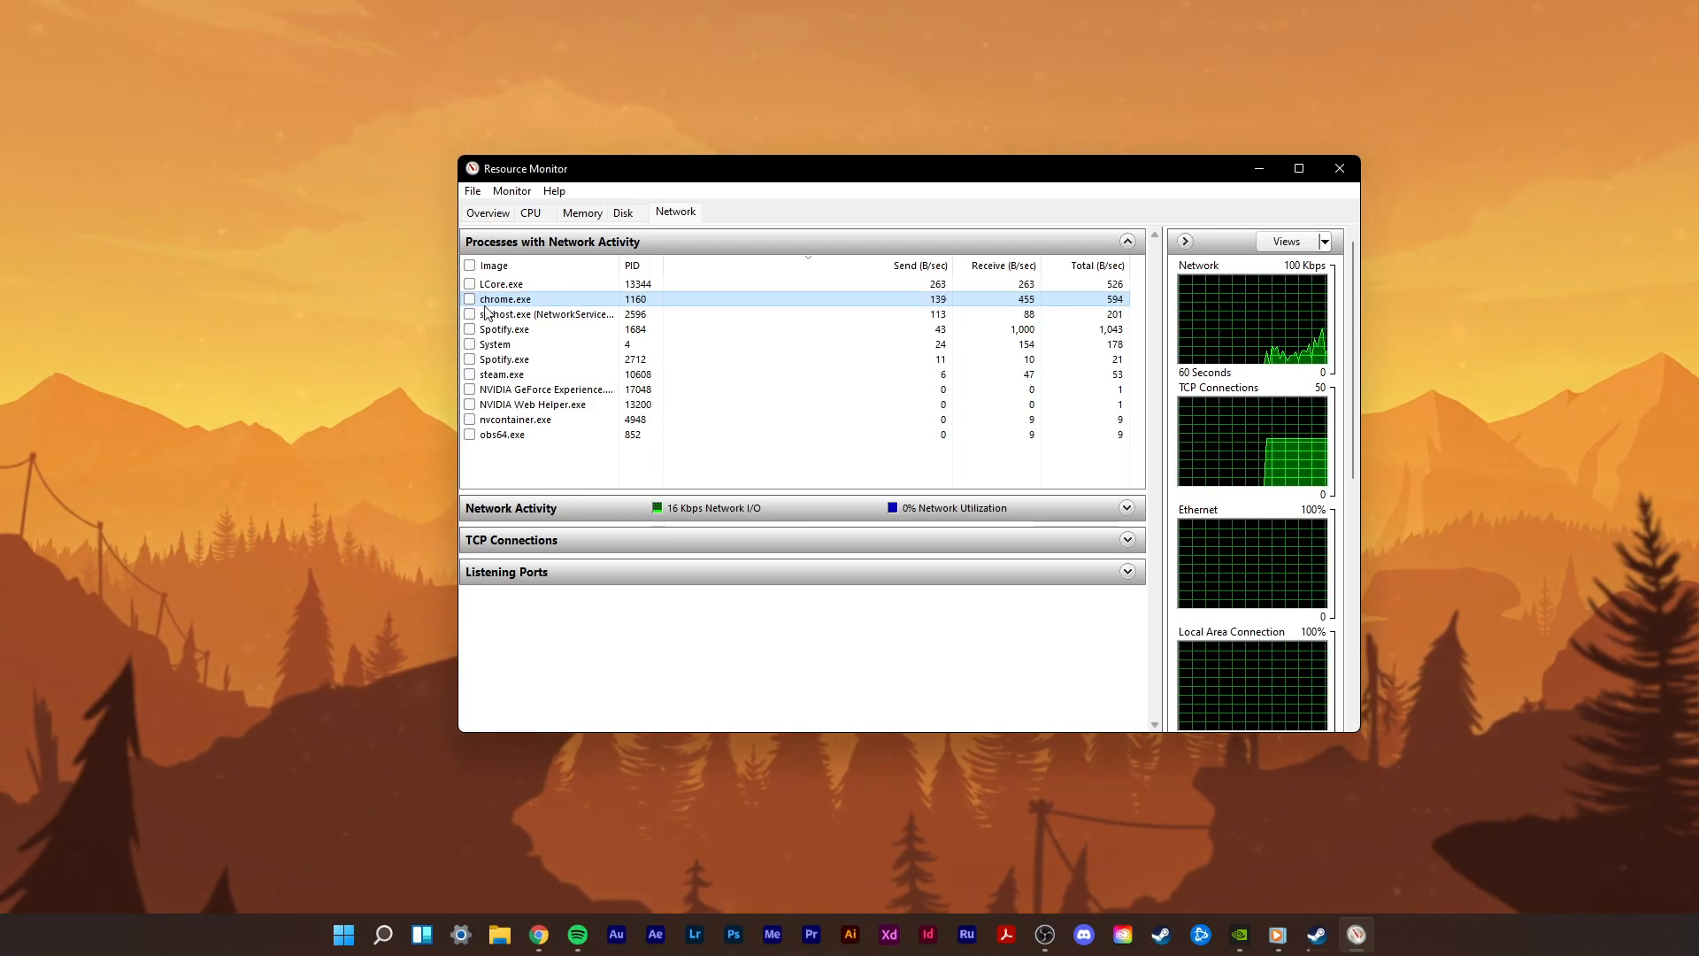
click(1126, 241)
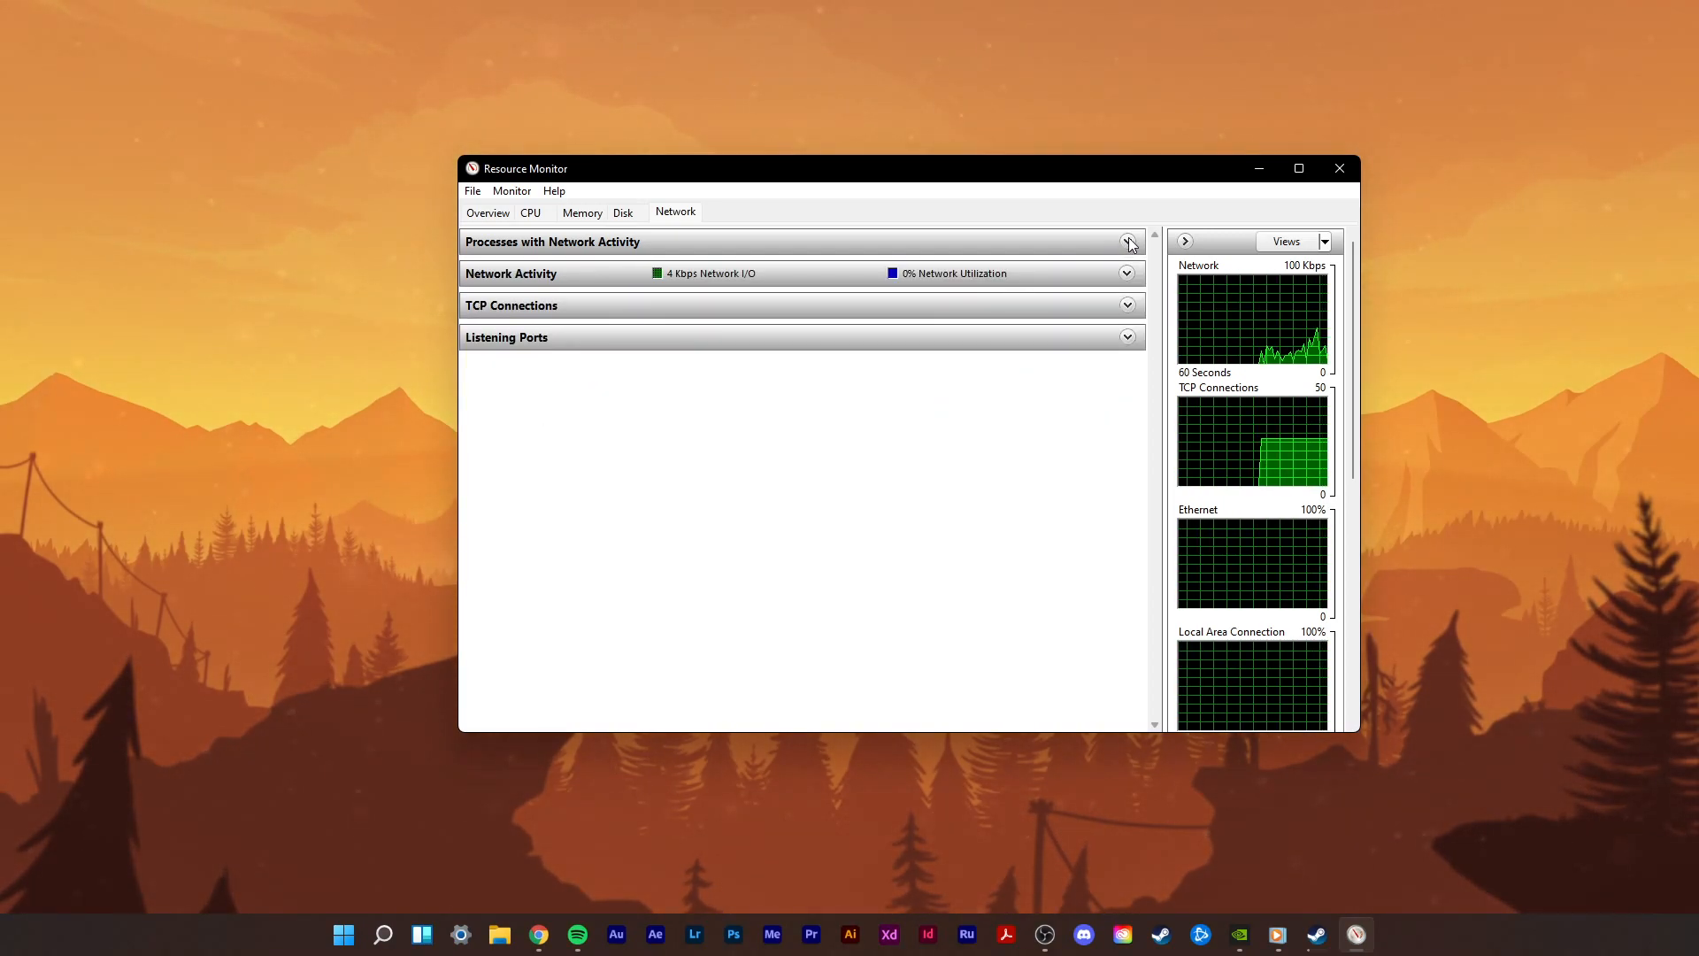
click(1338, 168)
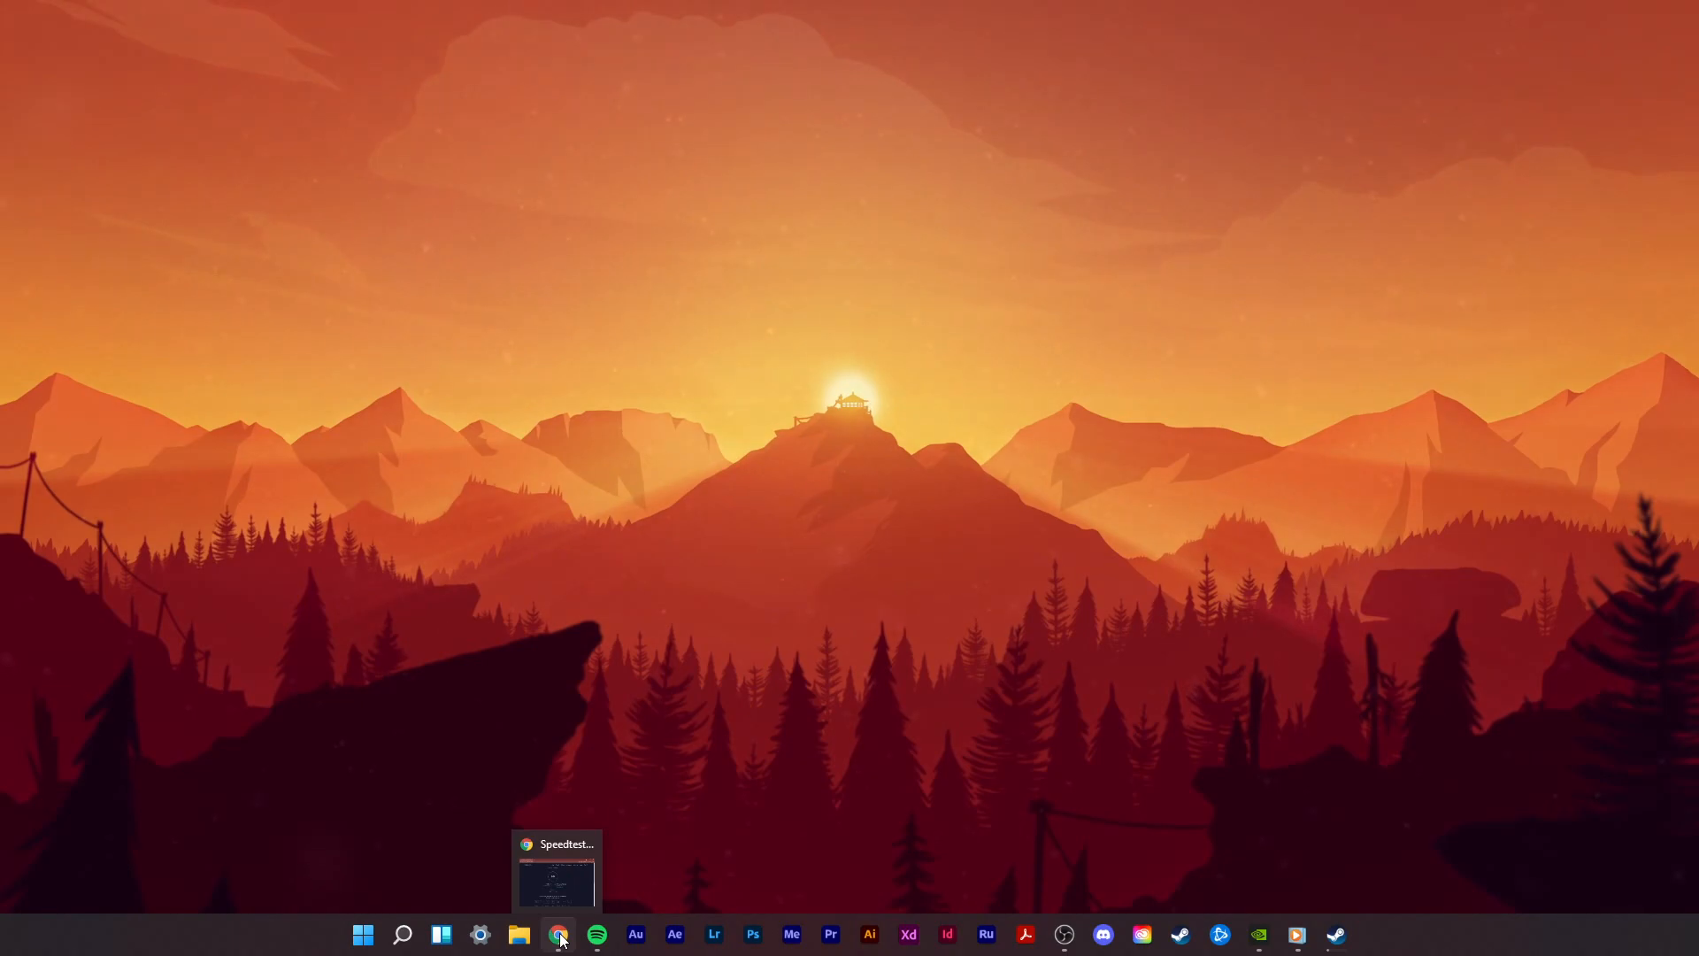
mouse_move(442, 885)
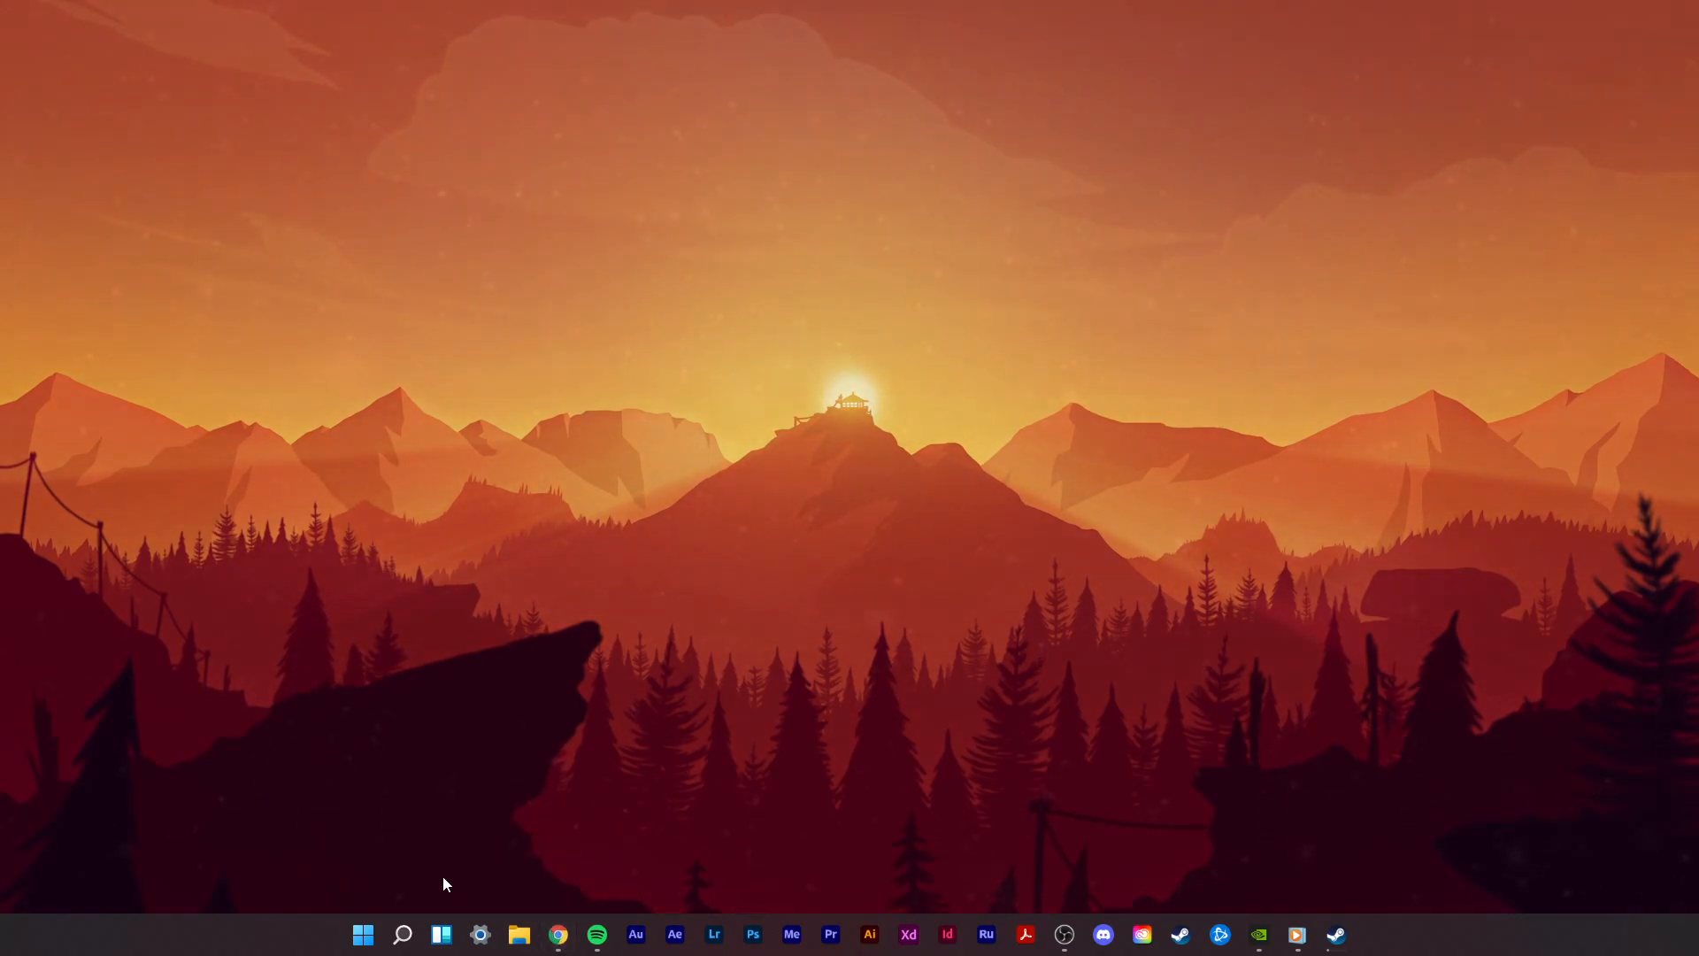
Step: Open GeForce Experience's General settings and scroll to confirm In-Game Overlay is off
click(1256, 935)
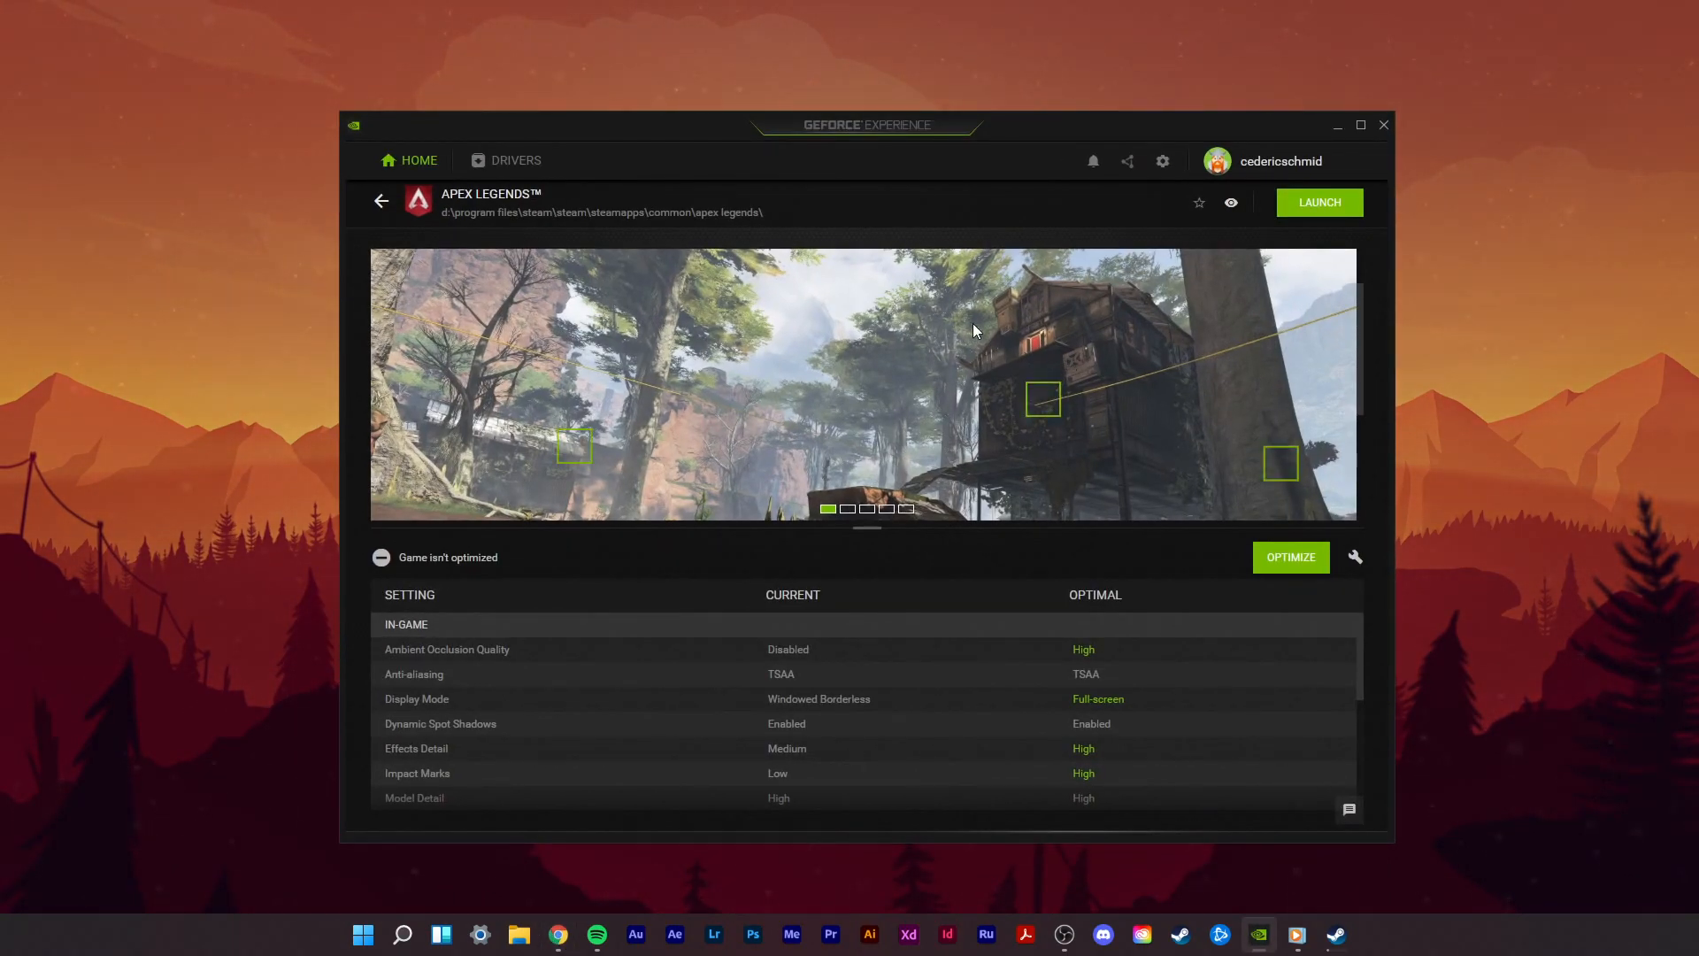
click(1162, 160)
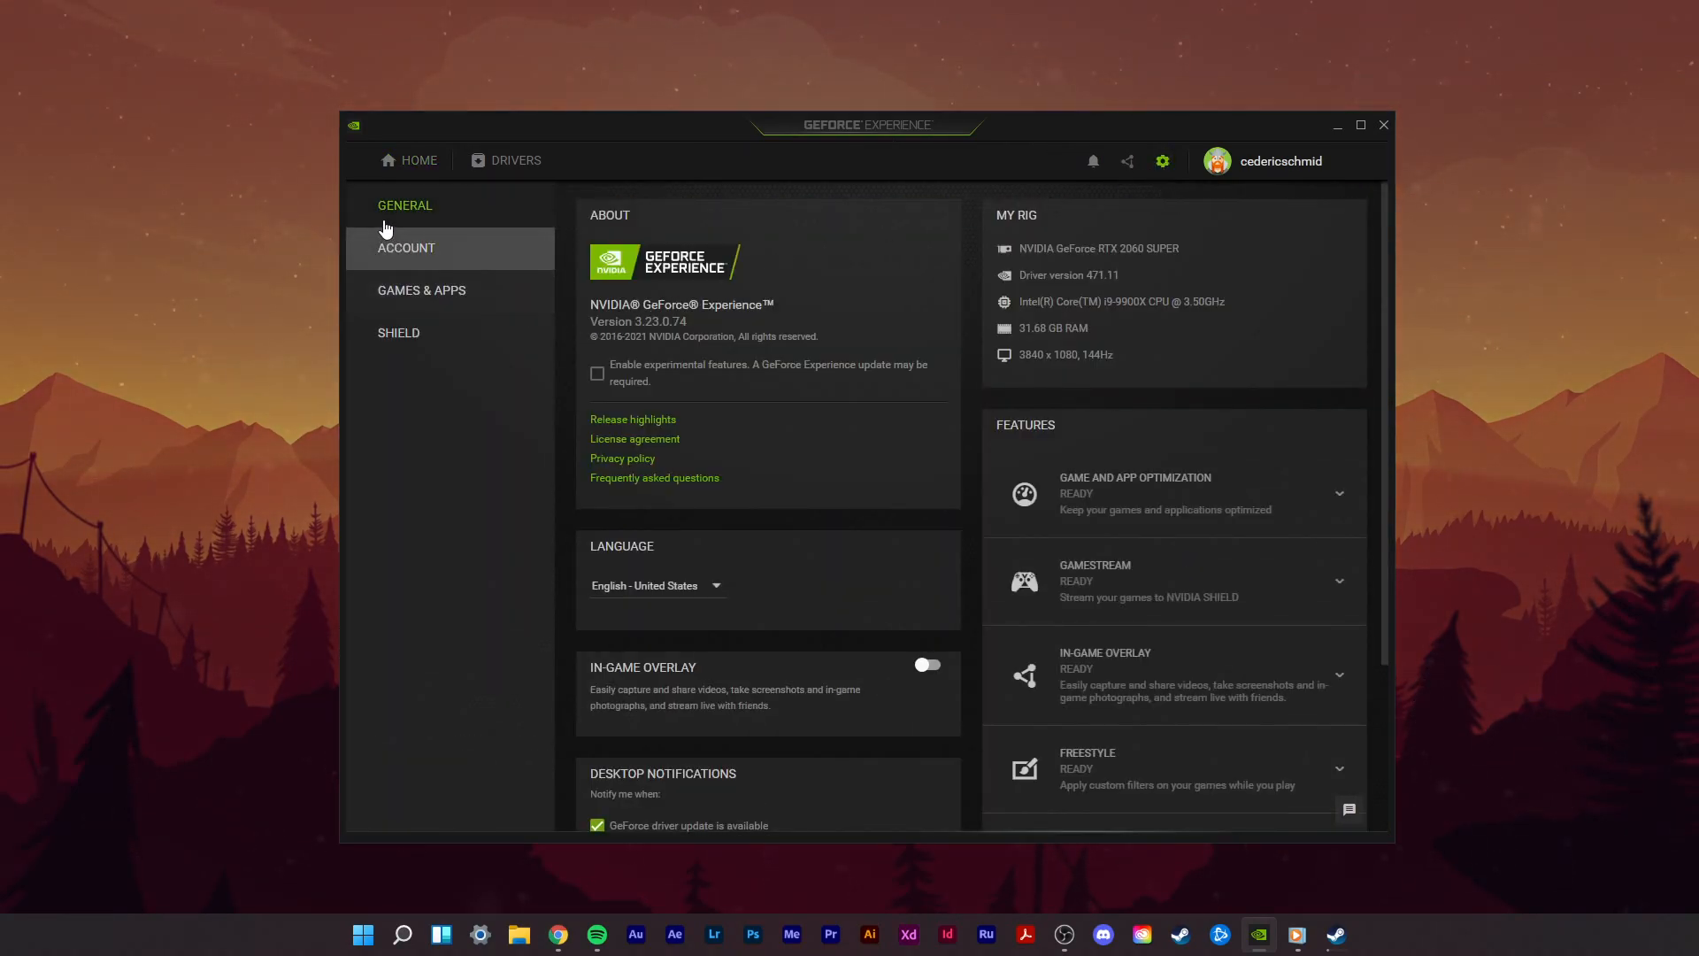
scroll(down, 3)
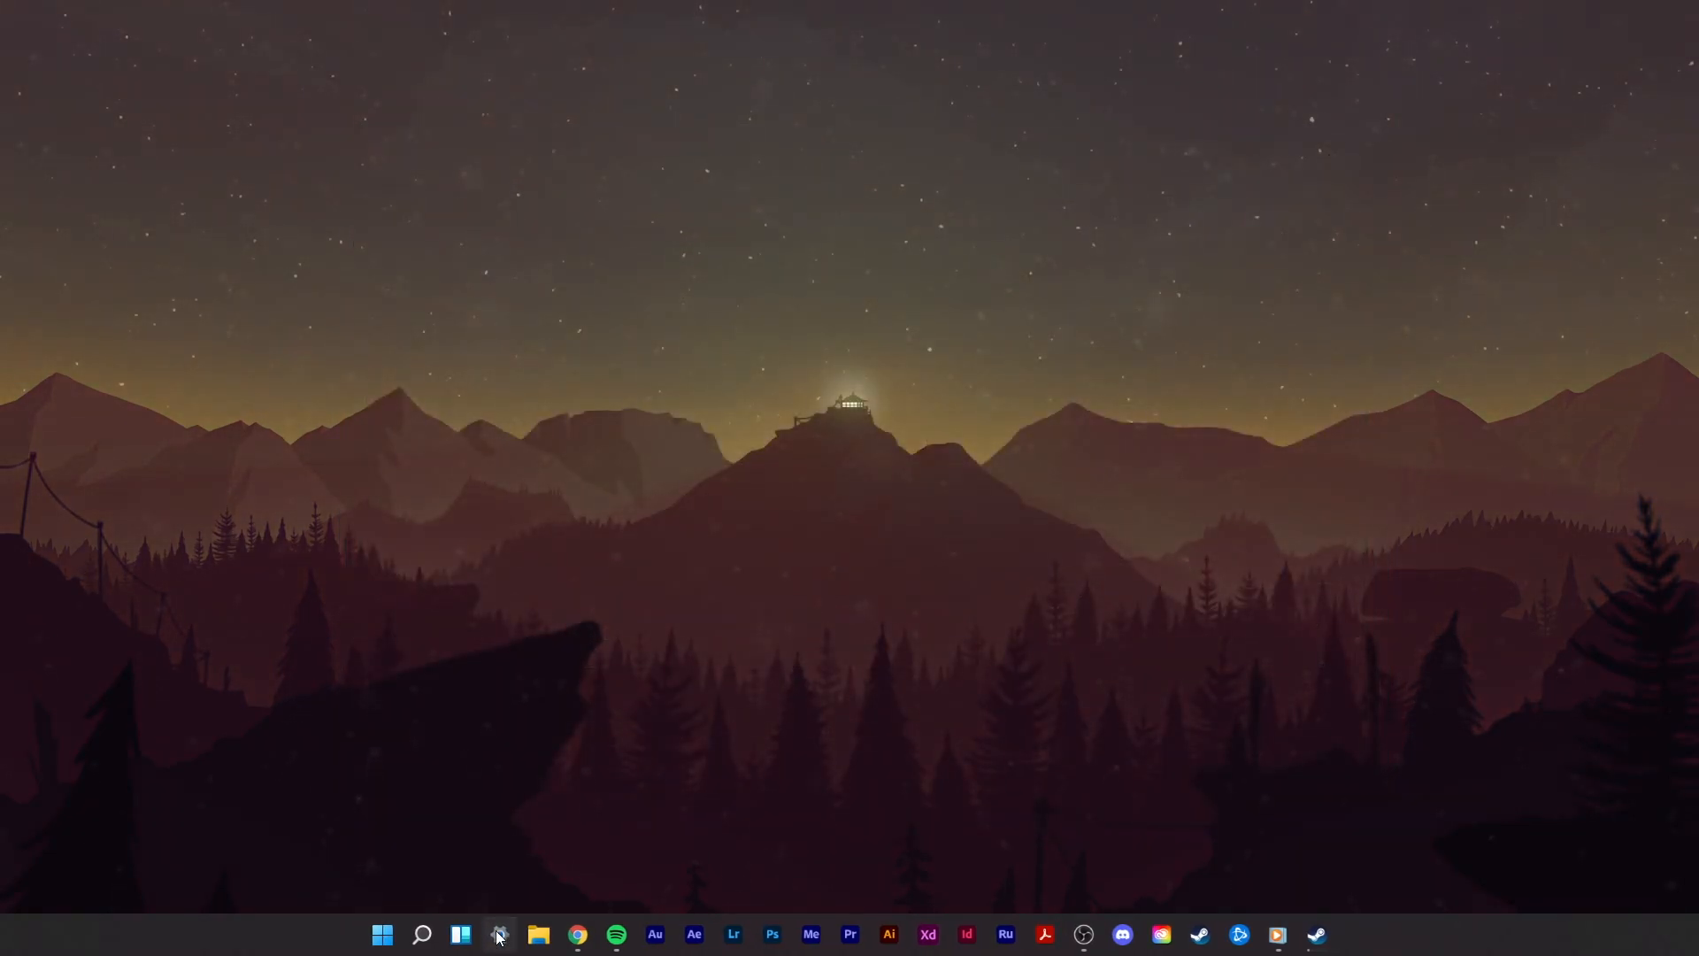
Step: Search 'notification' in Settings and turn off wallpaper32.exe and Google Chrome notifications
click(500, 934)
text(n)
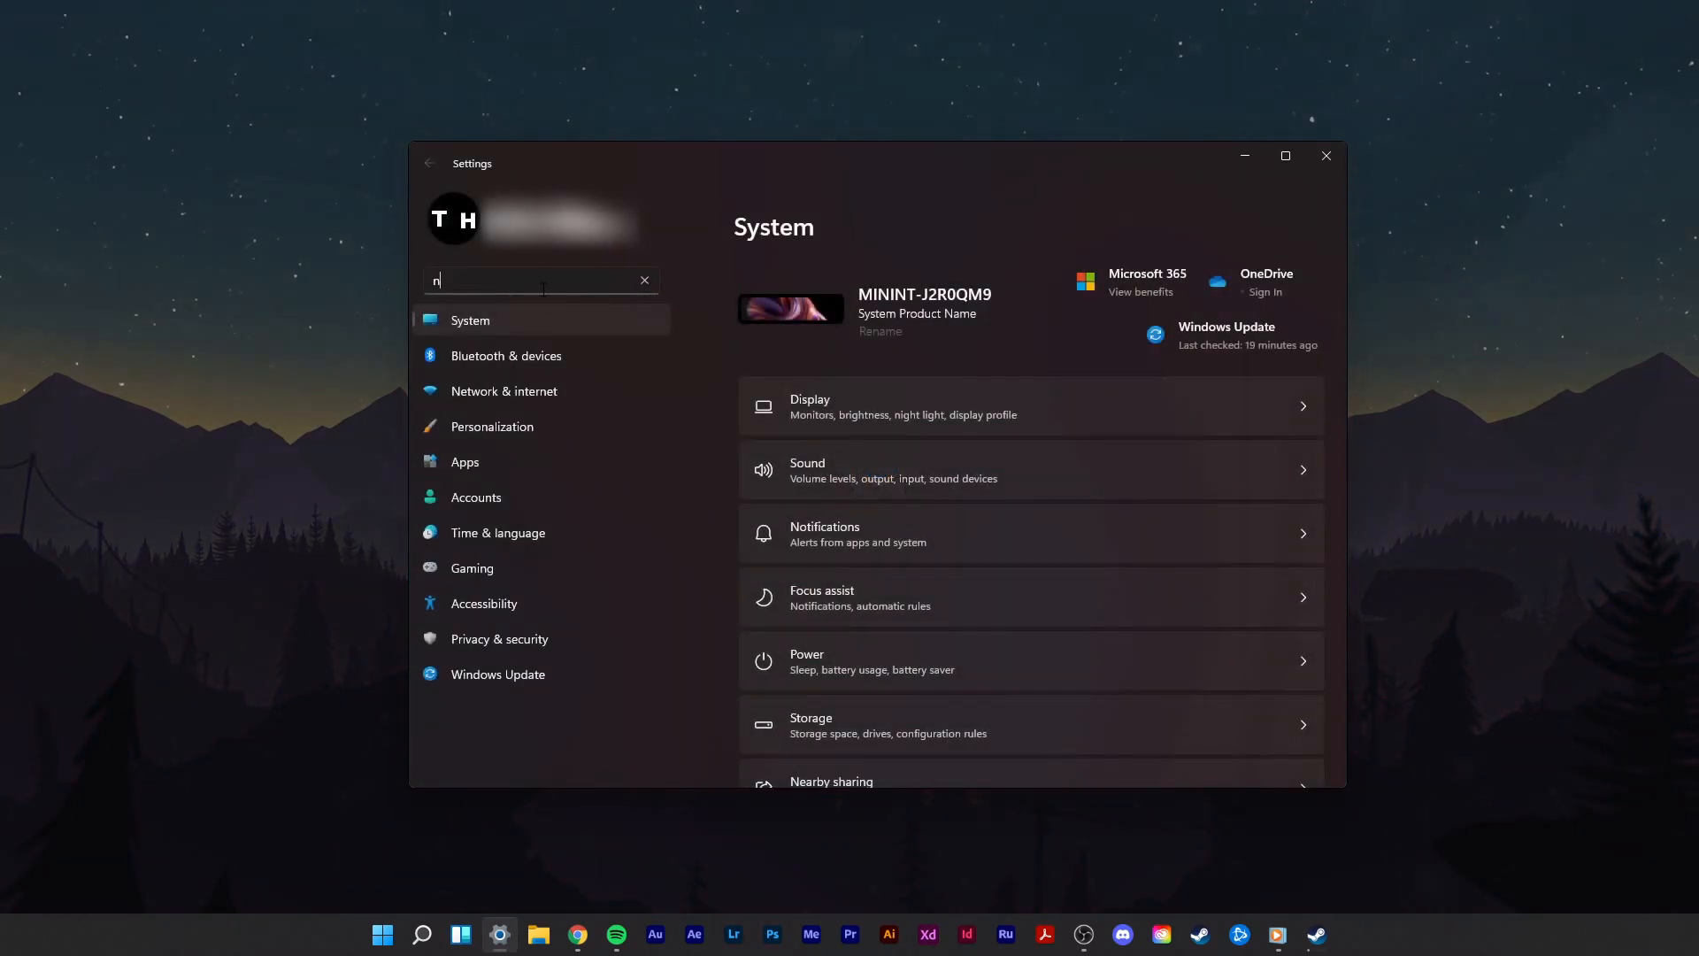
text(otification)
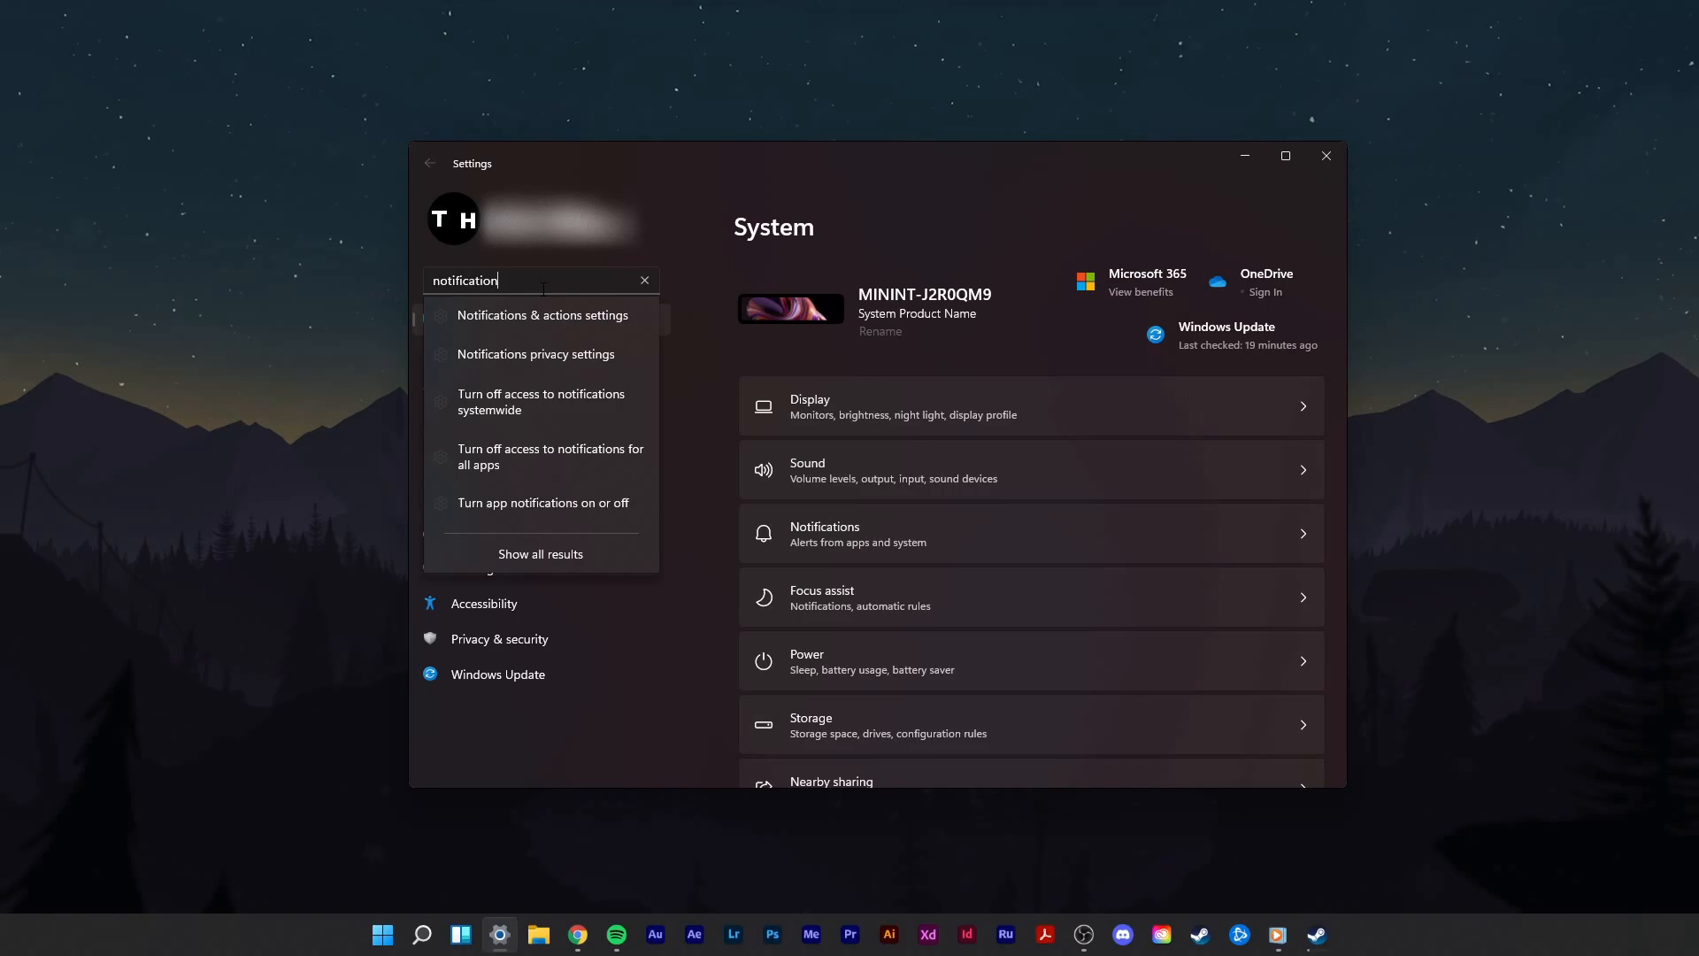
mouse_move(541, 503)
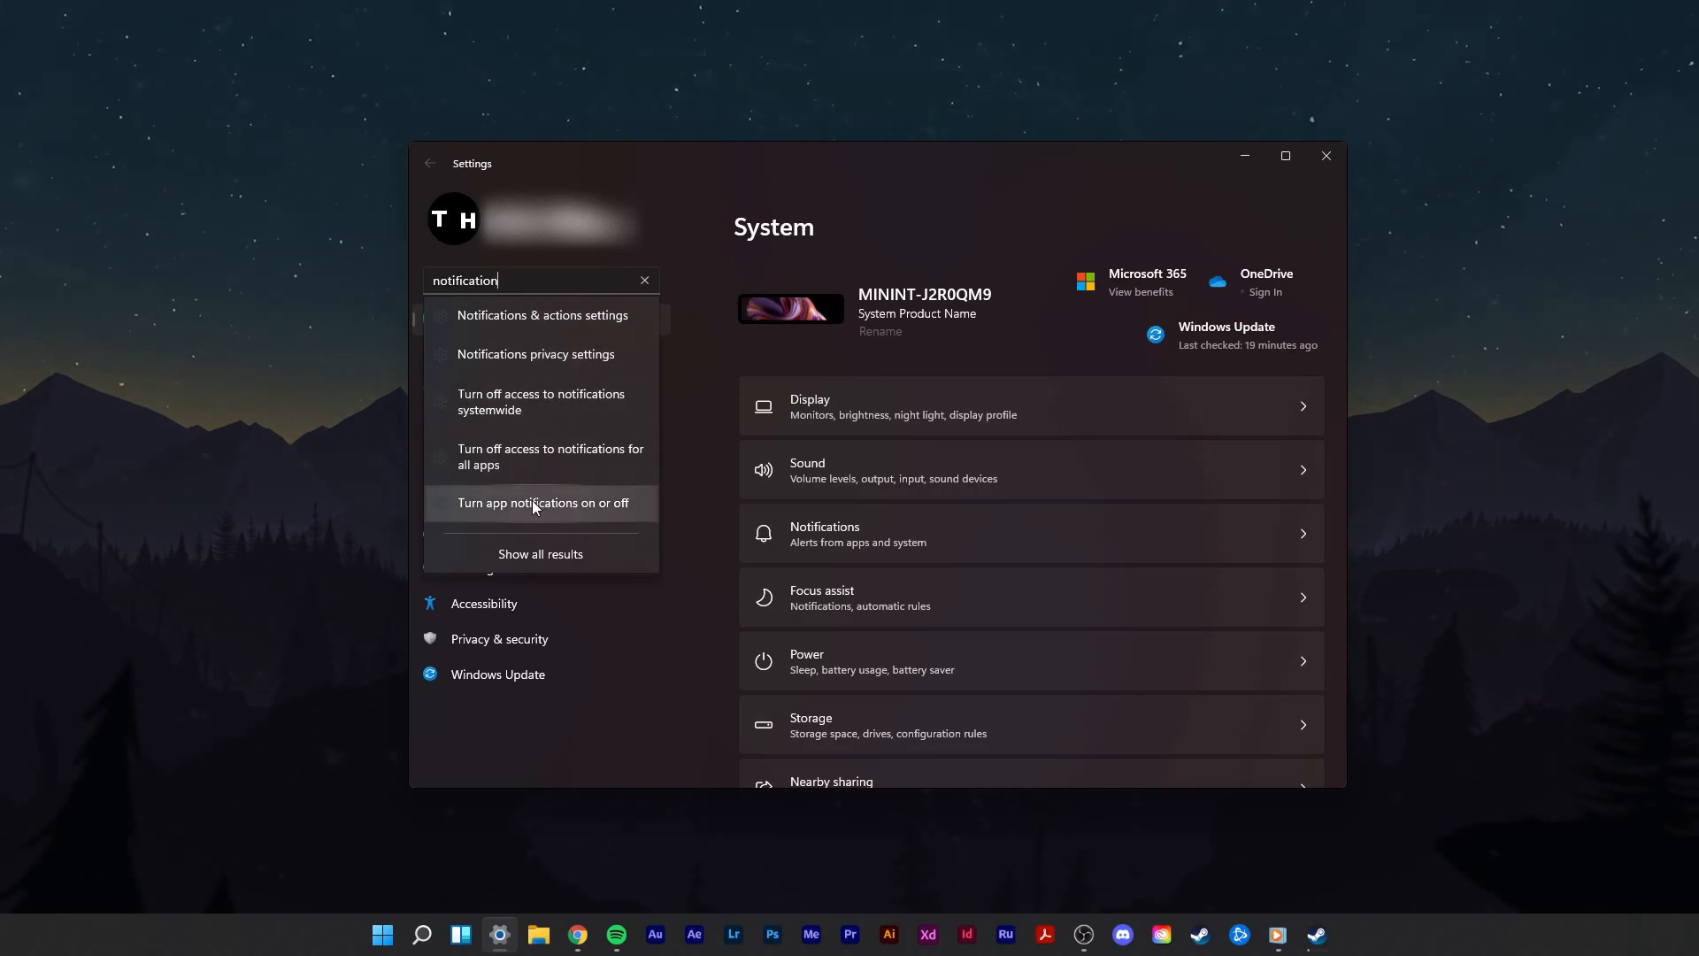
click(542, 502)
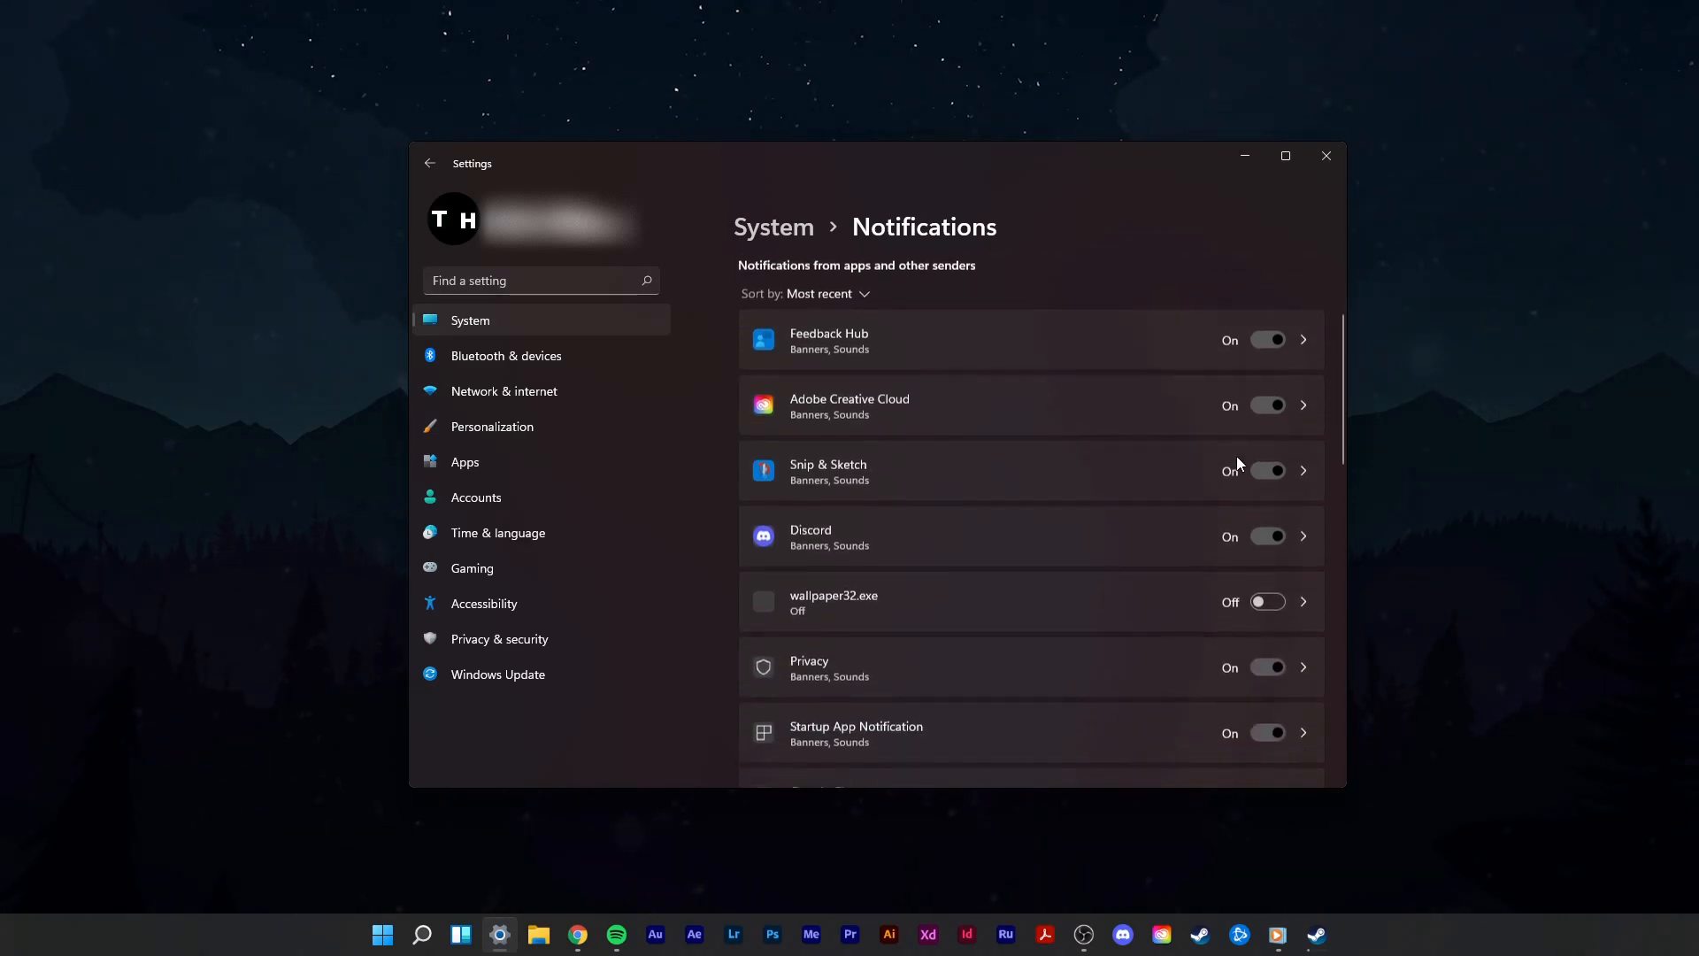
scroll(down, 3)
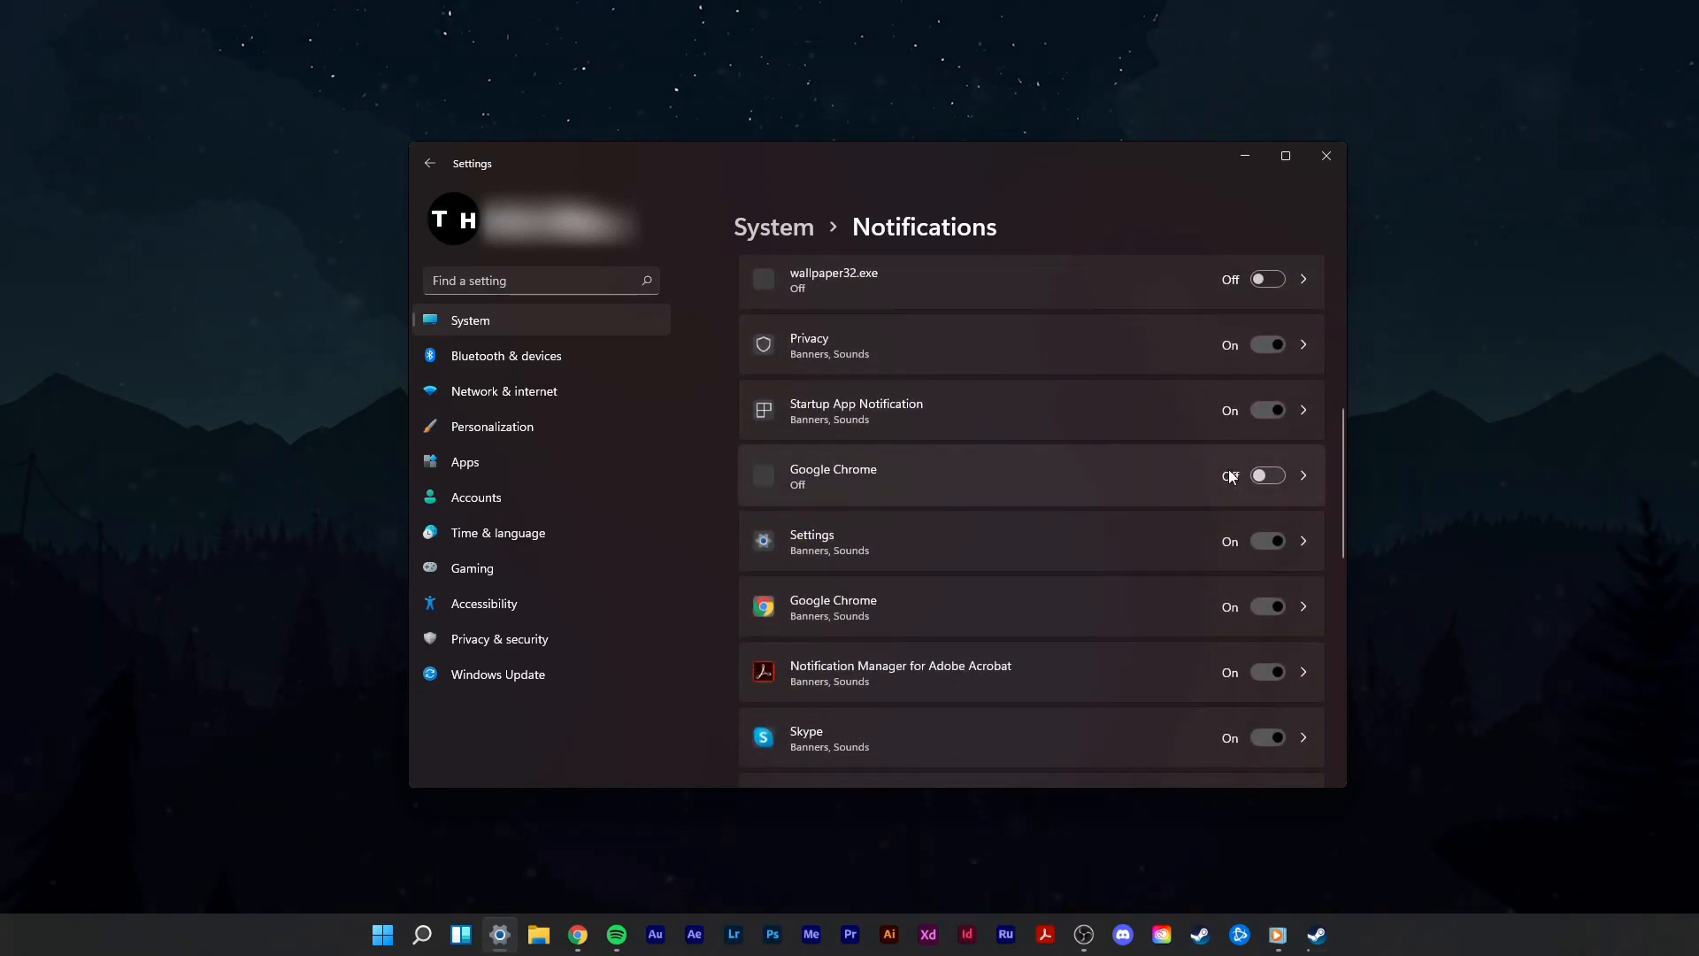
scroll(down, 3)
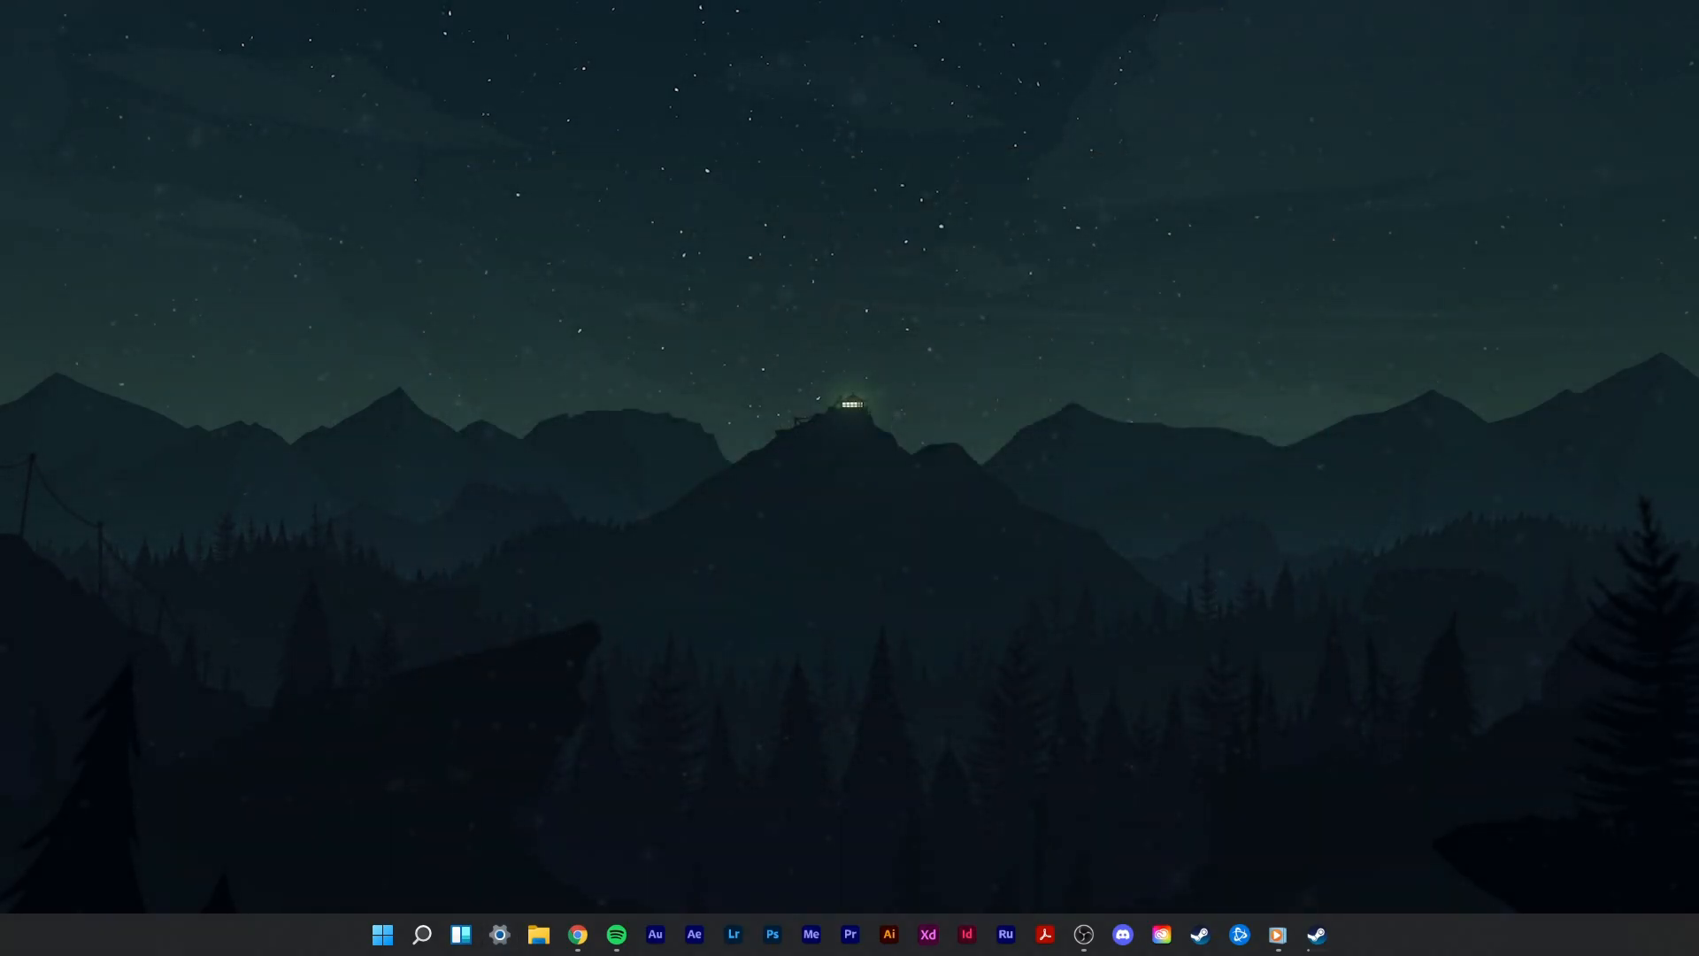
mouse_move(481, 880)
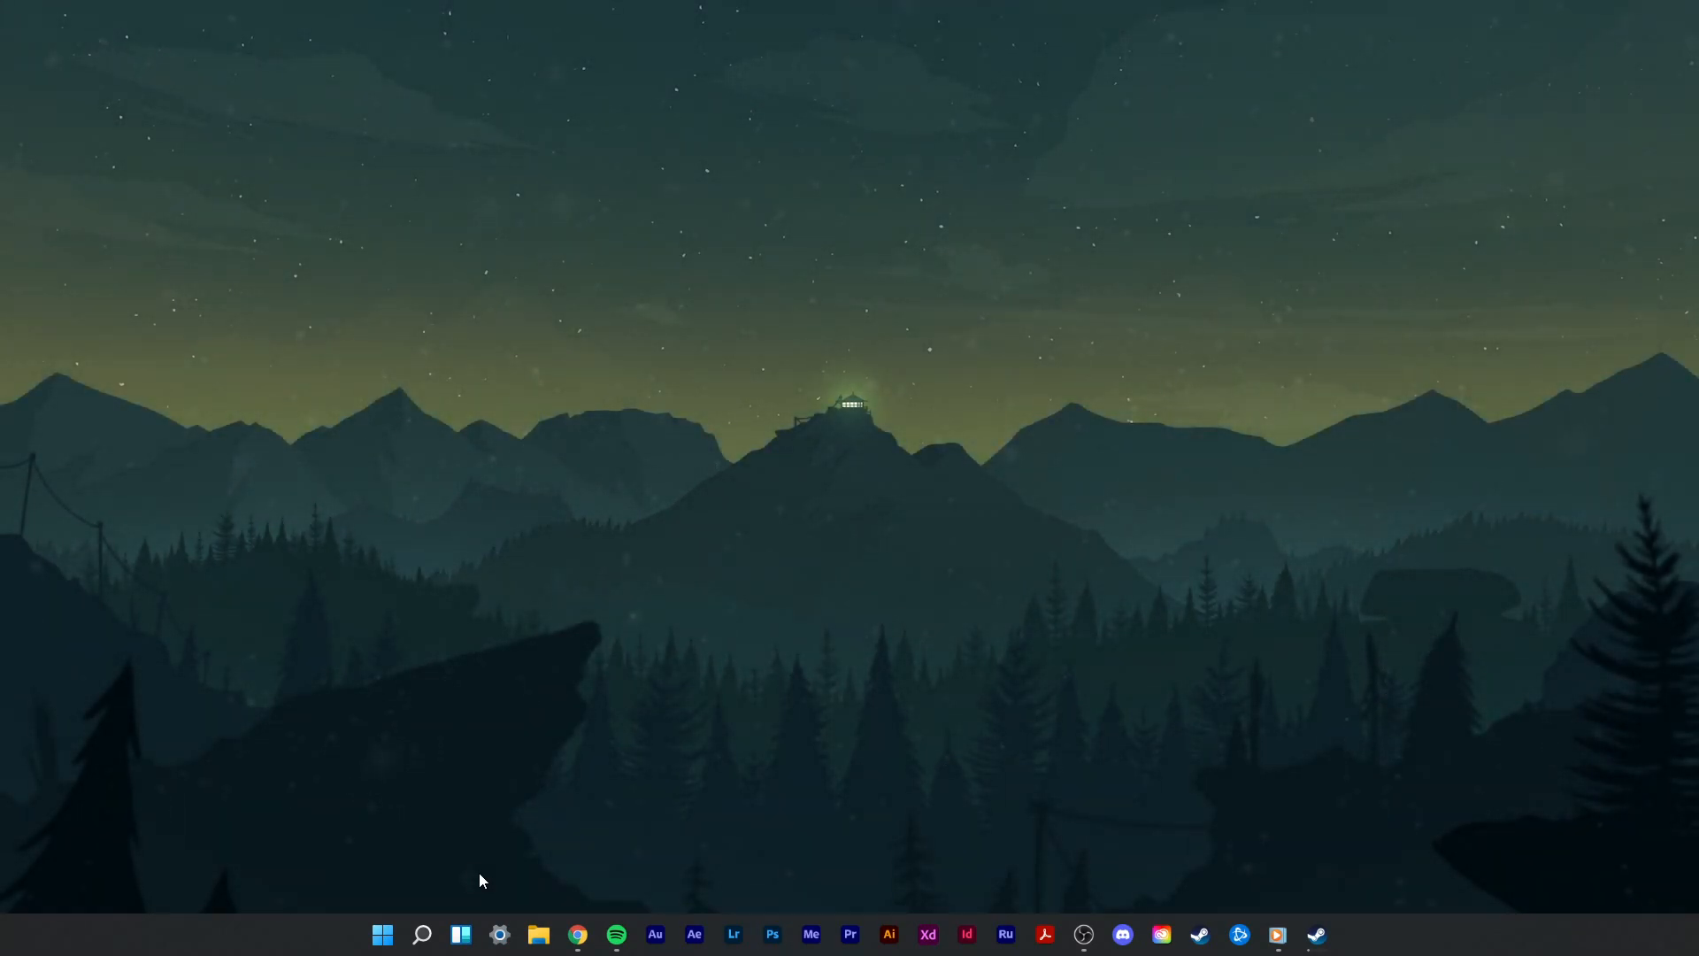
Step: Bring up speedtest.net in Chrome and start the speed test with GO
click(578, 934)
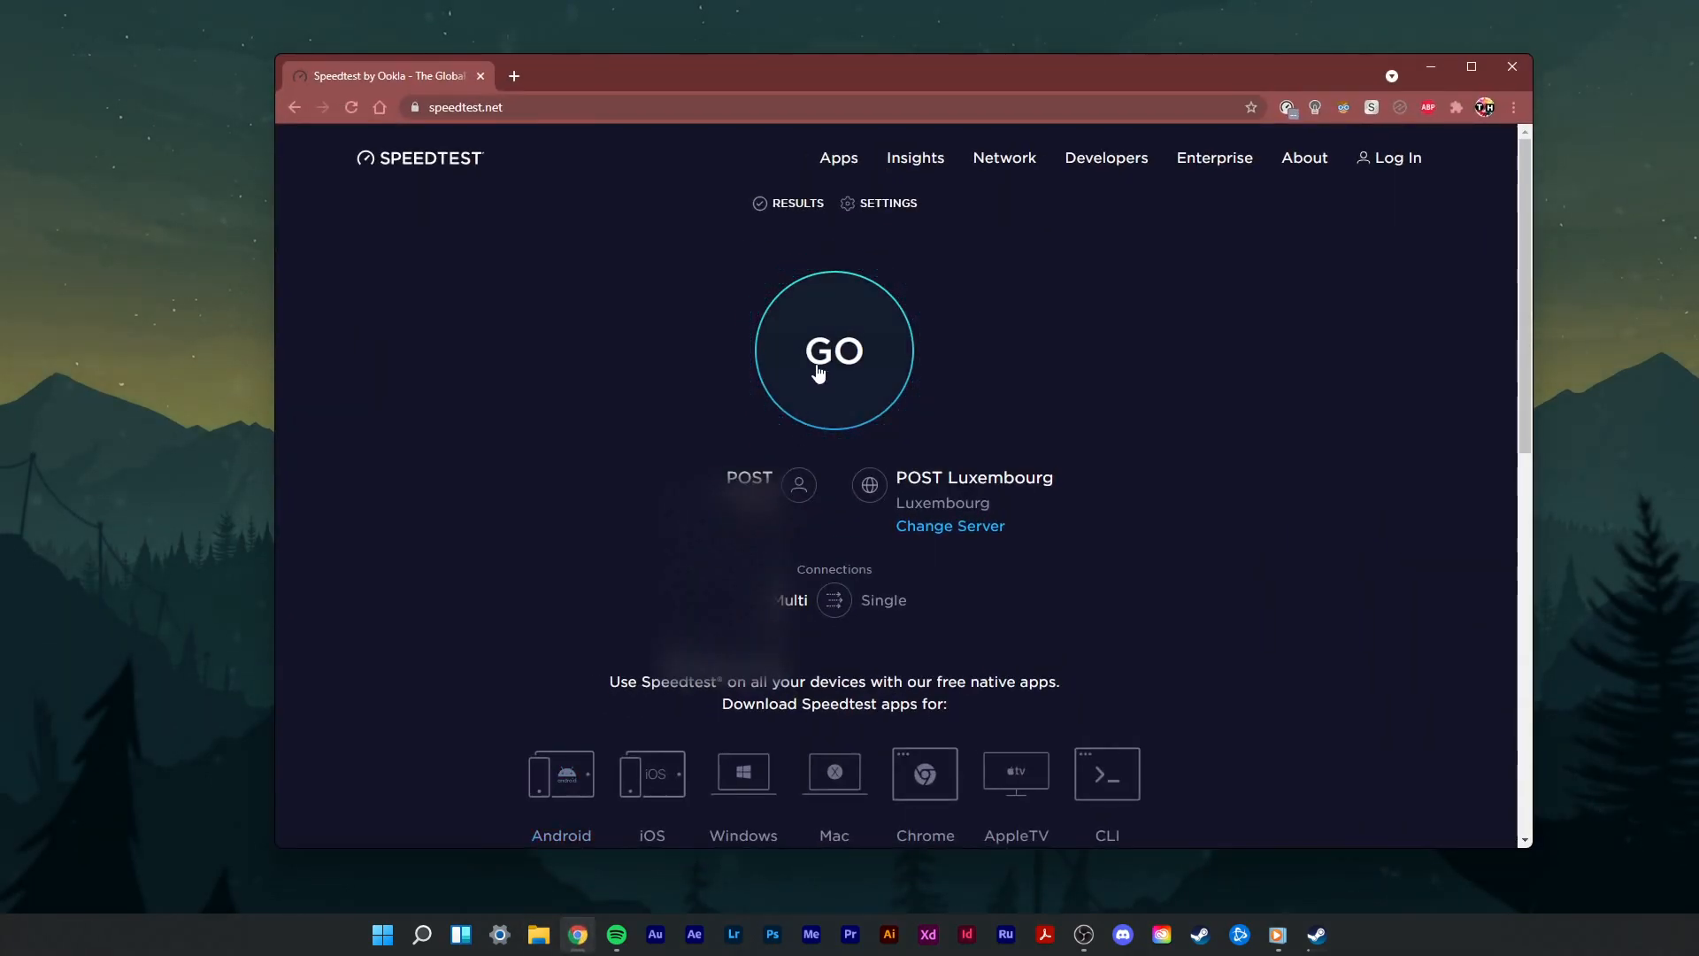
click(834, 350)
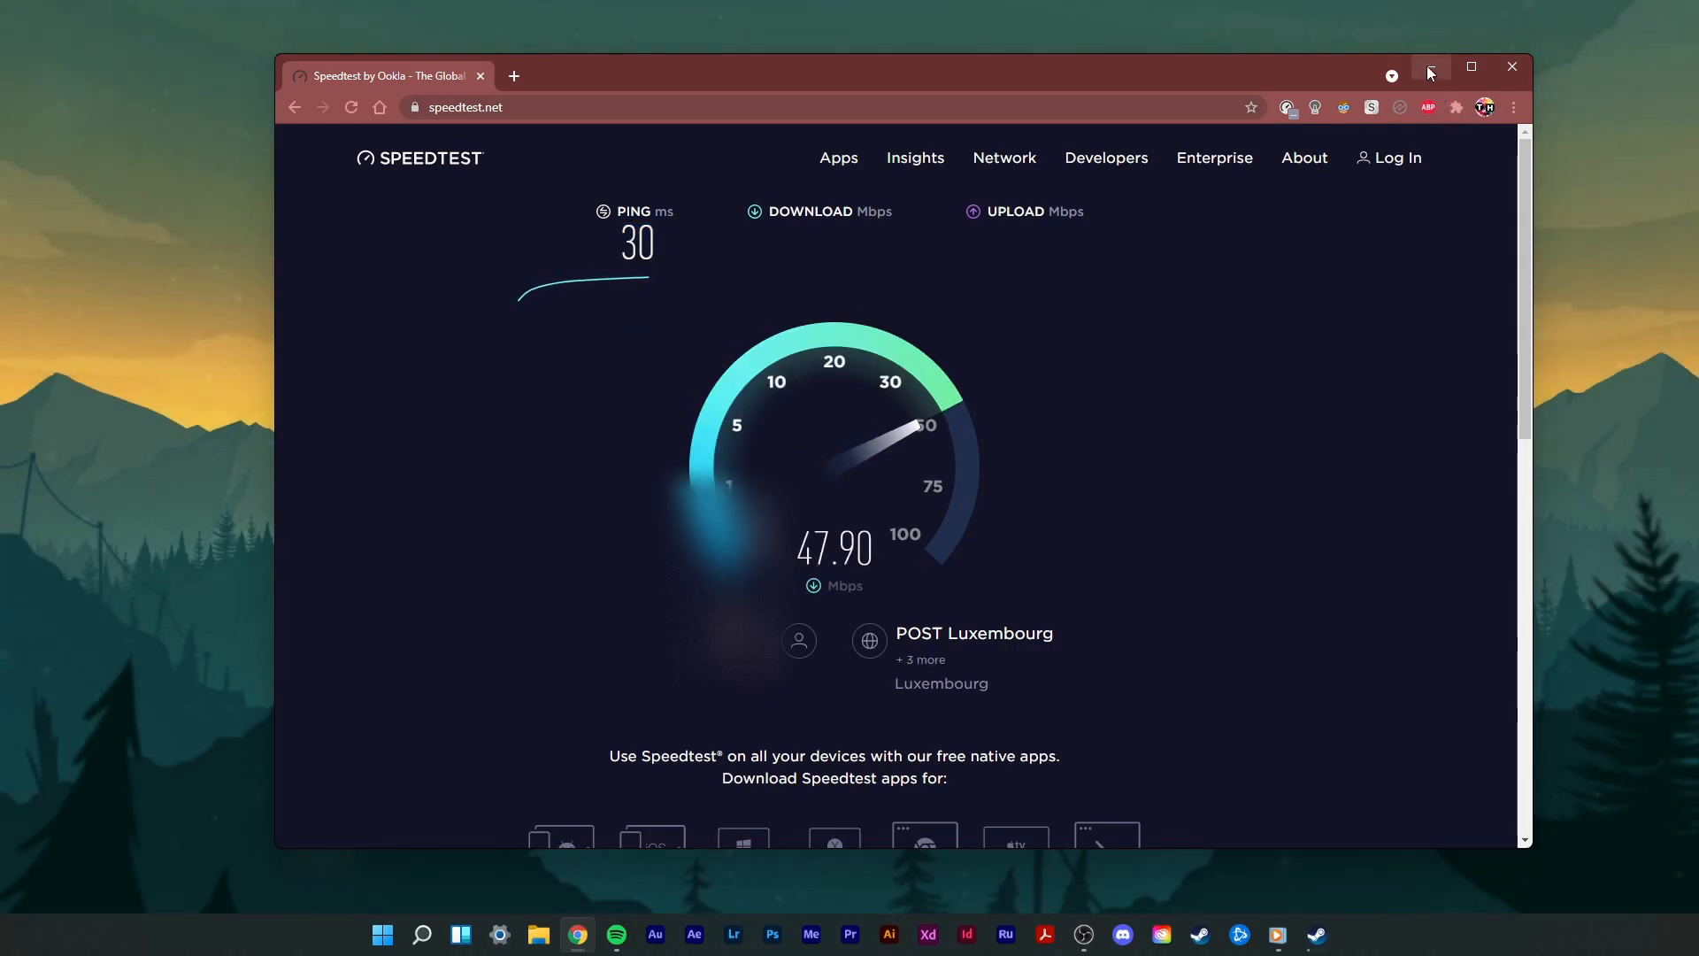
Step: Limit Steam's download bandwidth to 8000 KB/s under Settings > Downloads
click(1314, 935)
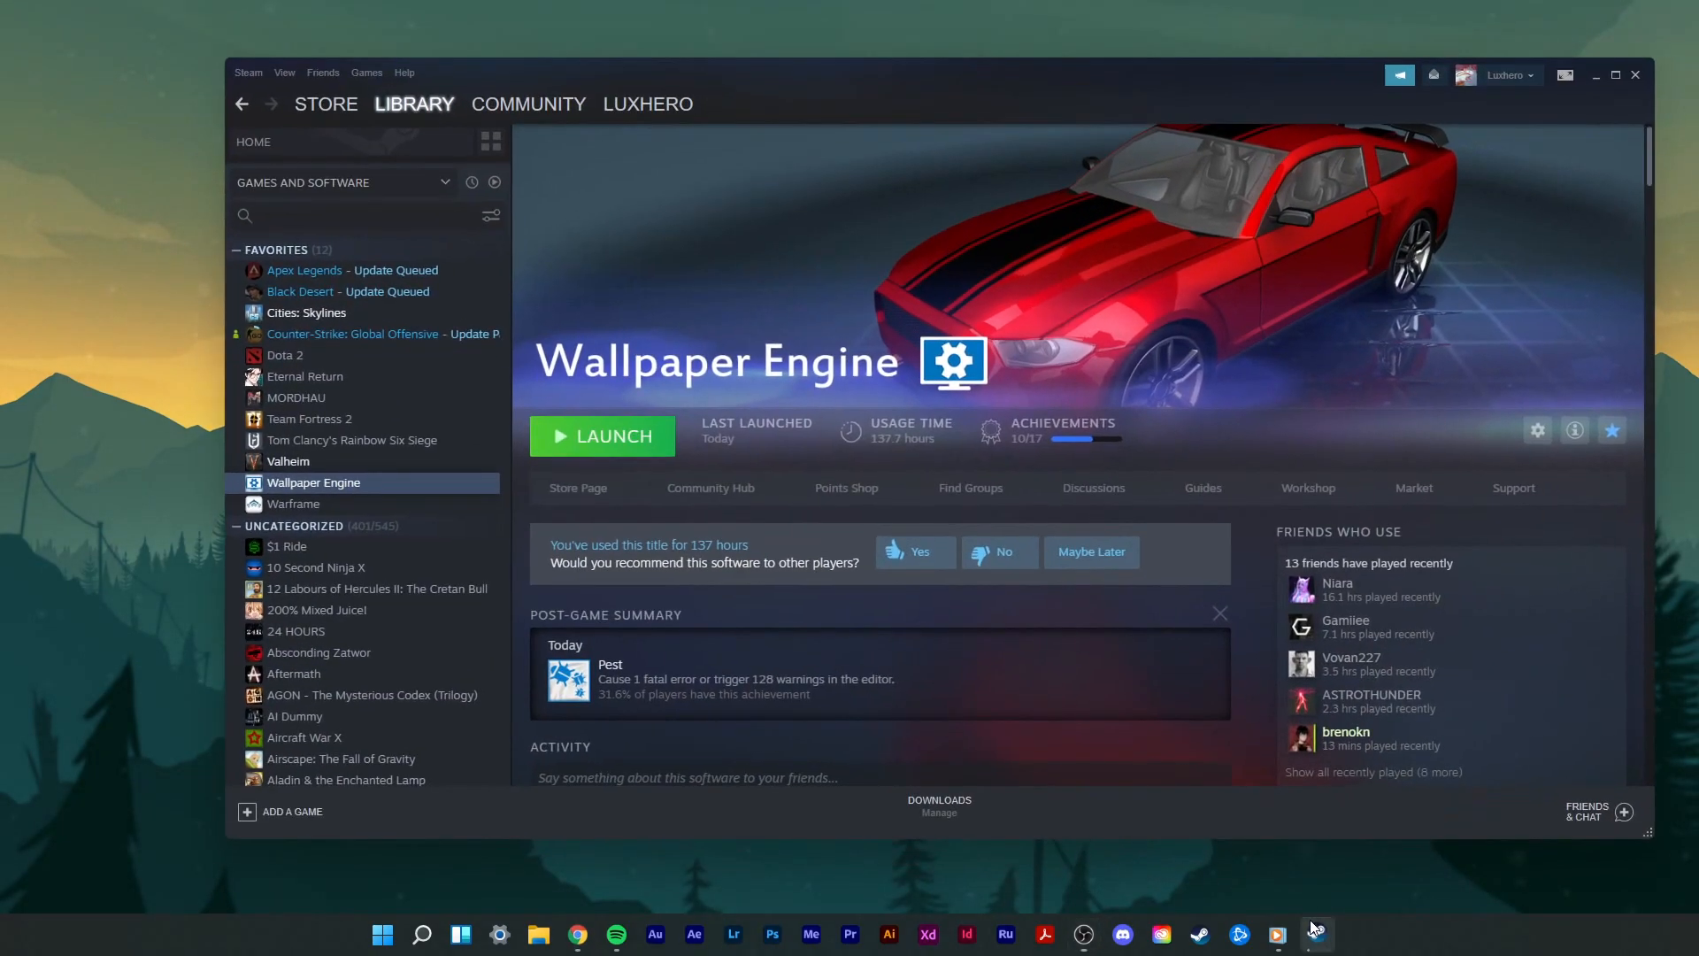
click(324, 103)
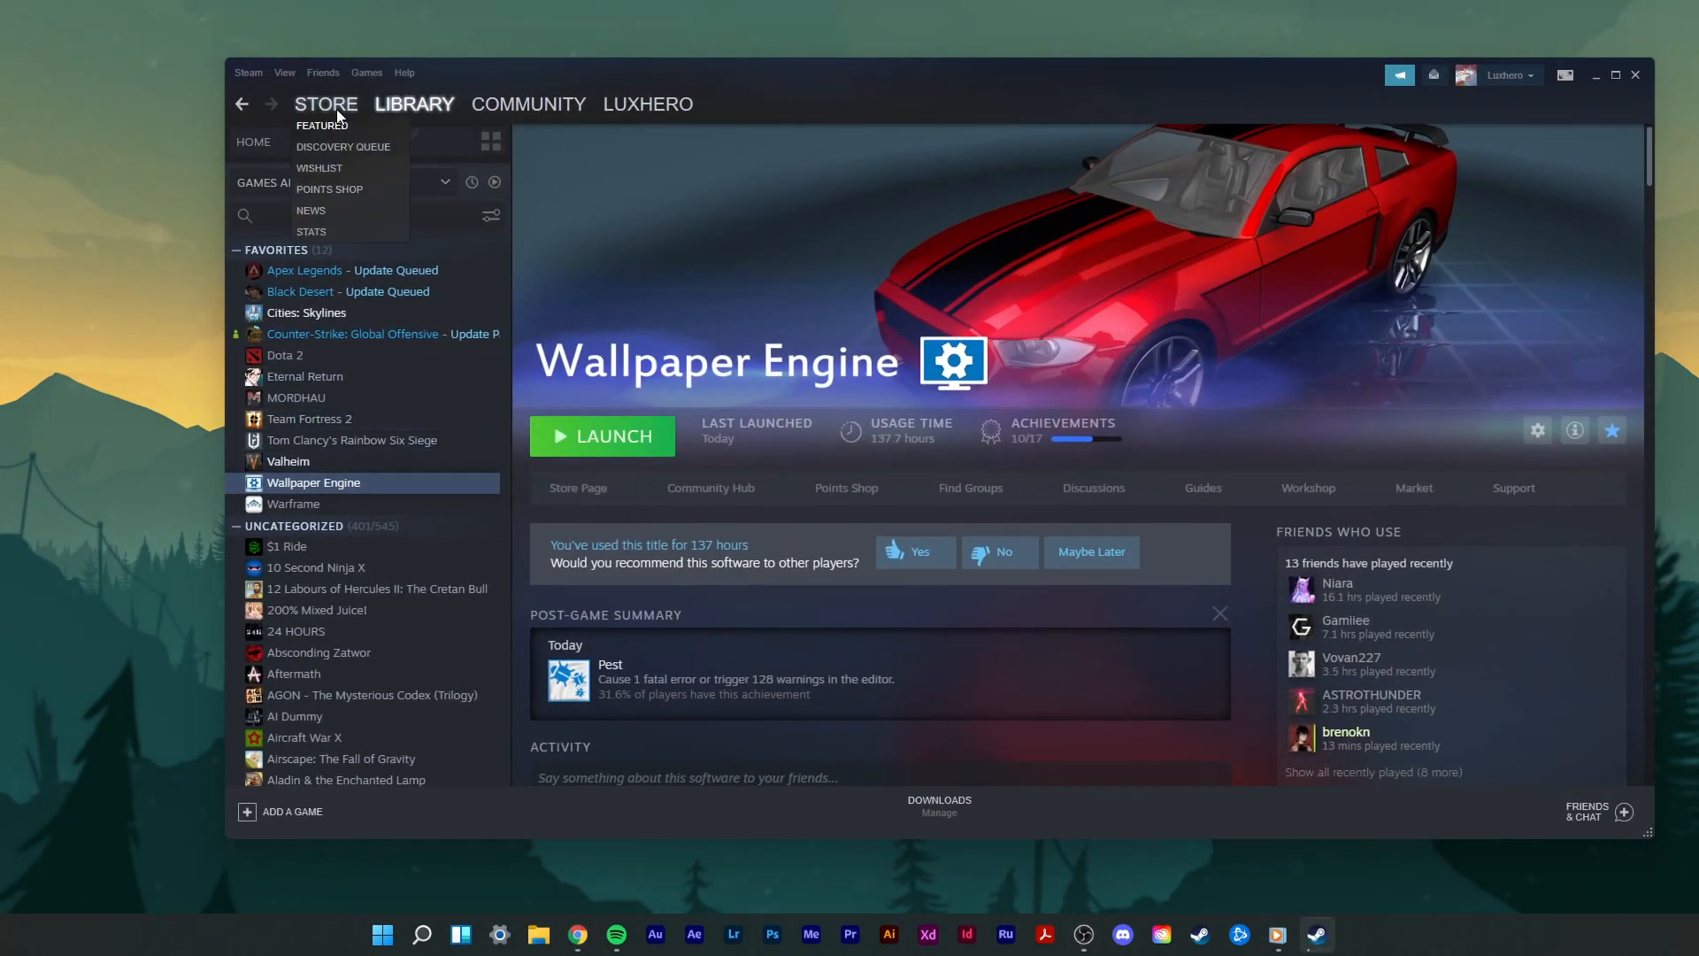
click(323, 105)
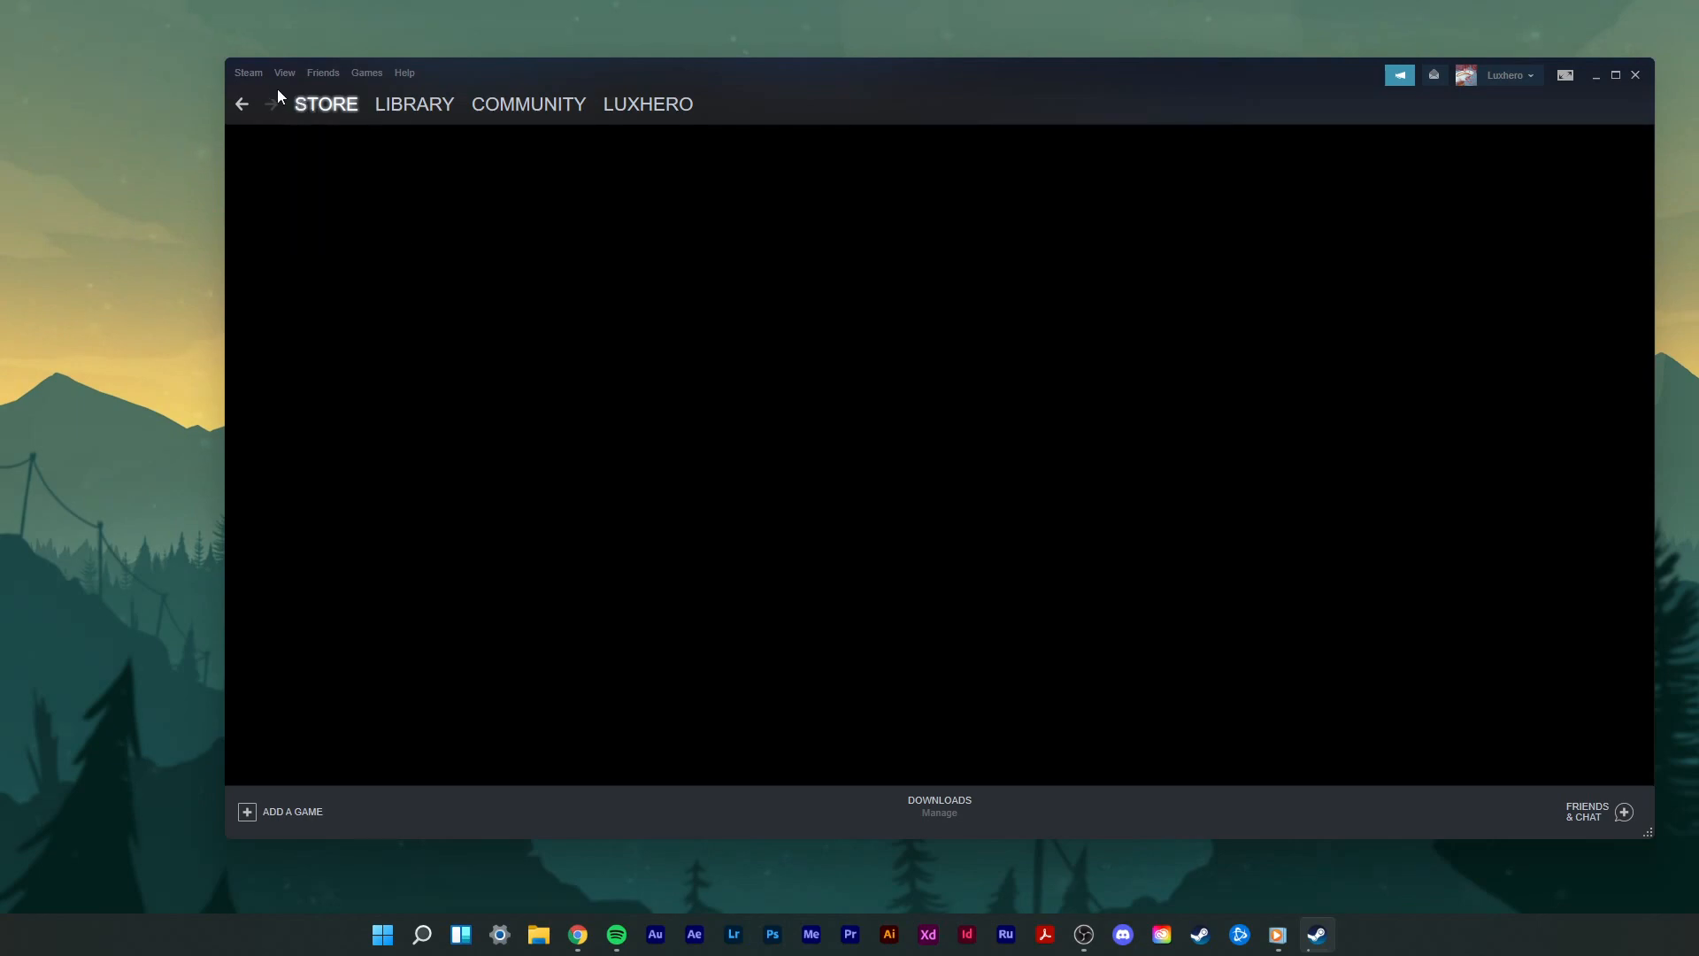
click(248, 72)
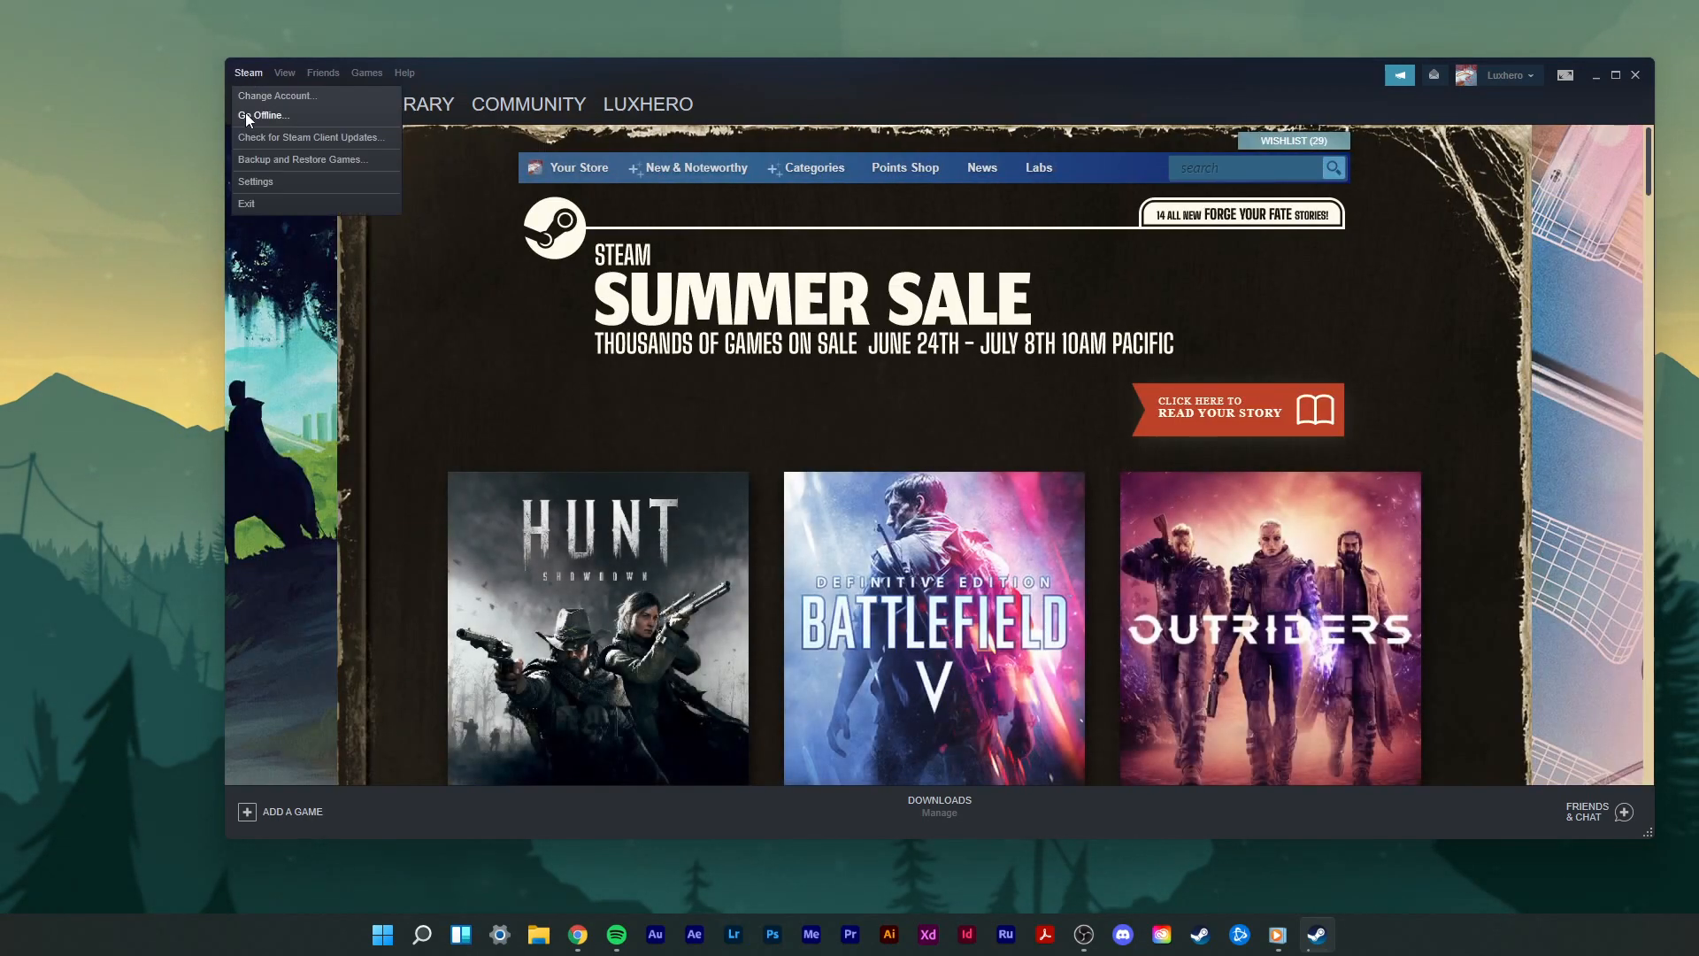
click(256, 181)
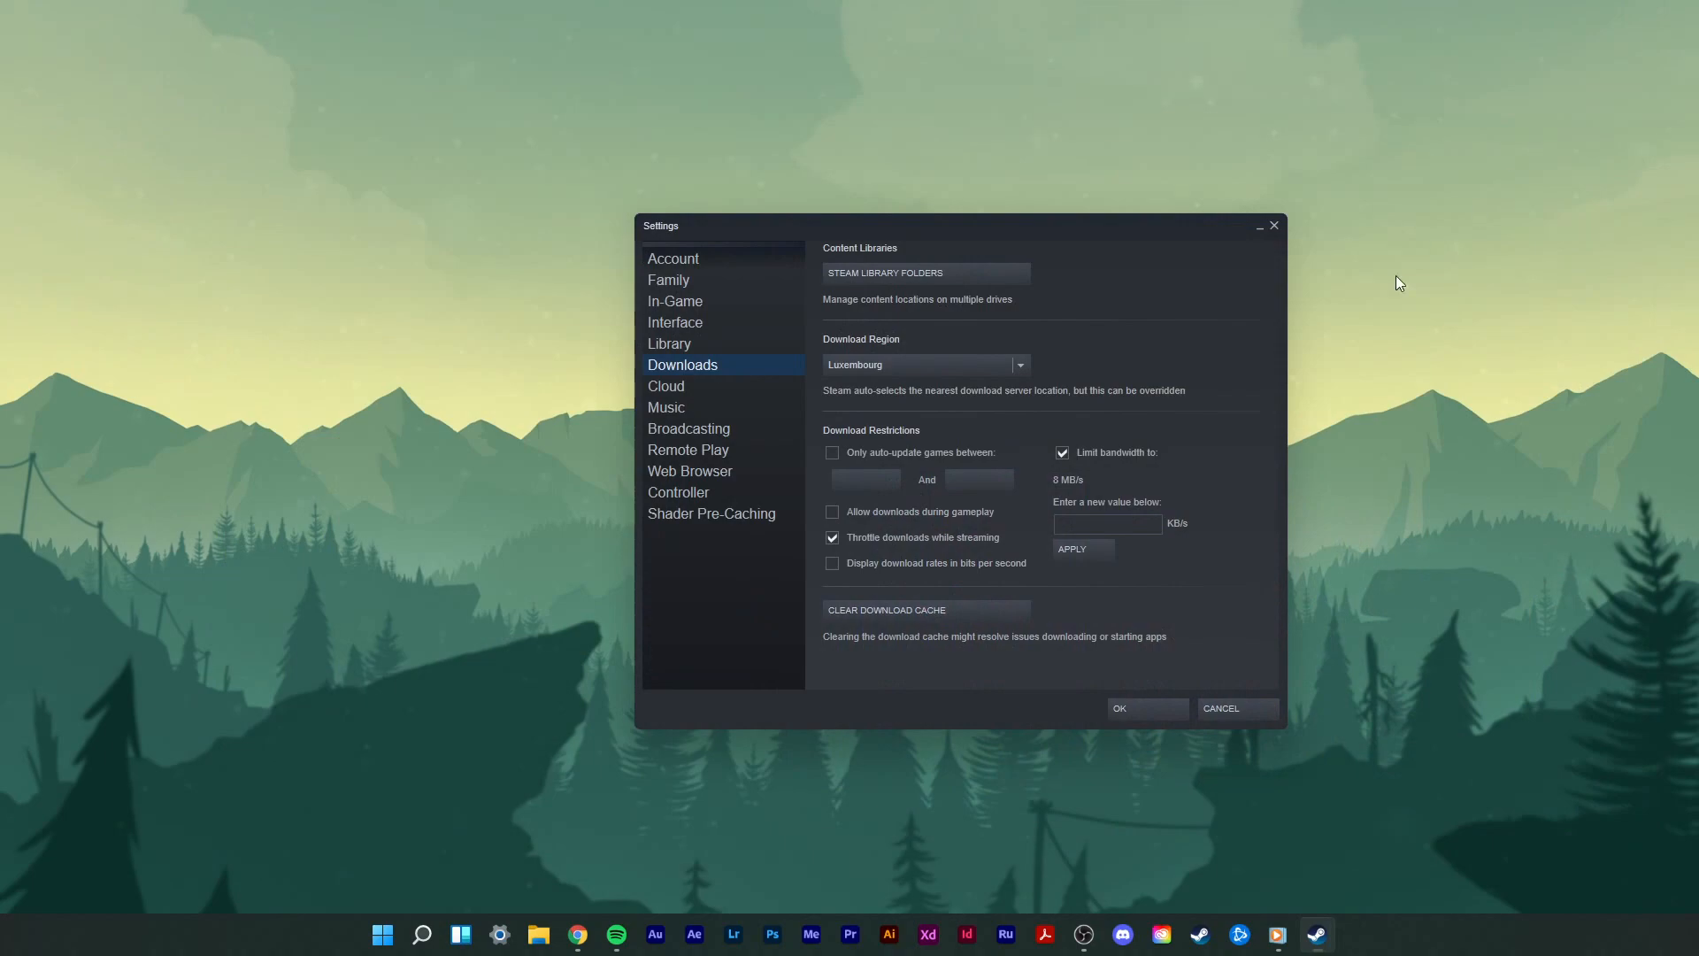
text(8)
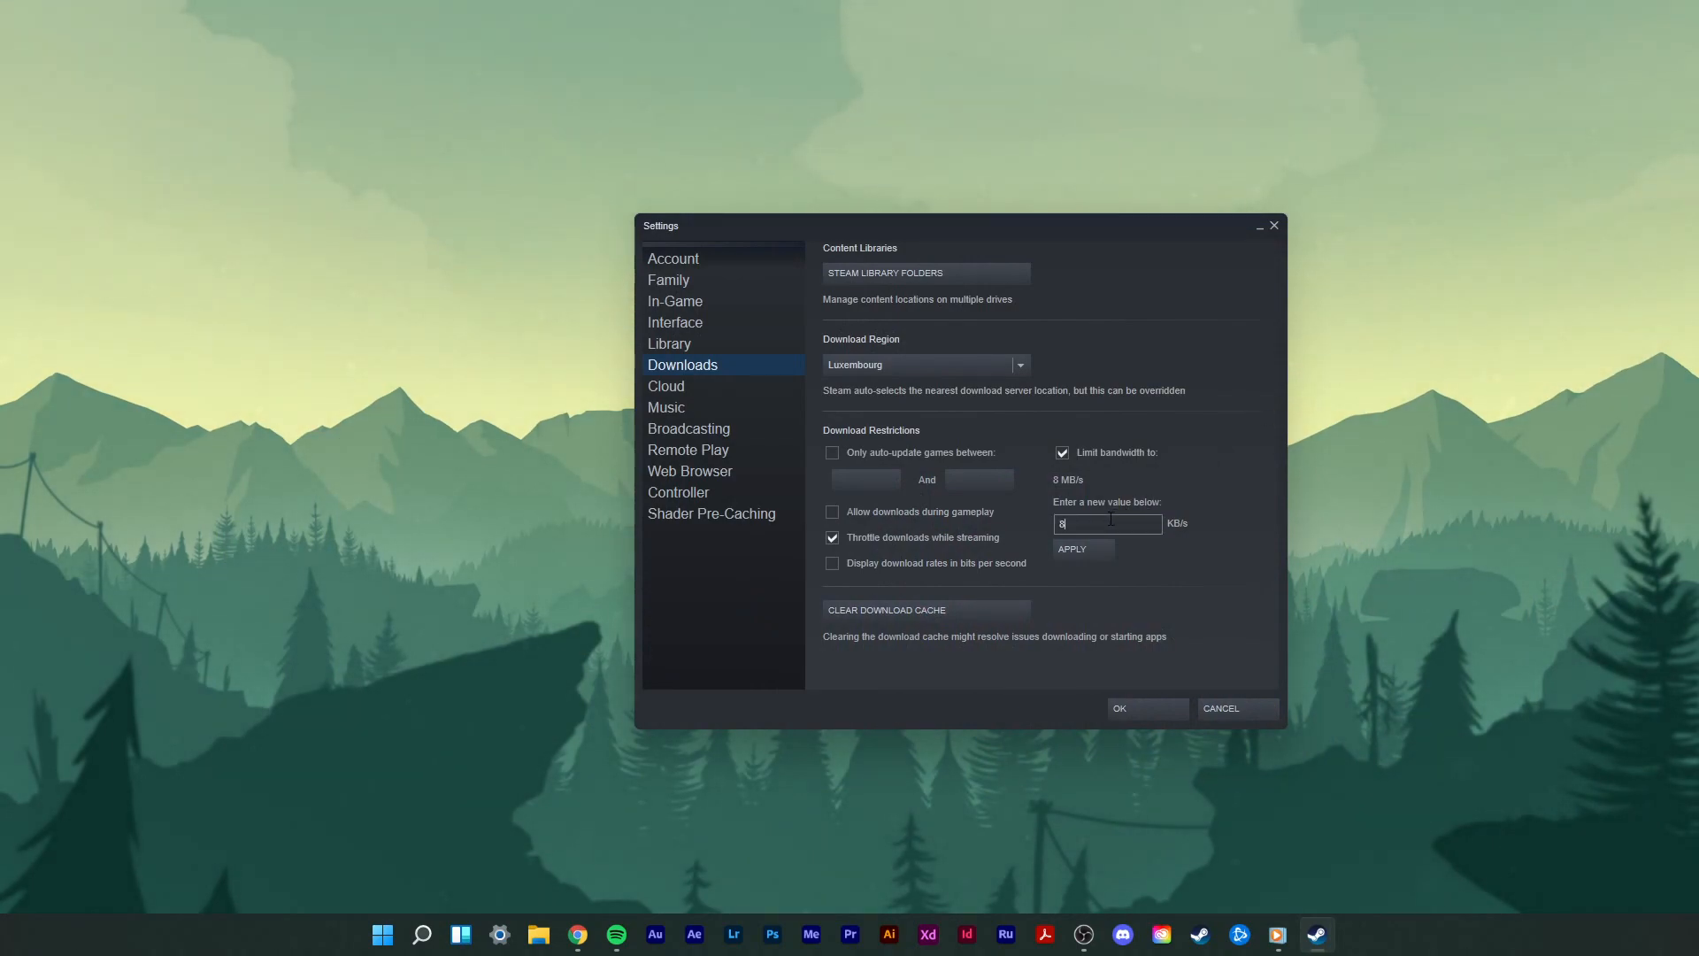
text(000)
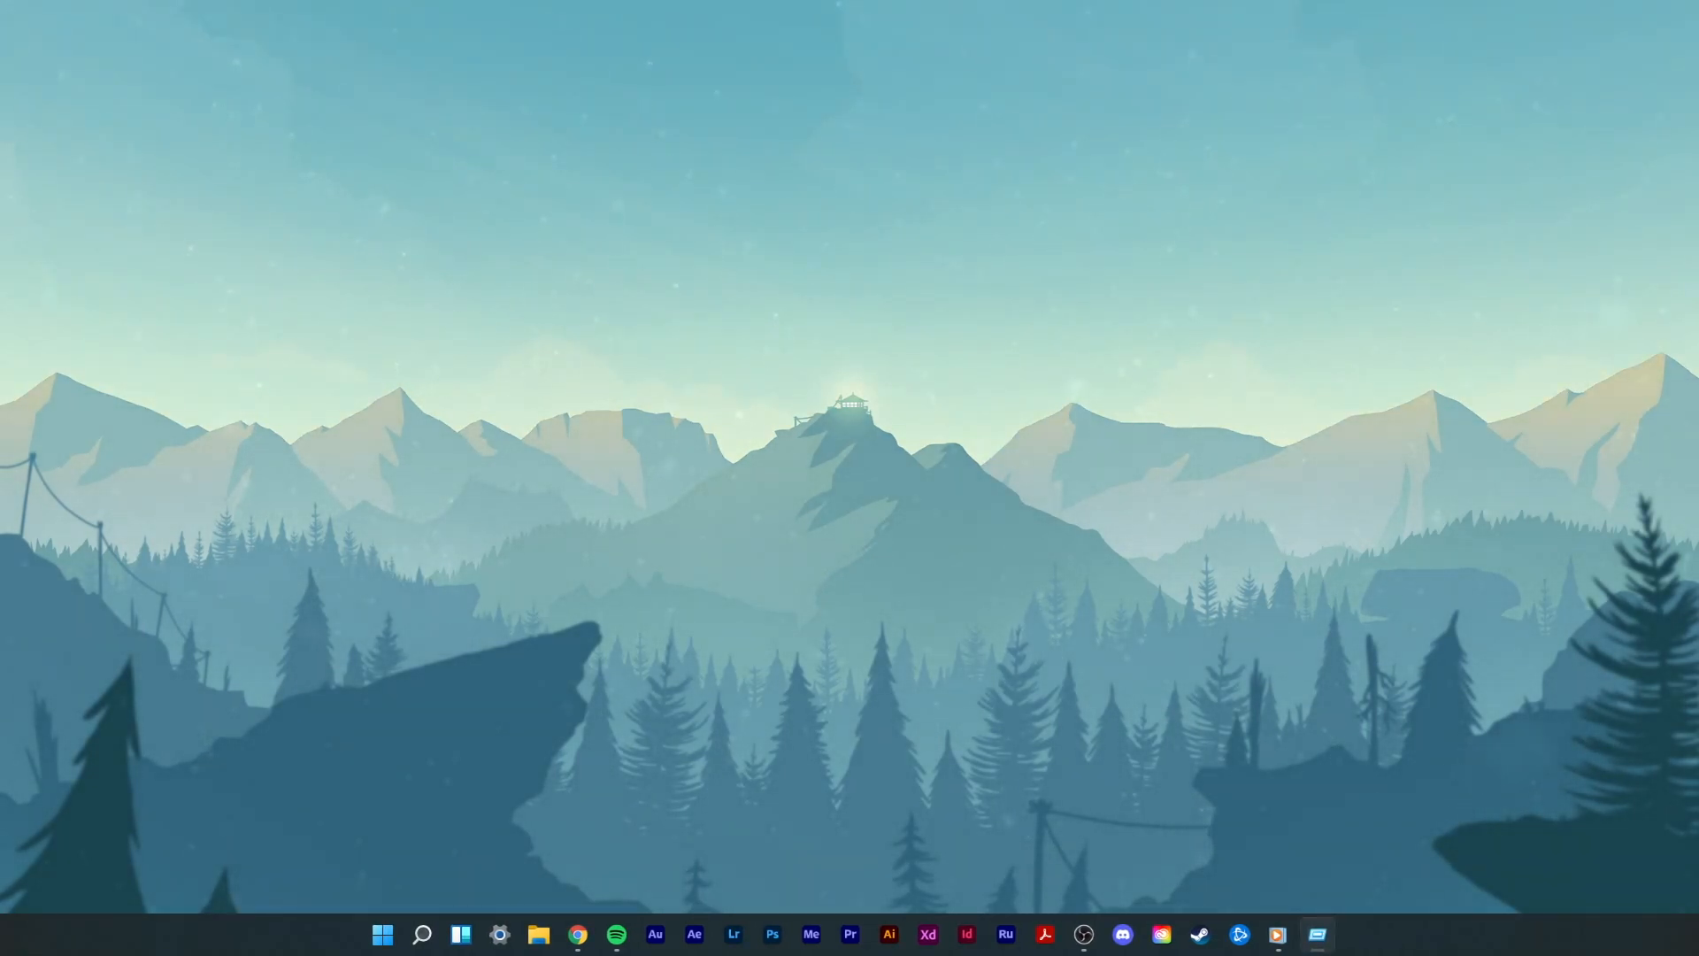
Step: Launch Control Panel via Run and open the Schmitz Wi-Fi status from Network and Sharing Center
key(Win+r)
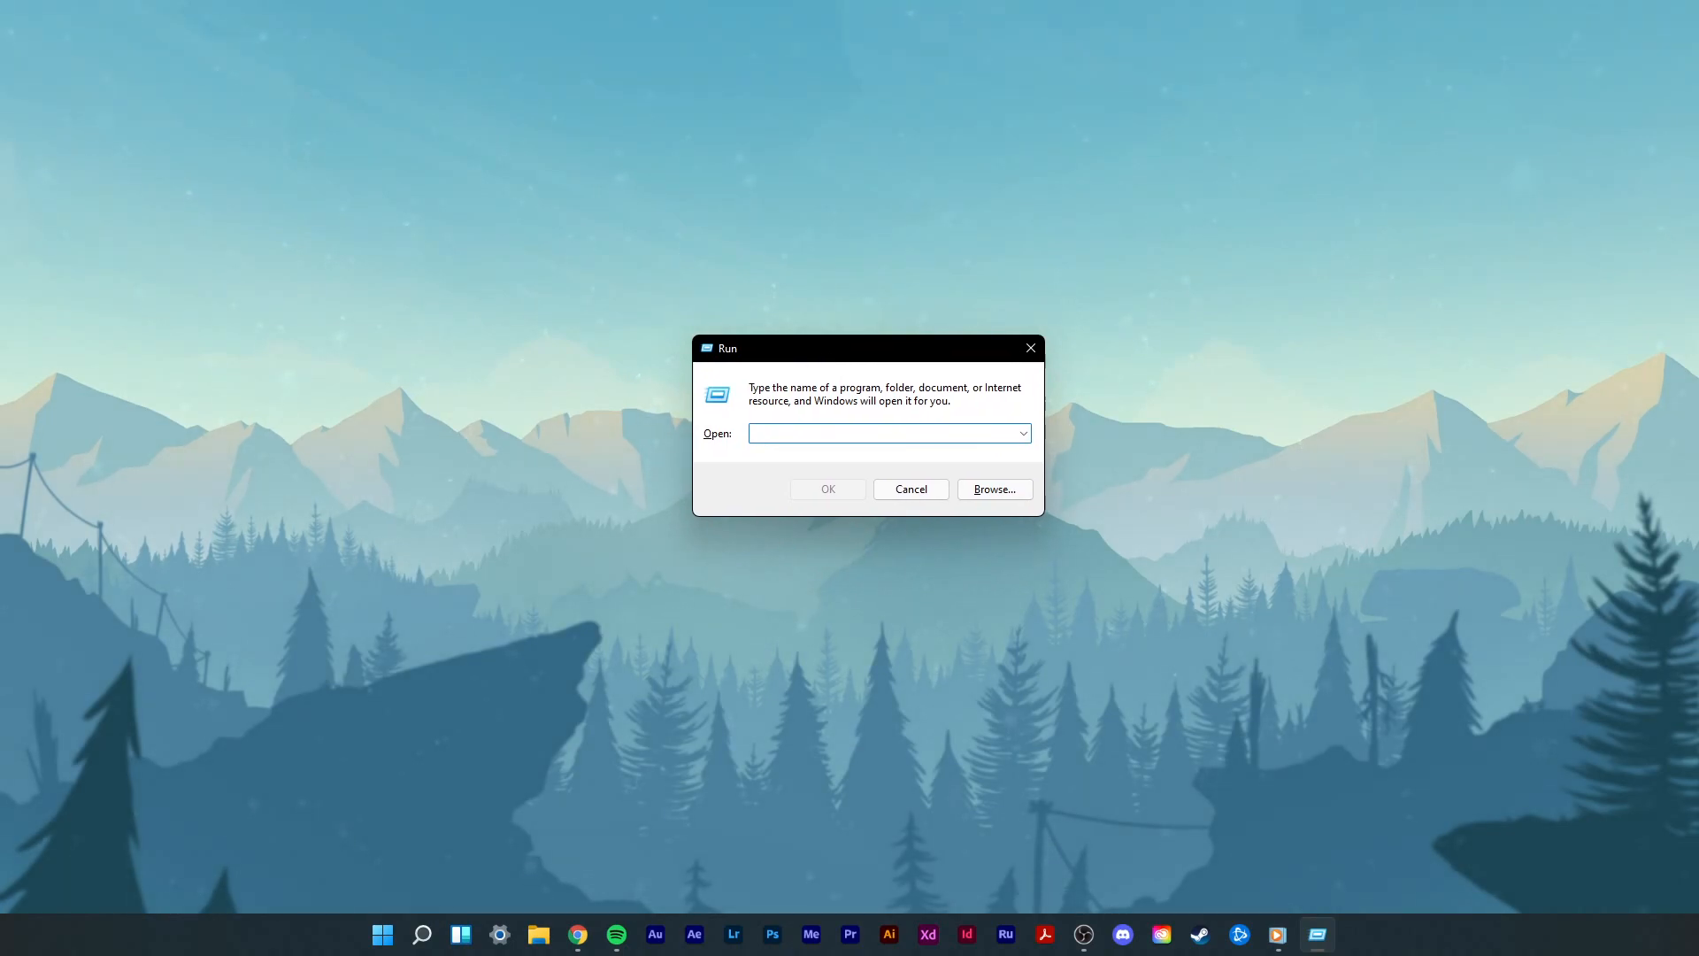
text(con)
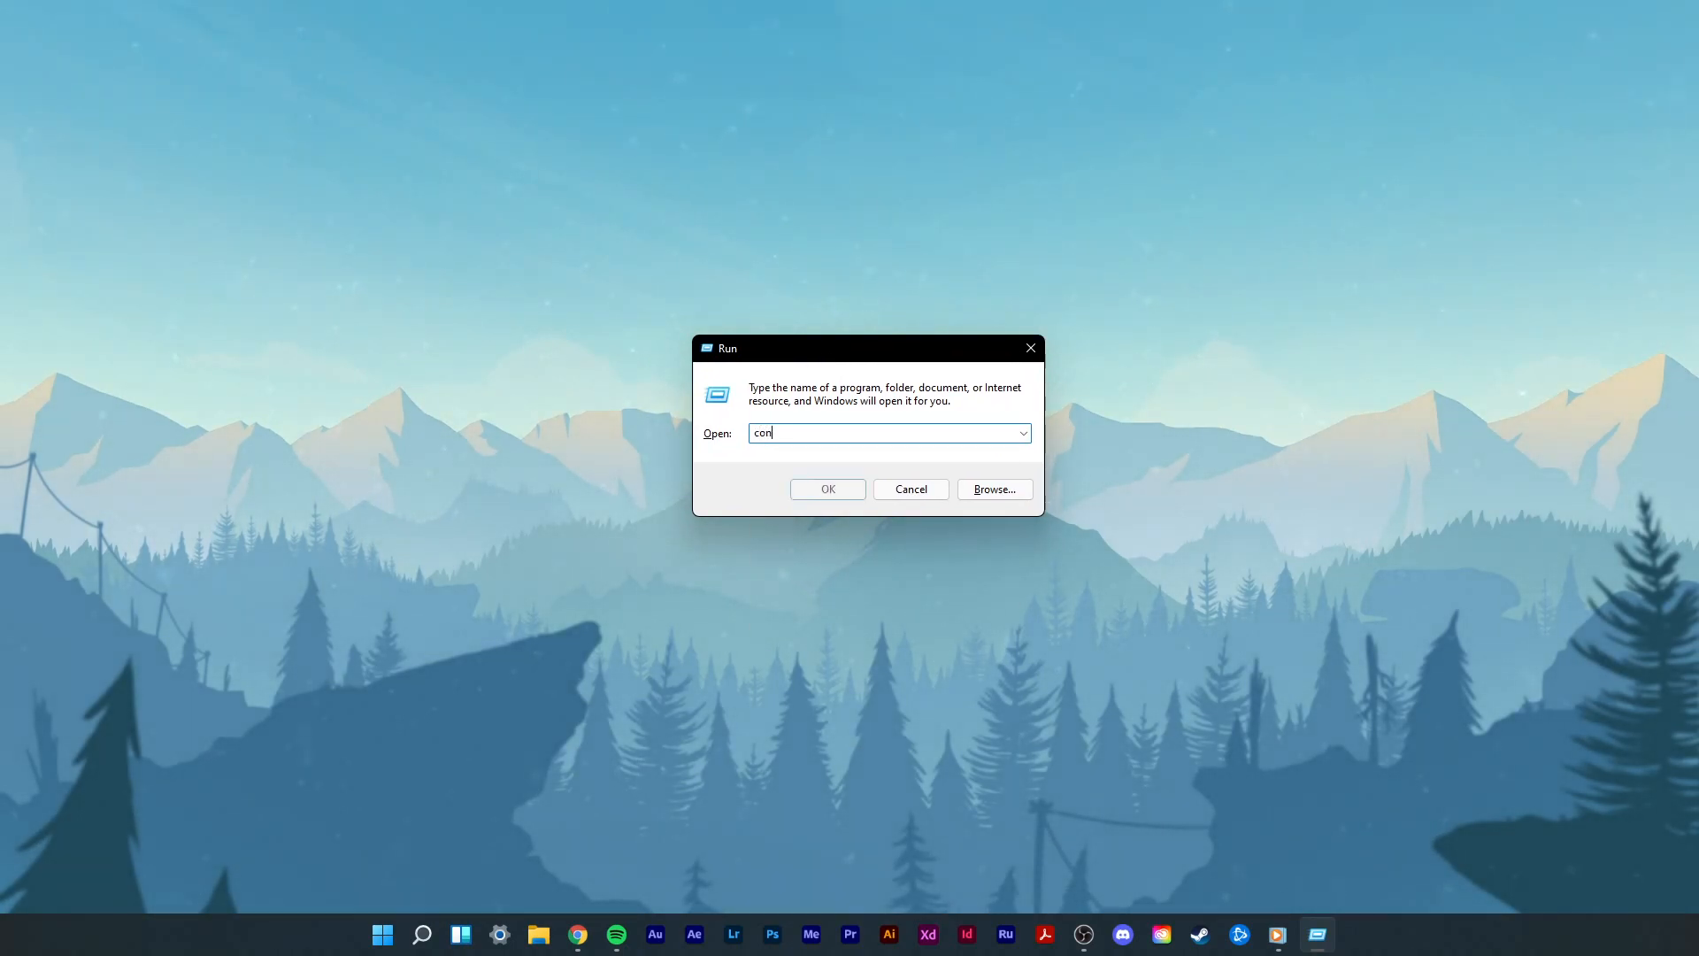
click(911, 489)
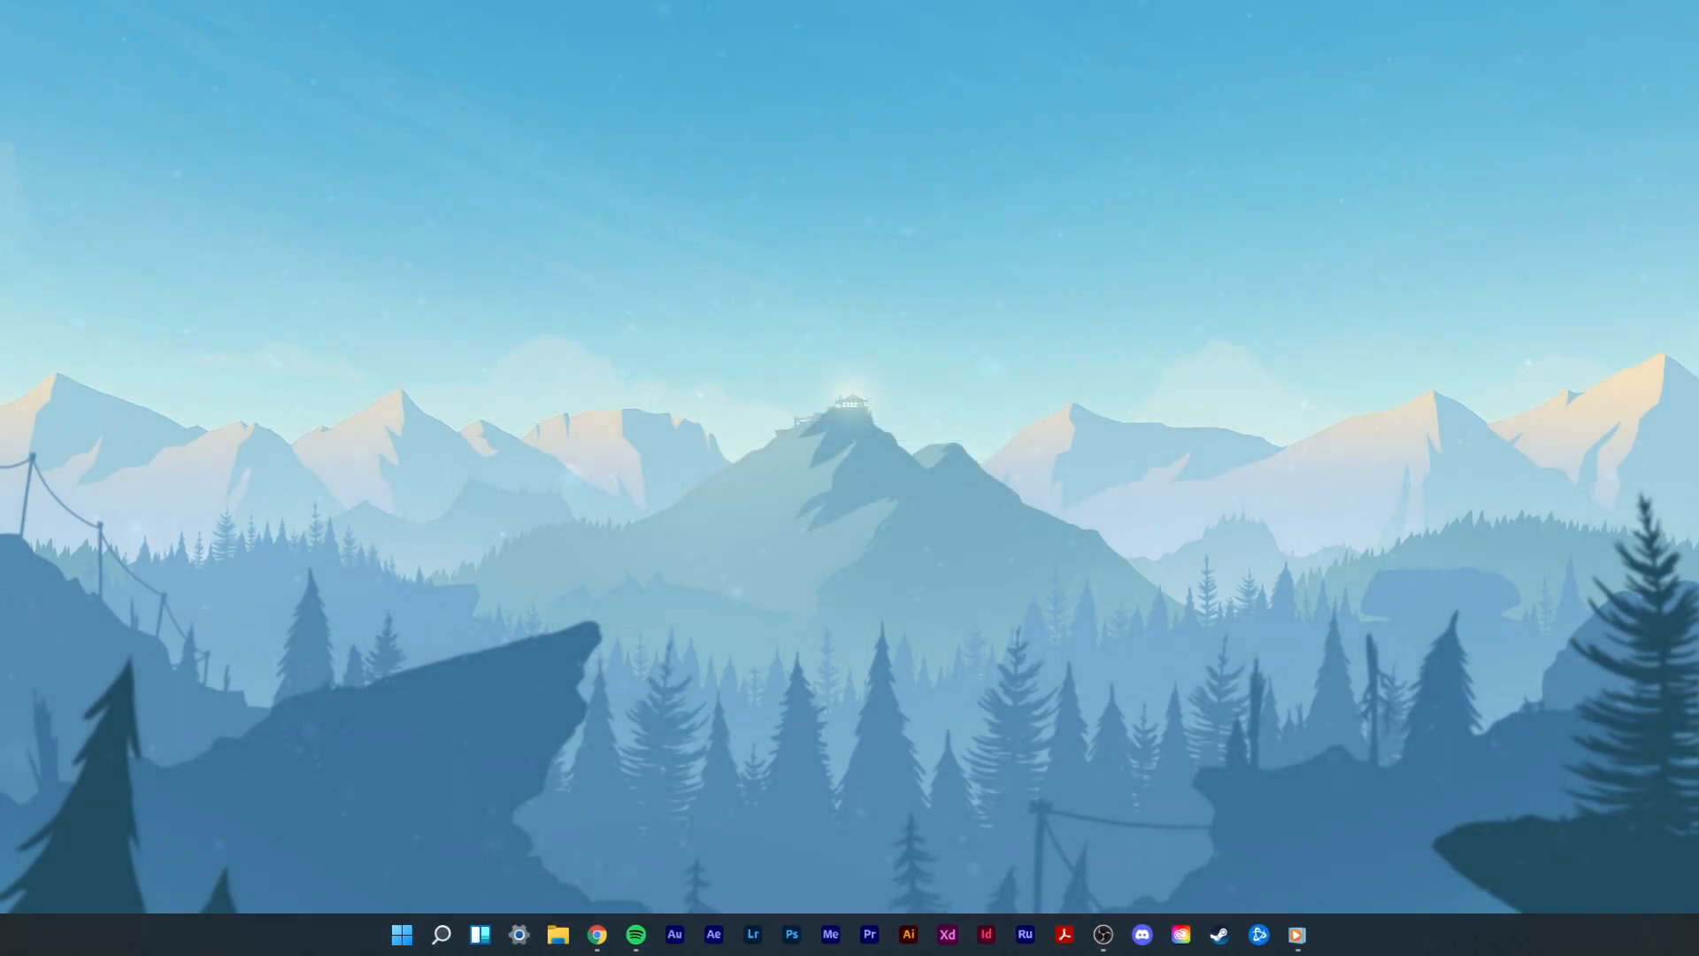
click(1295, 934)
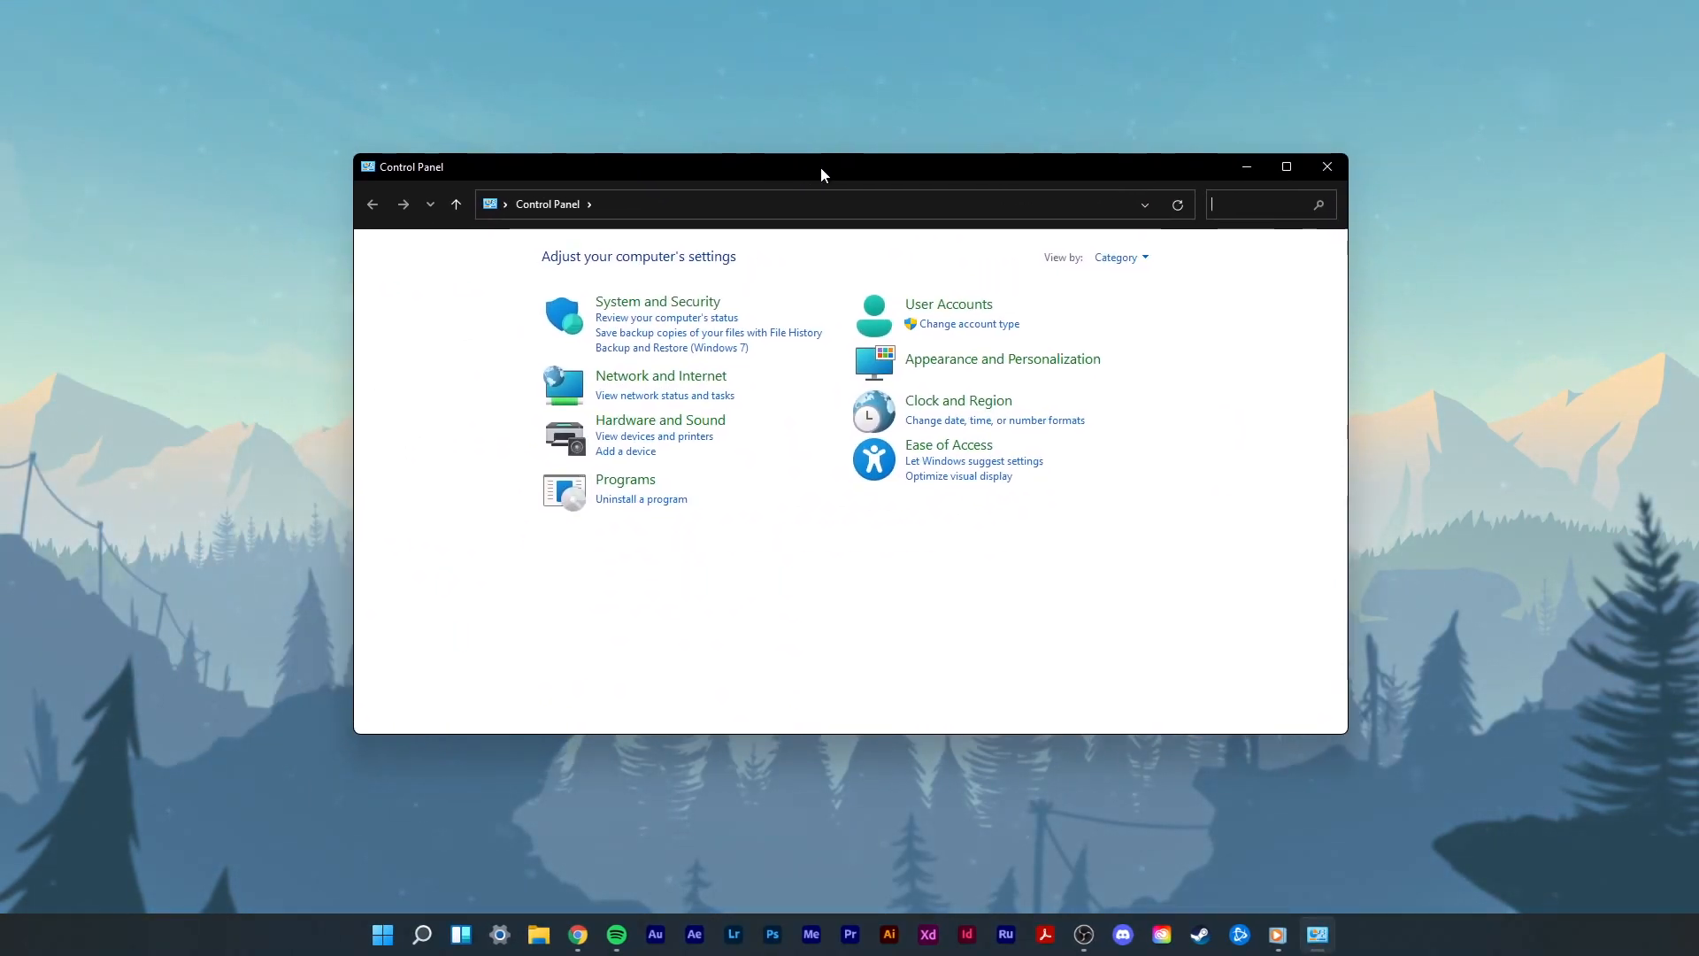
click(660, 375)
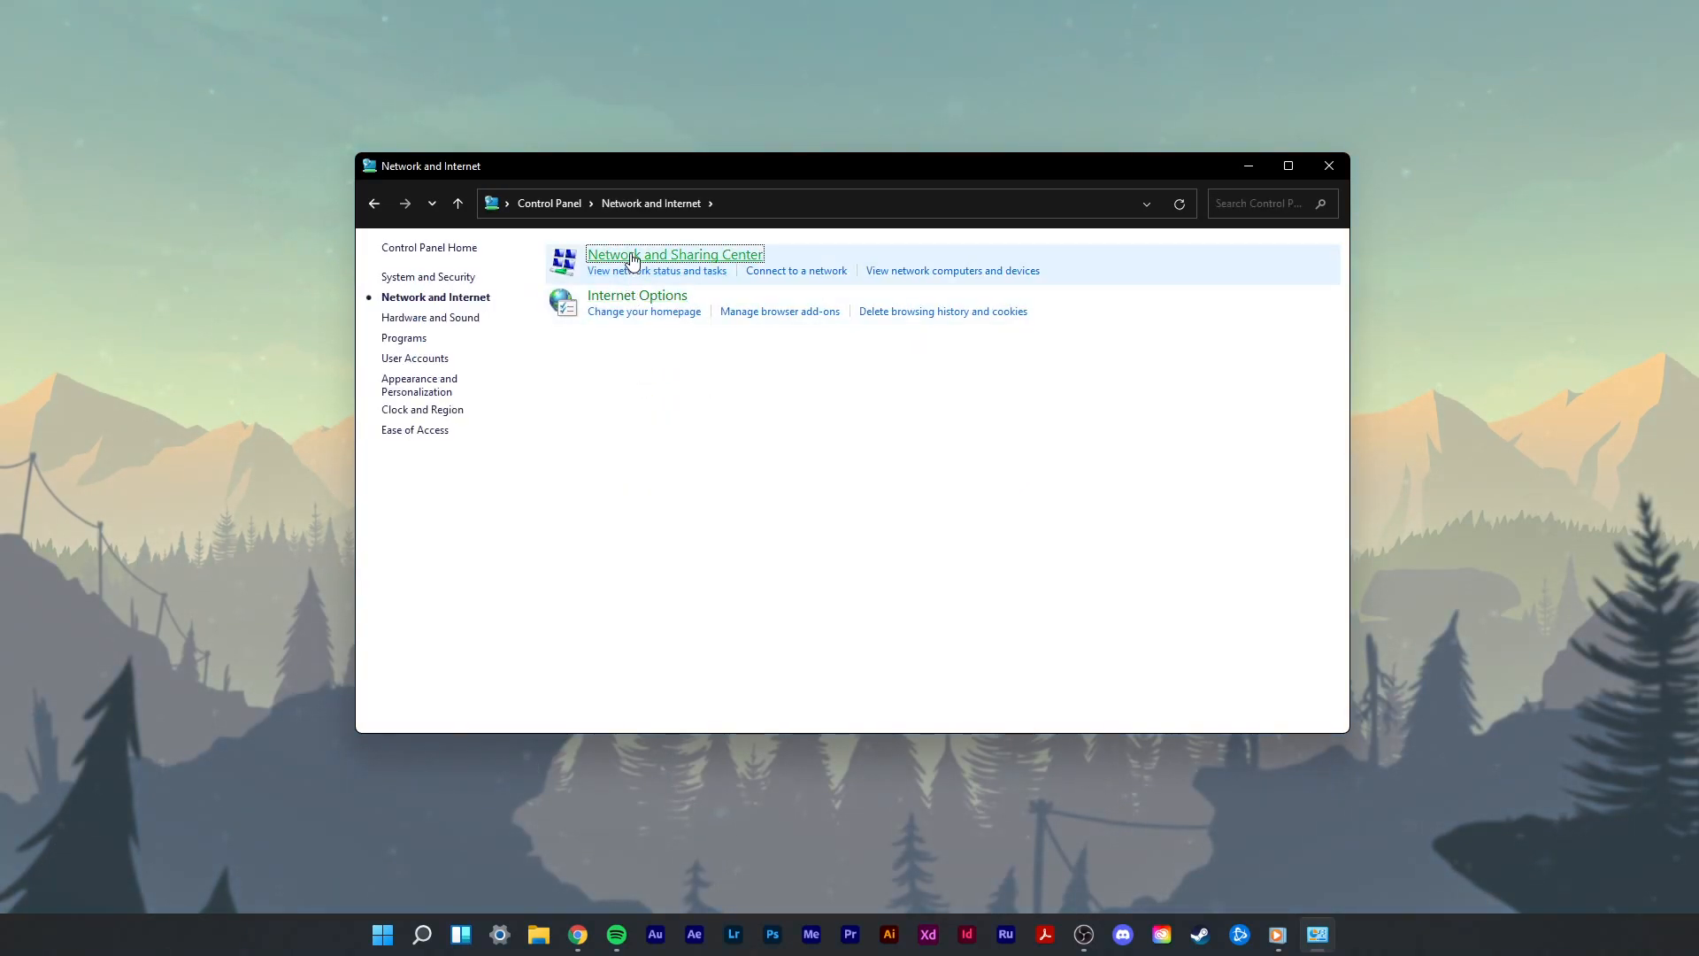
click(674, 253)
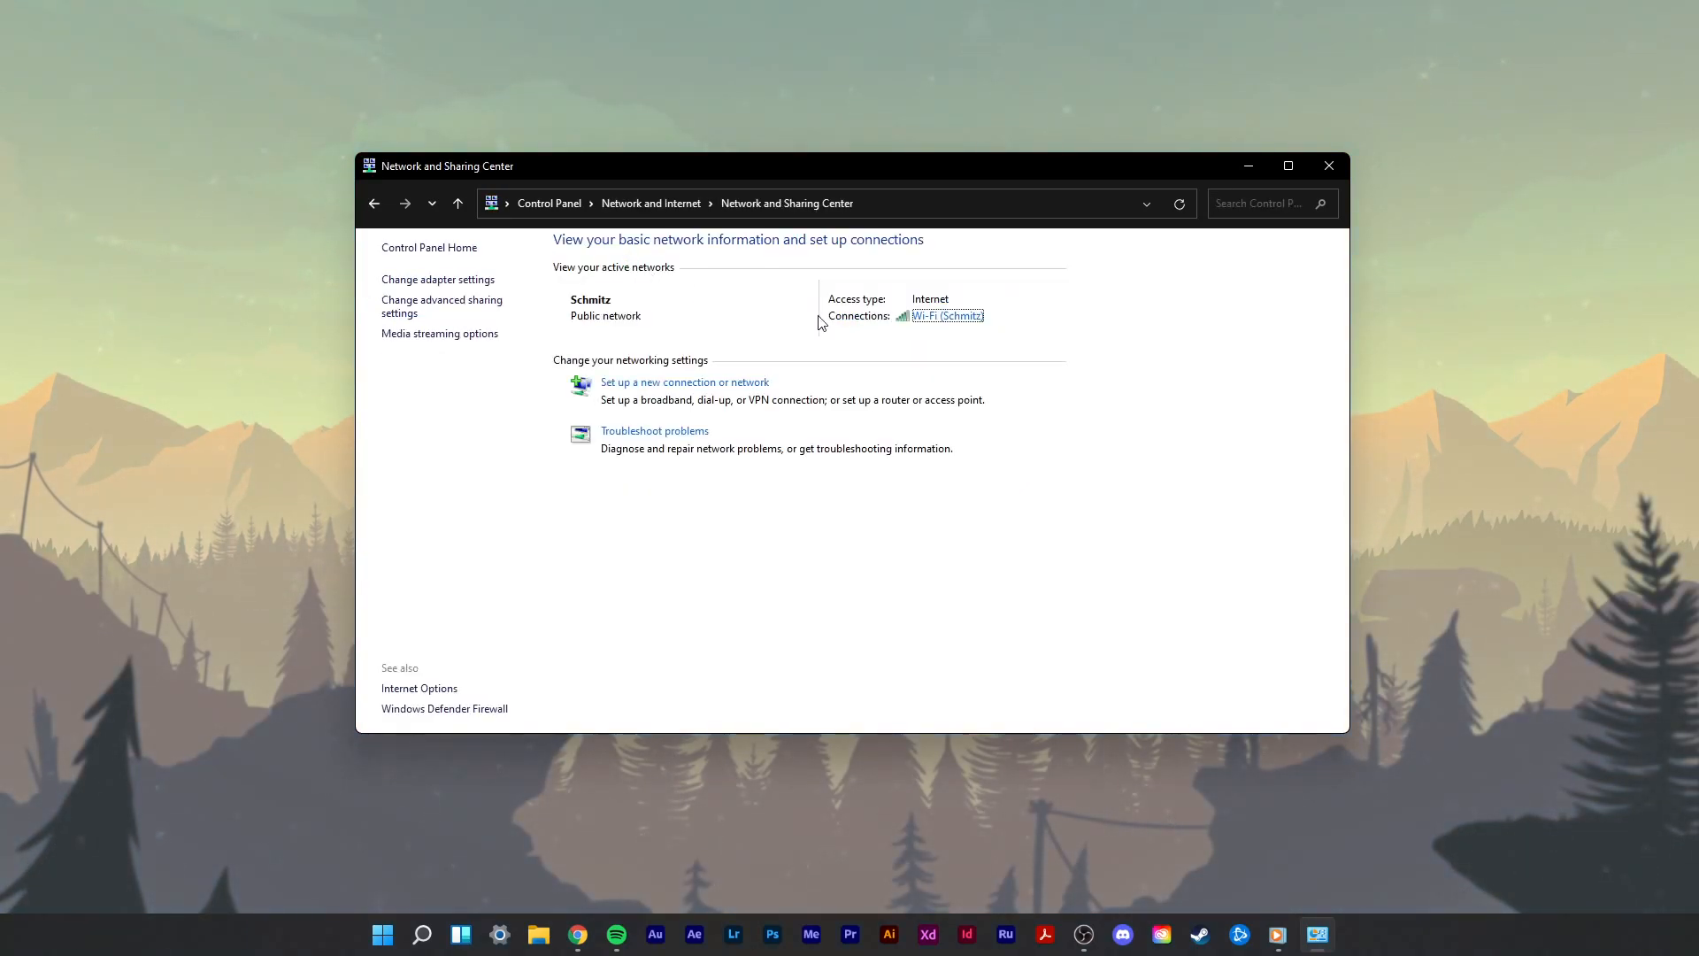
click(947, 315)
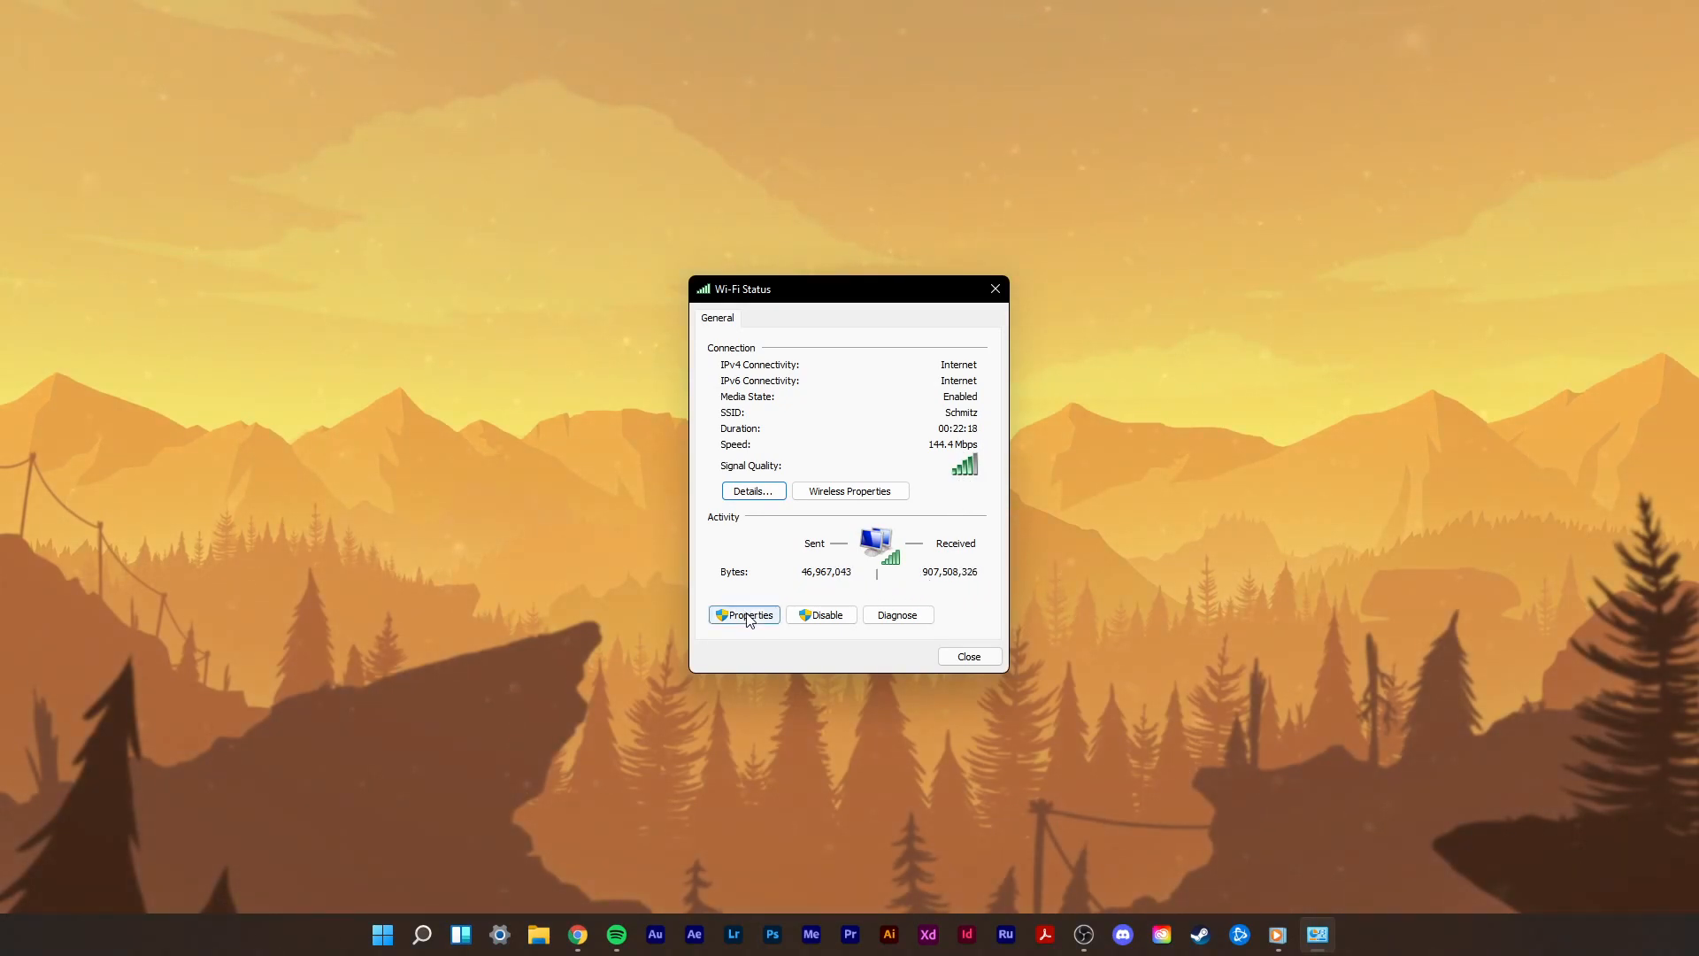
Step: Set the Wi-Fi IPv4 DNS servers to 8.8.8.8 and 8.8.4.4 and confirm
click(743, 614)
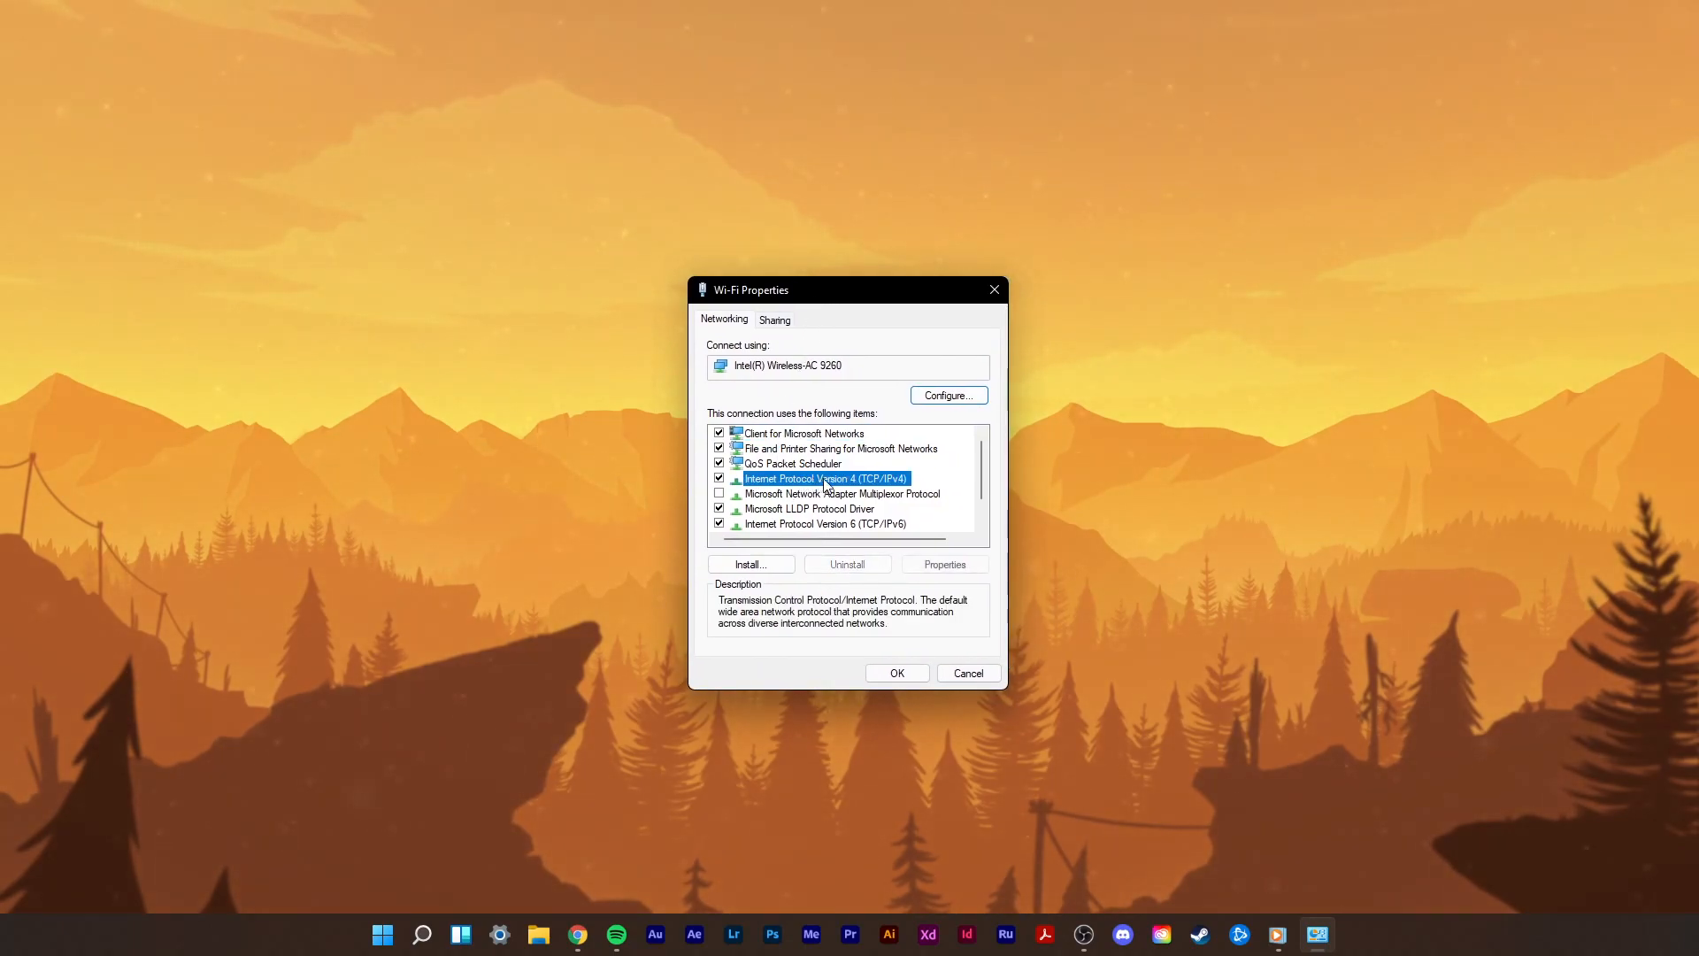
click(941, 564)
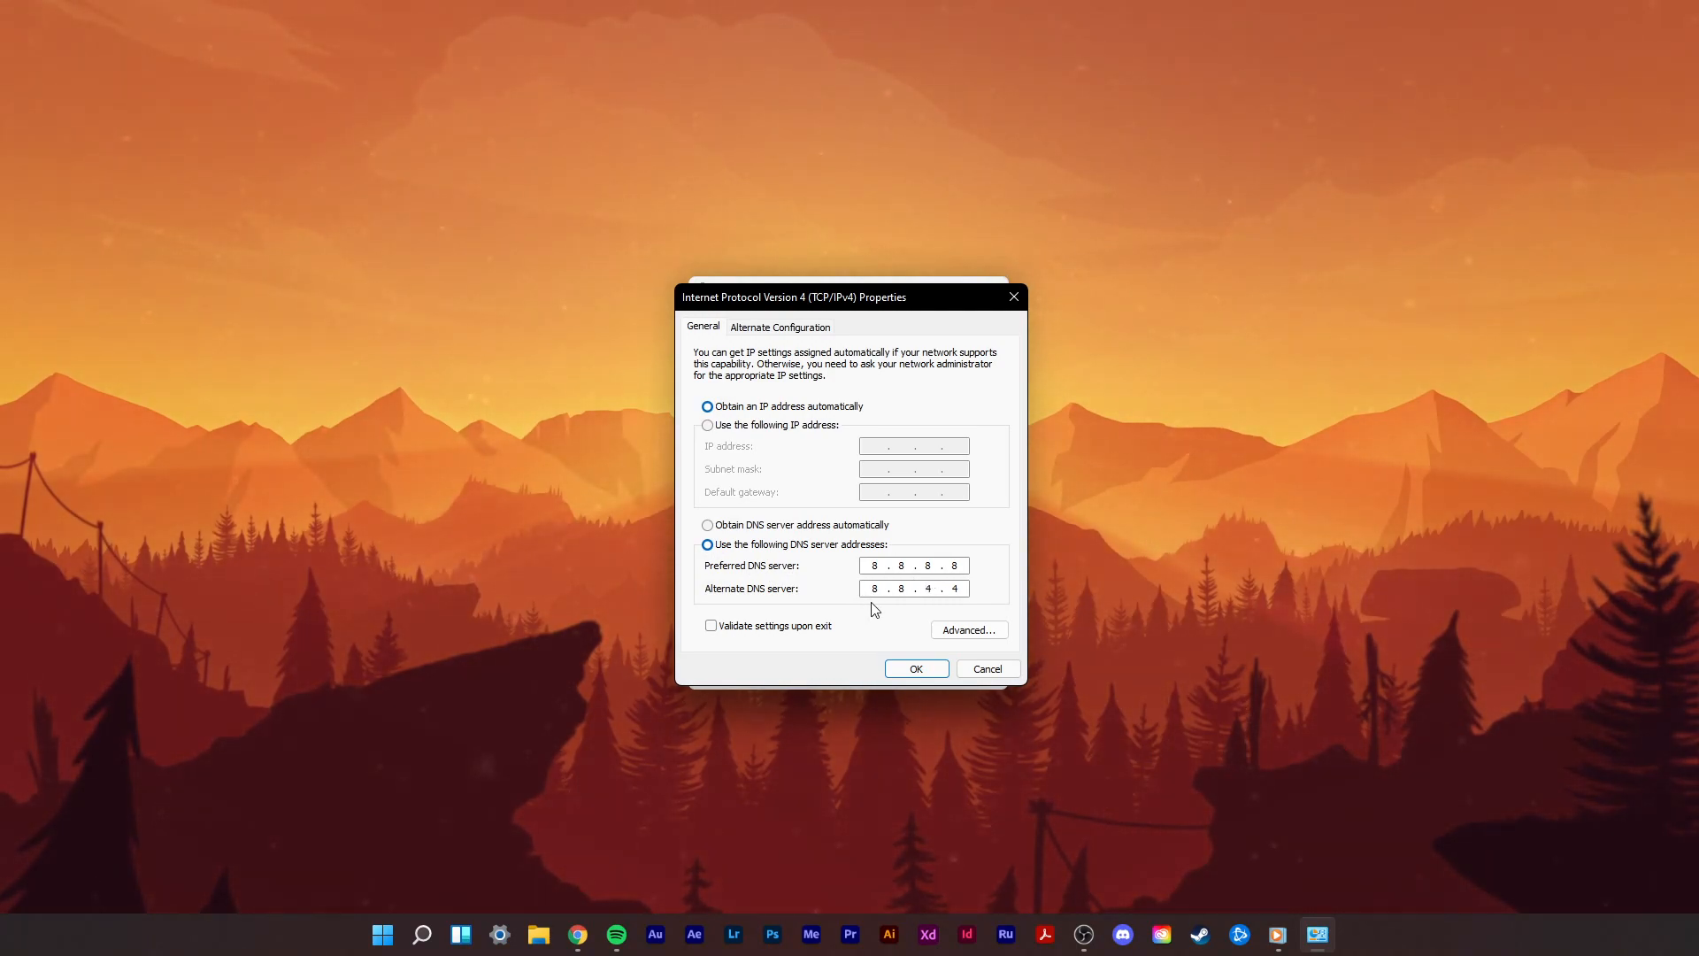
mouse_move(899, 609)
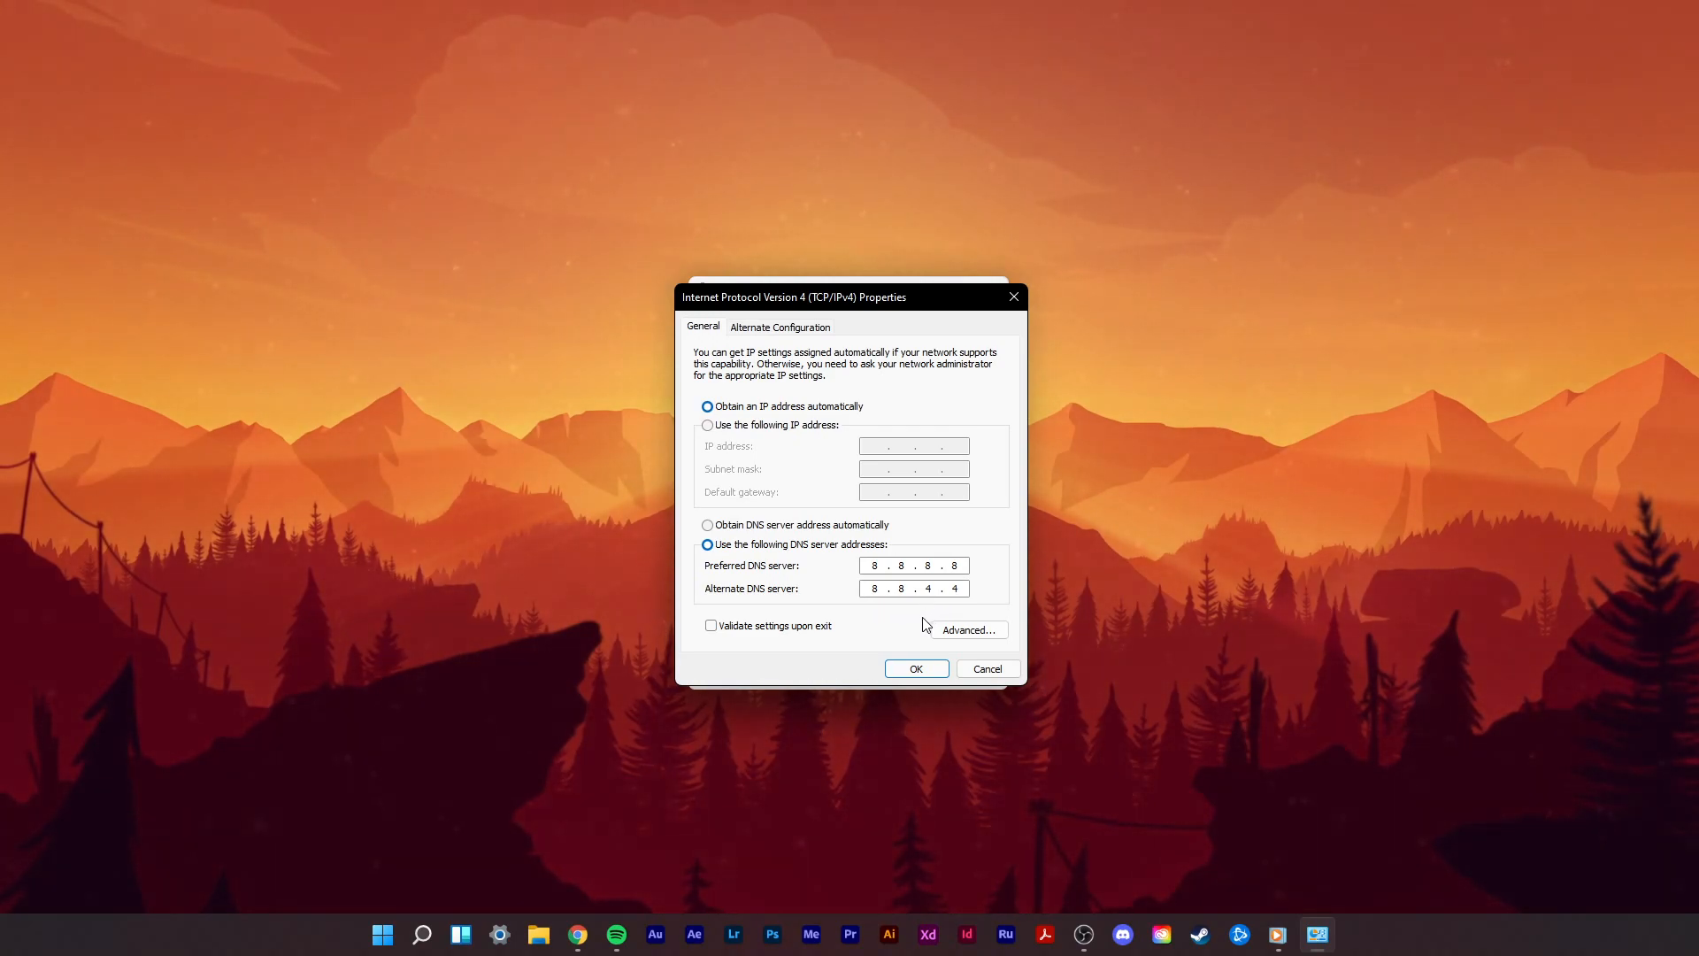
click(914, 667)
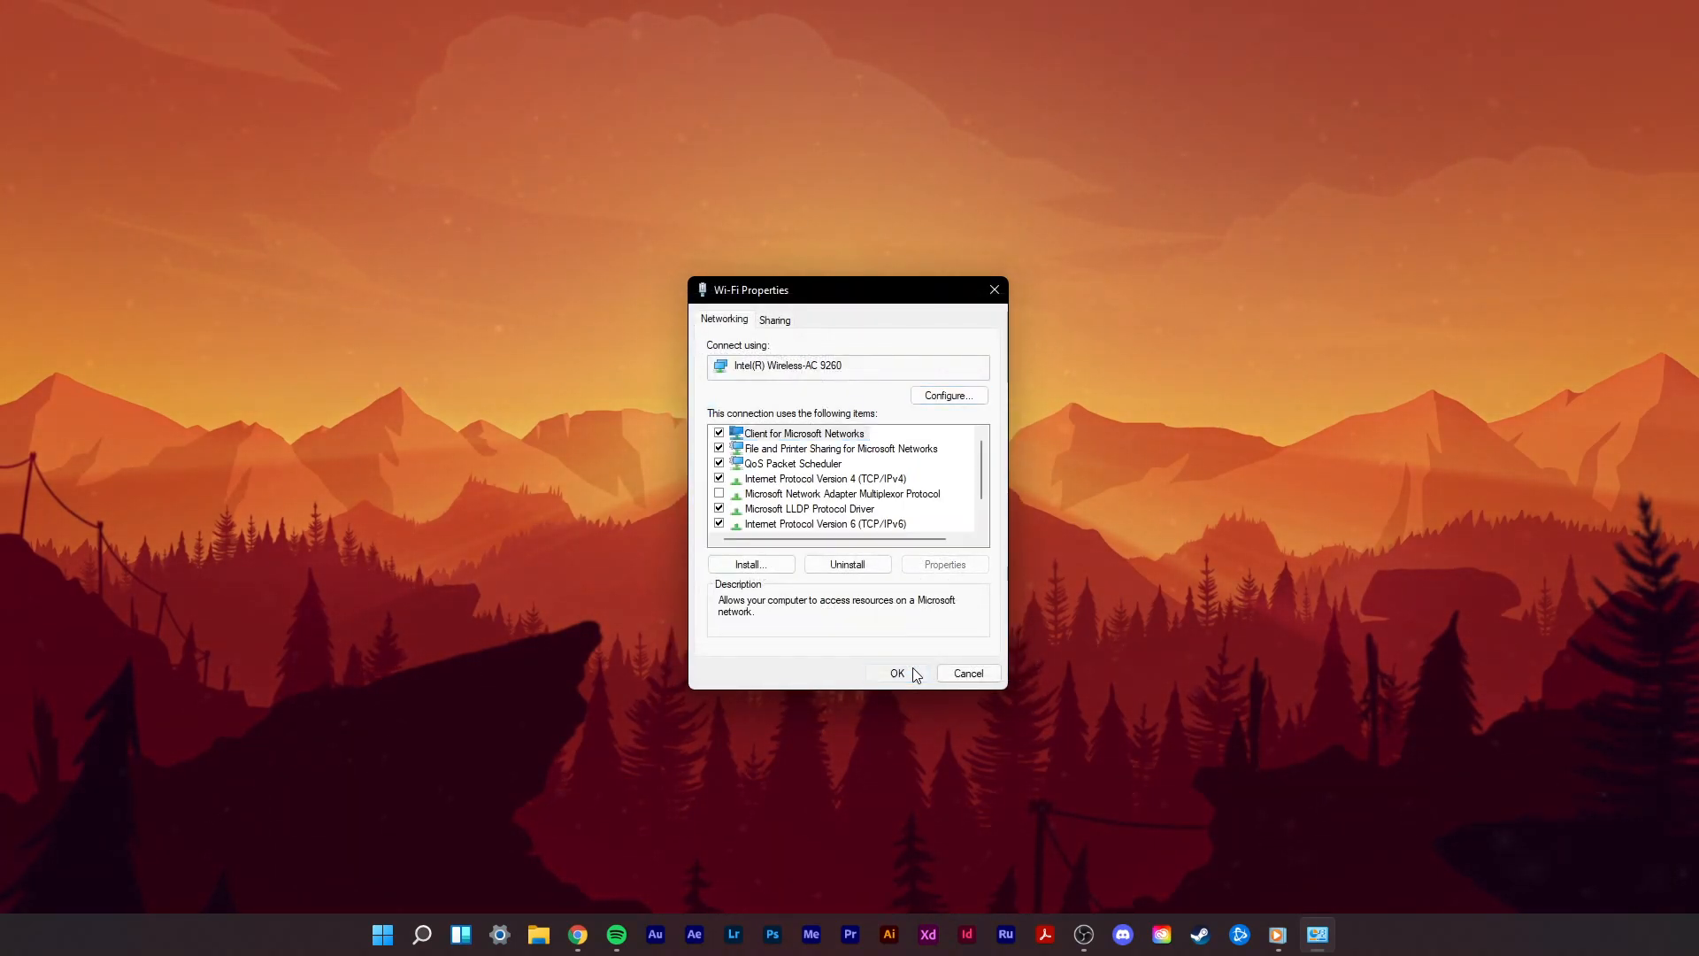
click(897, 673)
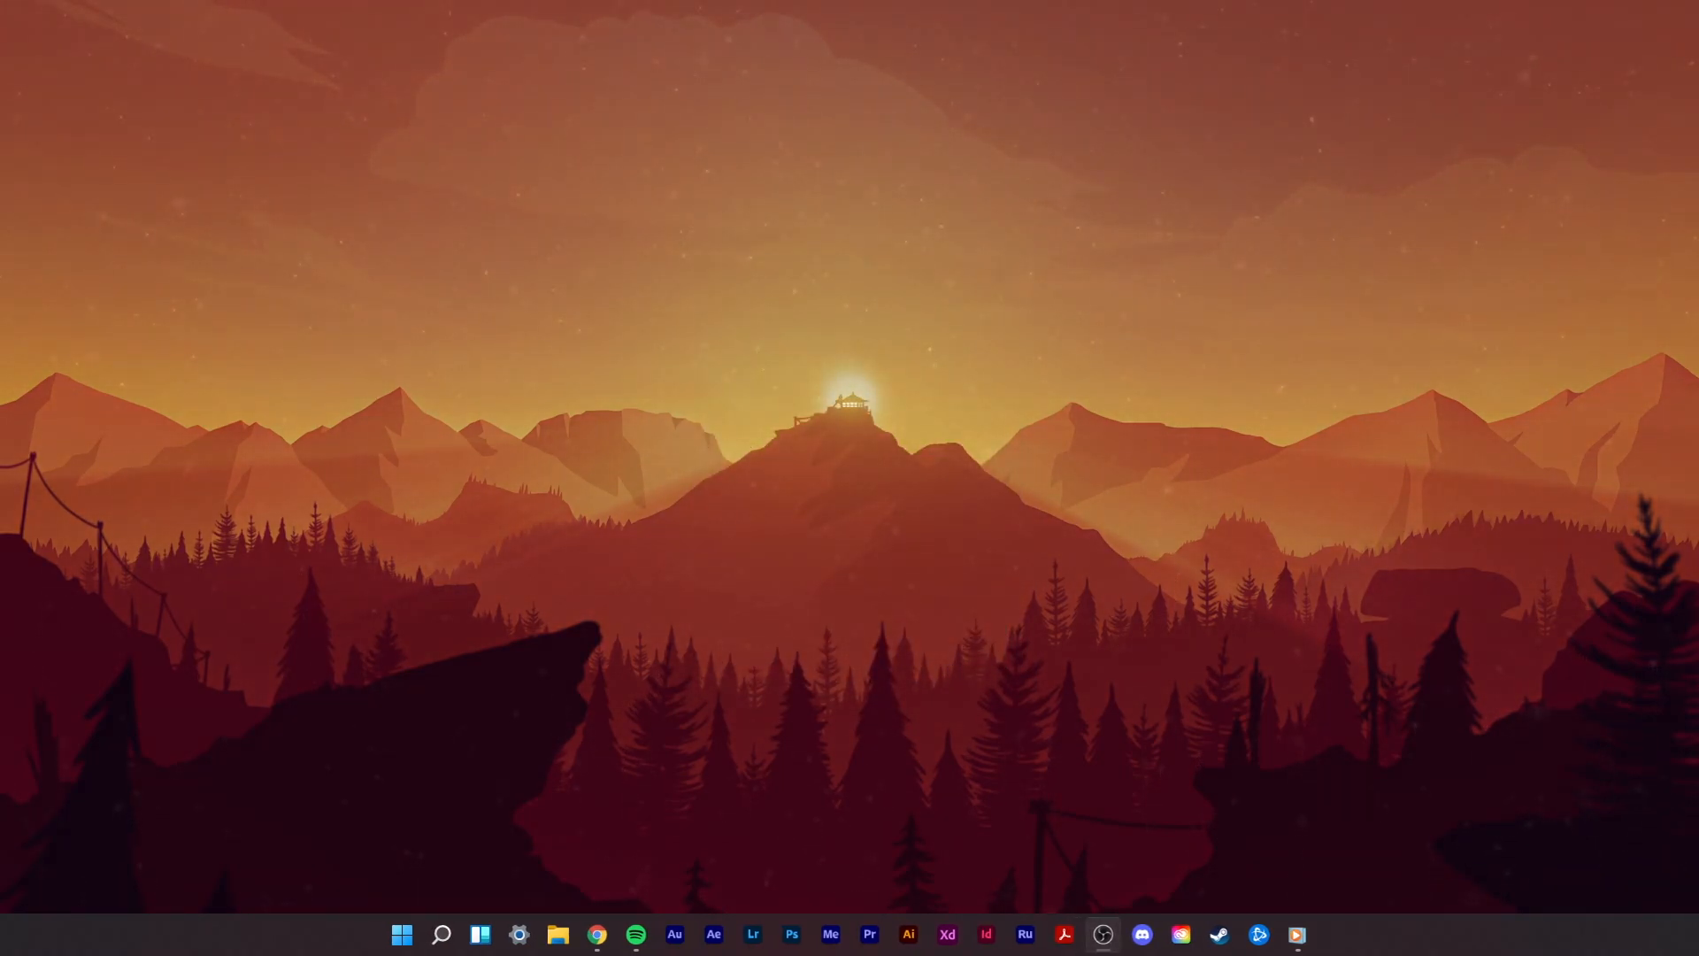
Step: Open %temp% and recycle its files, skipping all items in use
text(%tem)
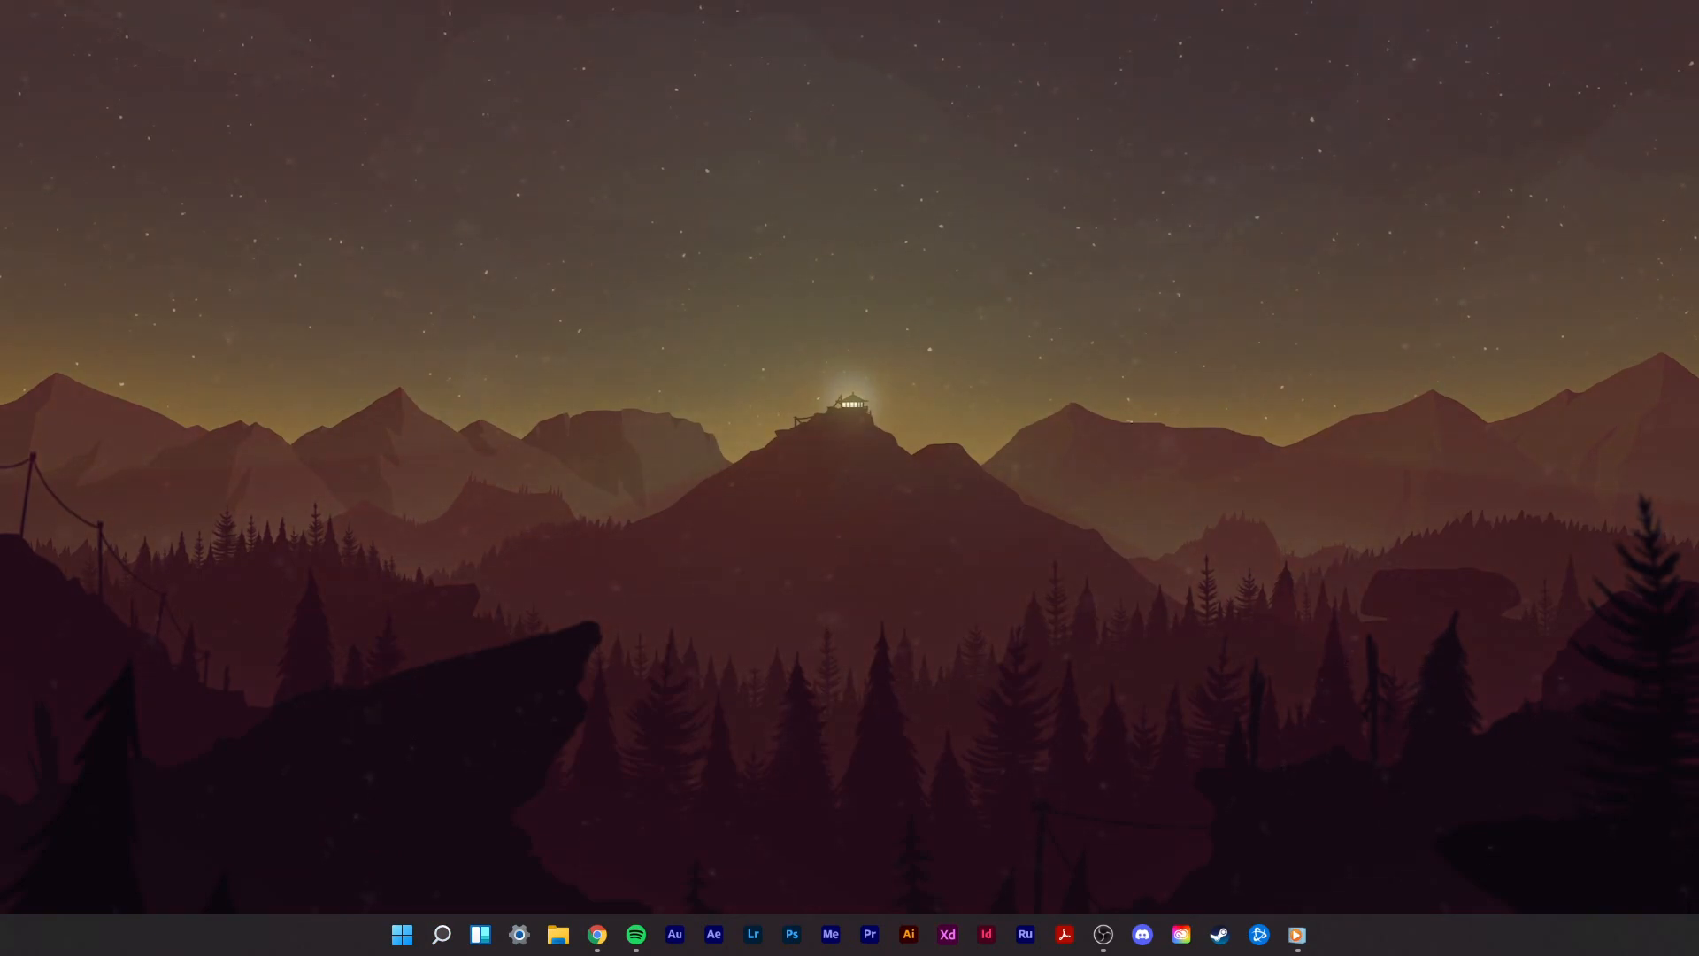
click(556, 935)
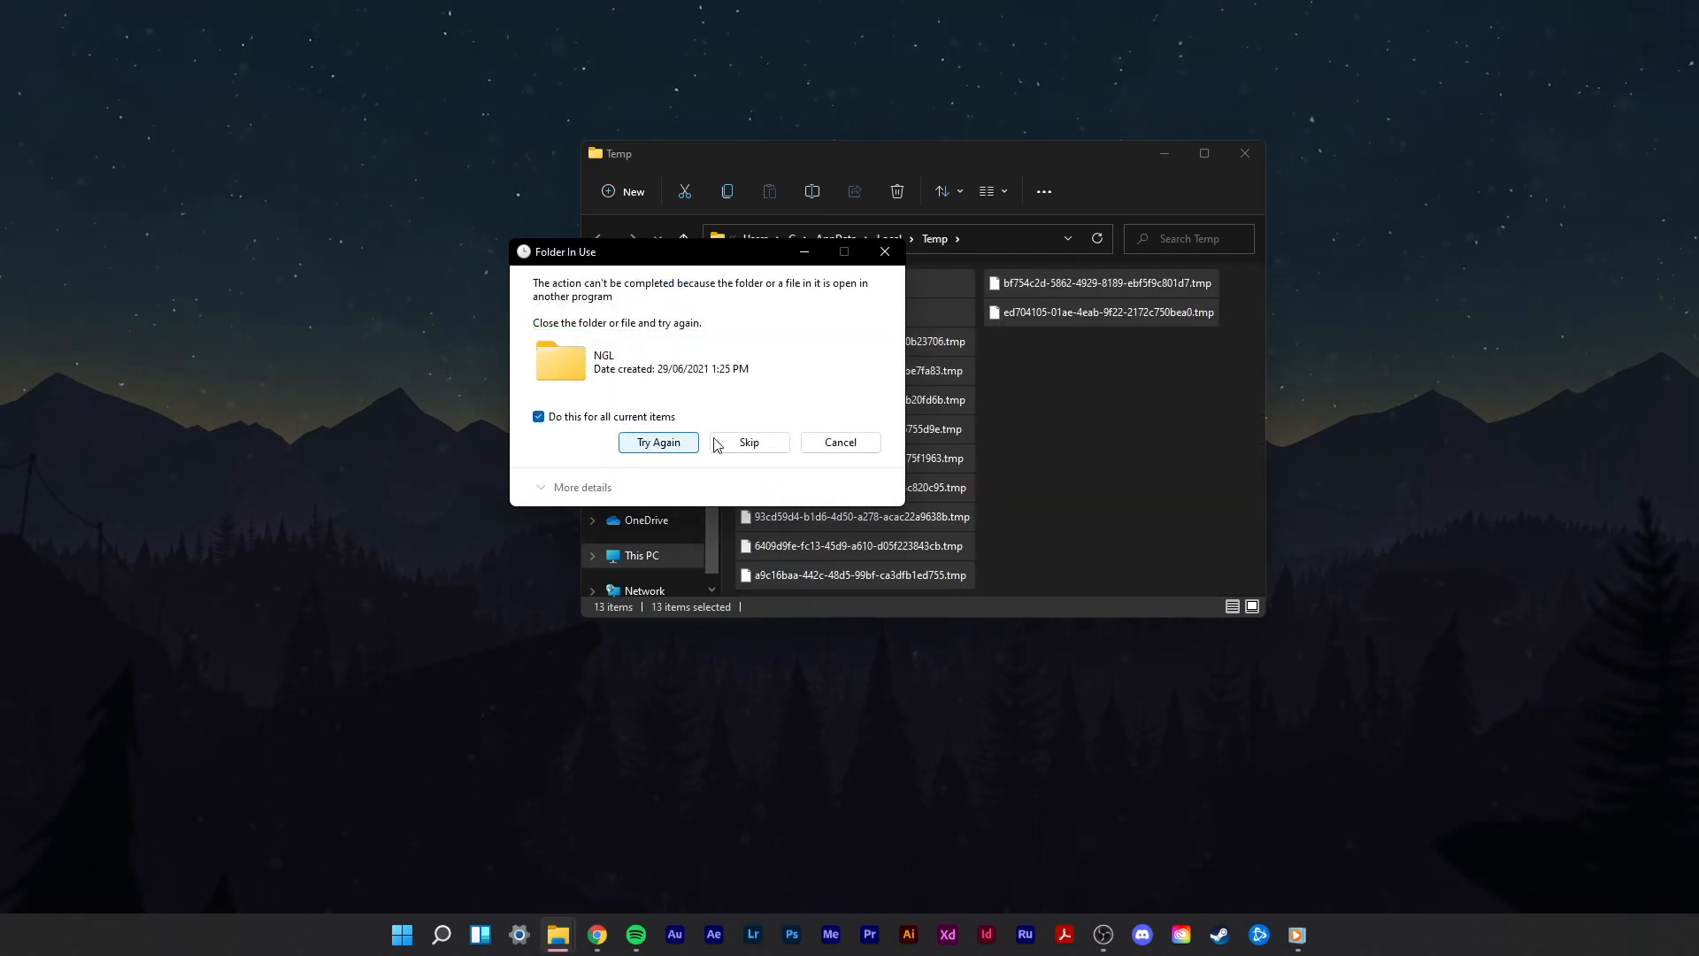
click(748, 442)
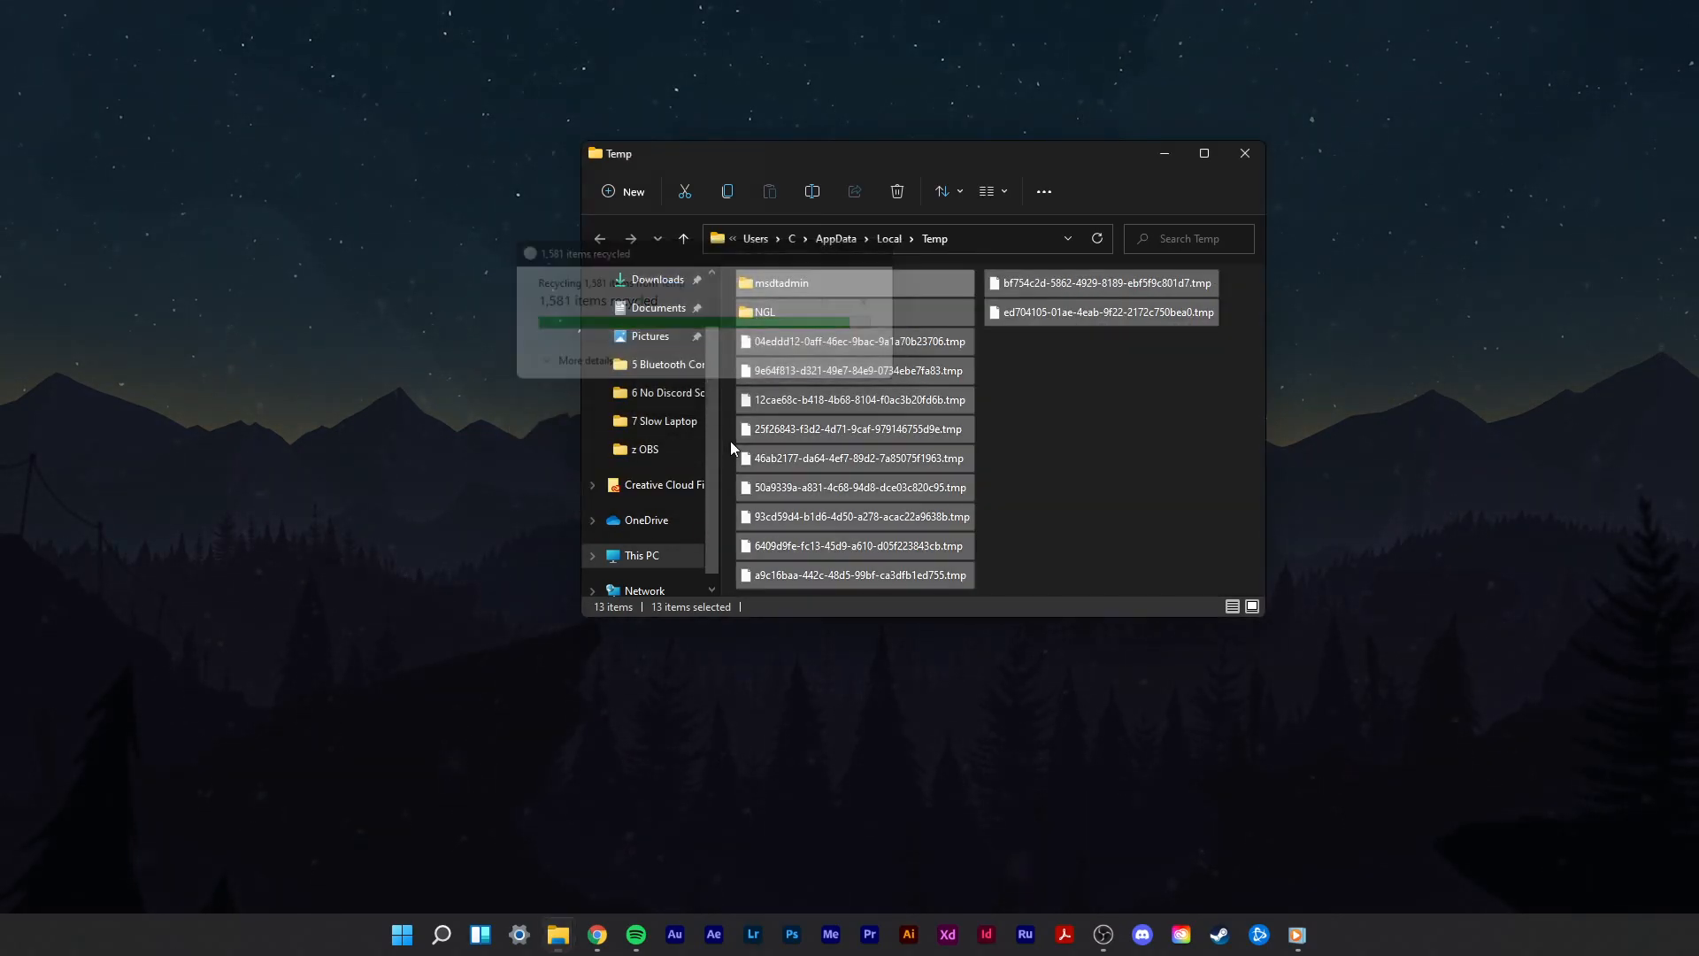